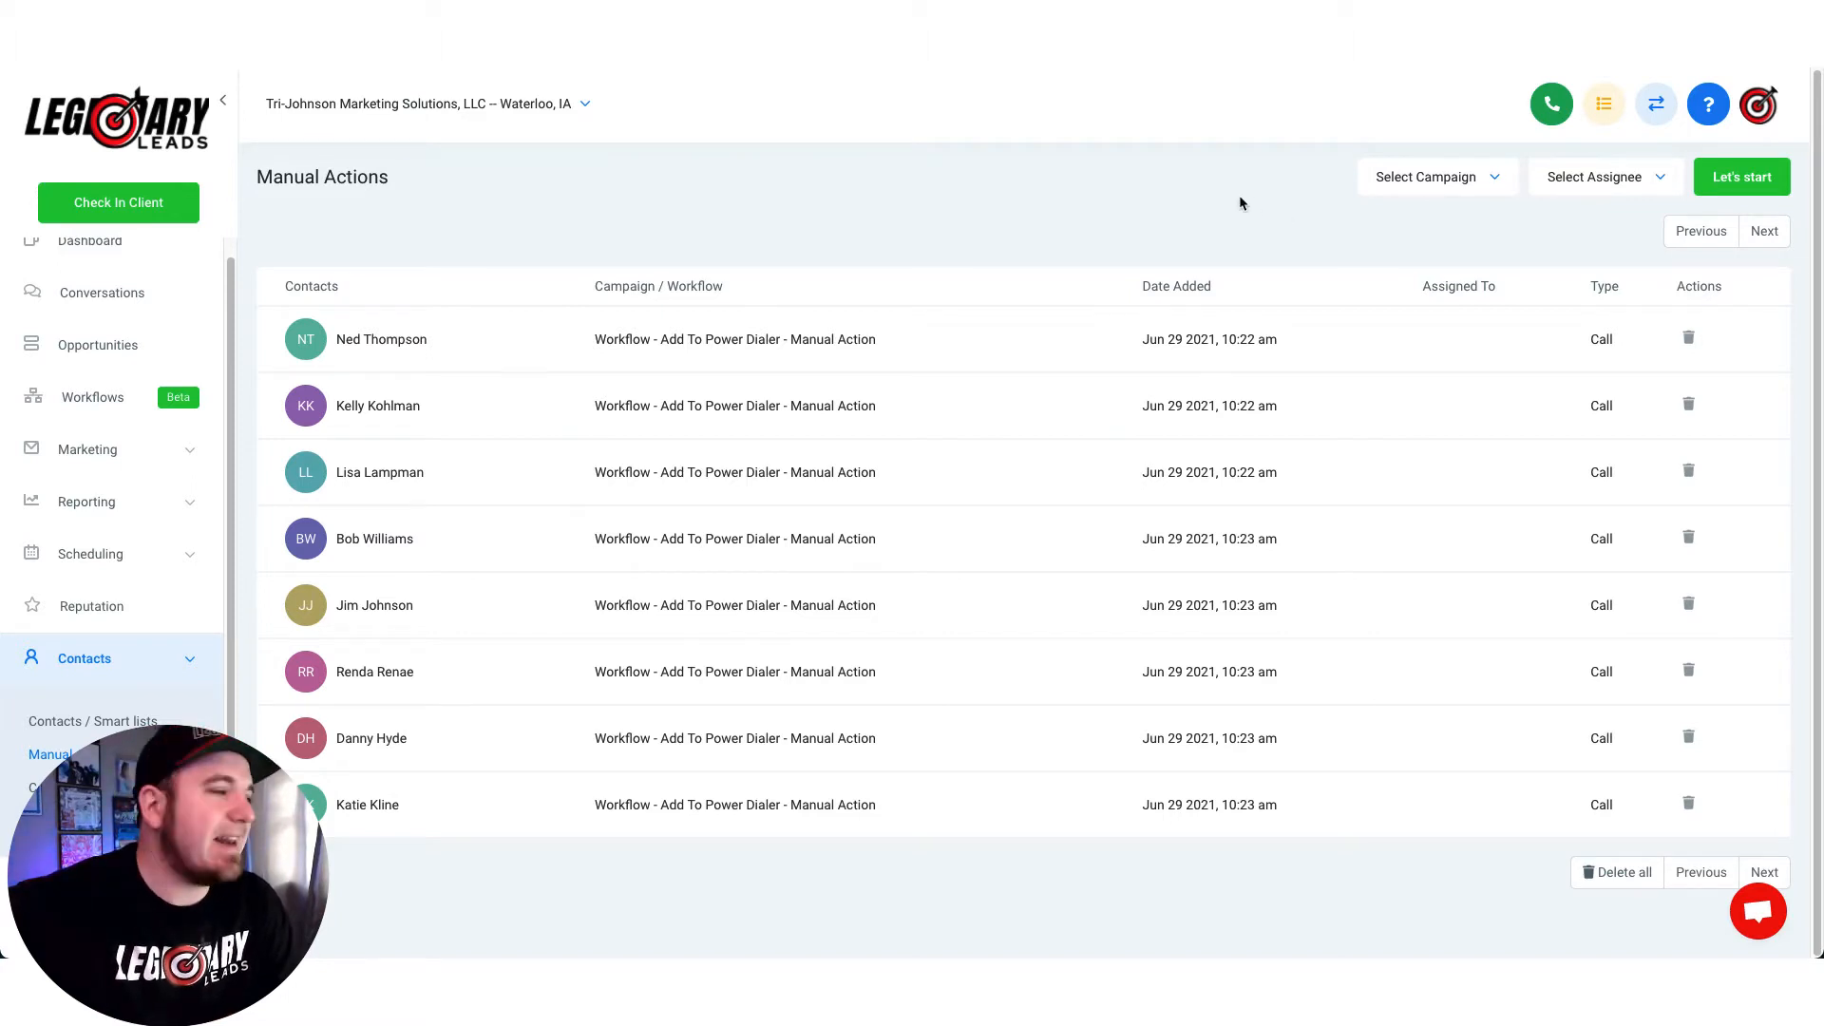
left_click(1550, 104)
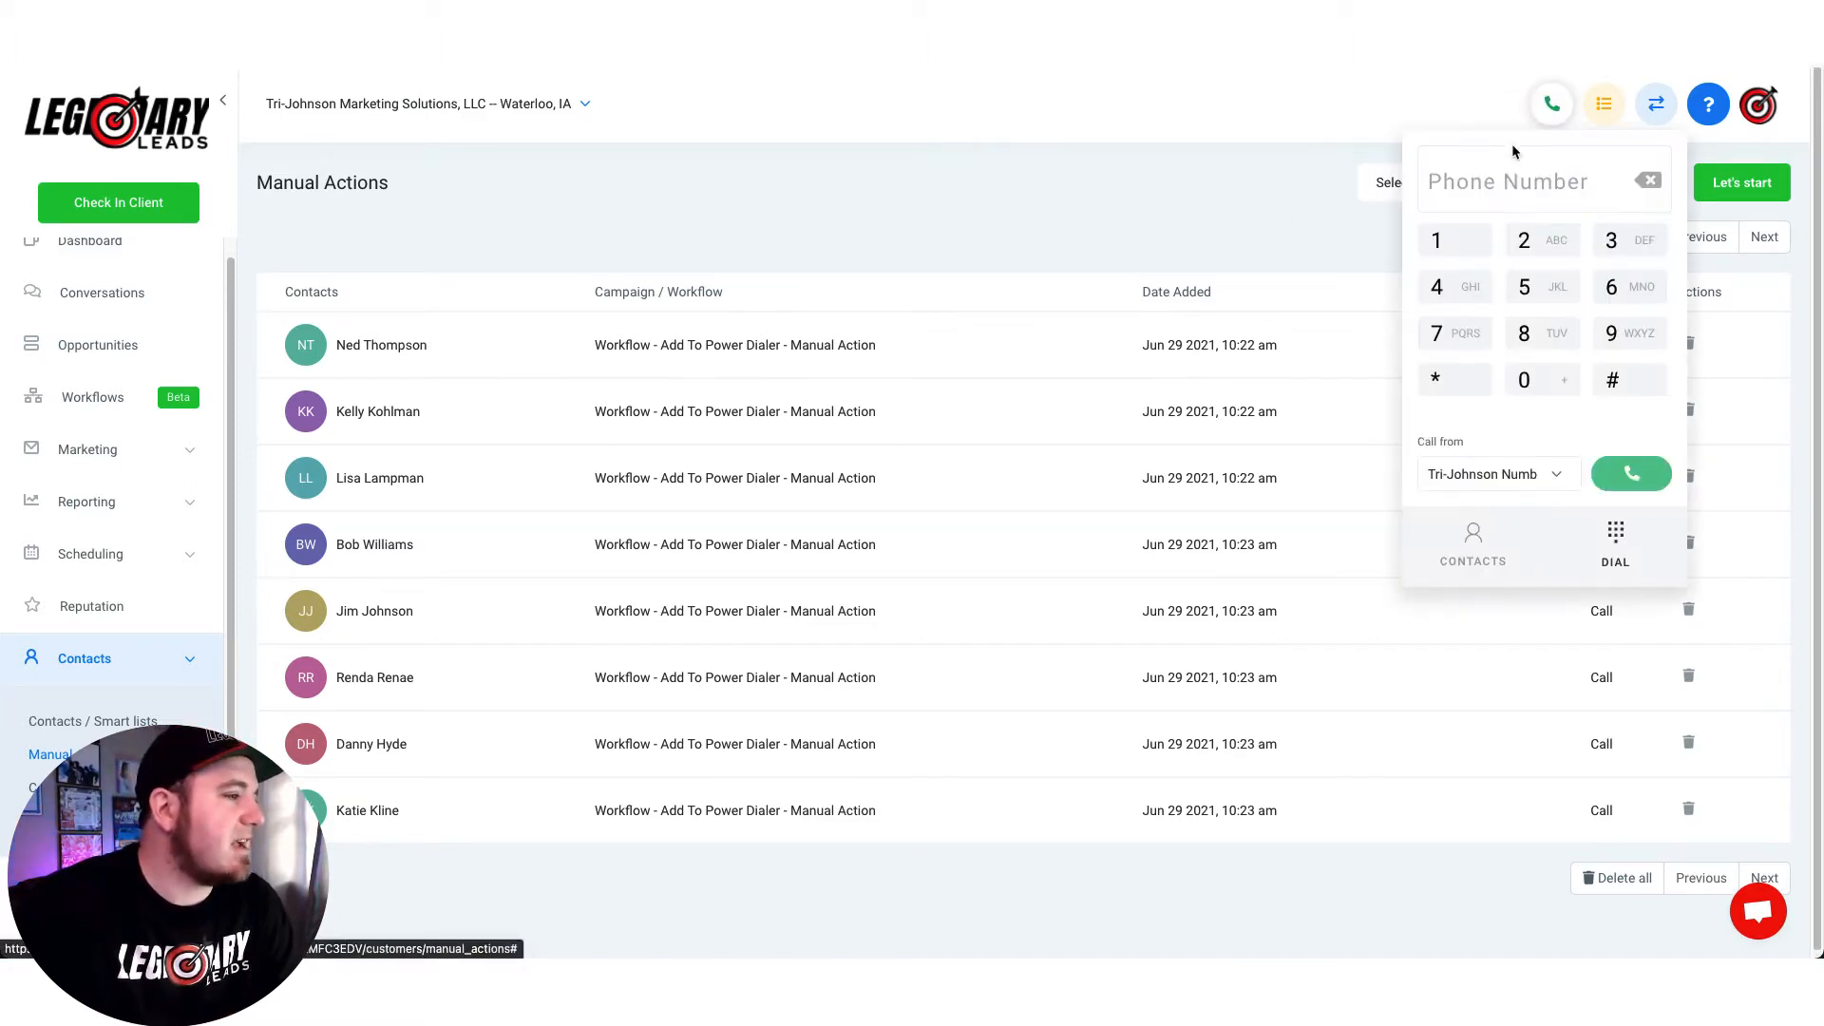
left_click(1550, 104)
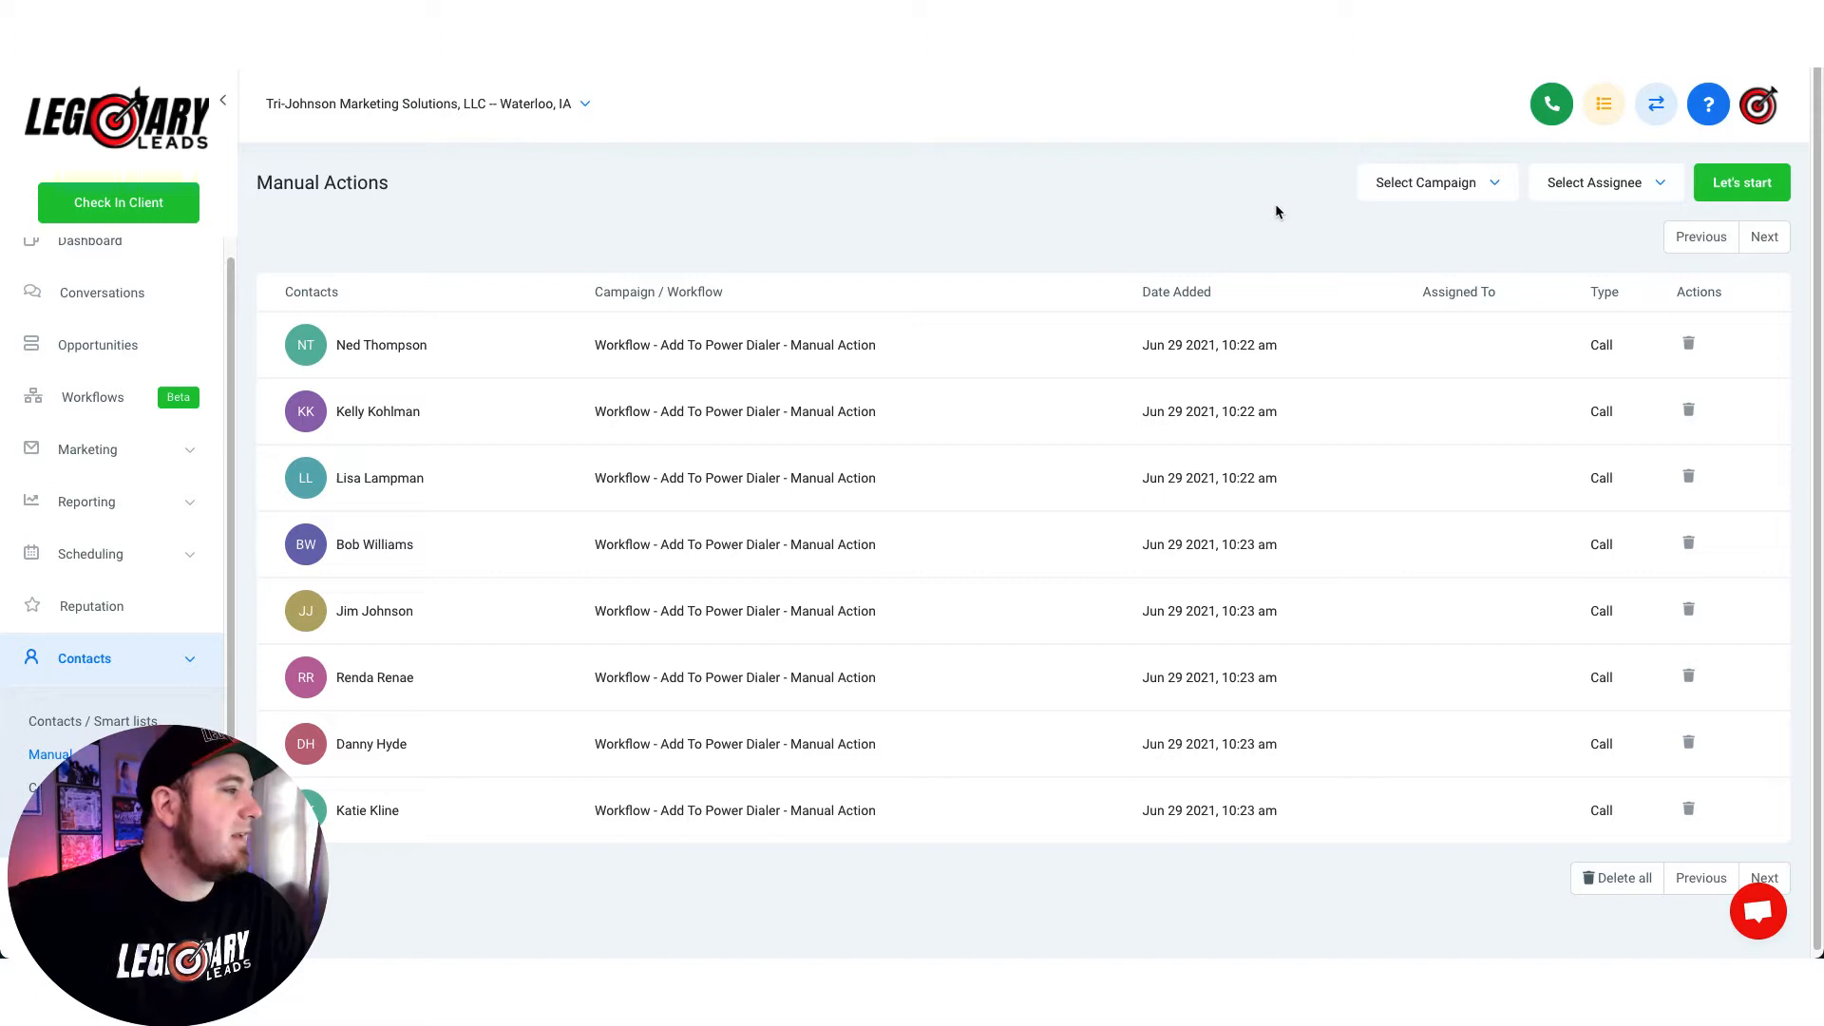
mouse_move(1494, 134)
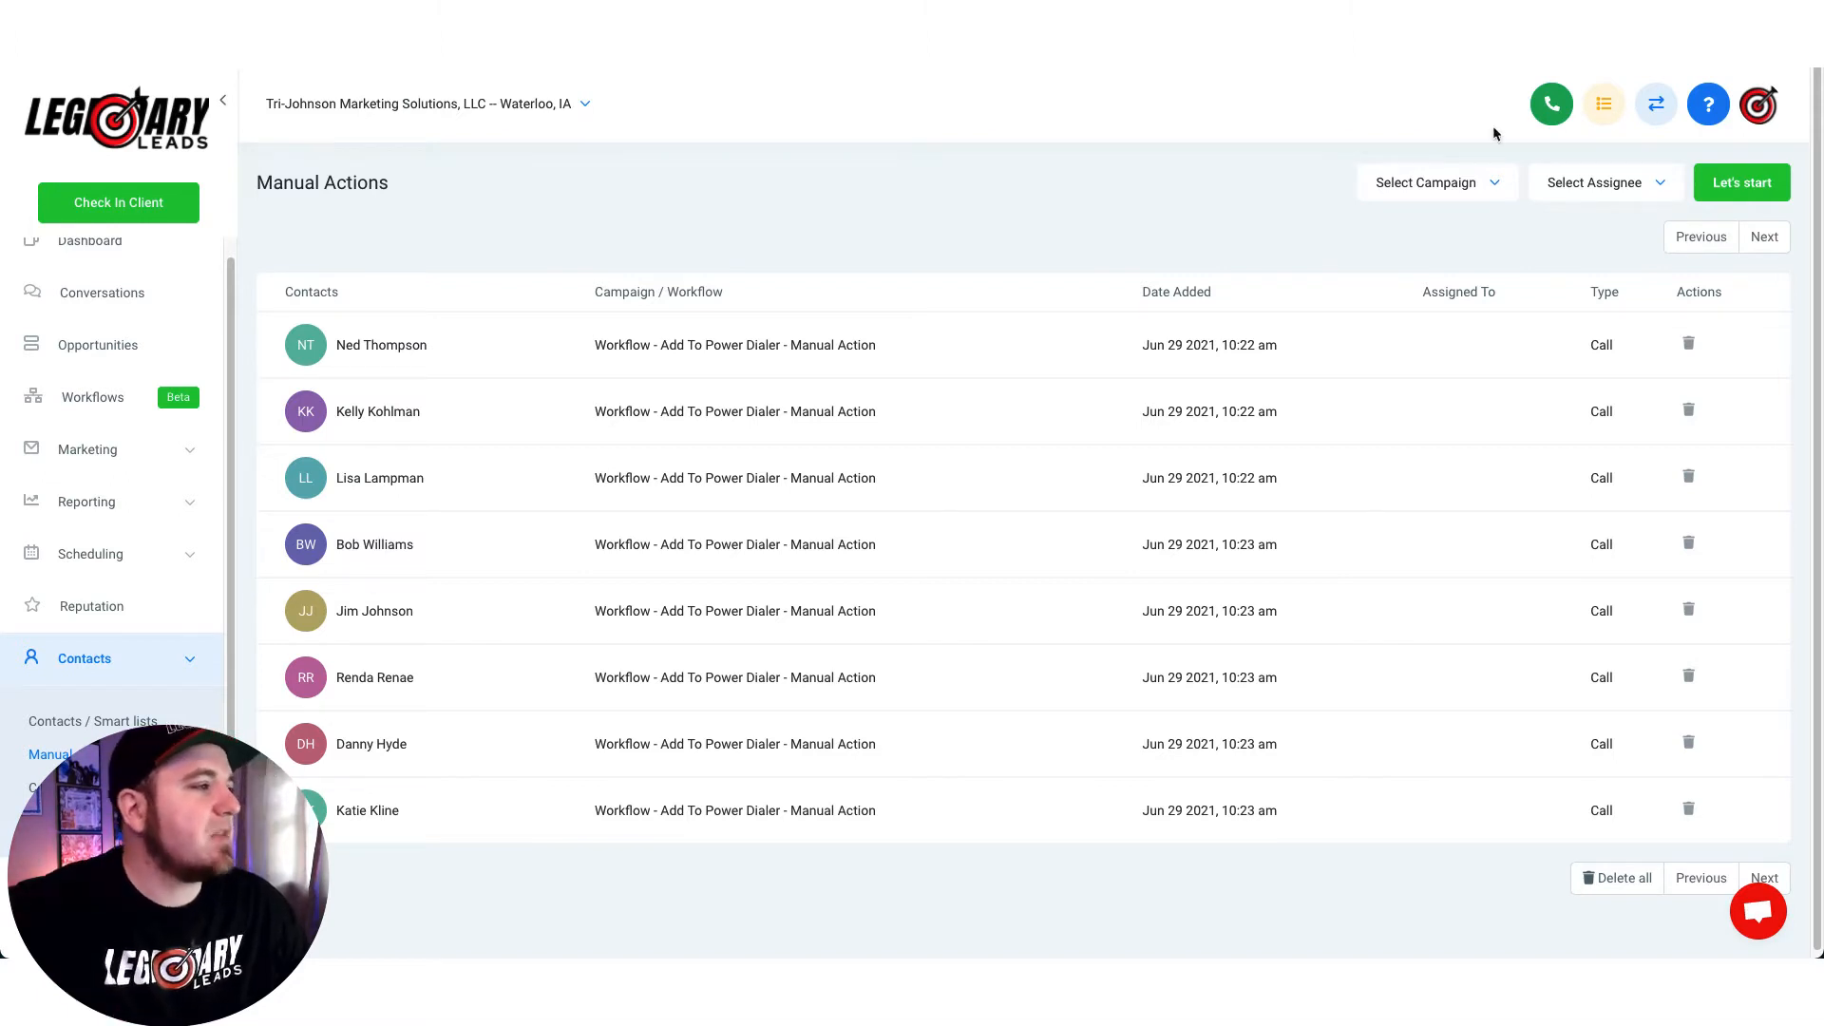
left_click(1550, 103)
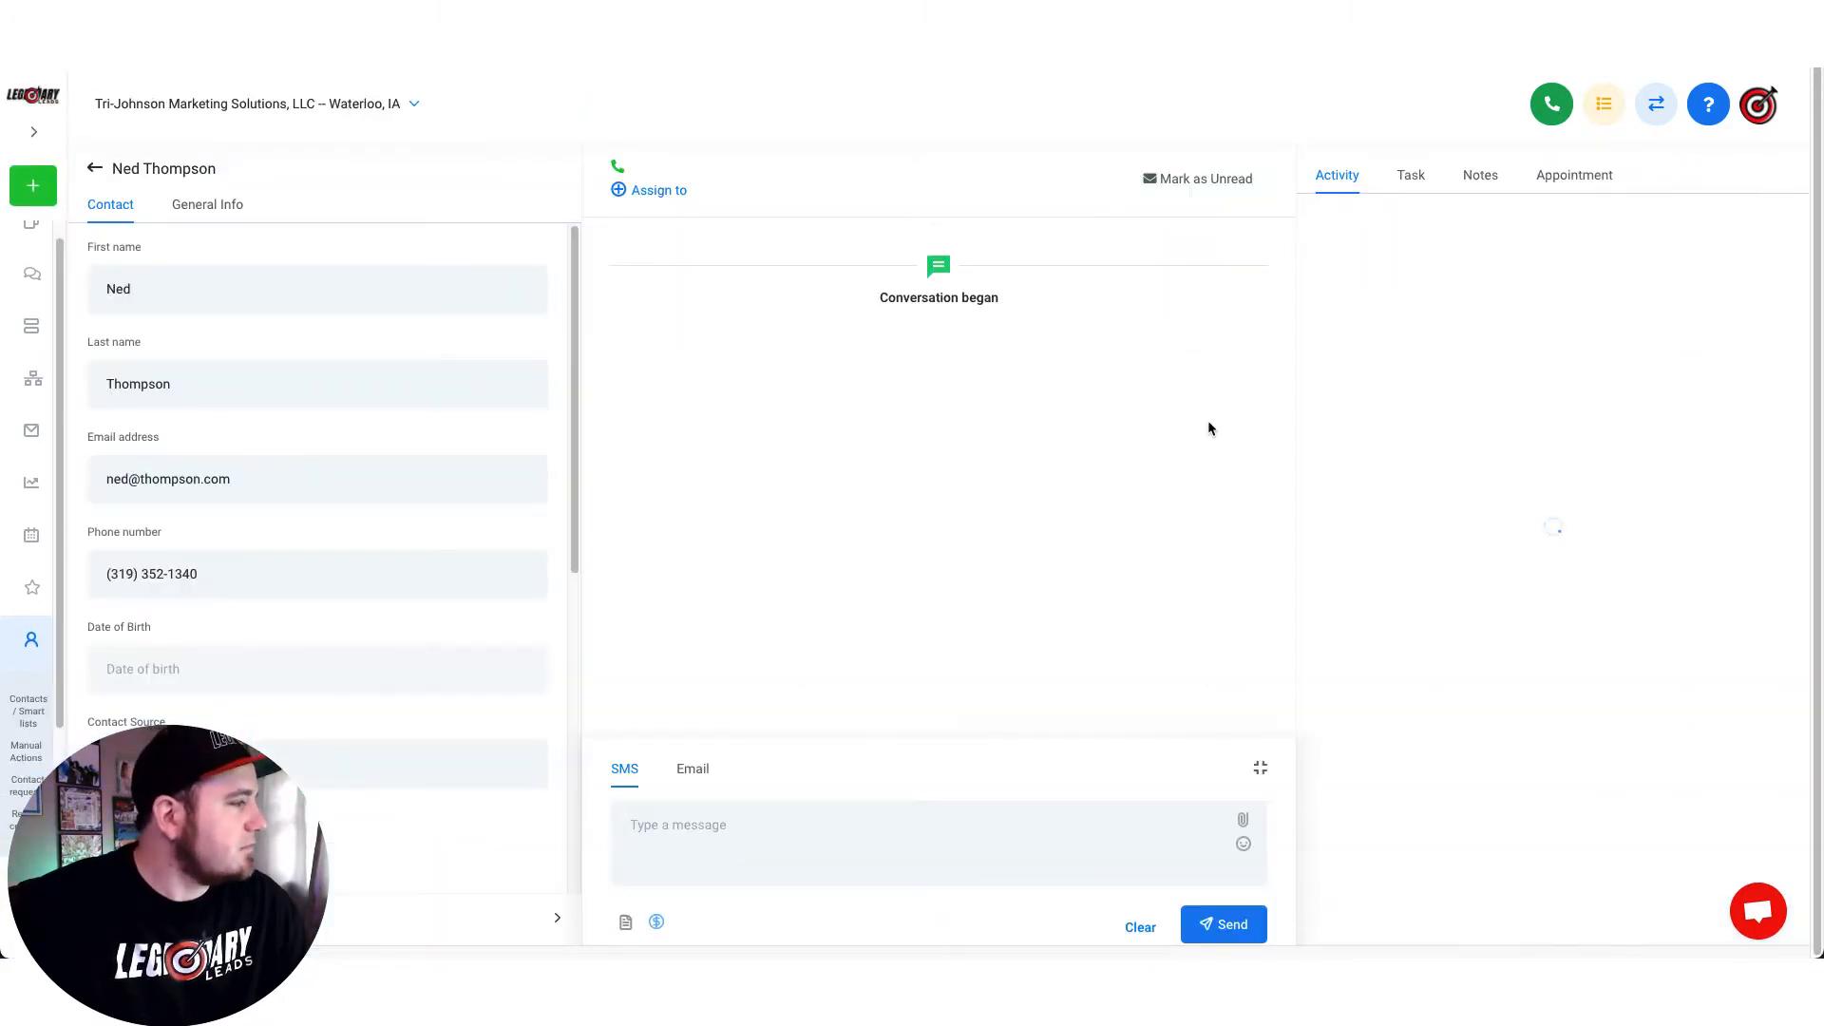
left_click(1550, 103)
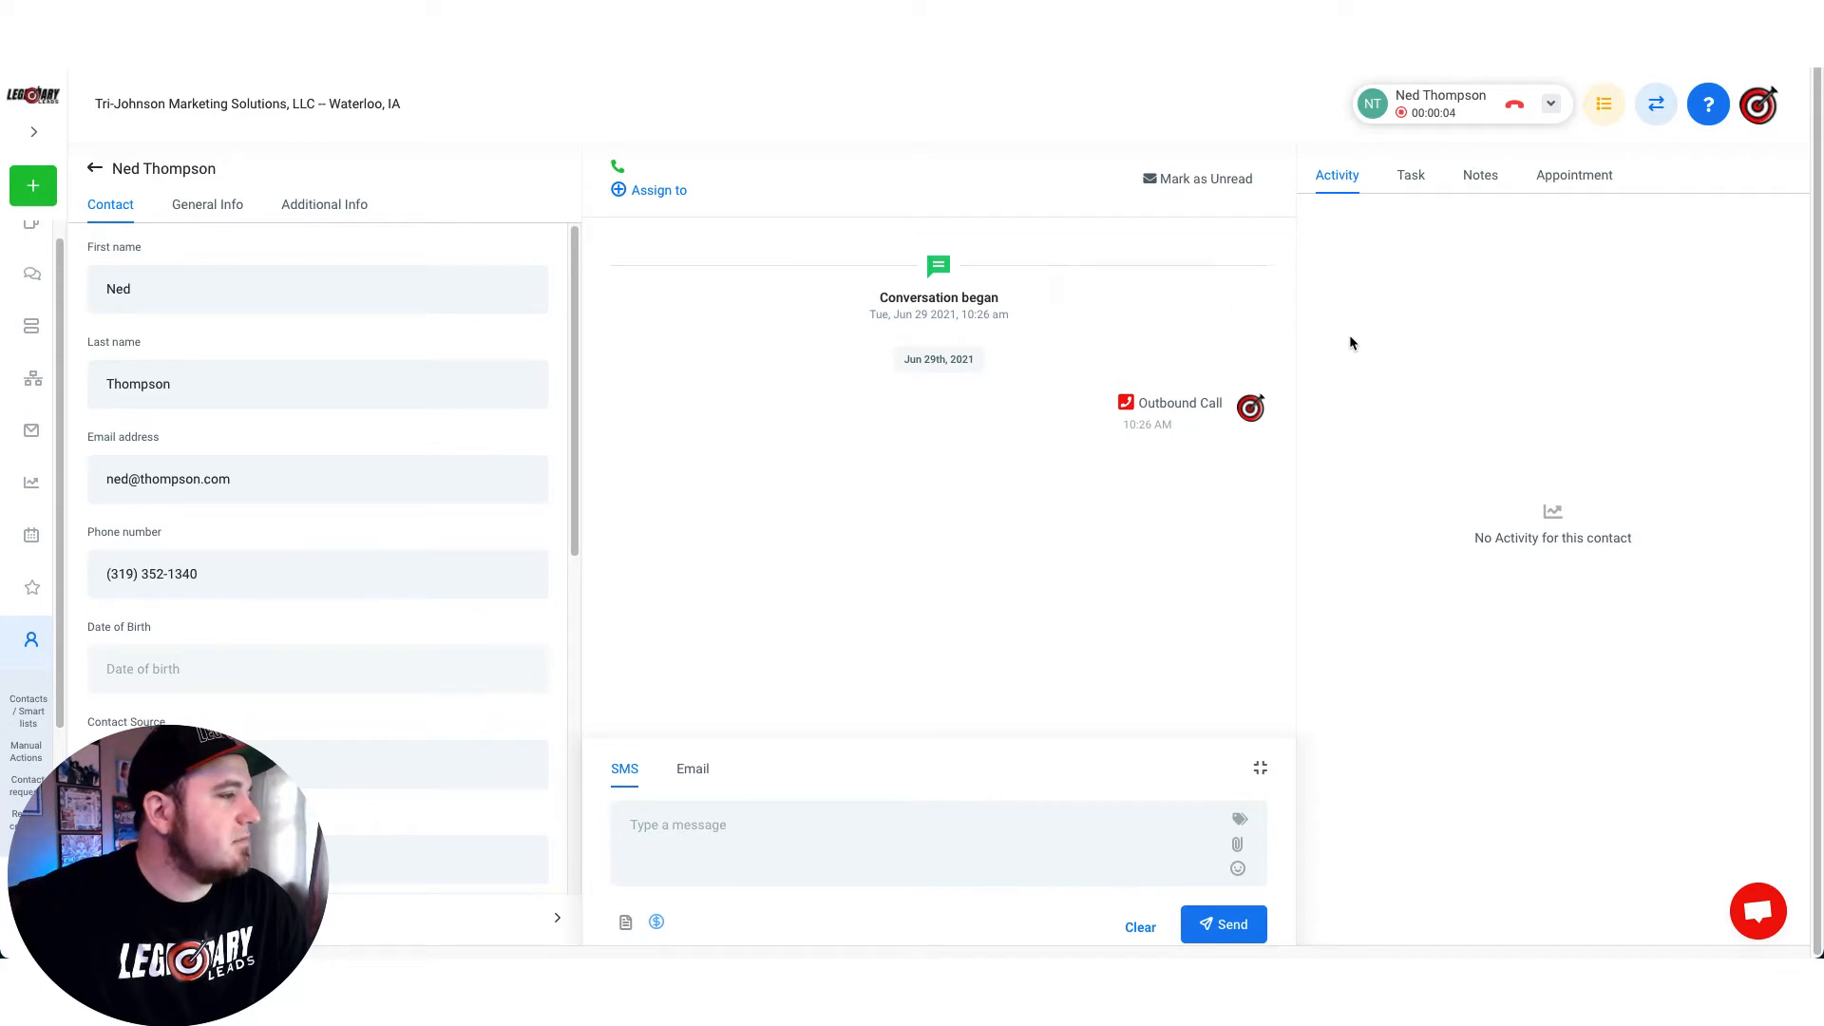
left_click(1410, 175)
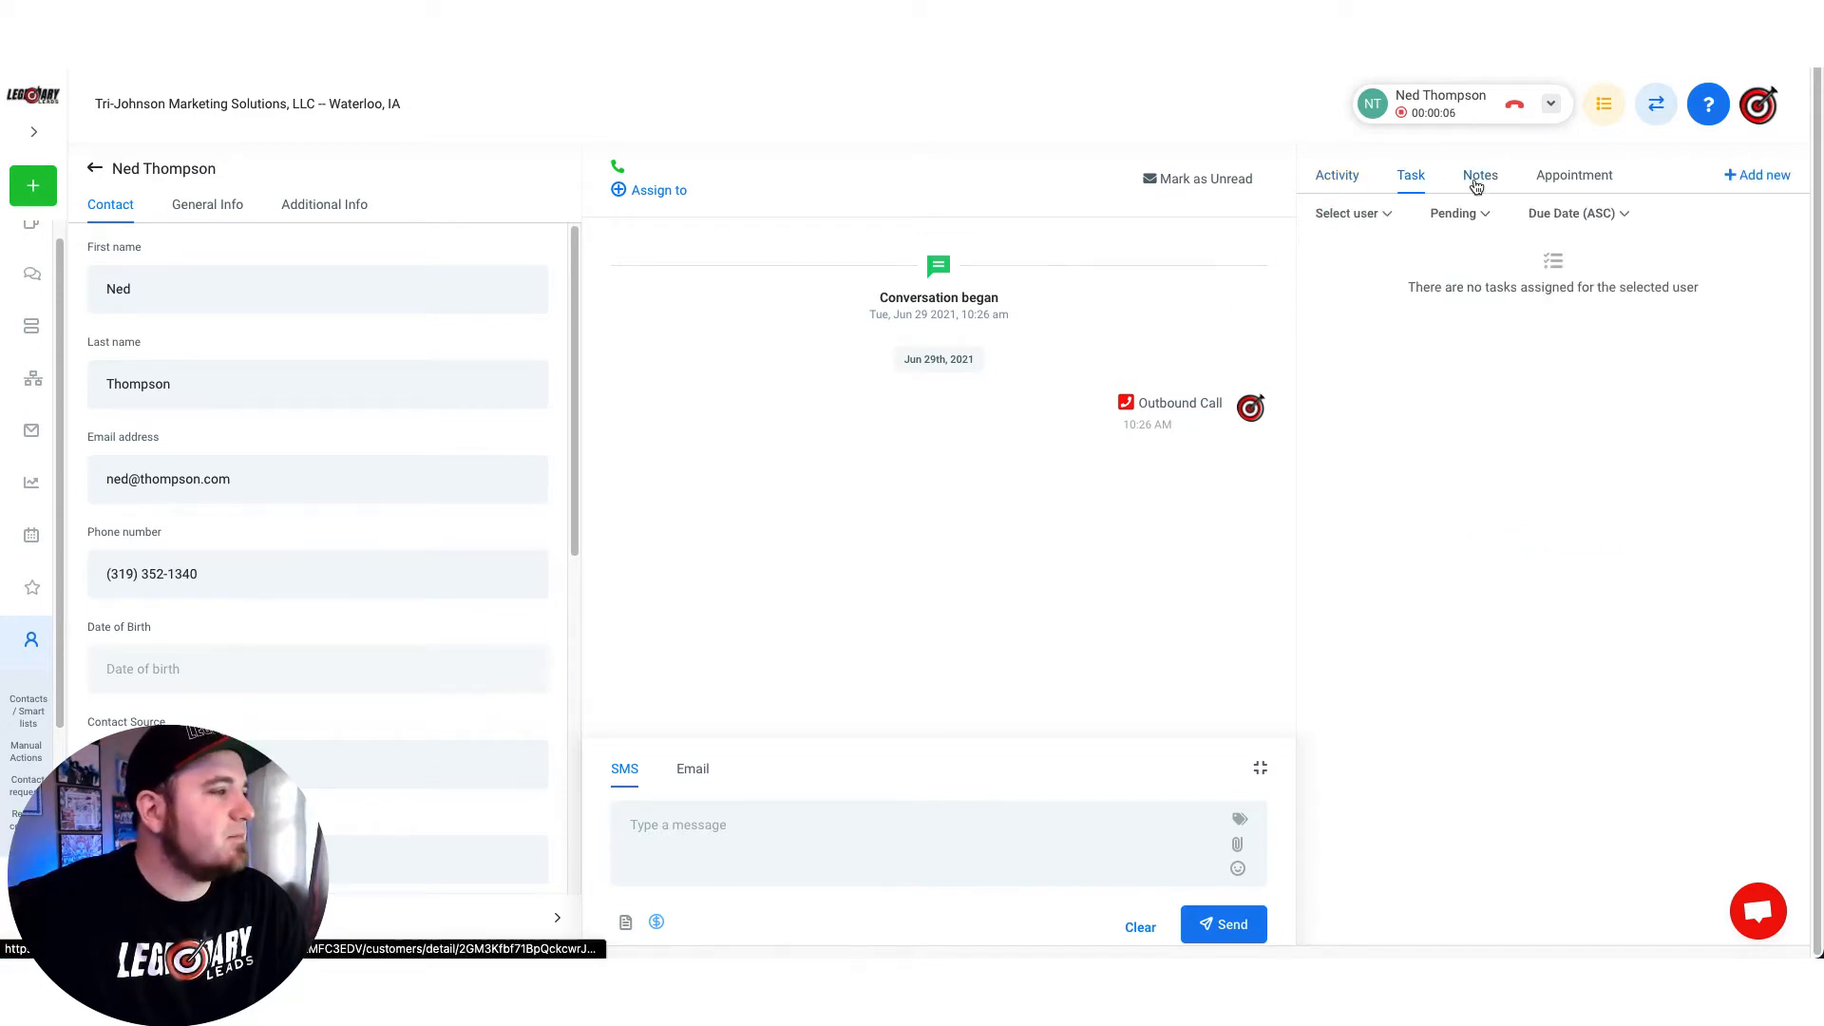
left_click(1335, 175)
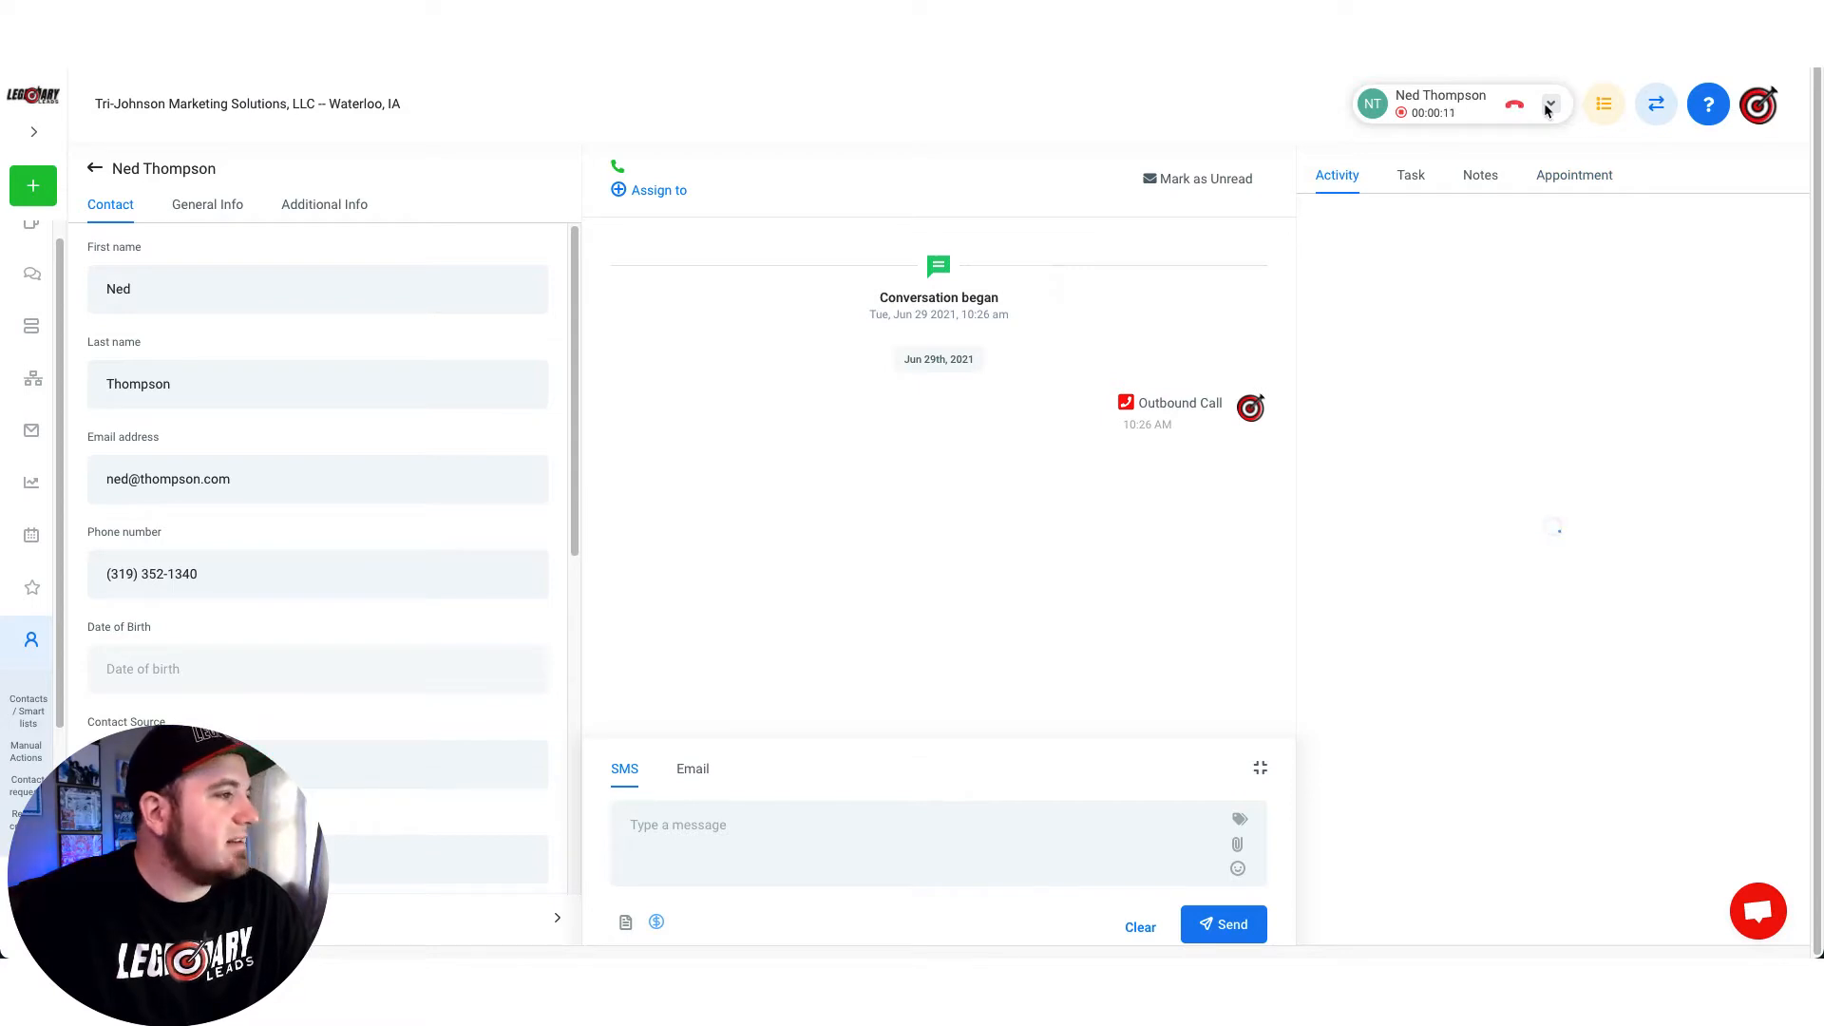
left_click(1549, 104)
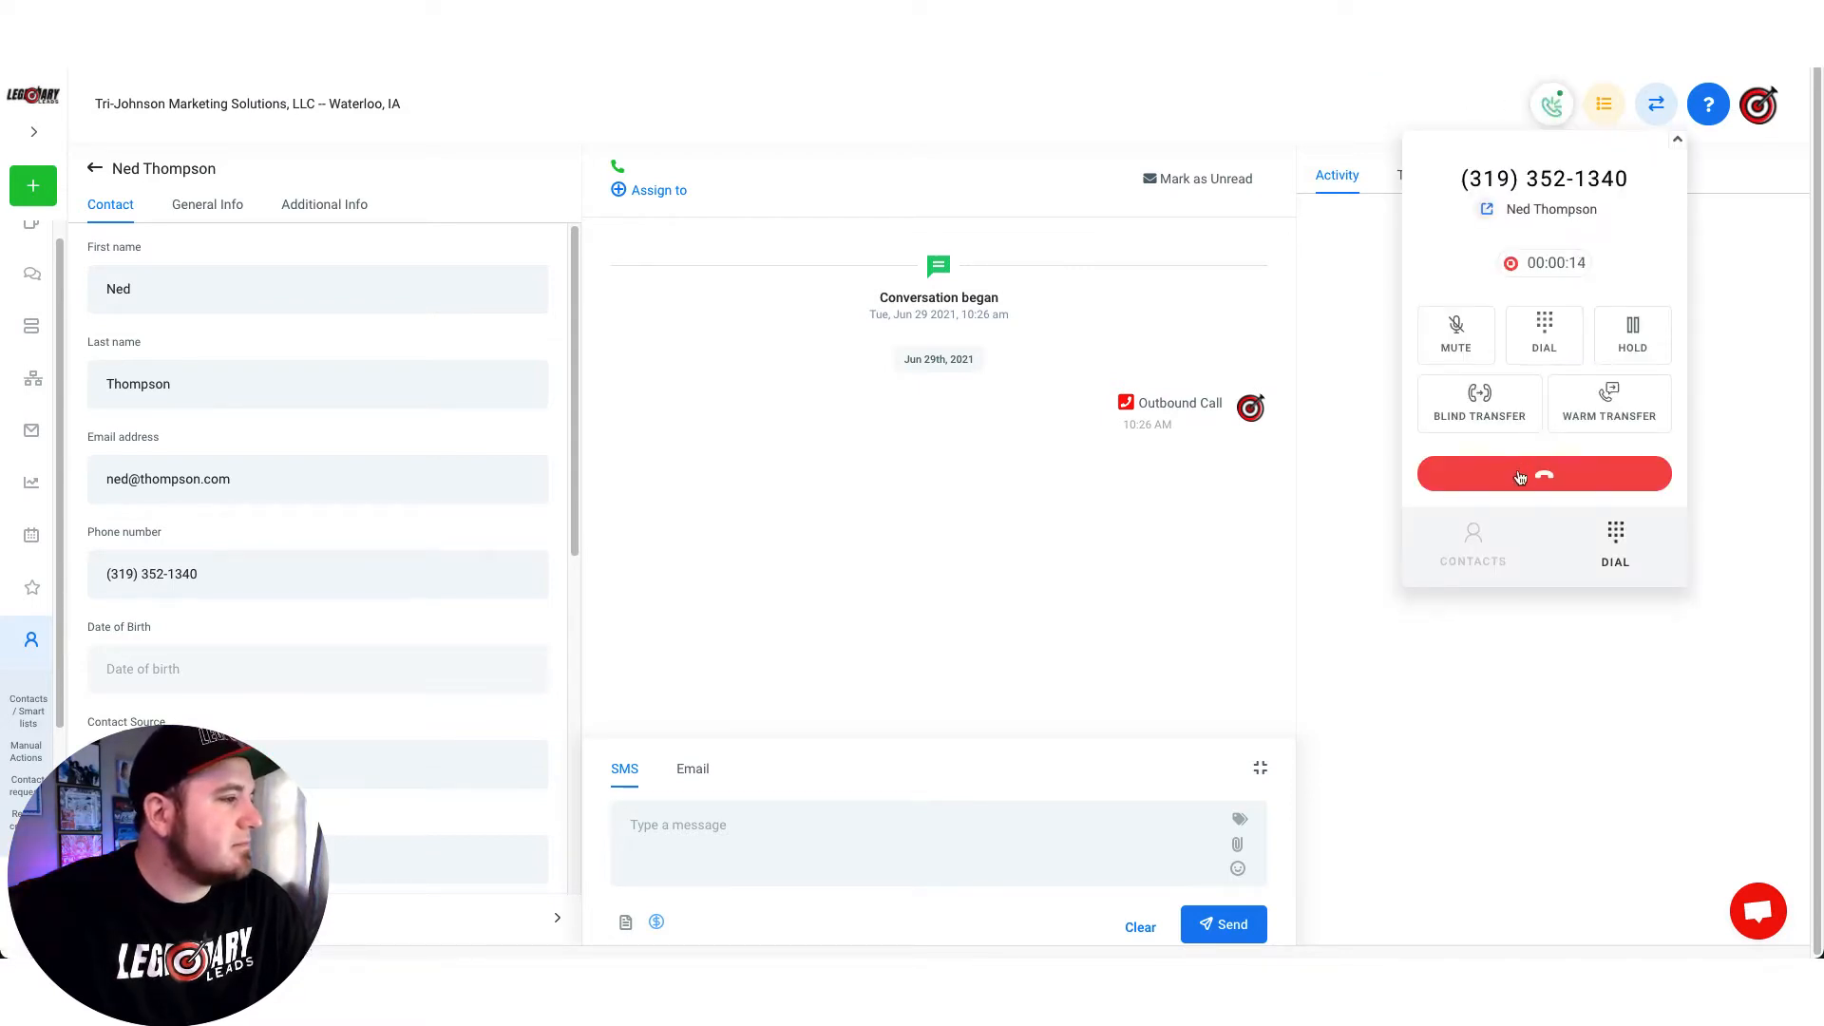
left_click(1544, 473)
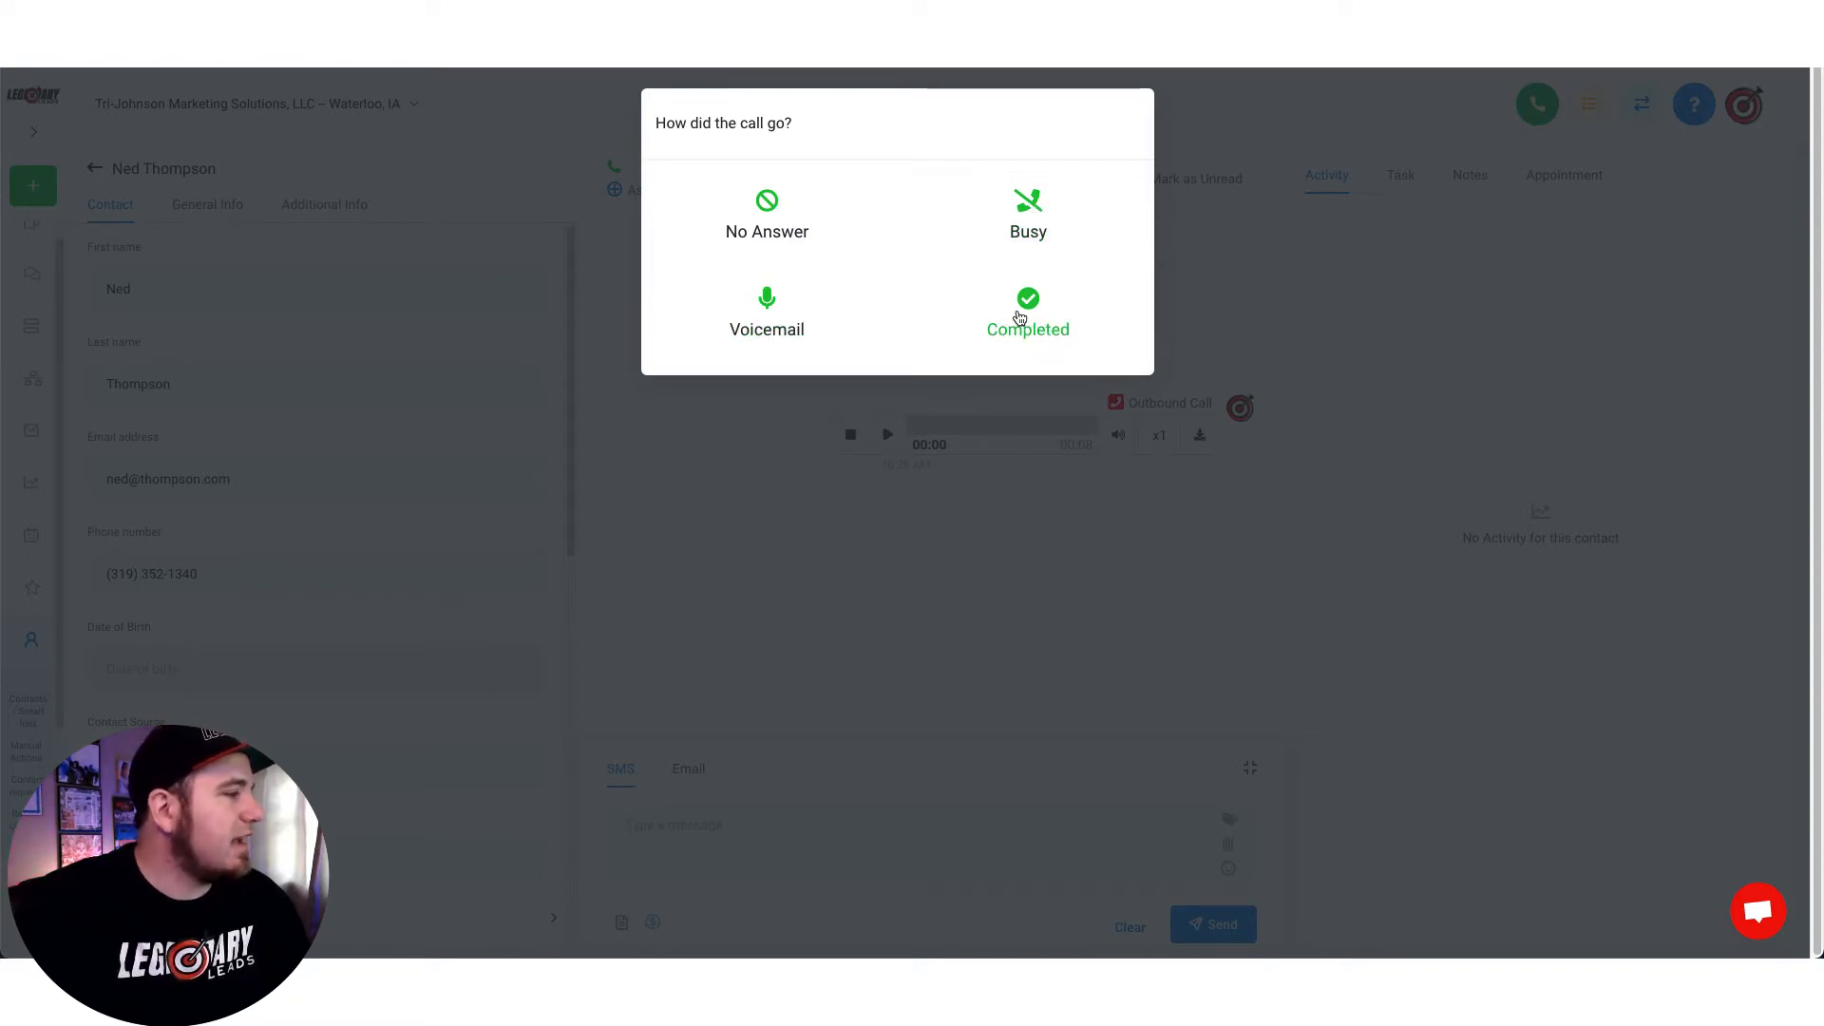
left_click(1026, 310)
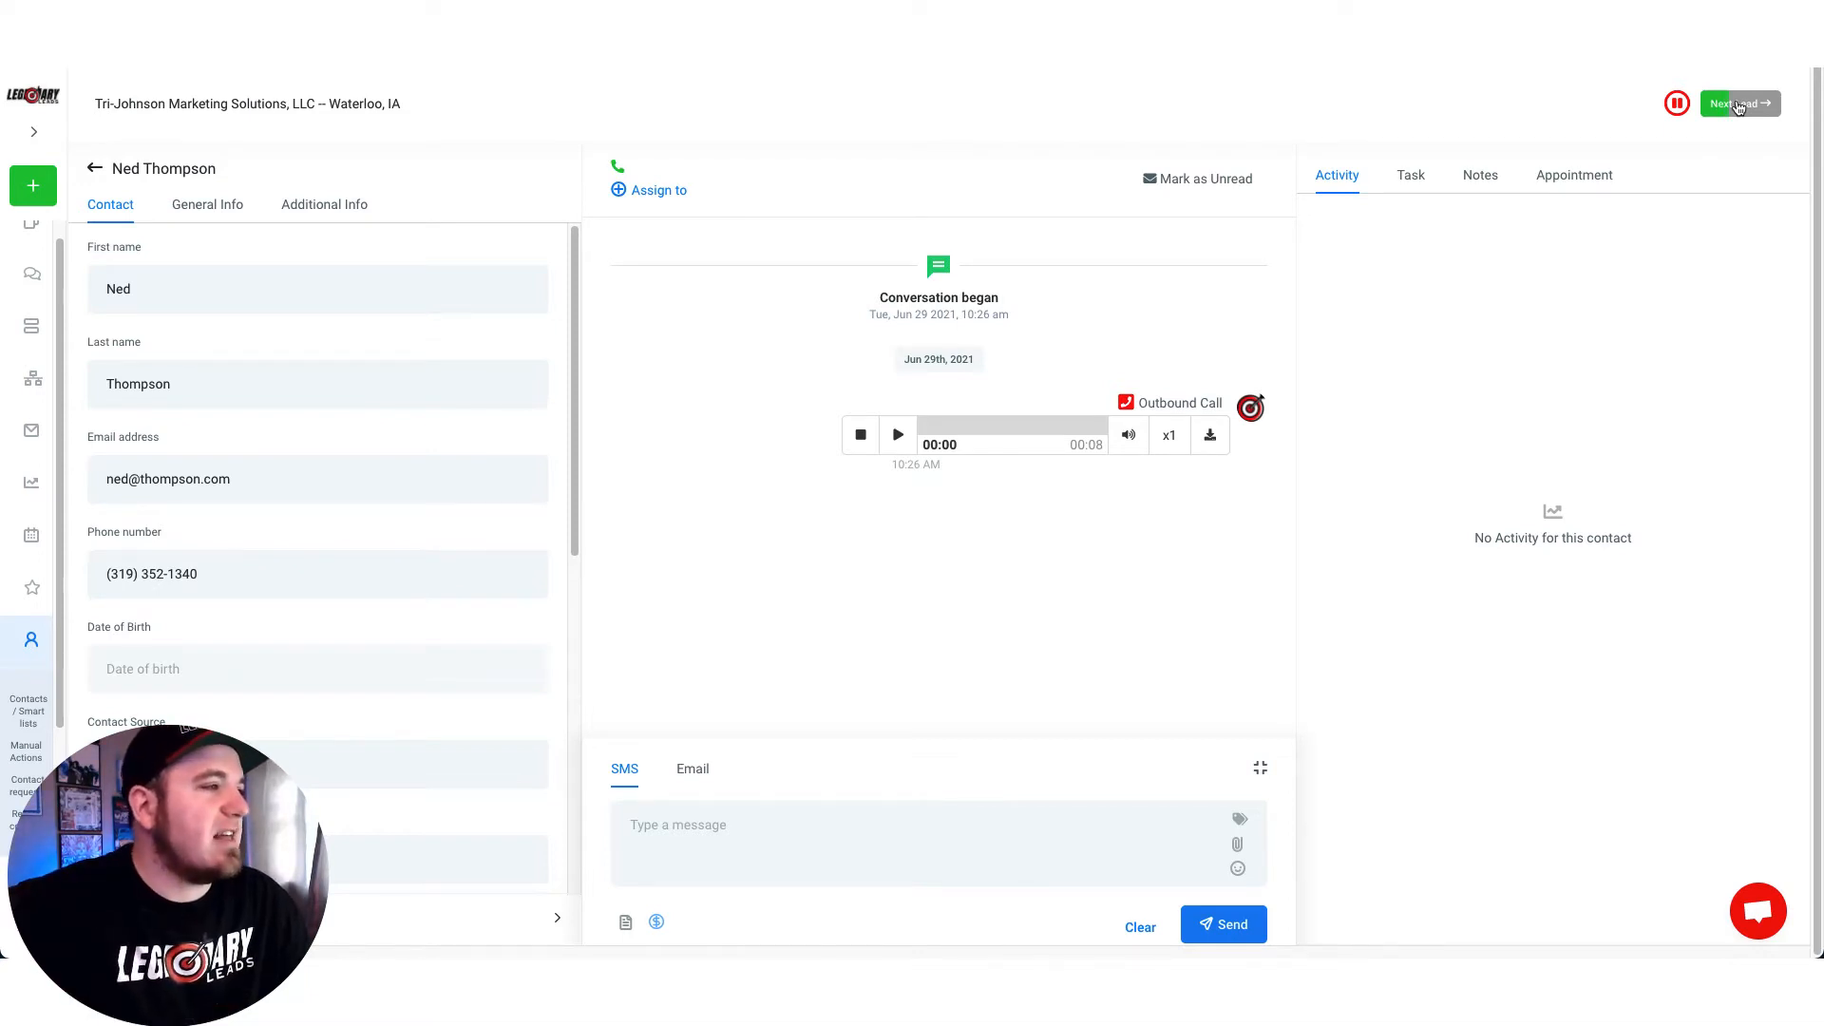
left_click(1737, 103)
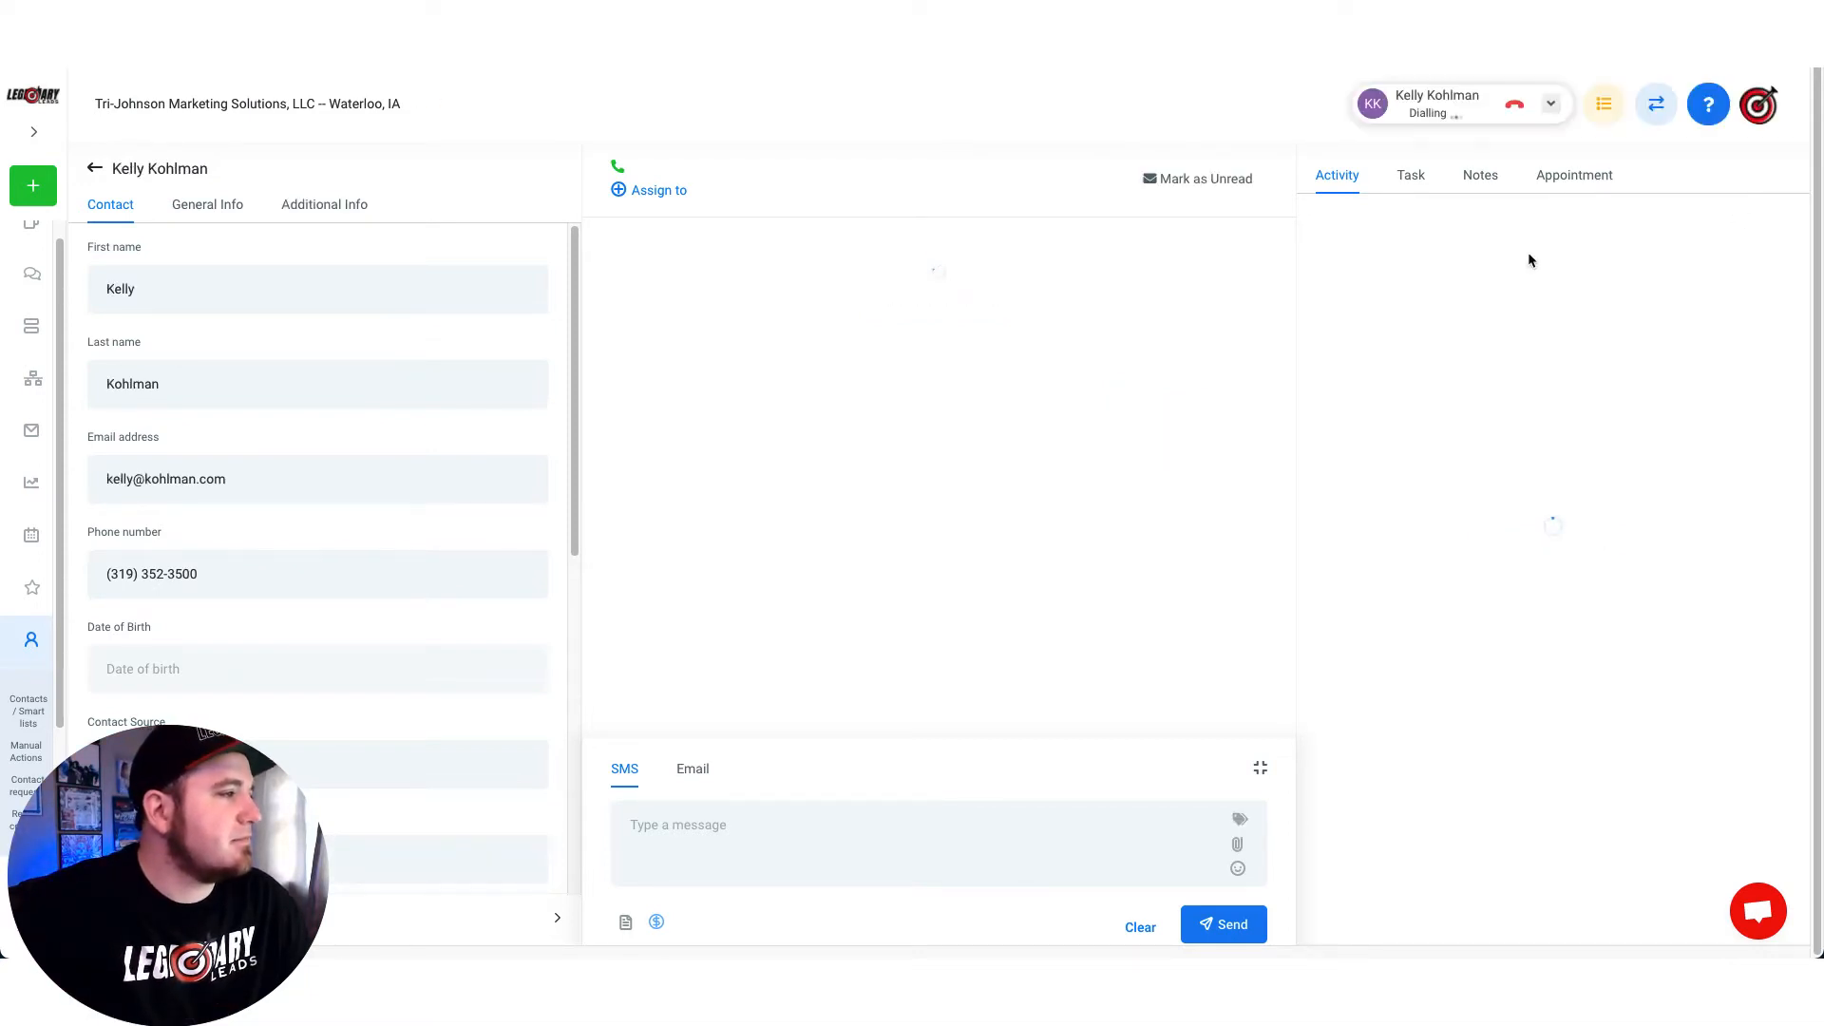
left_click(1550, 103)
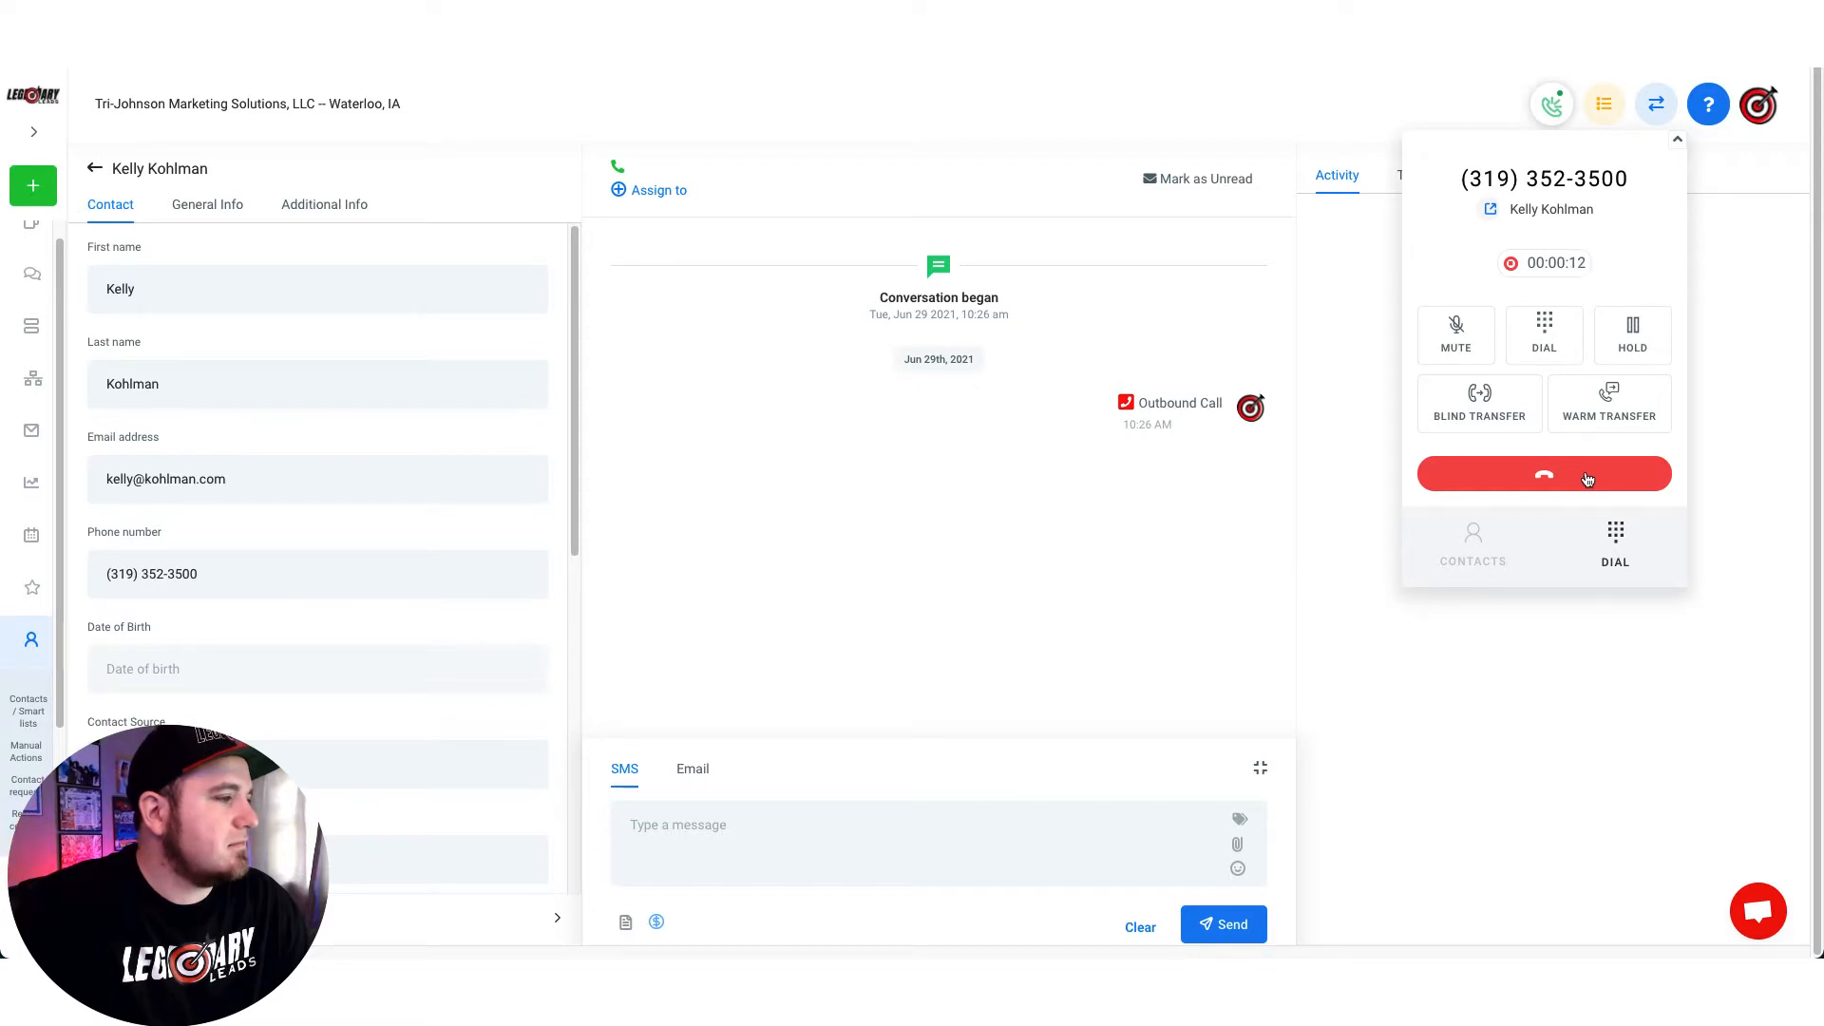
left_click(1543, 473)
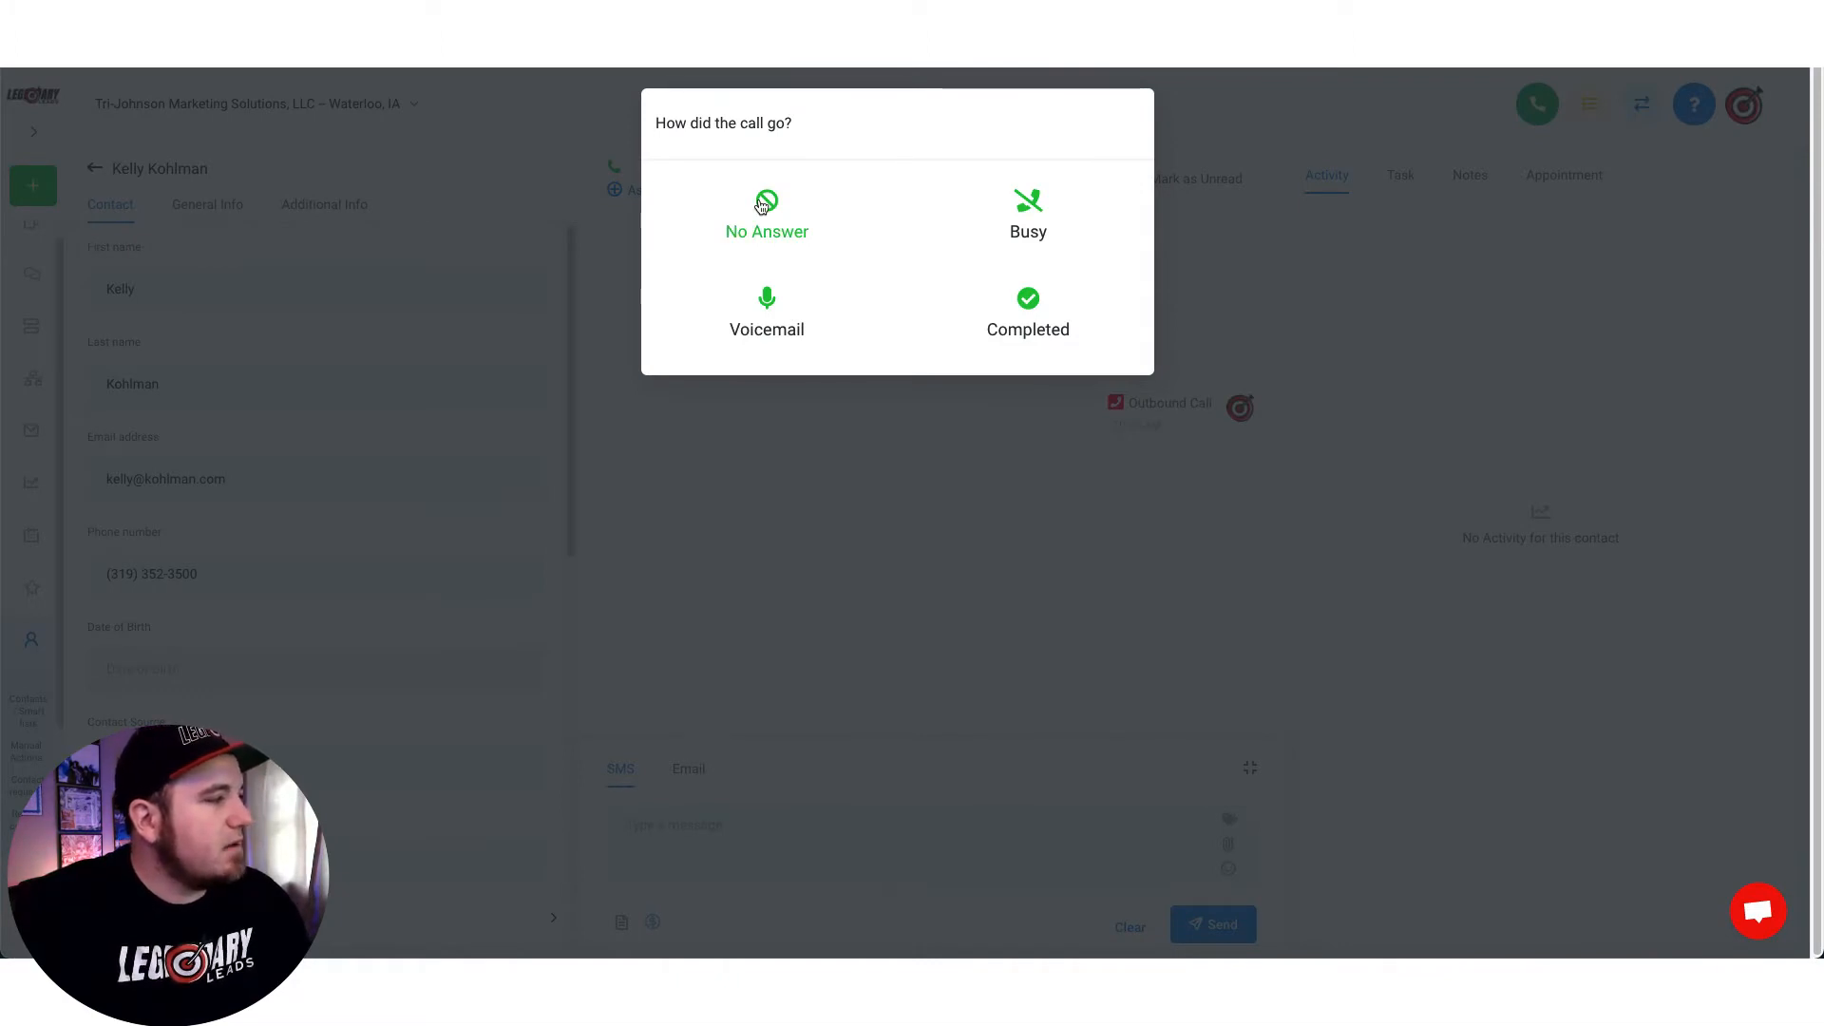
left_click(766, 216)
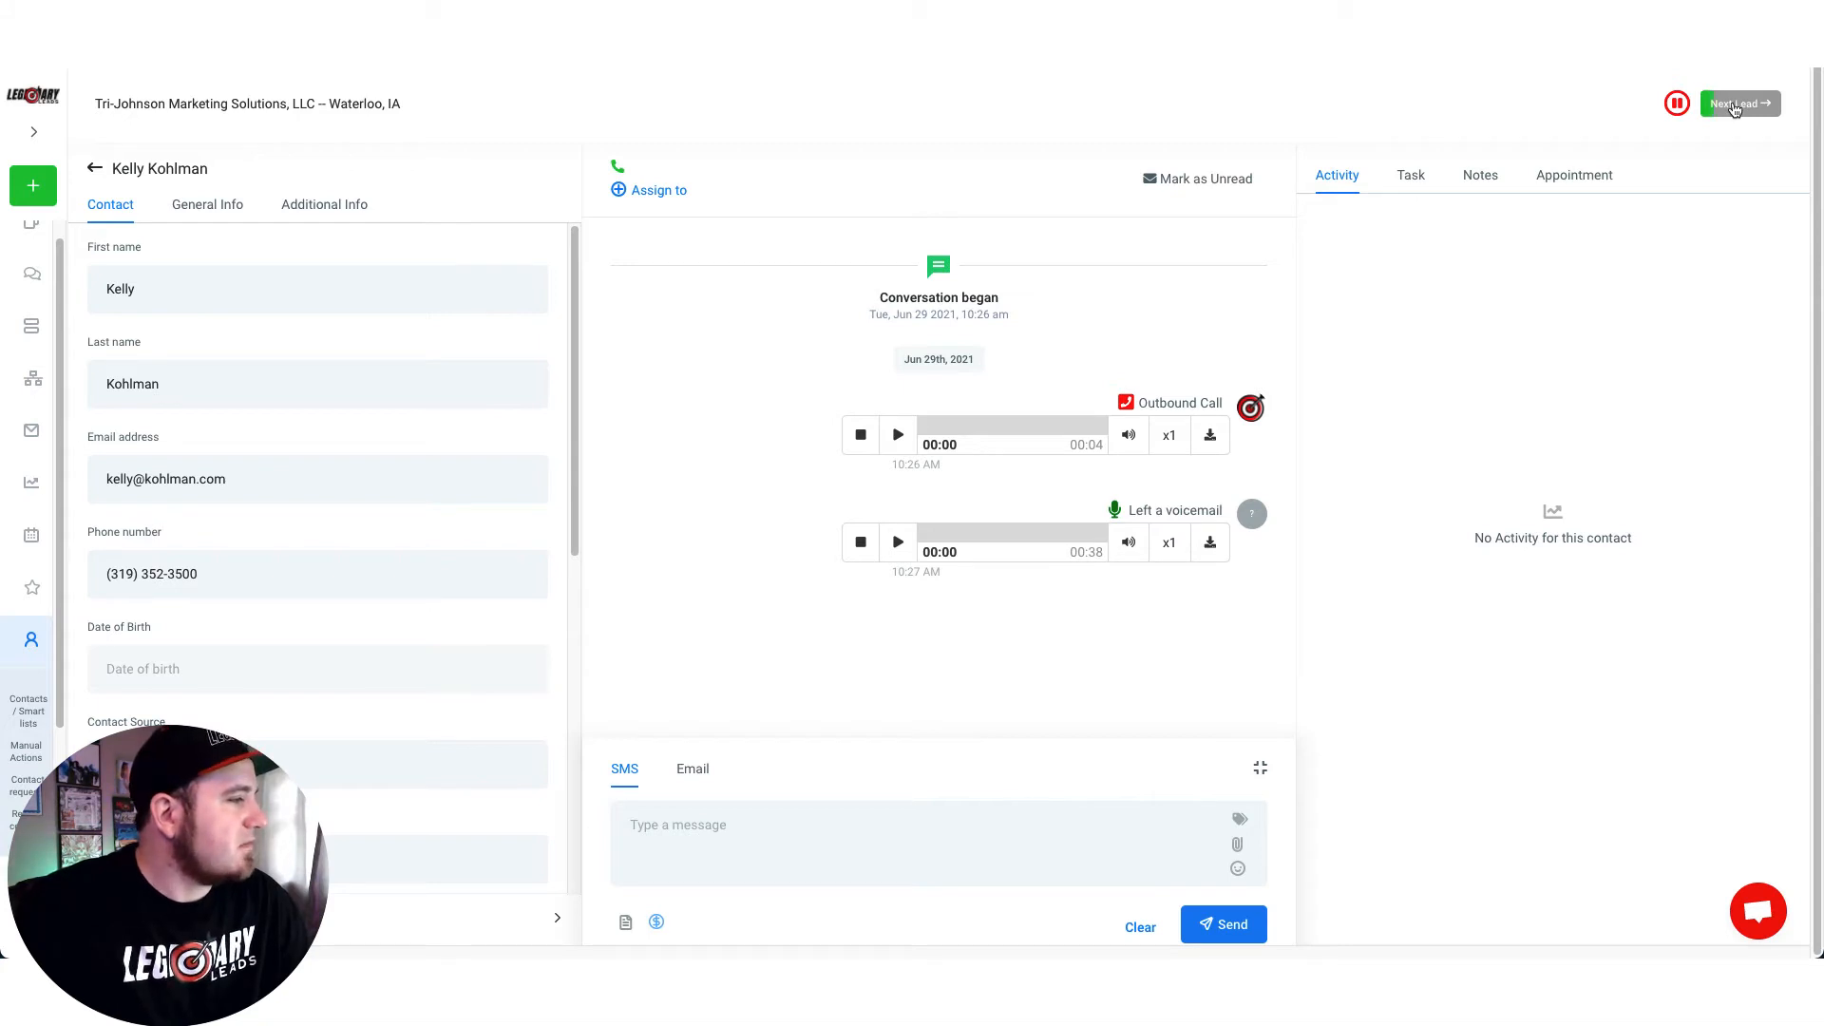
left_click(1737, 104)
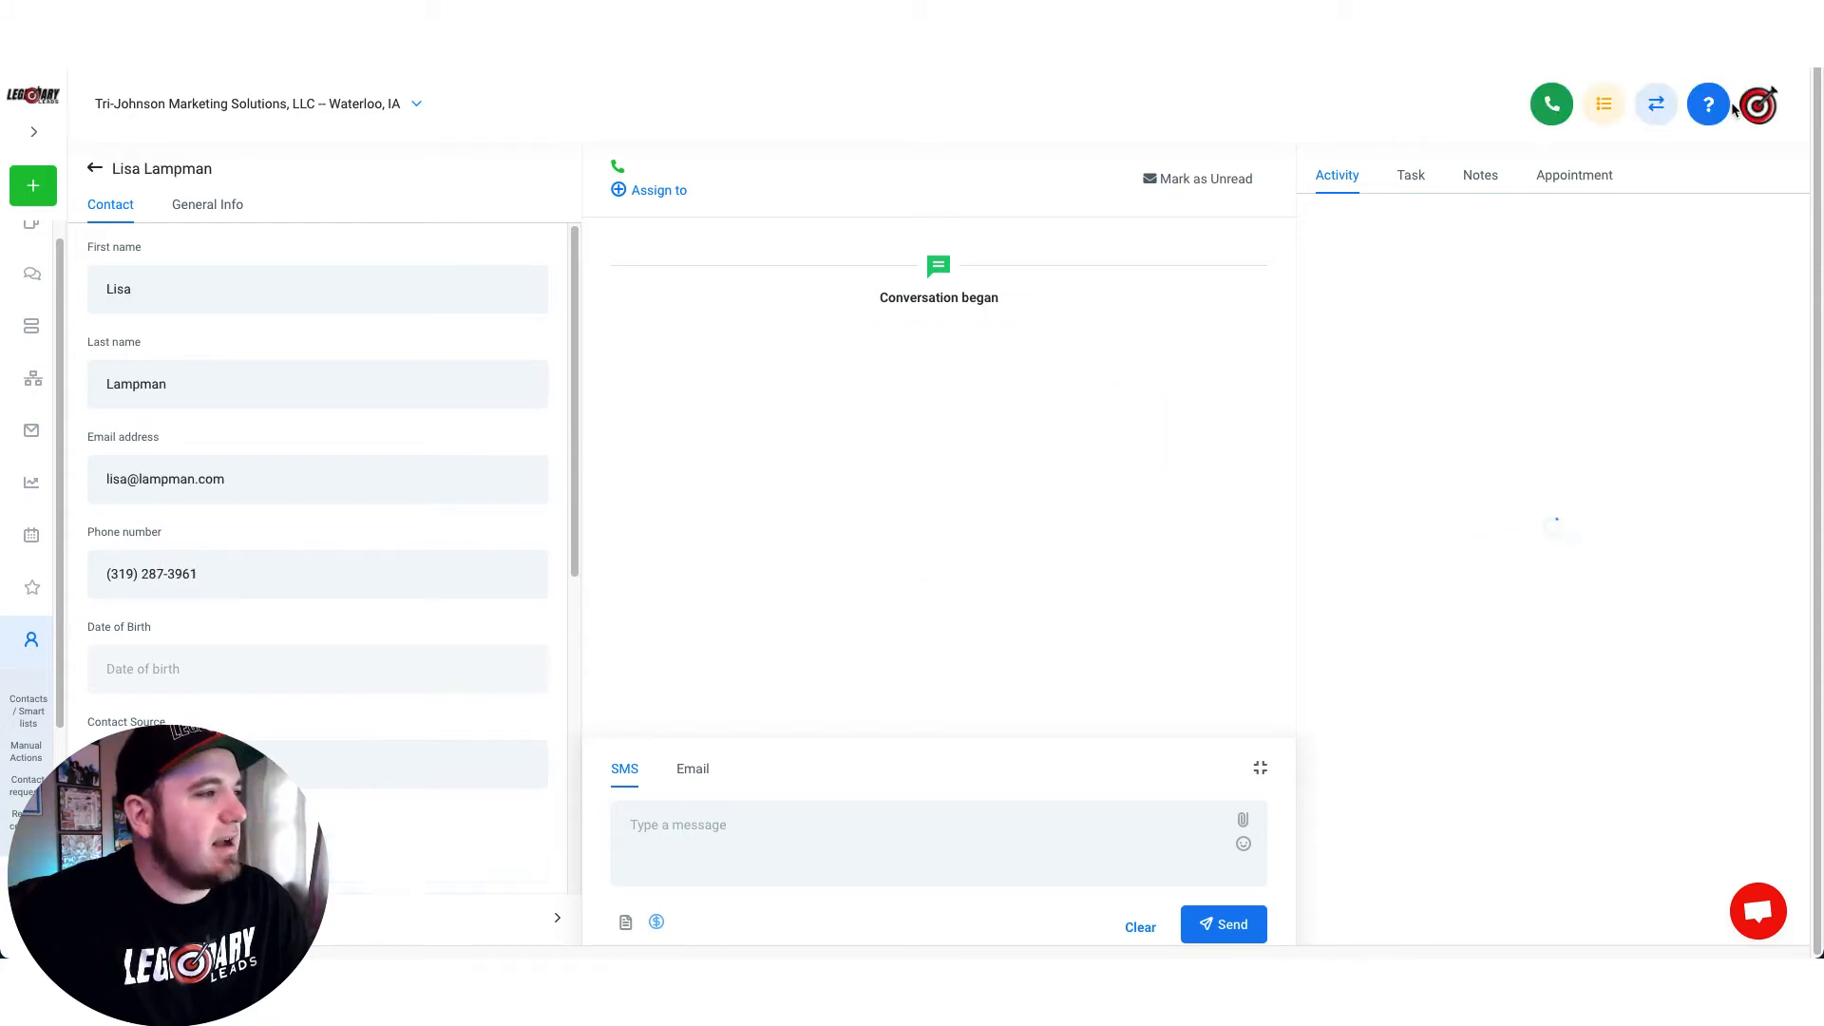
left_click(1550, 104)
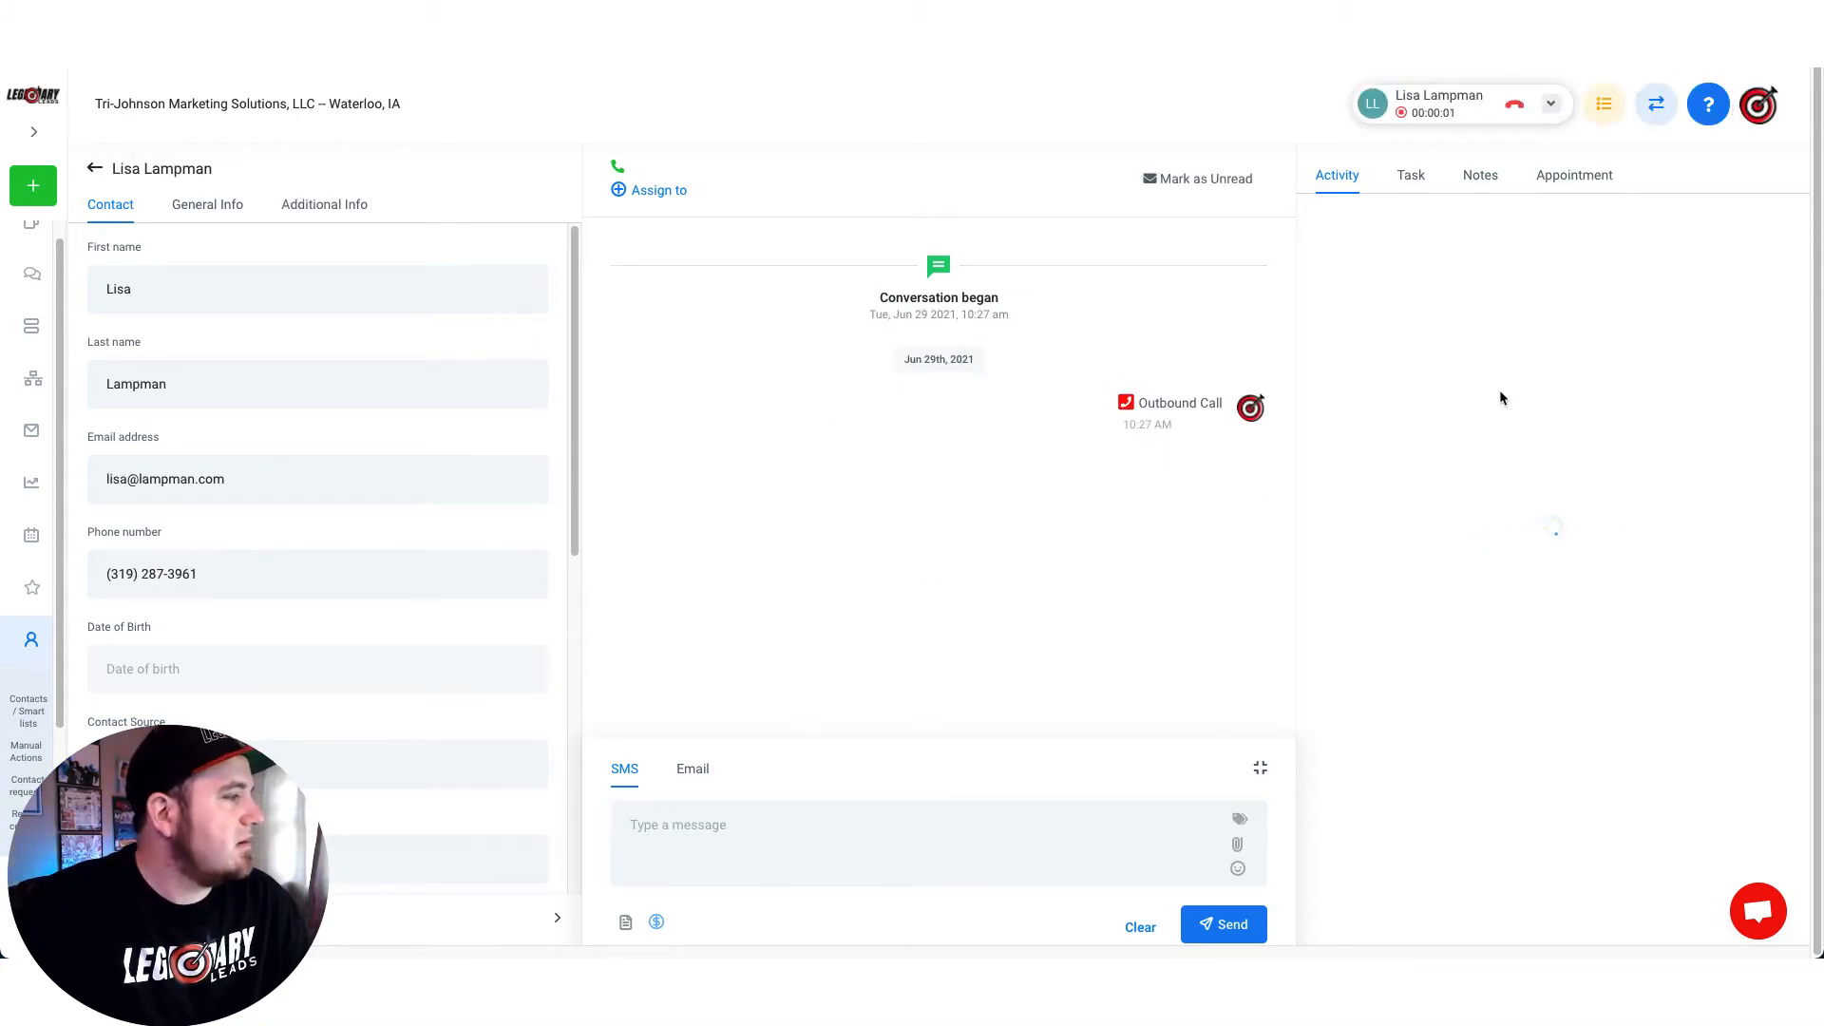
left_click(1550, 103)
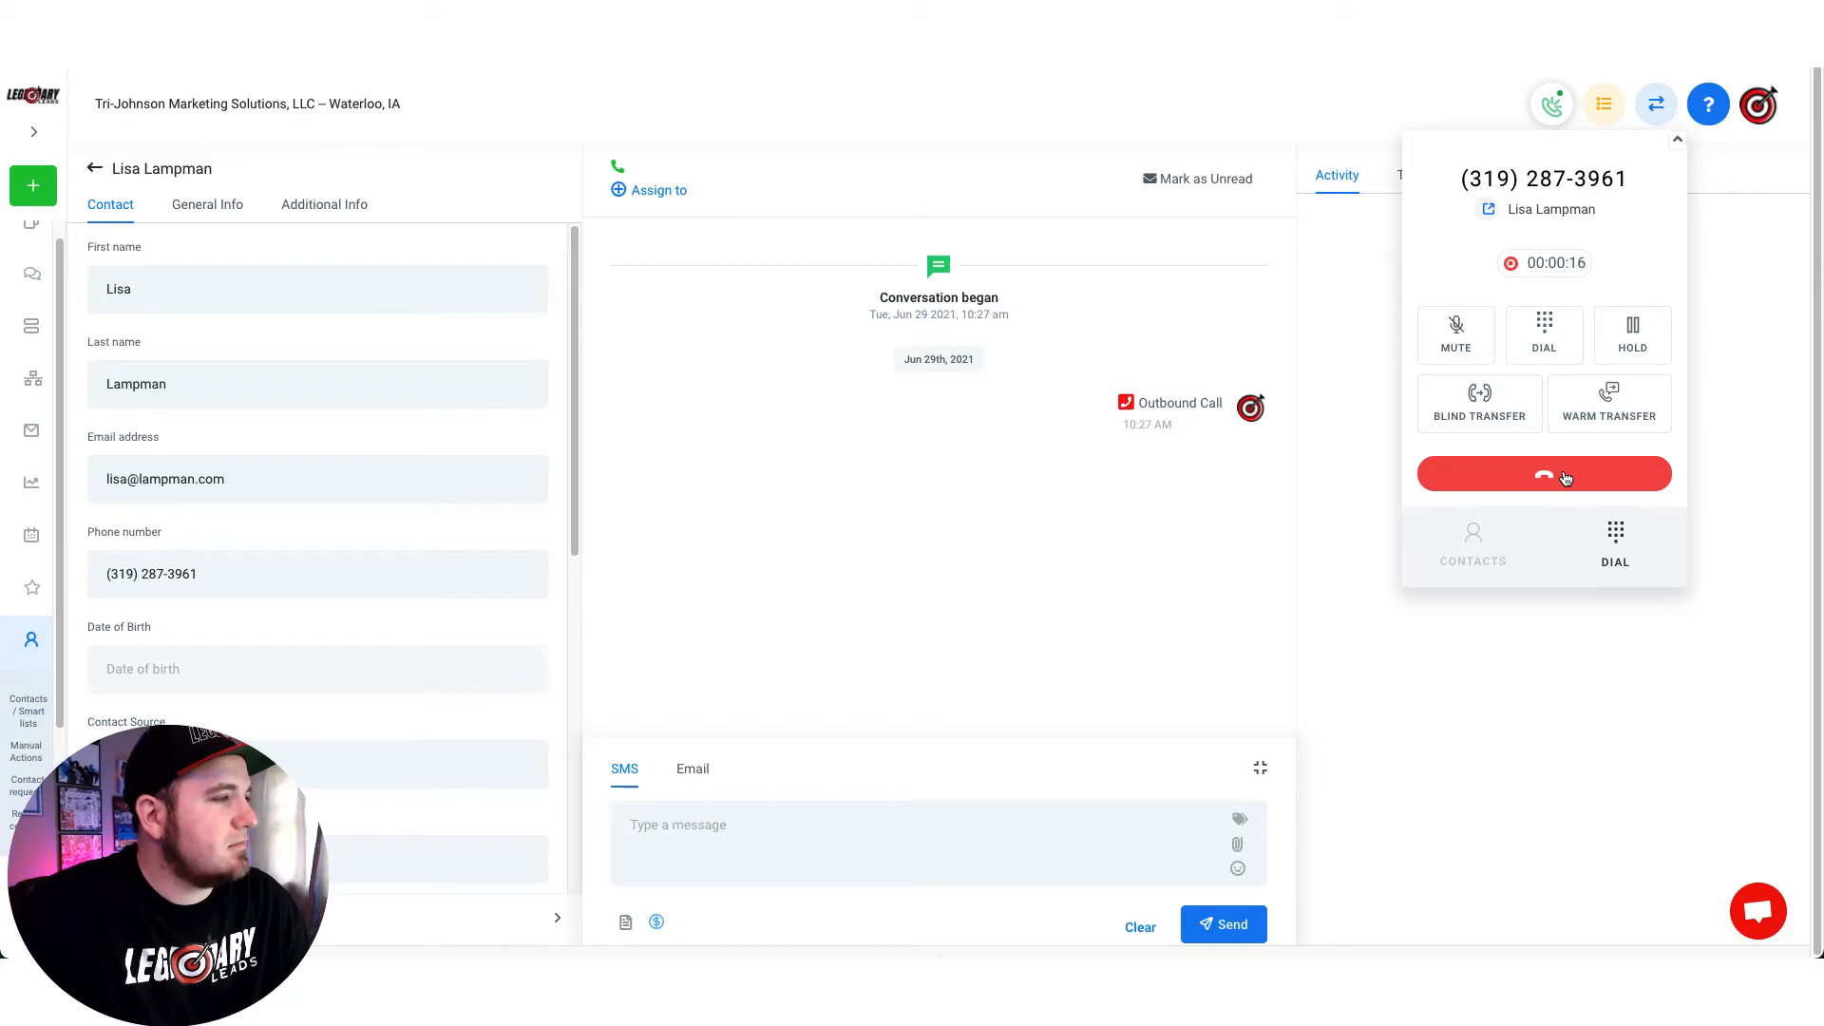
left_click(1544, 473)
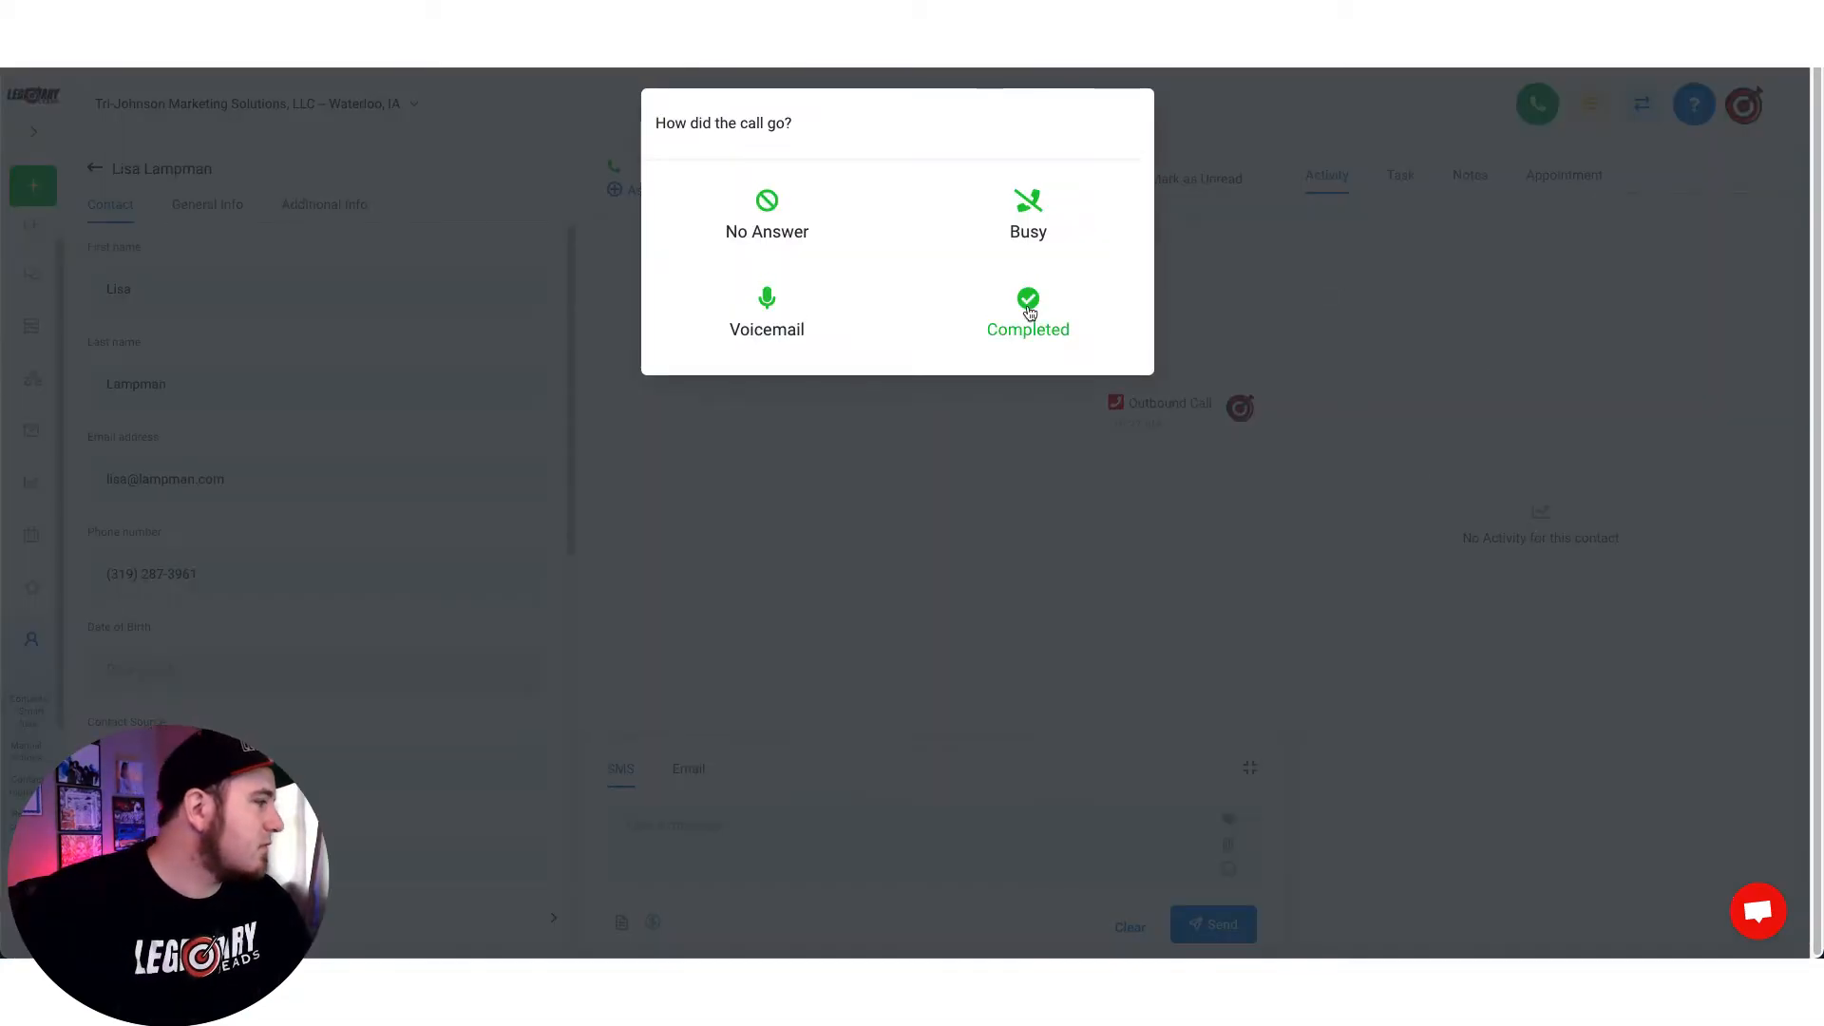
left_click(1027, 314)
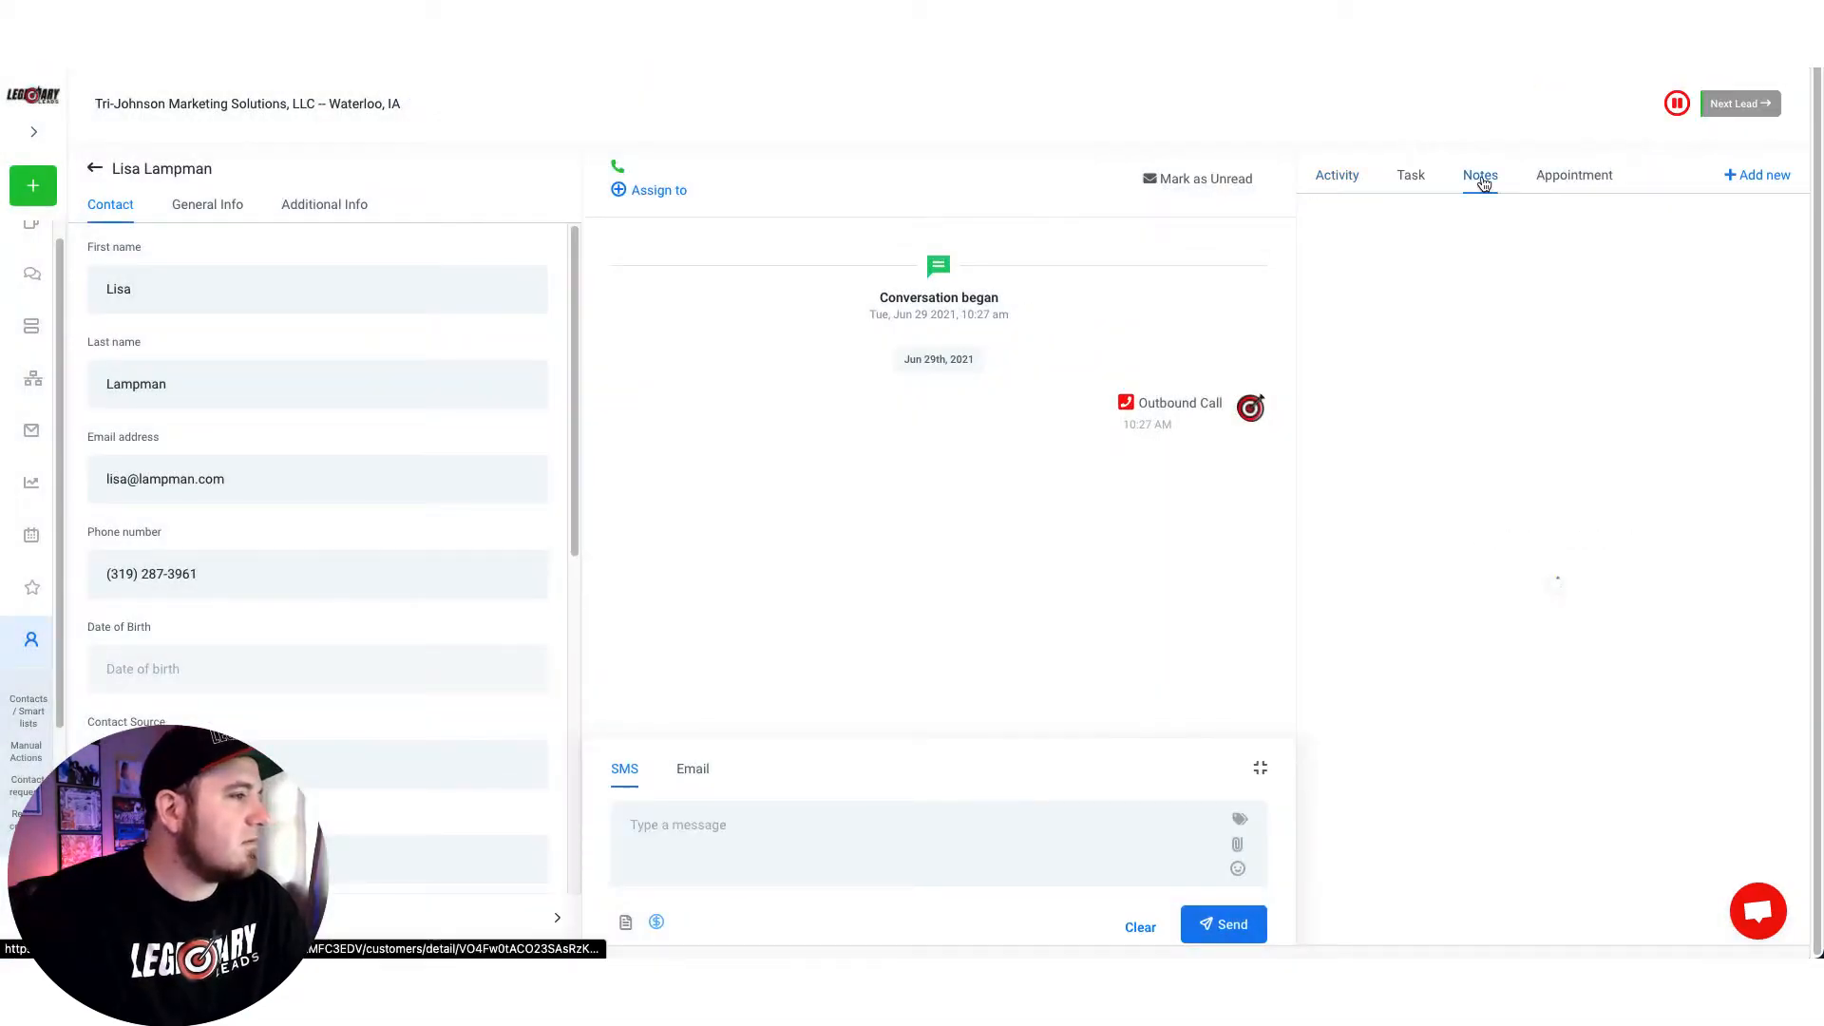
left_click(1478, 174)
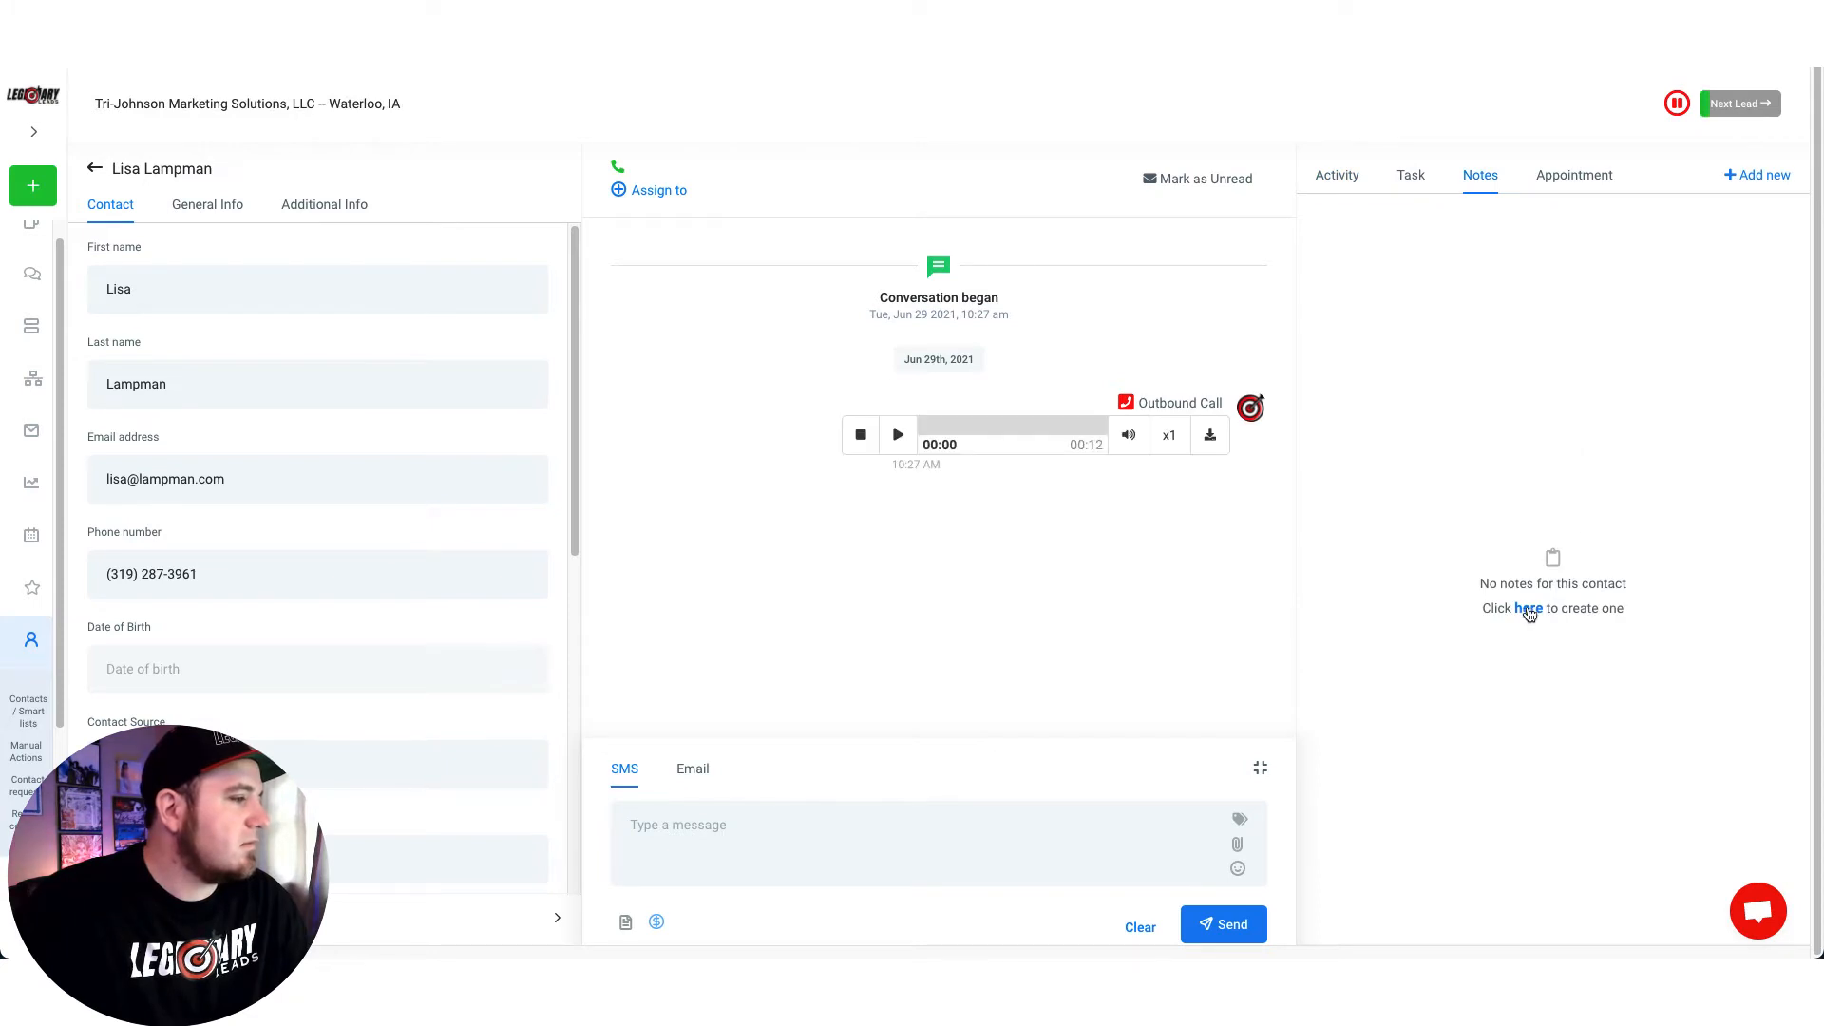
type("Demo NOt")
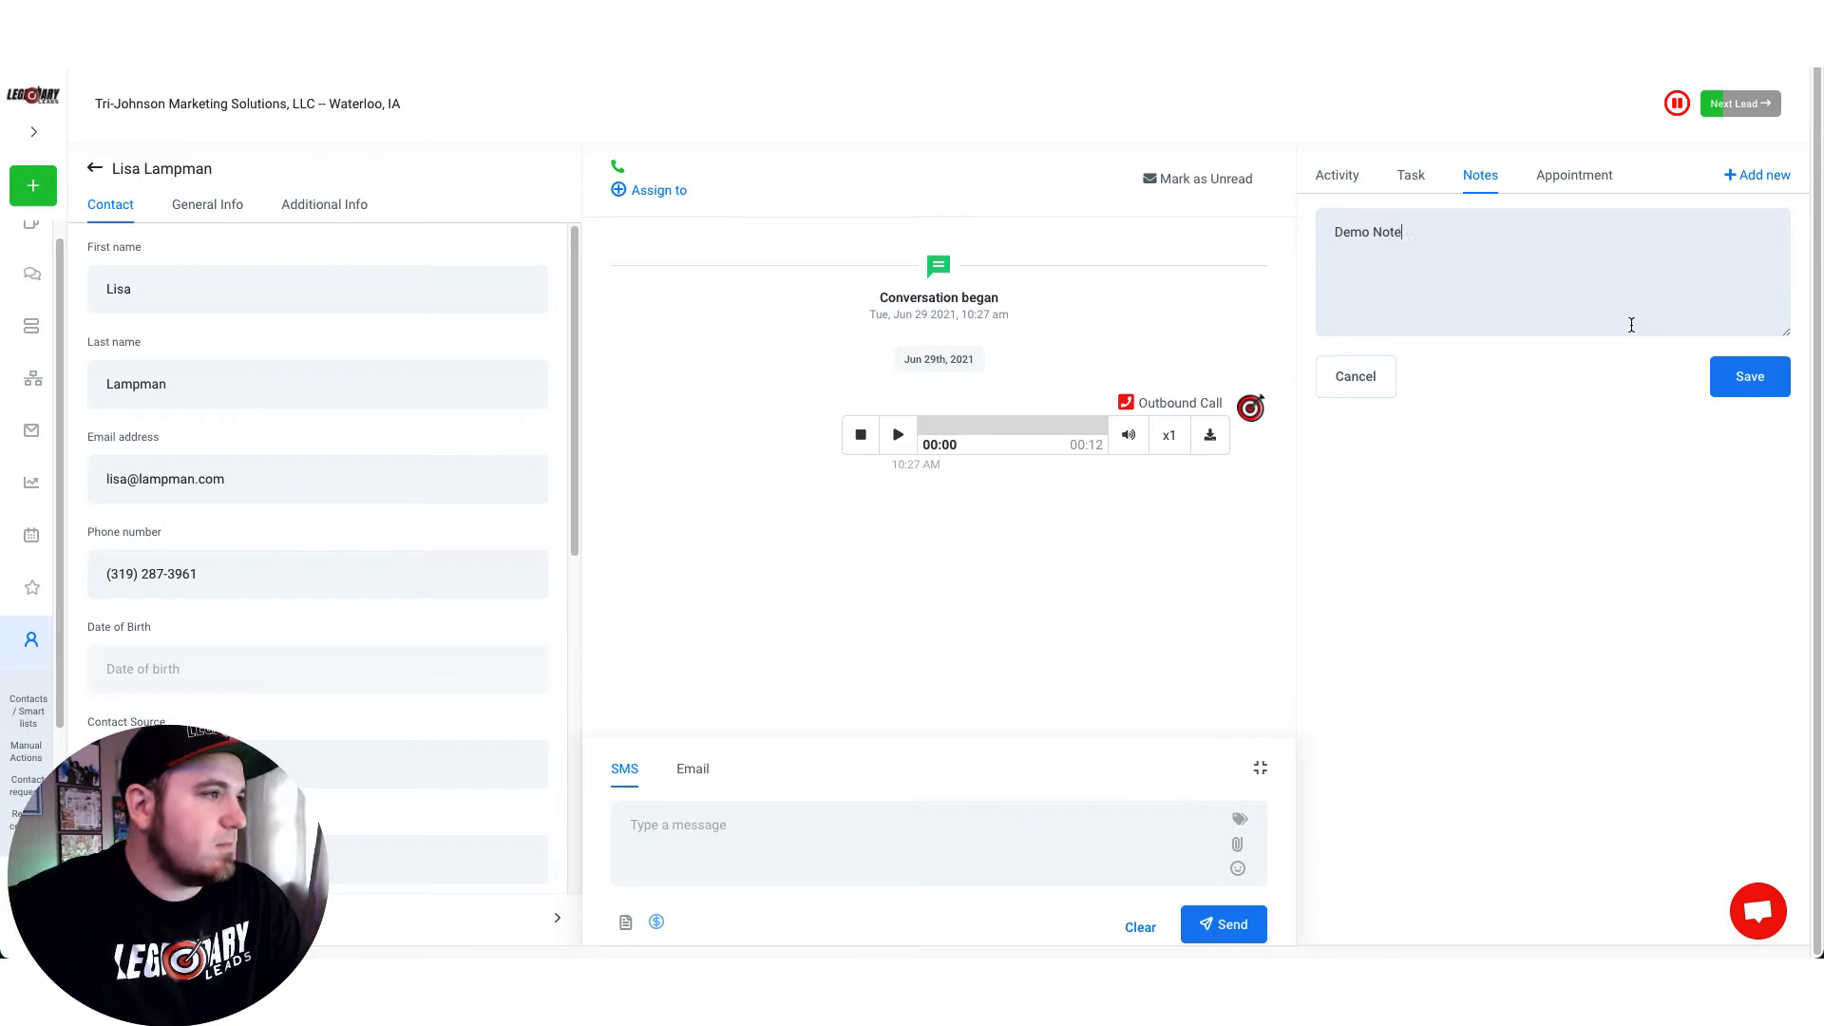
left_click(1749, 376)
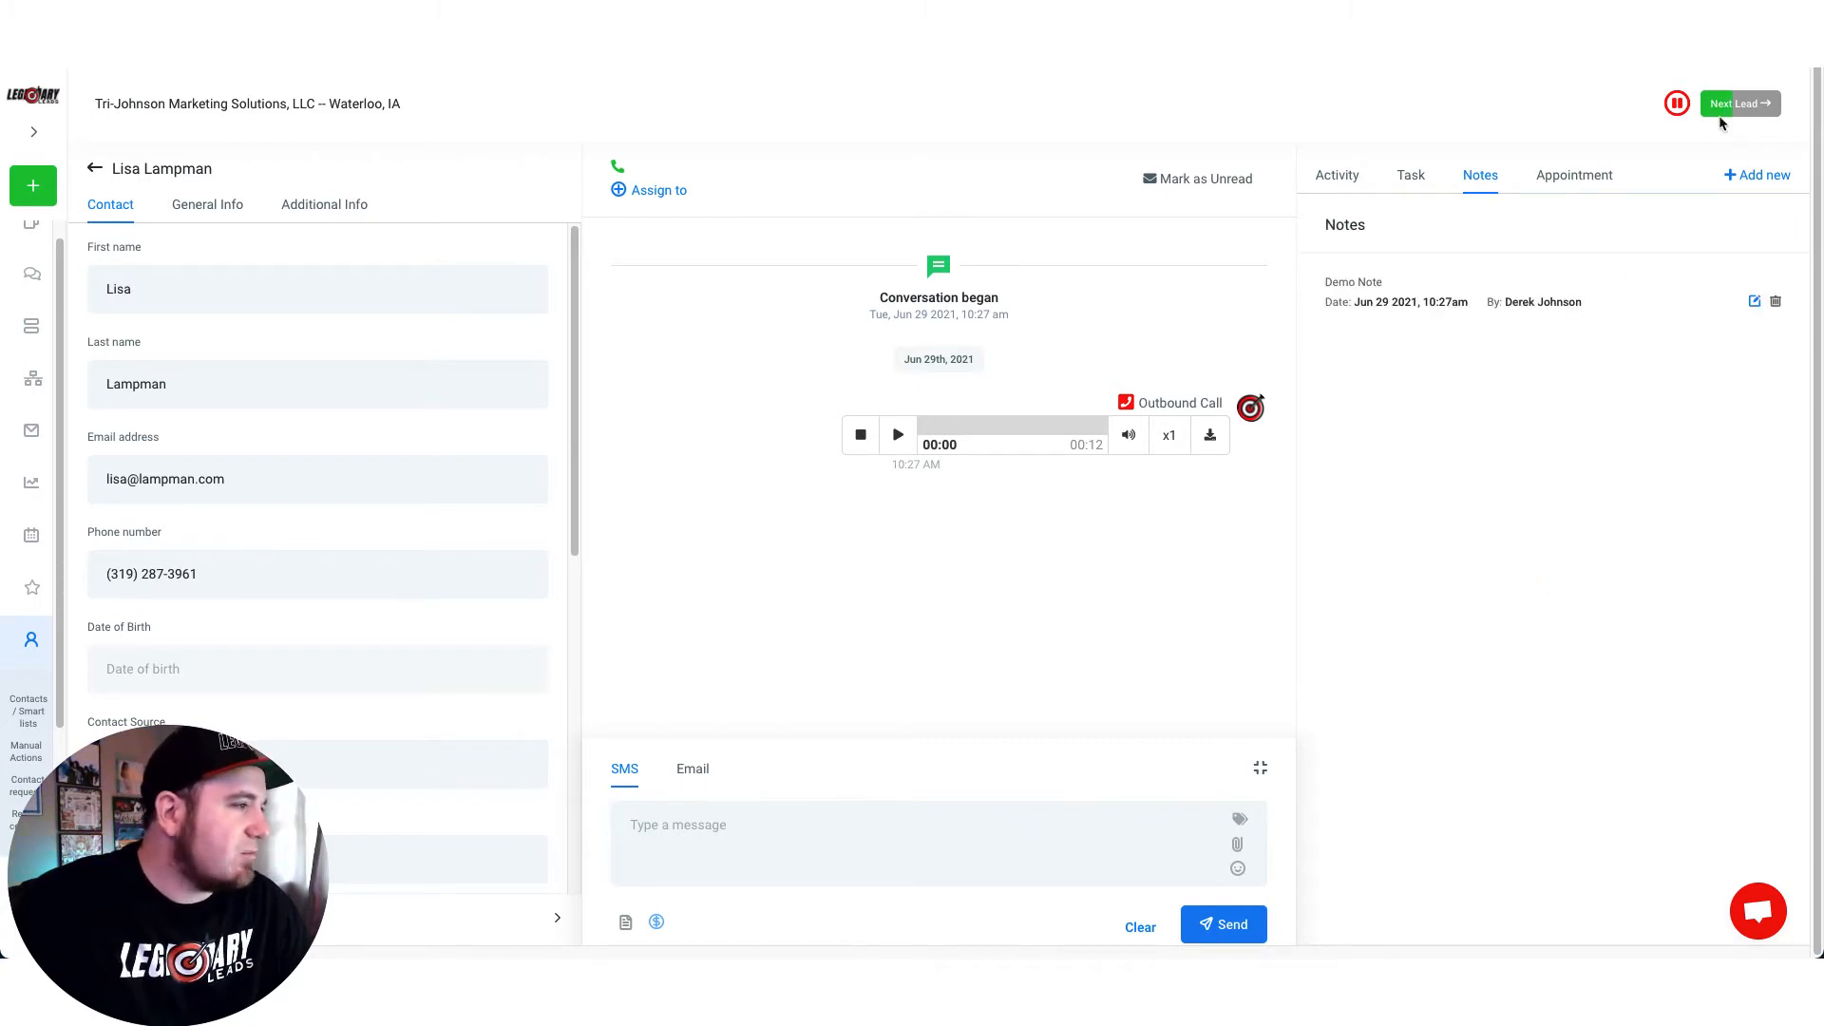
mouse_move(1589, 233)
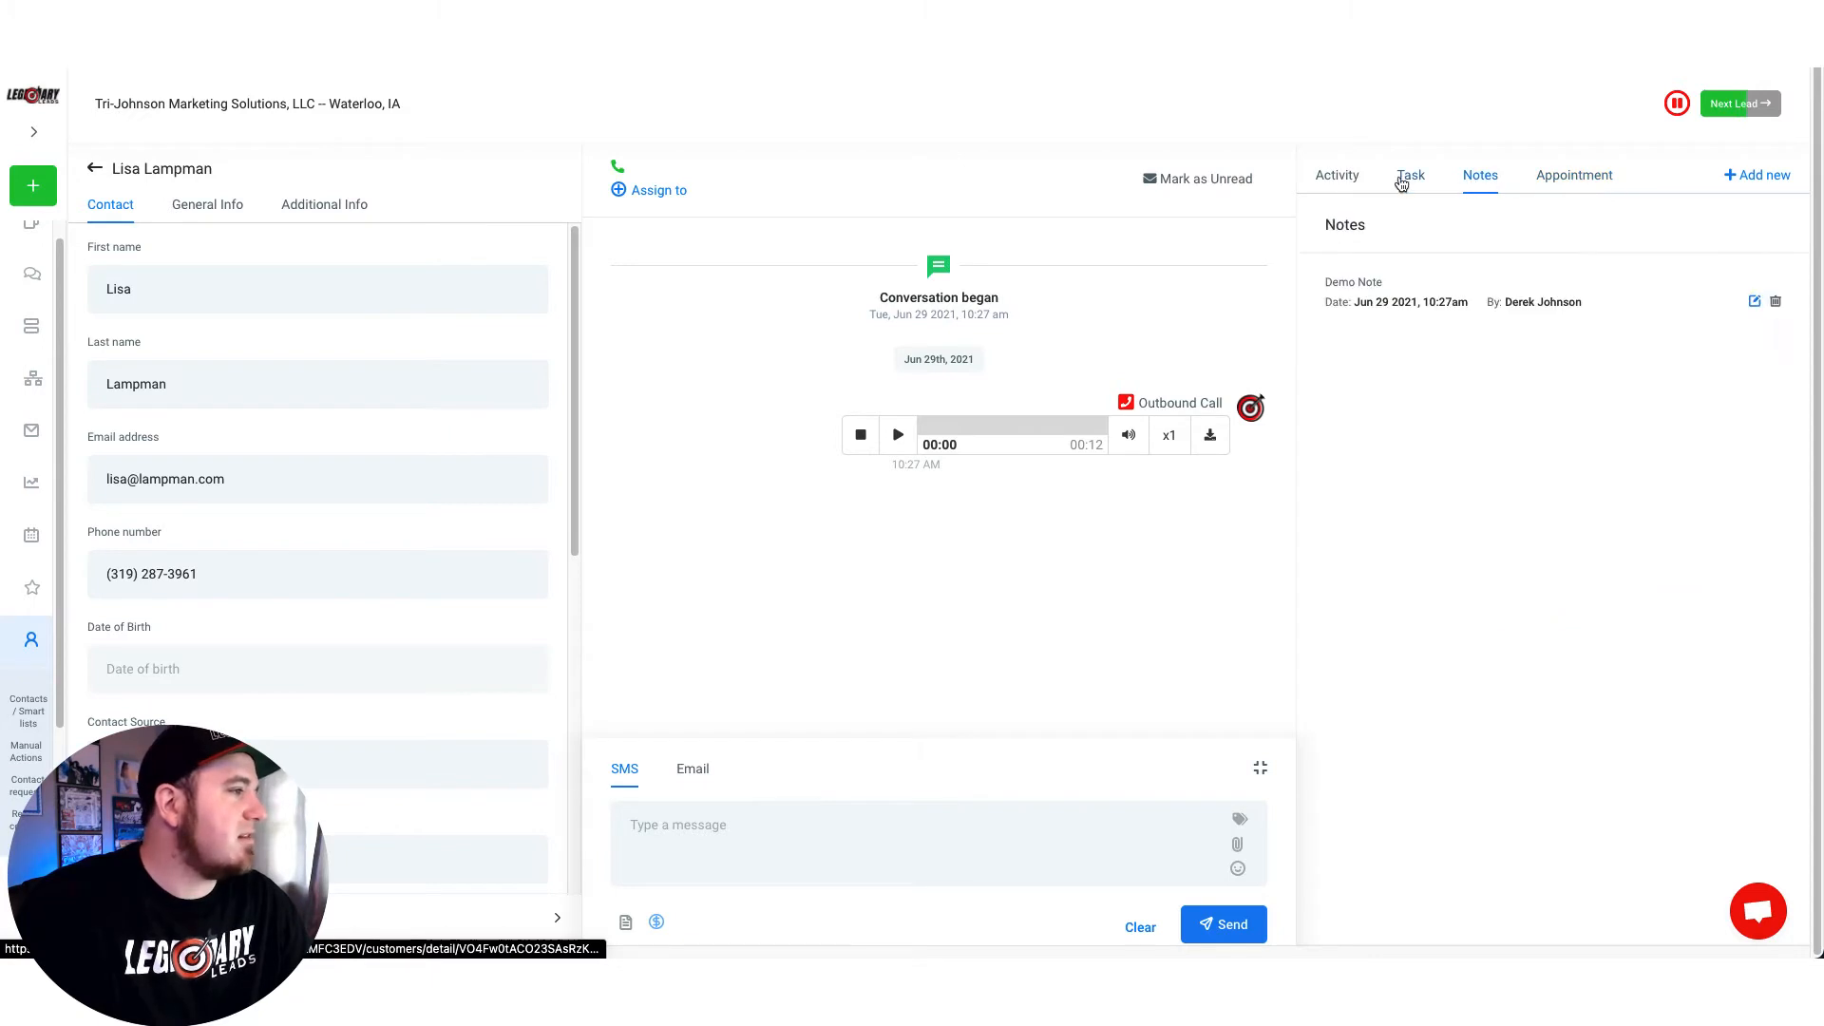
left_click(1409, 175)
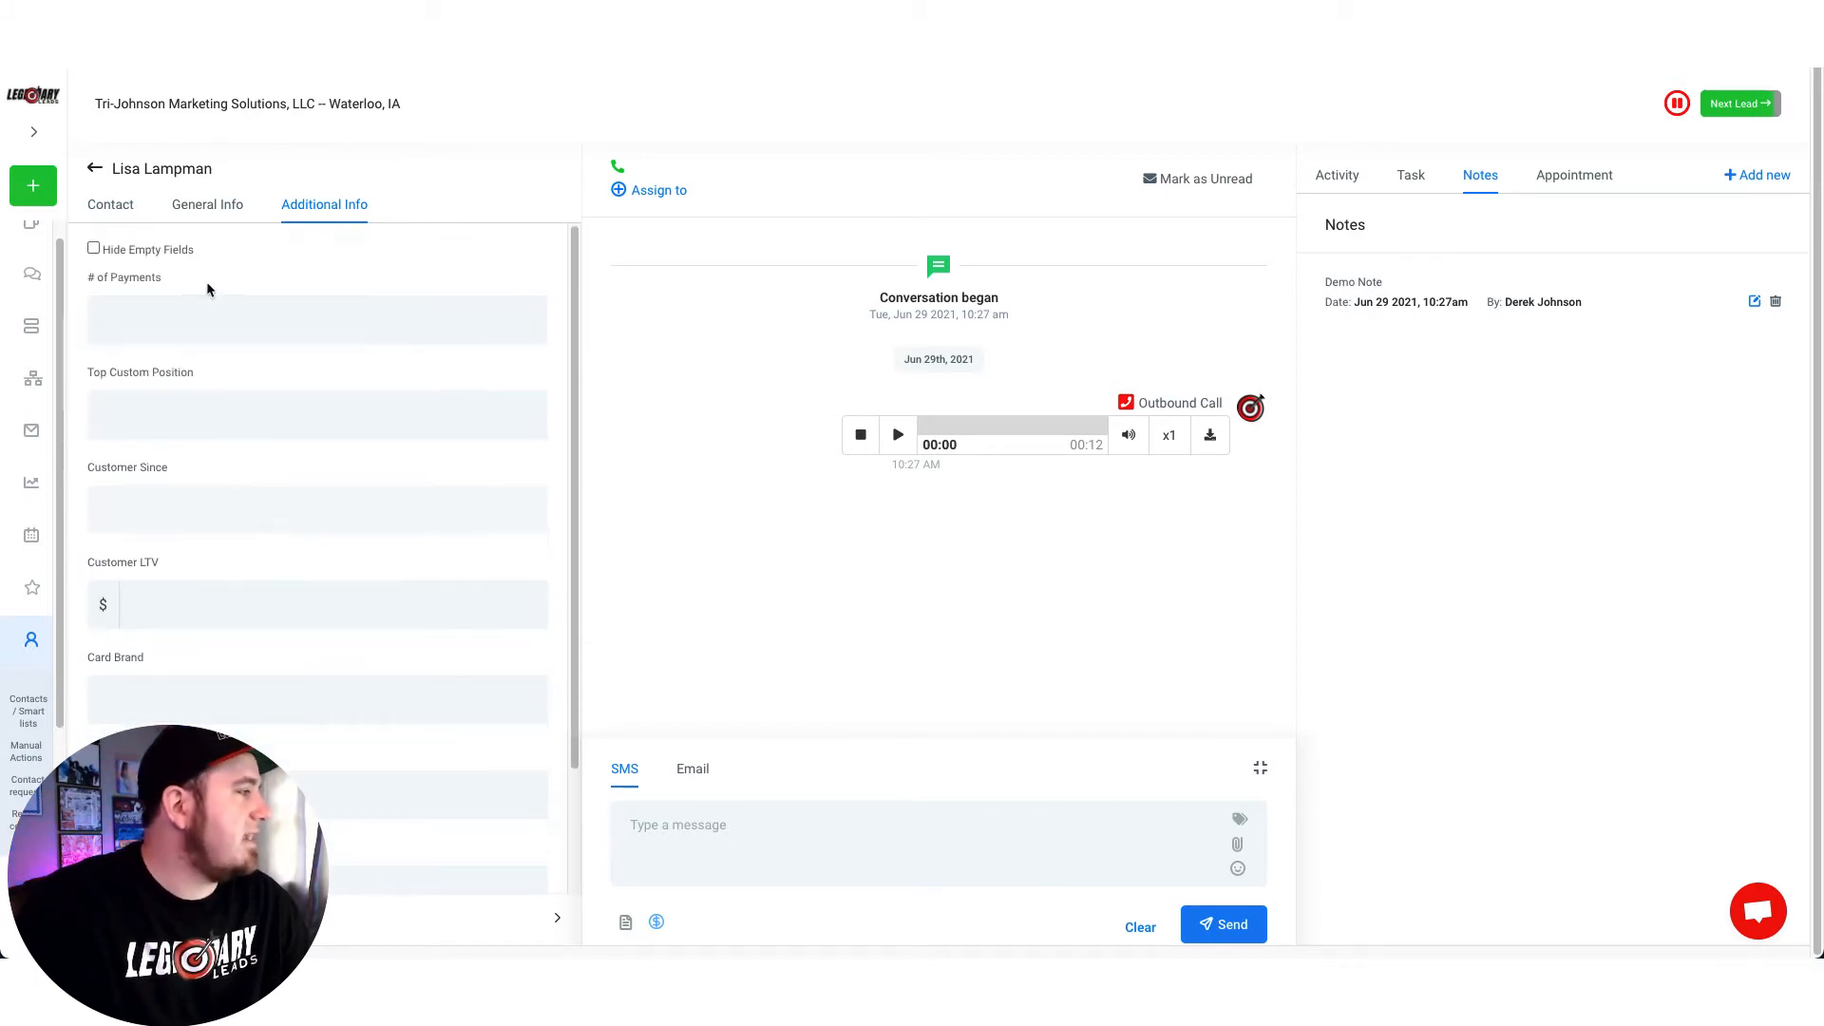
left_click(109, 205)
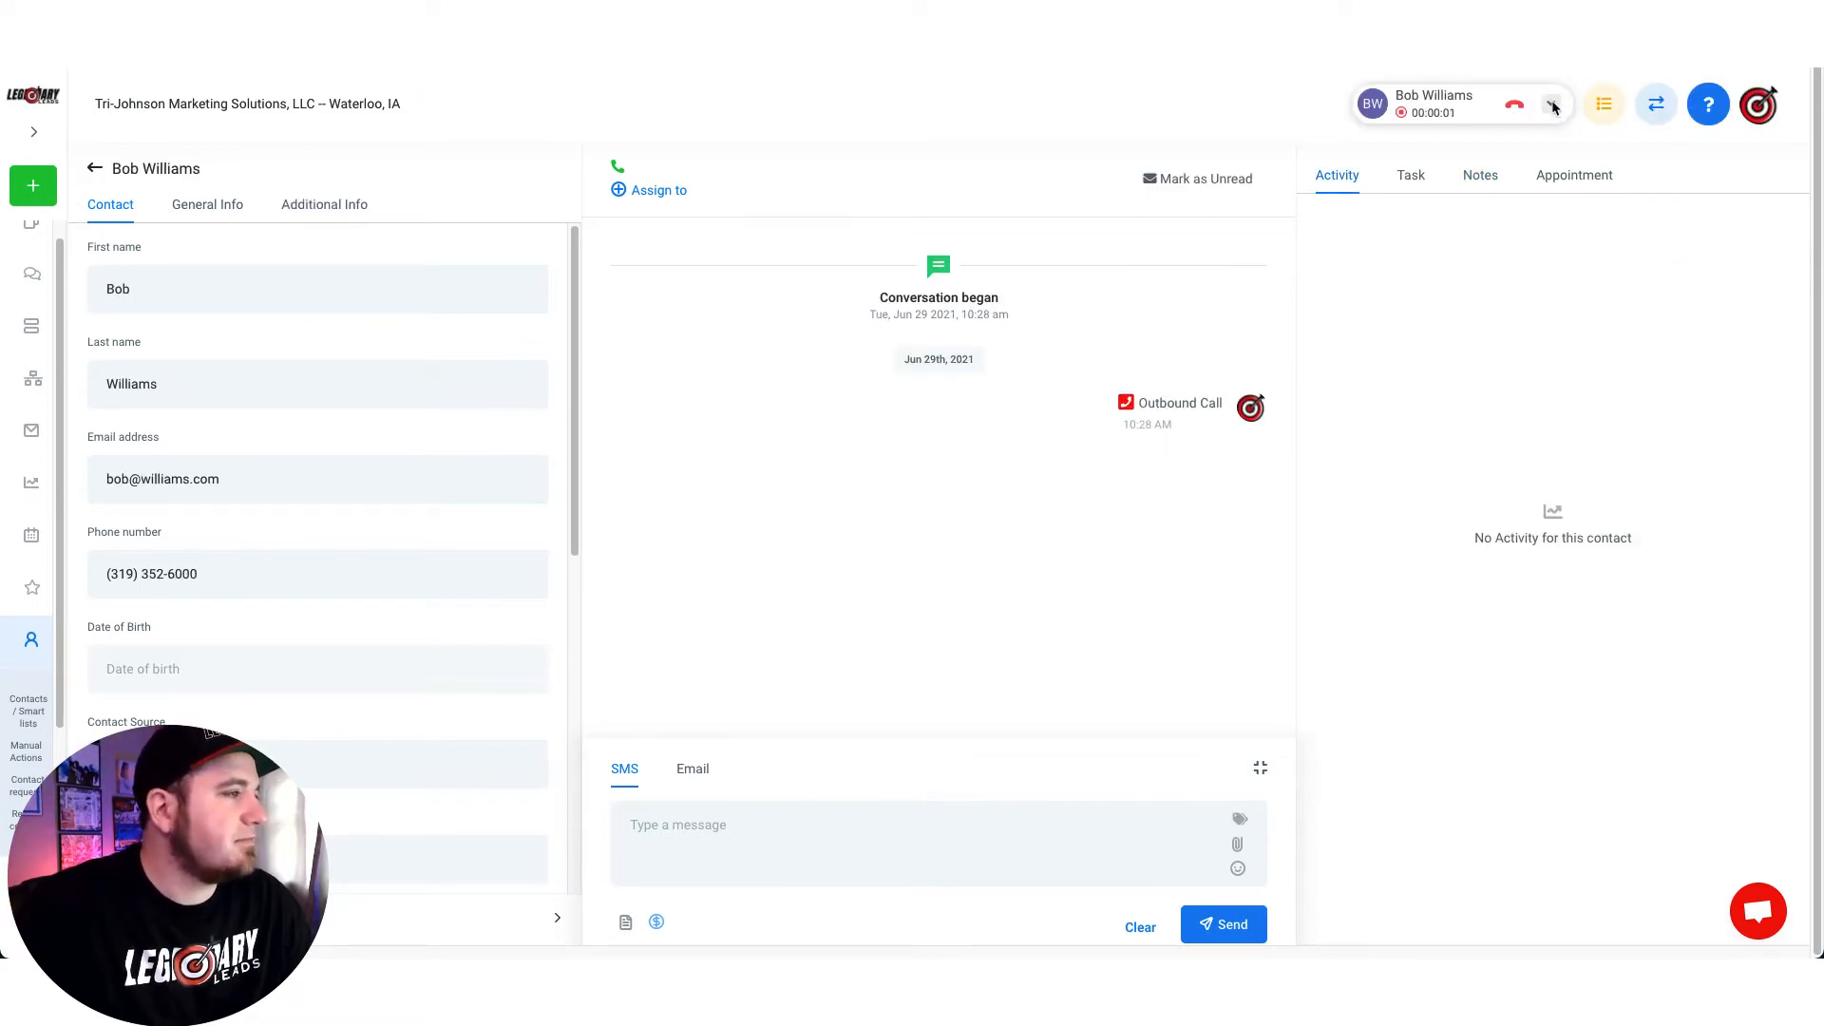
left_click(1553, 104)
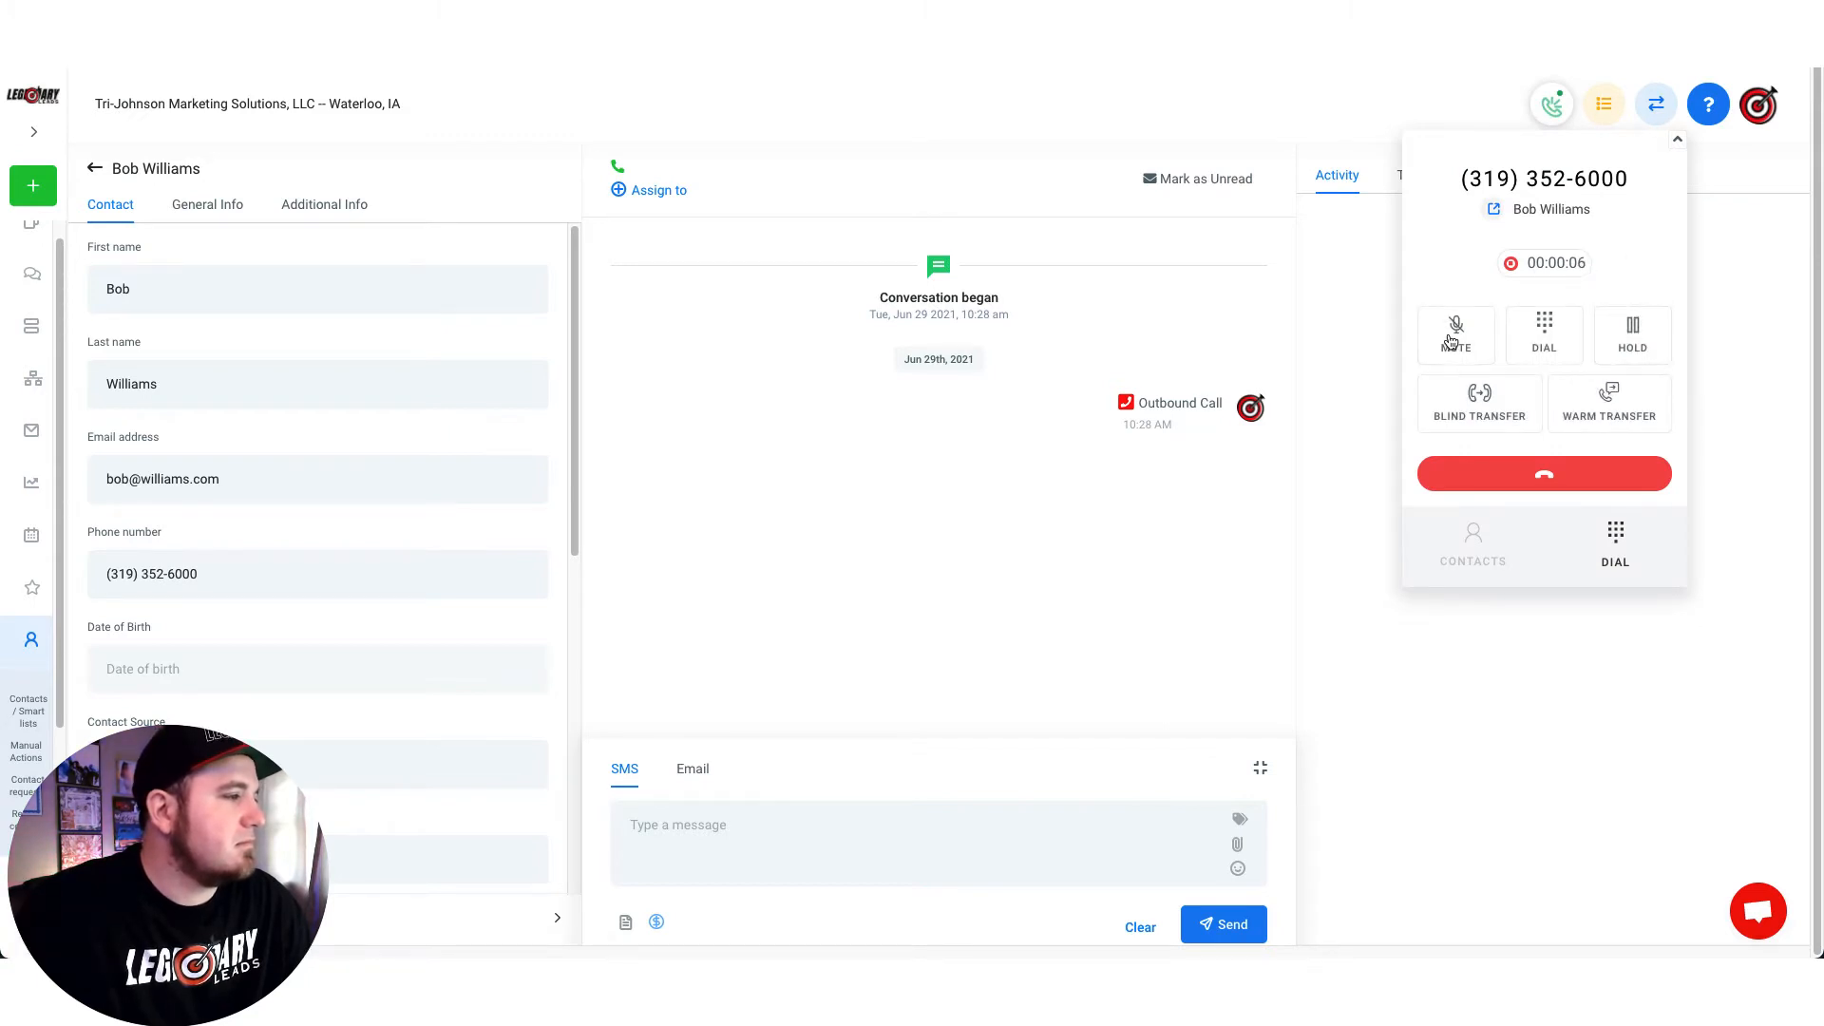
left_click(1455, 336)
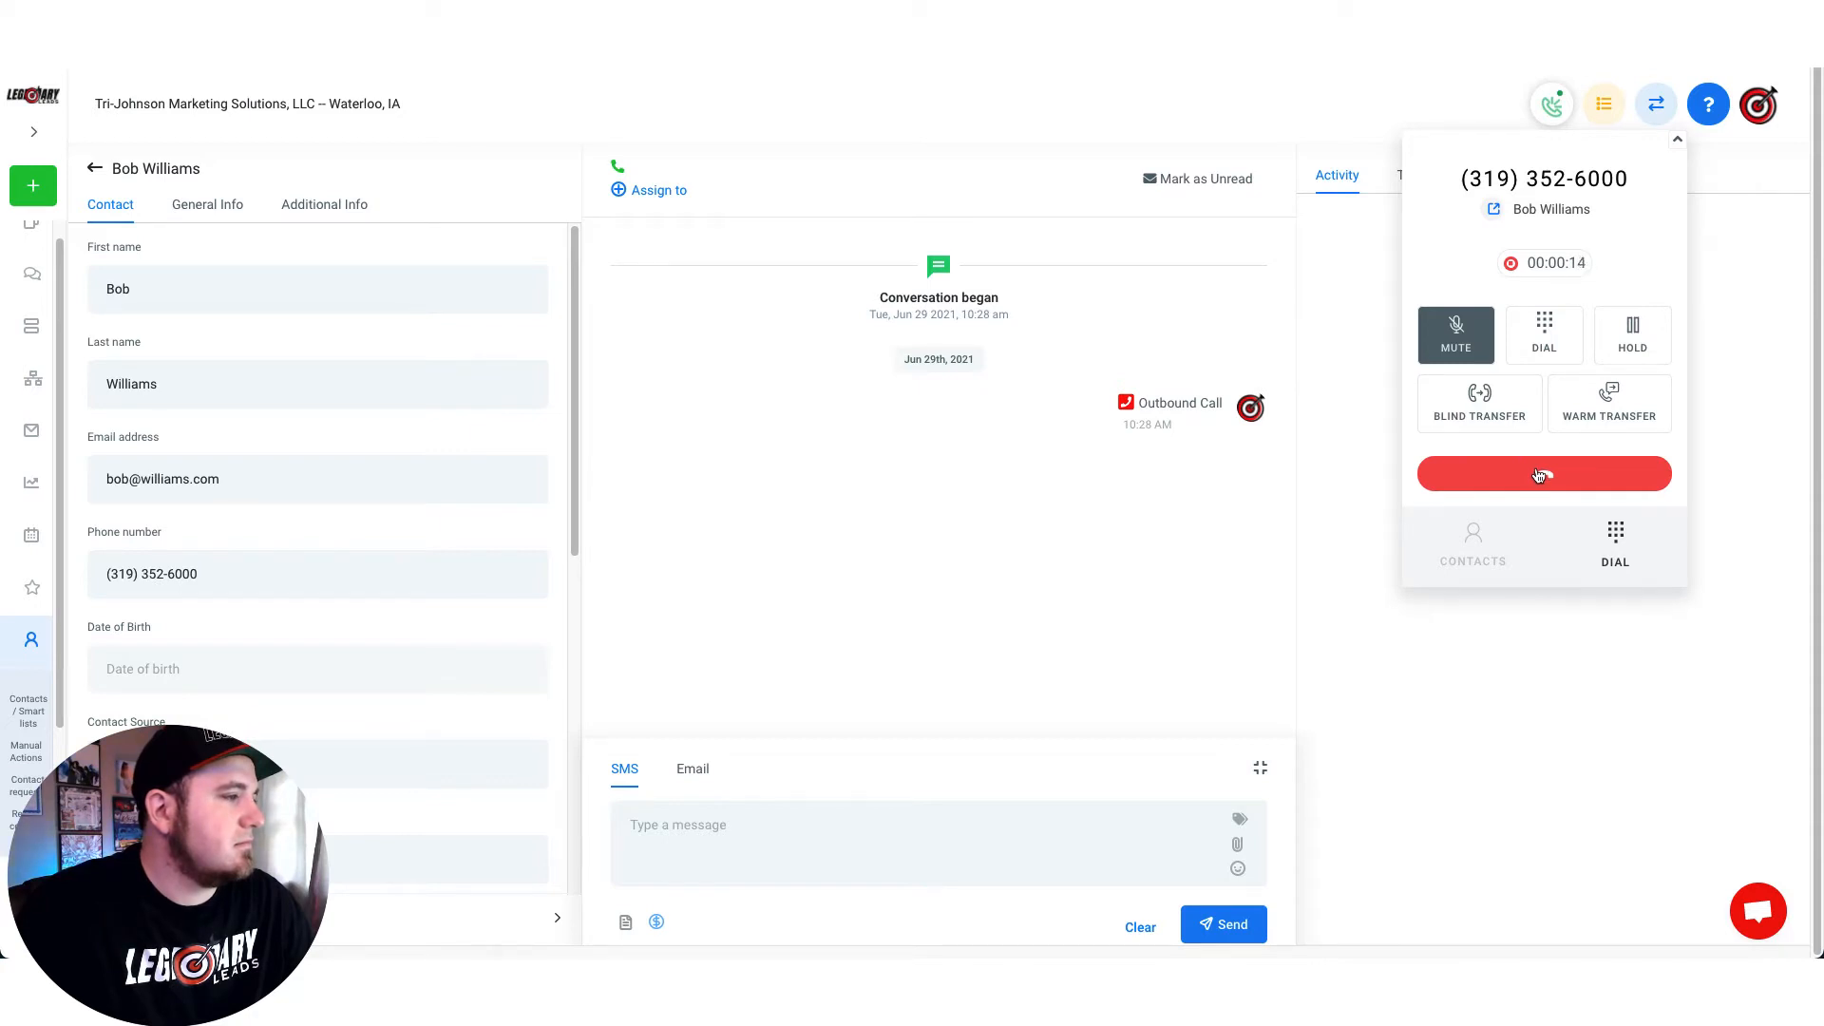
left_click(1542, 473)
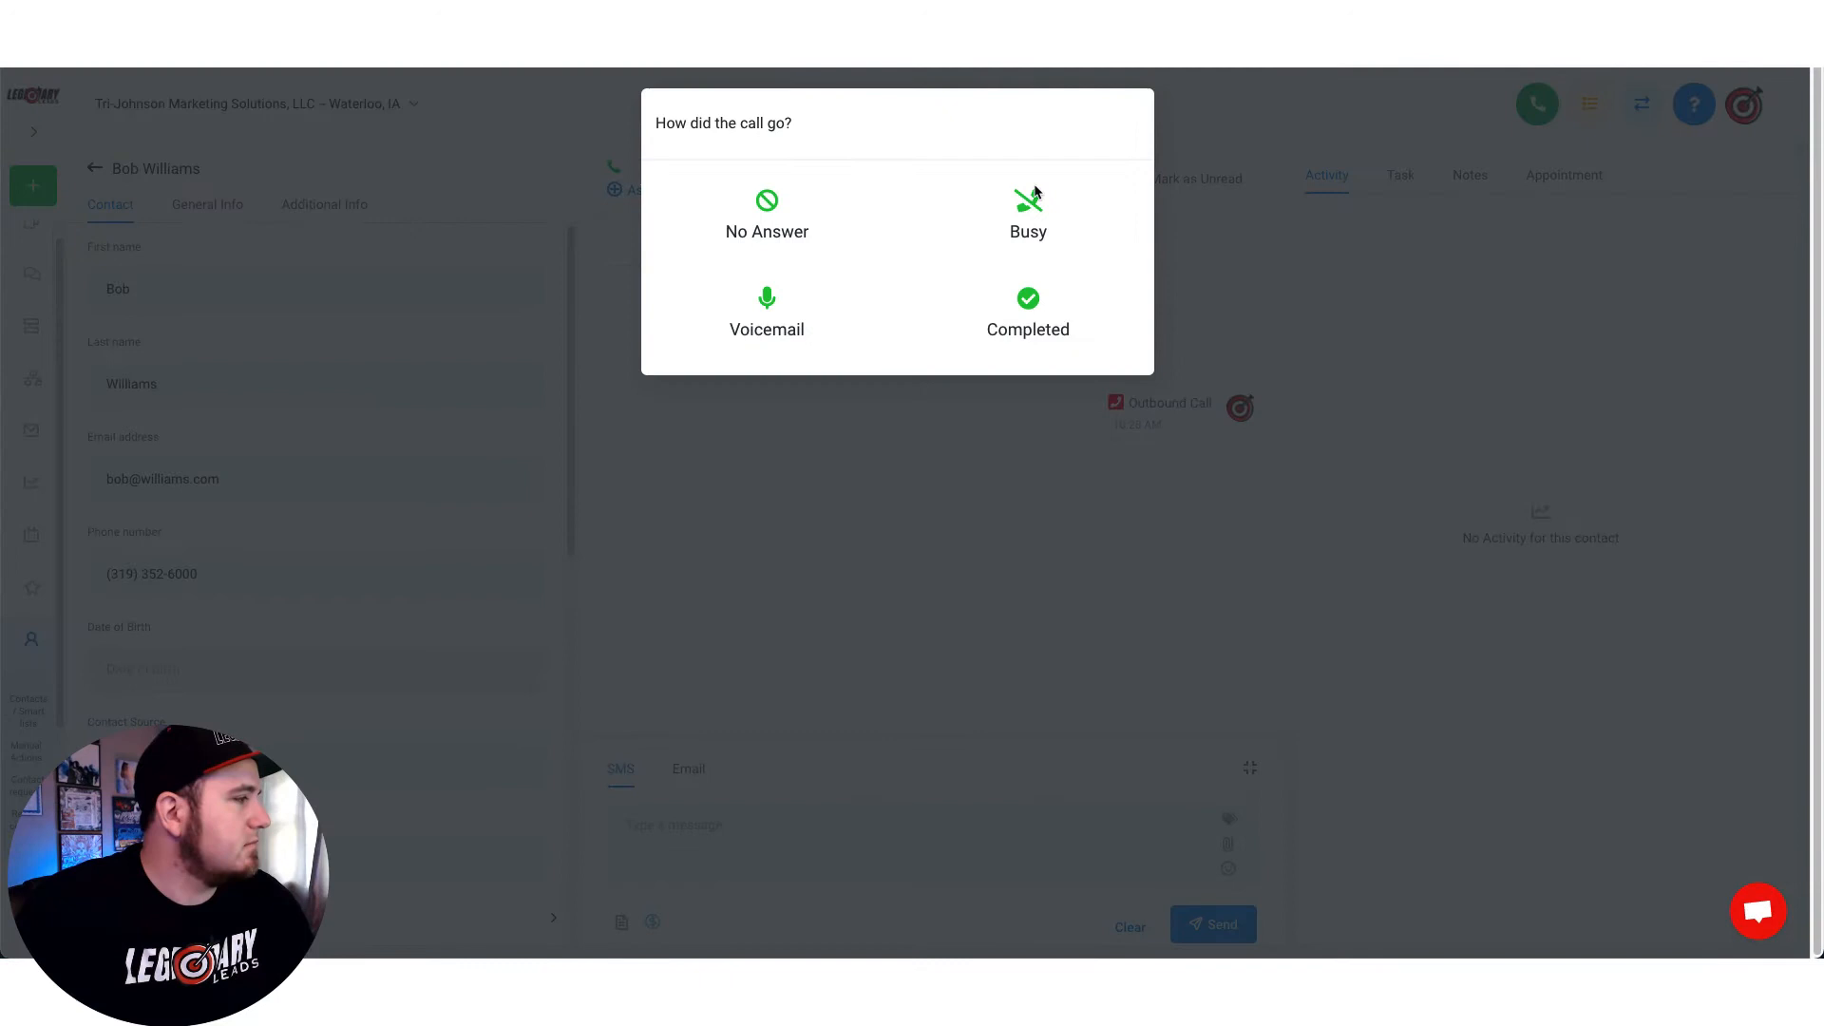
left_click(766, 312)
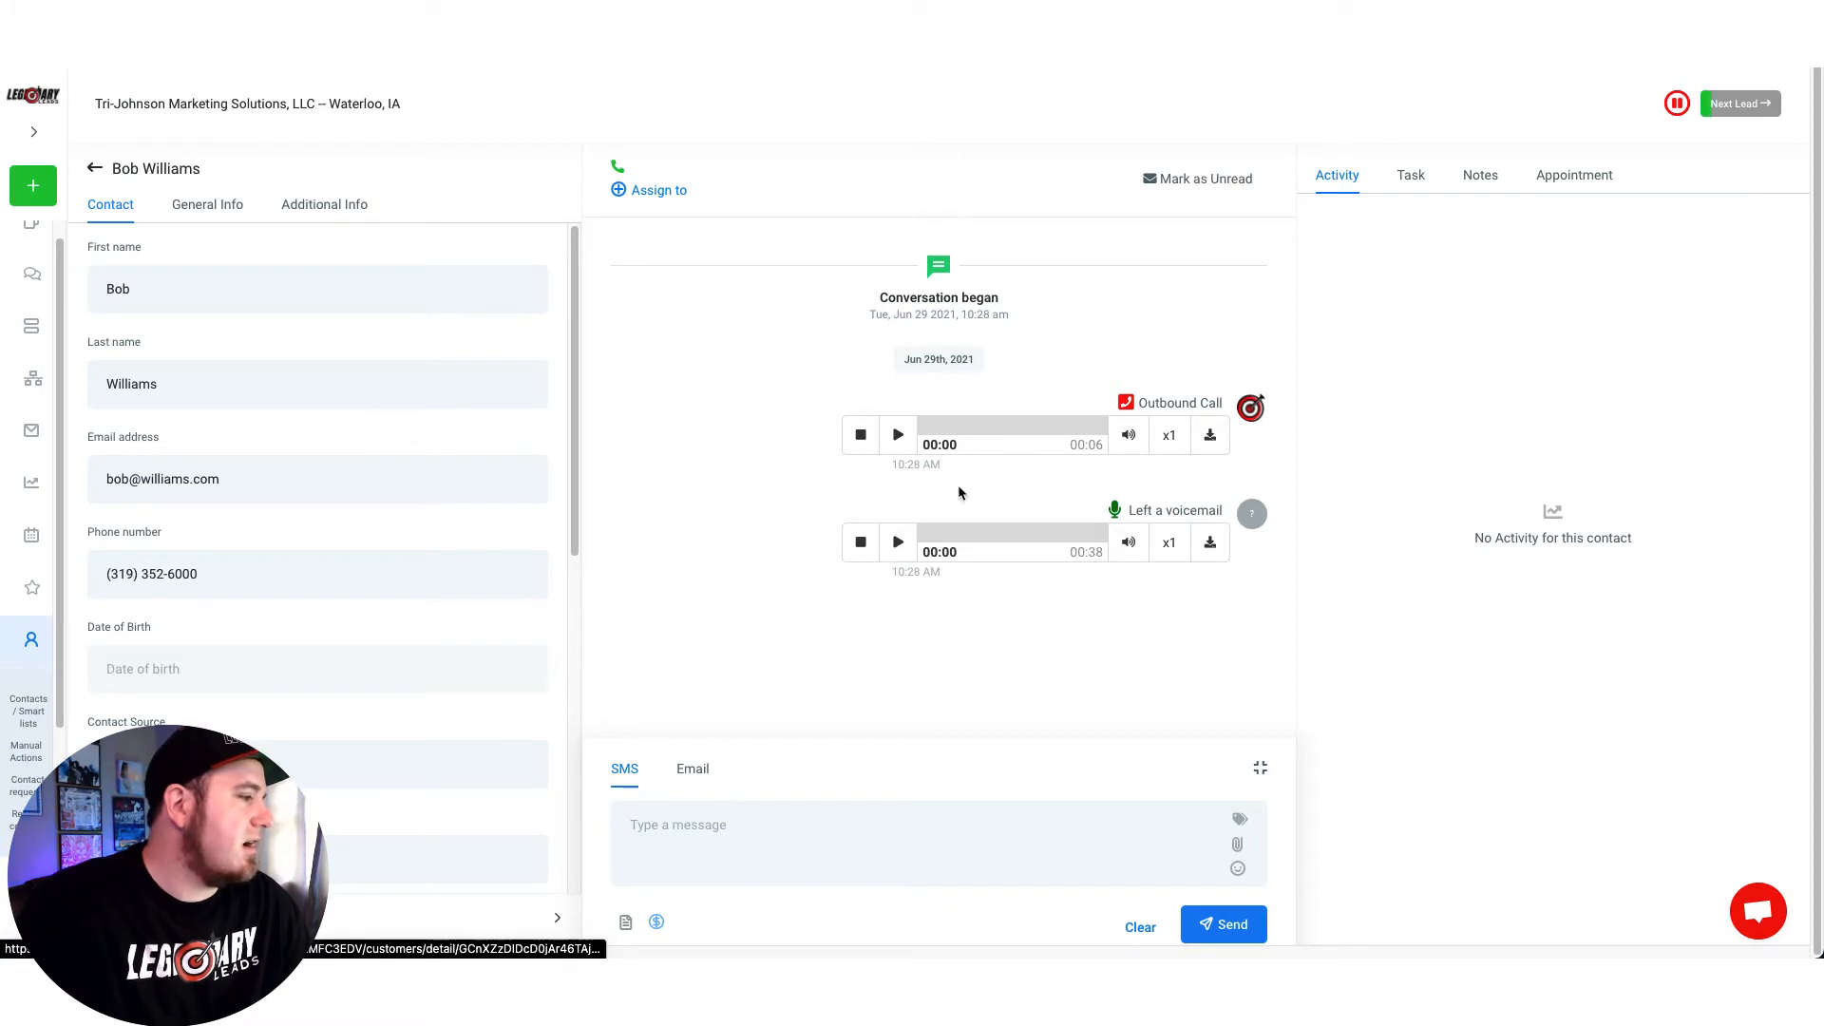
mouse_move(1099, 538)
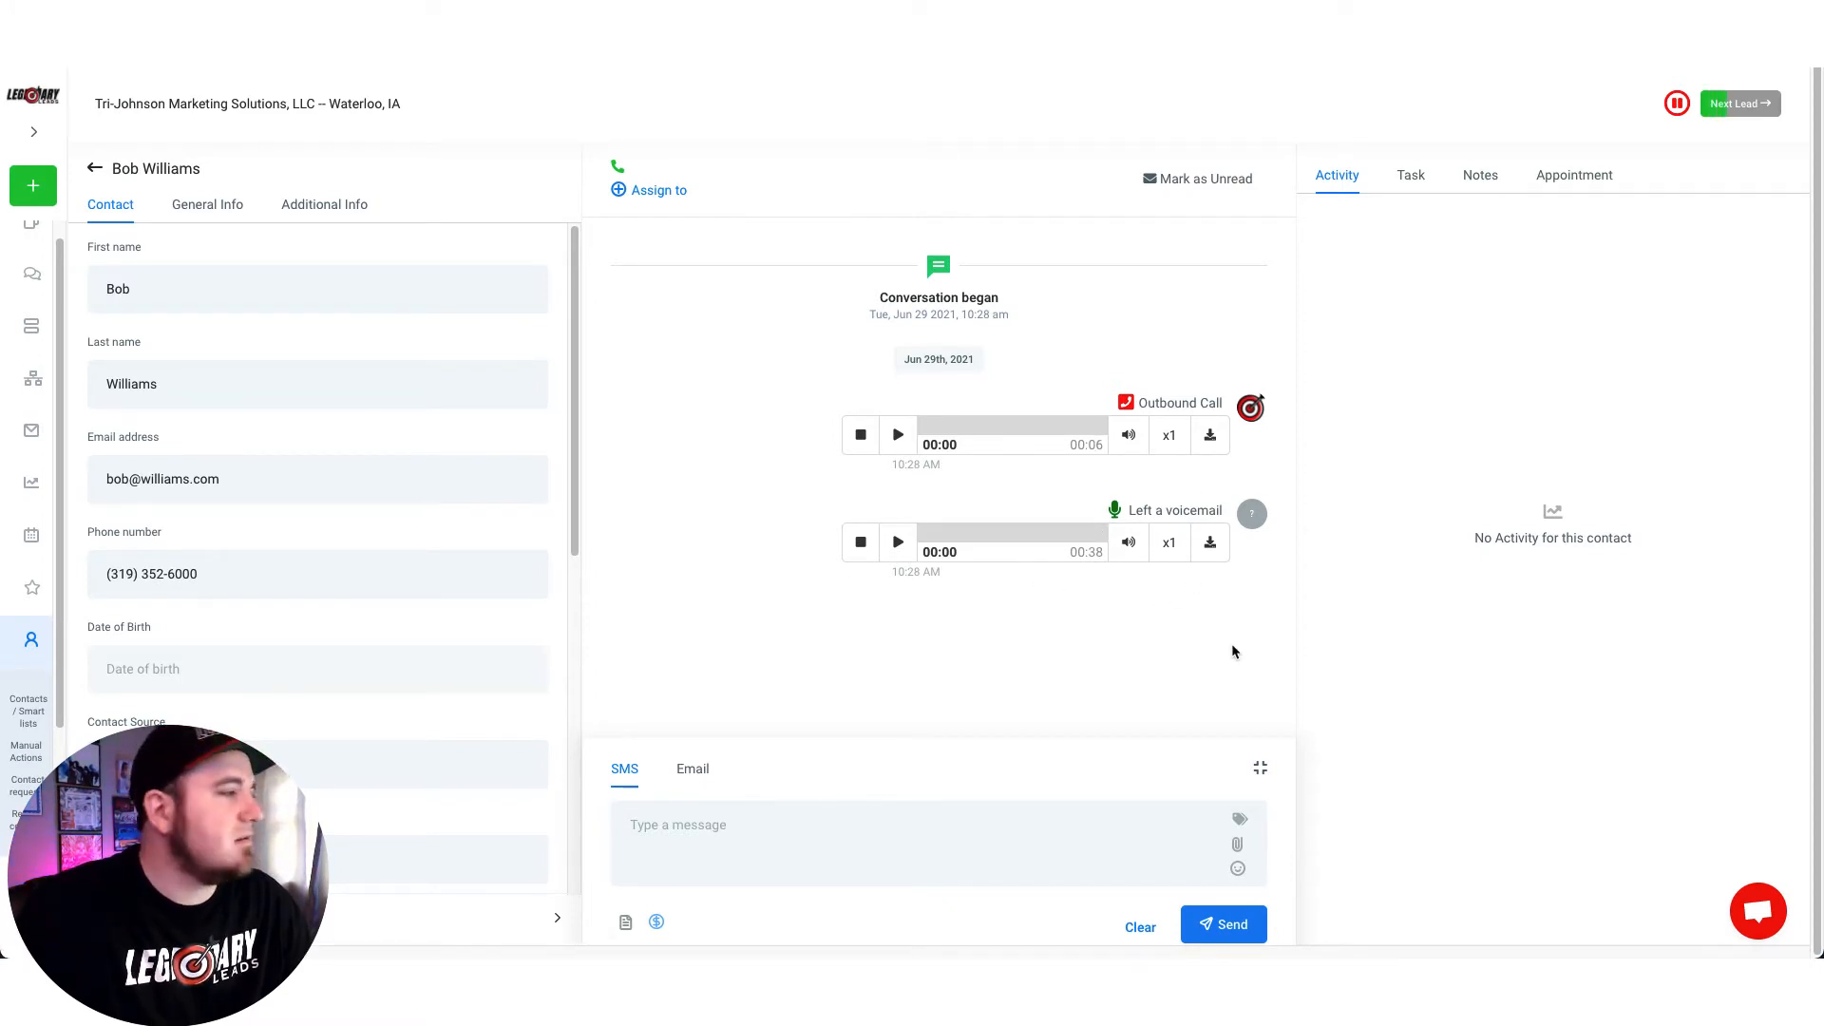
mouse_move(965, 535)
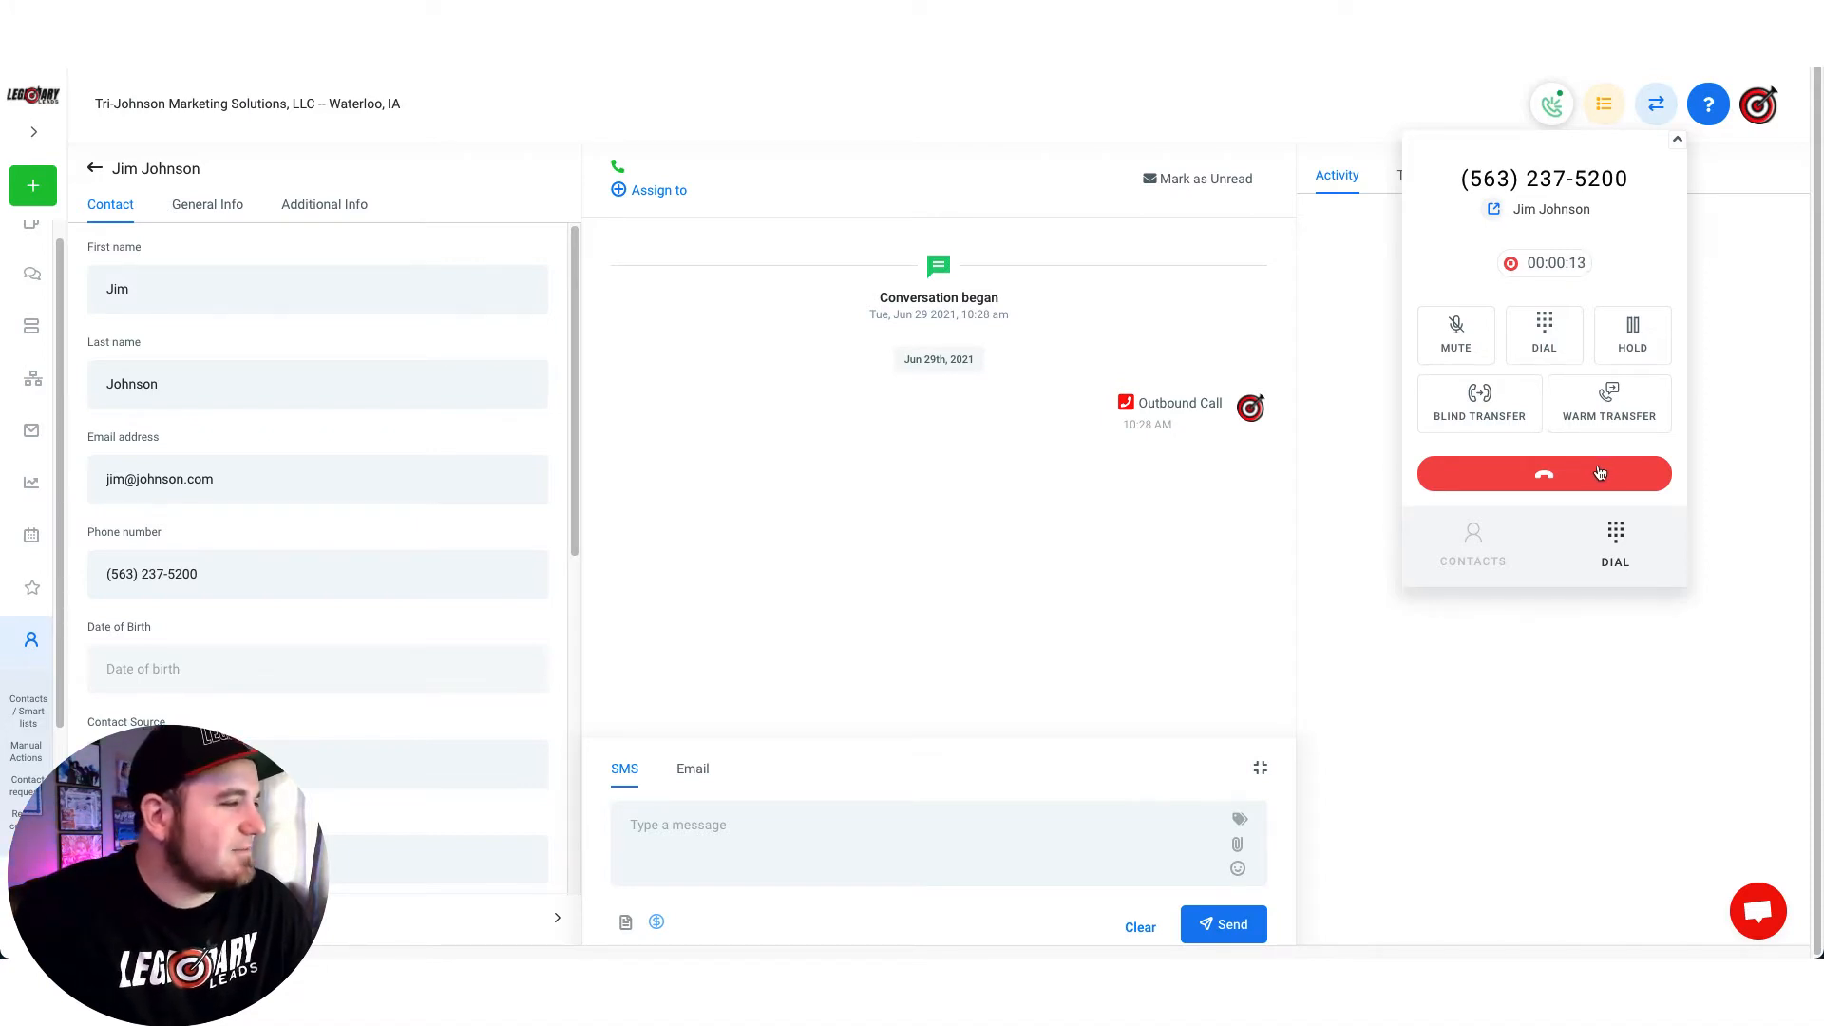
left_click(1543, 473)
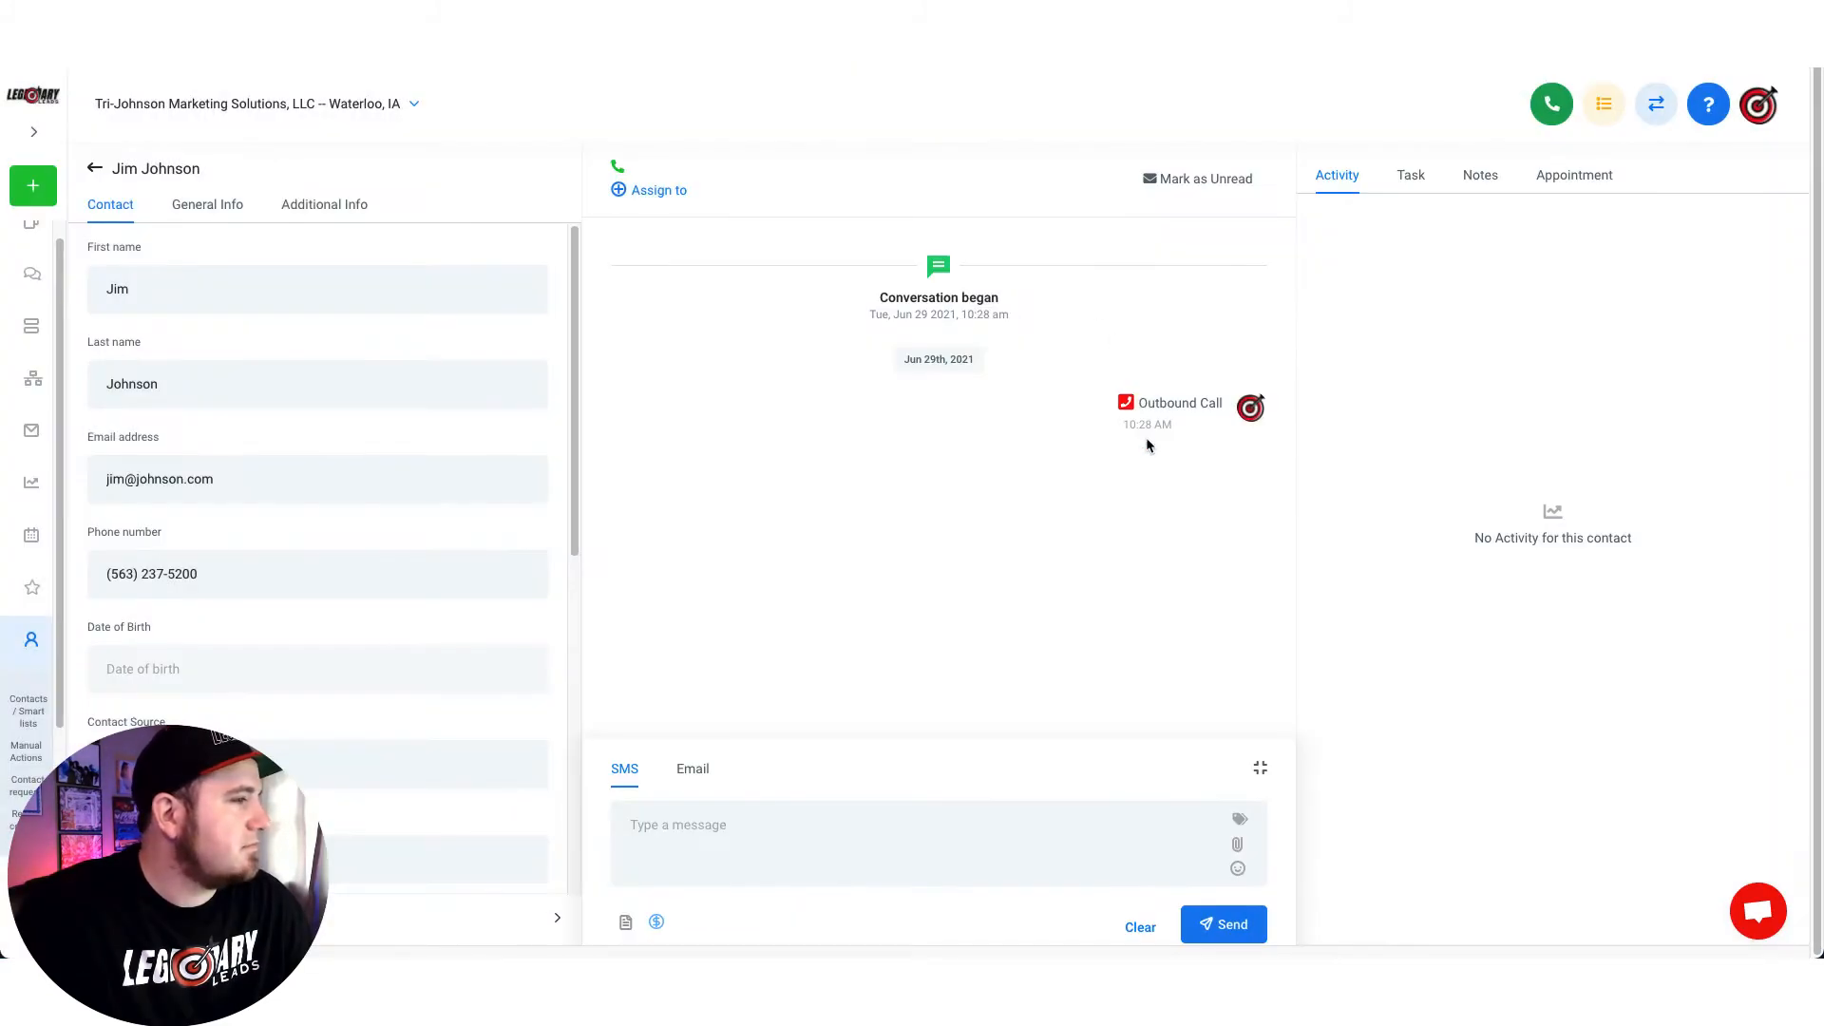
left_click(1170, 403)
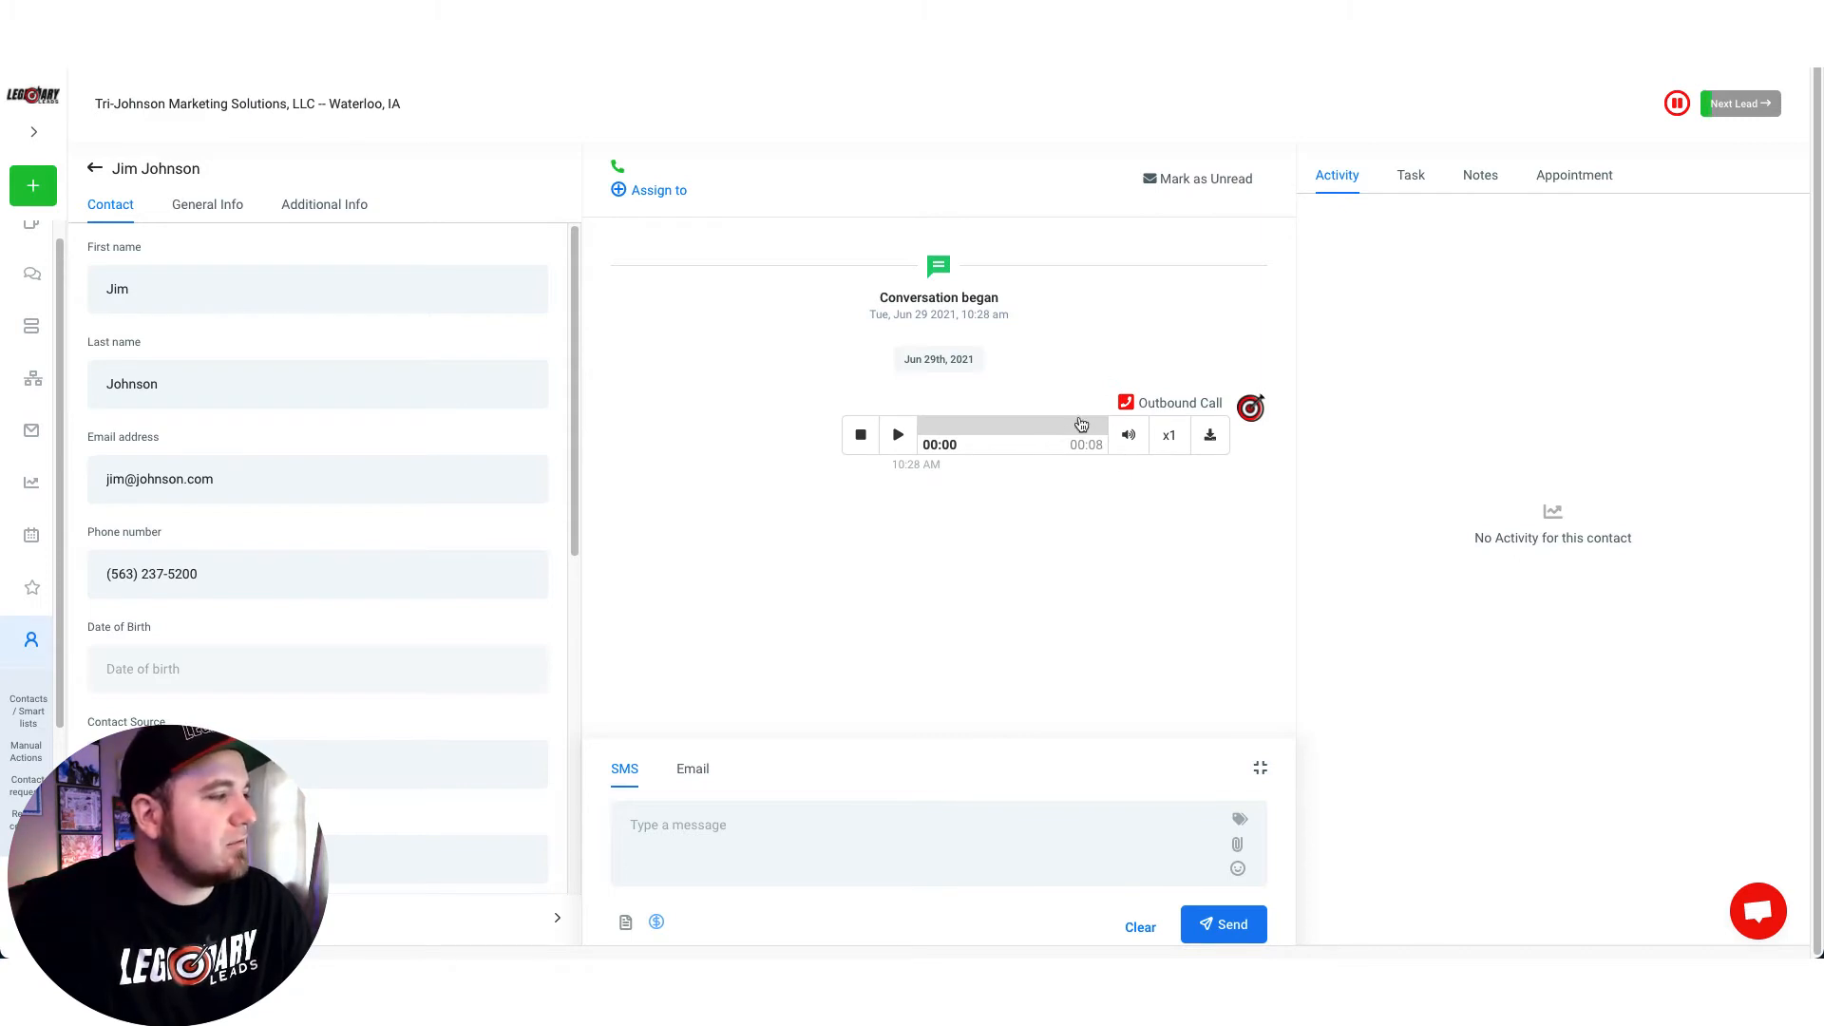
mouse_move(985, 501)
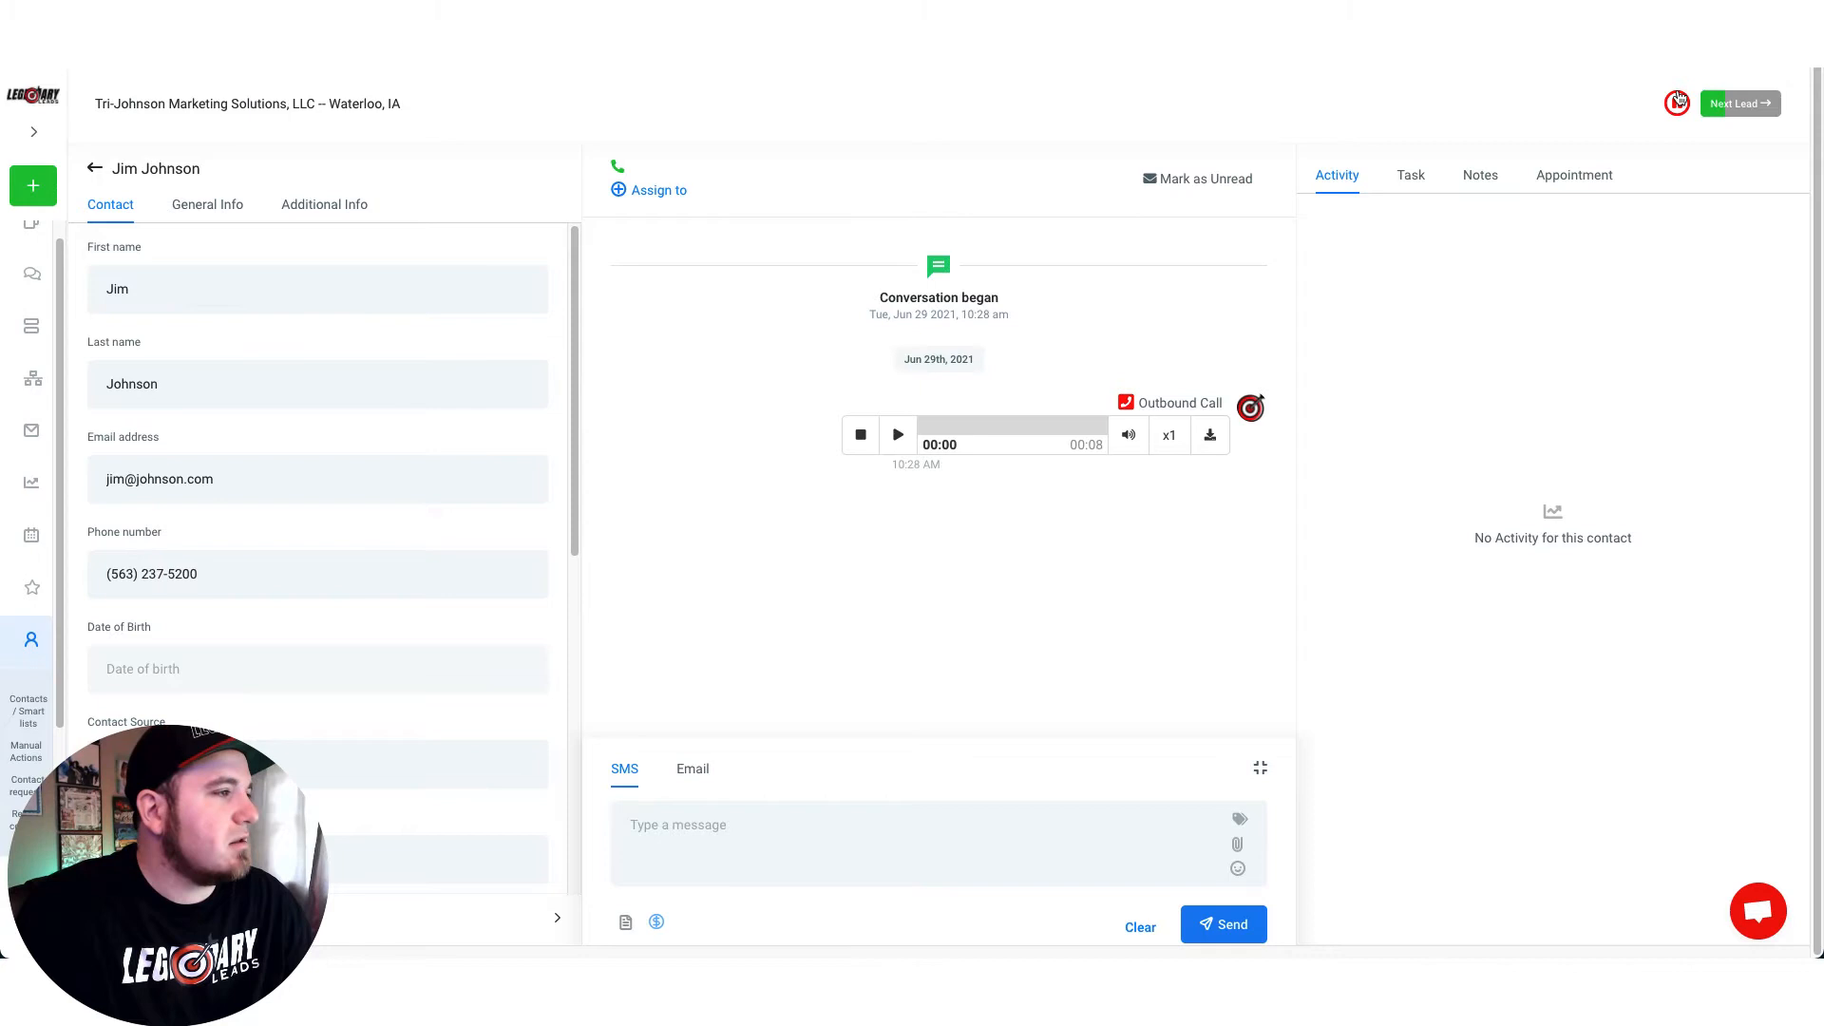
left_click(1675, 102)
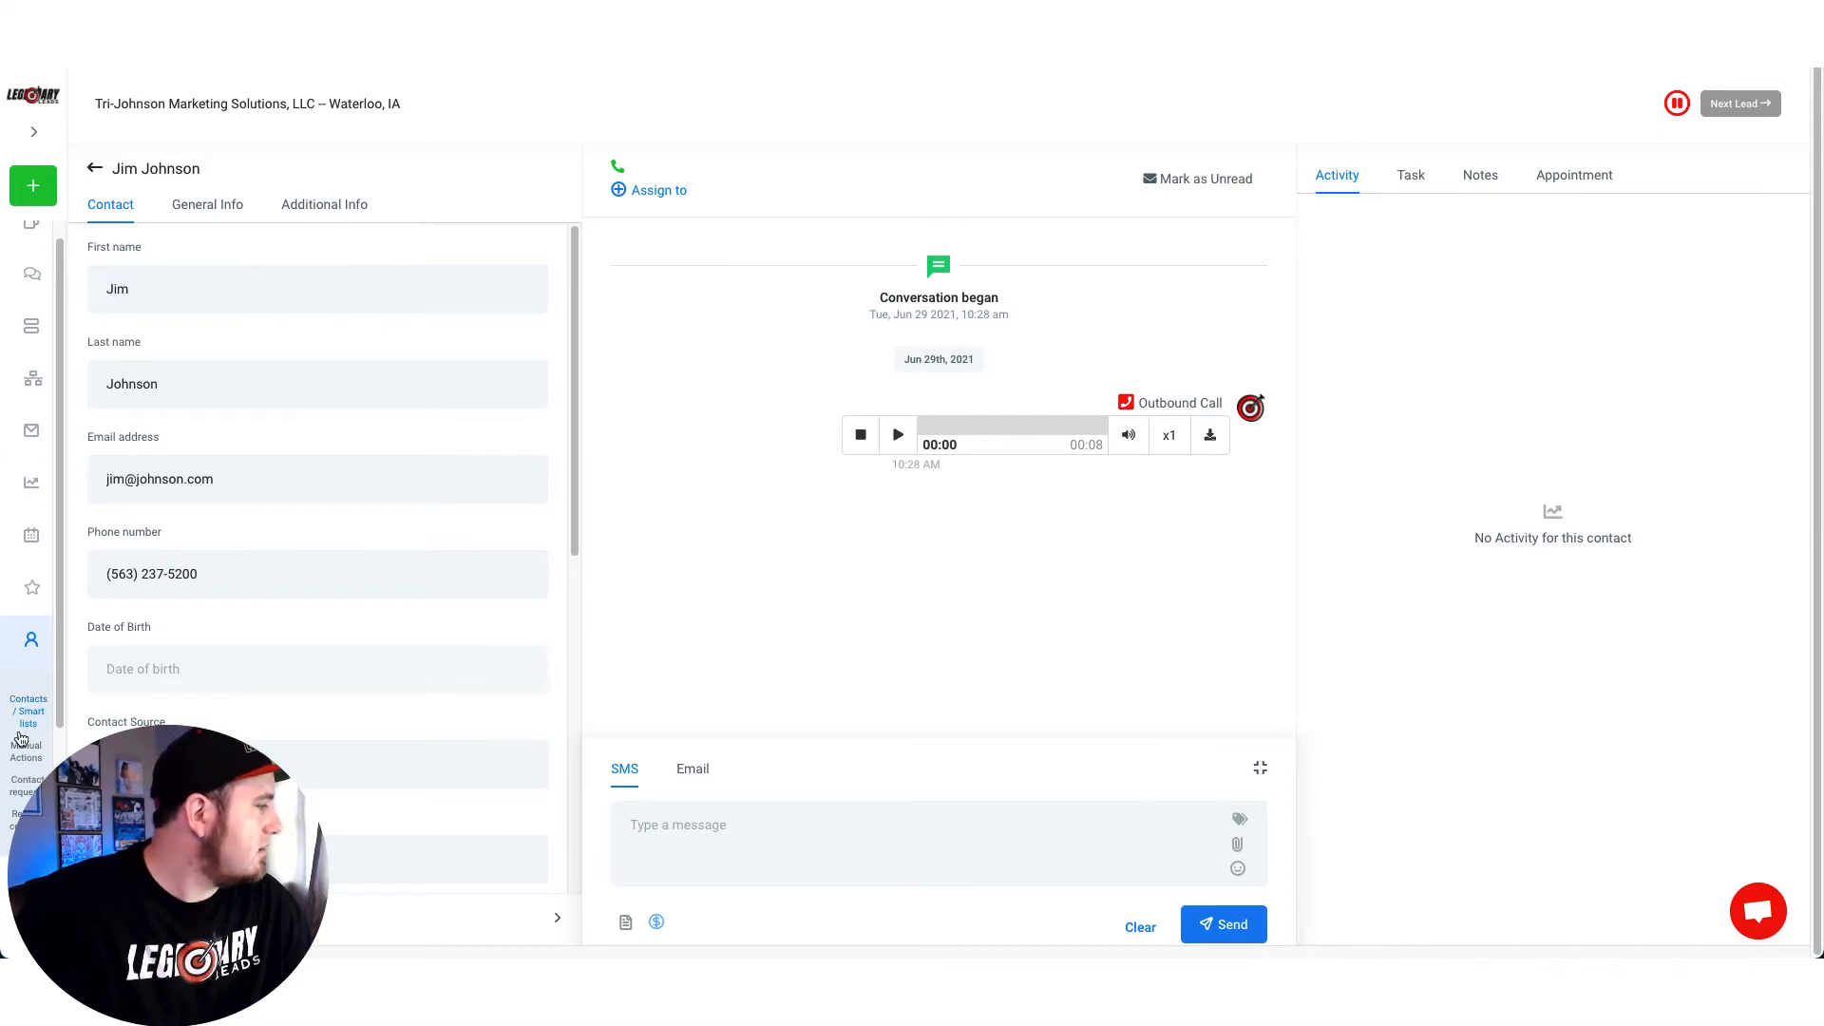
left_click(25, 751)
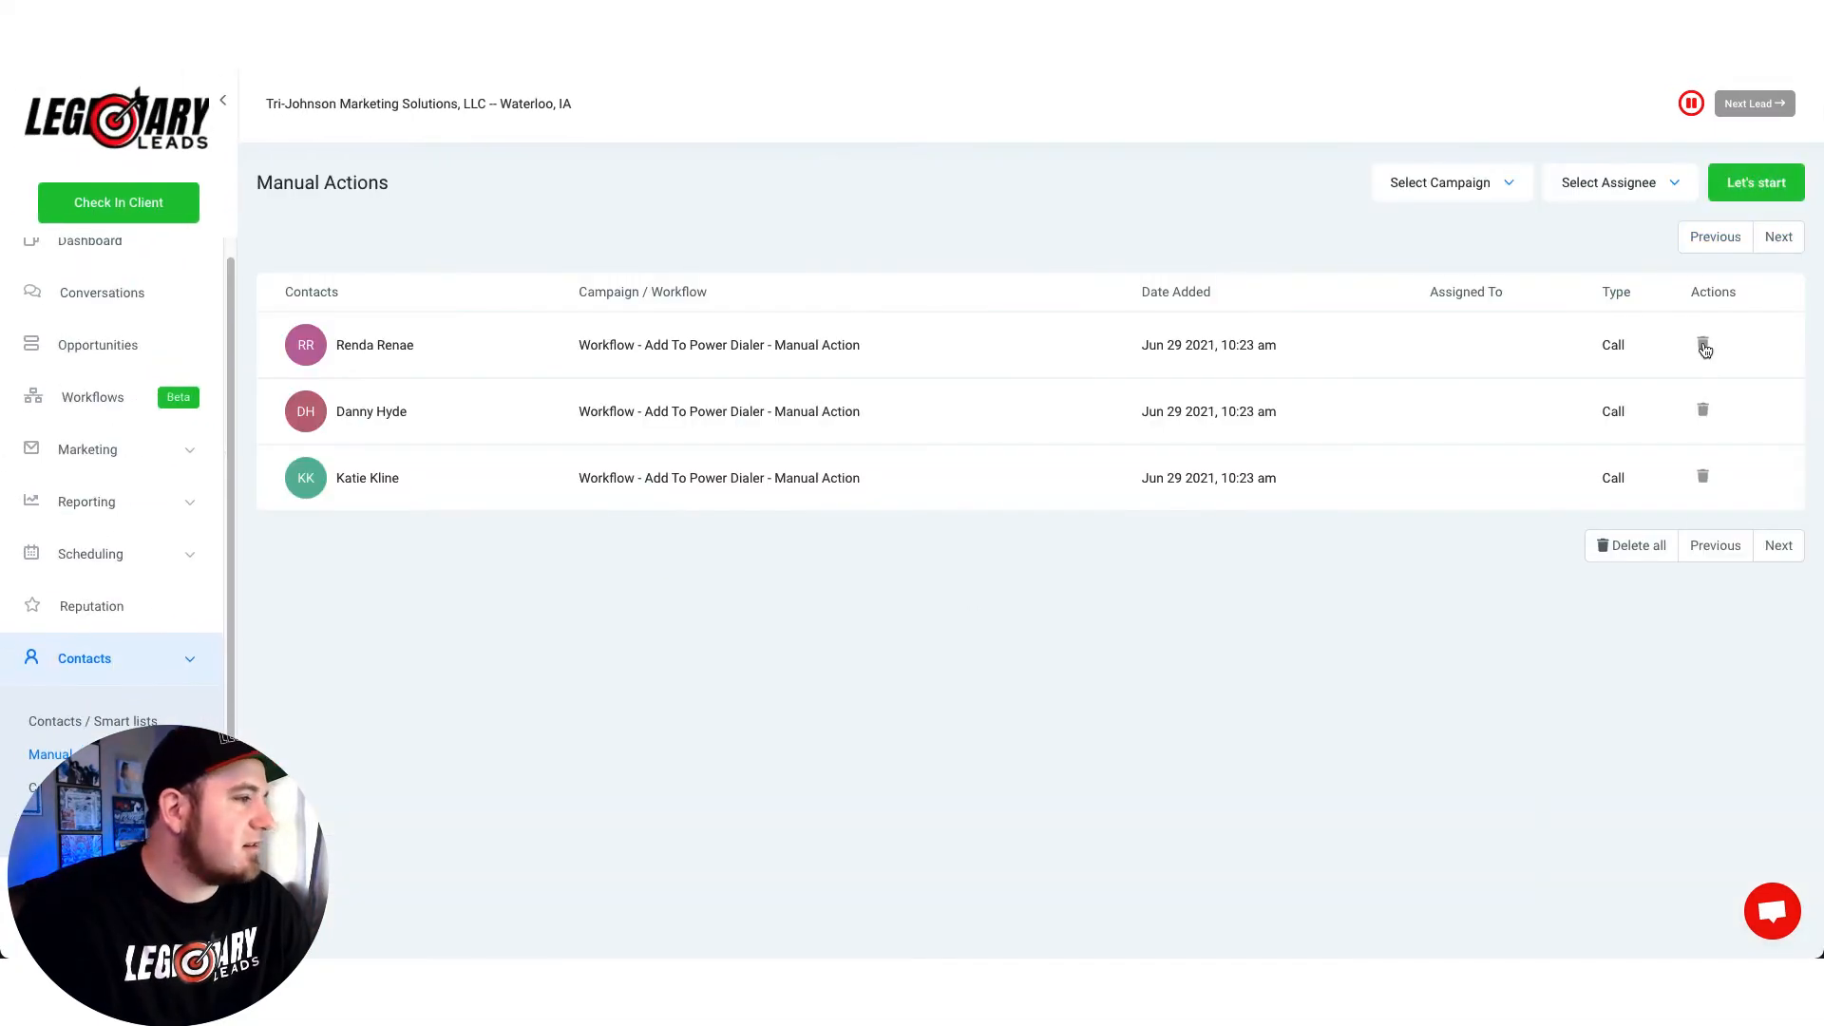
left_click(1703, 344)
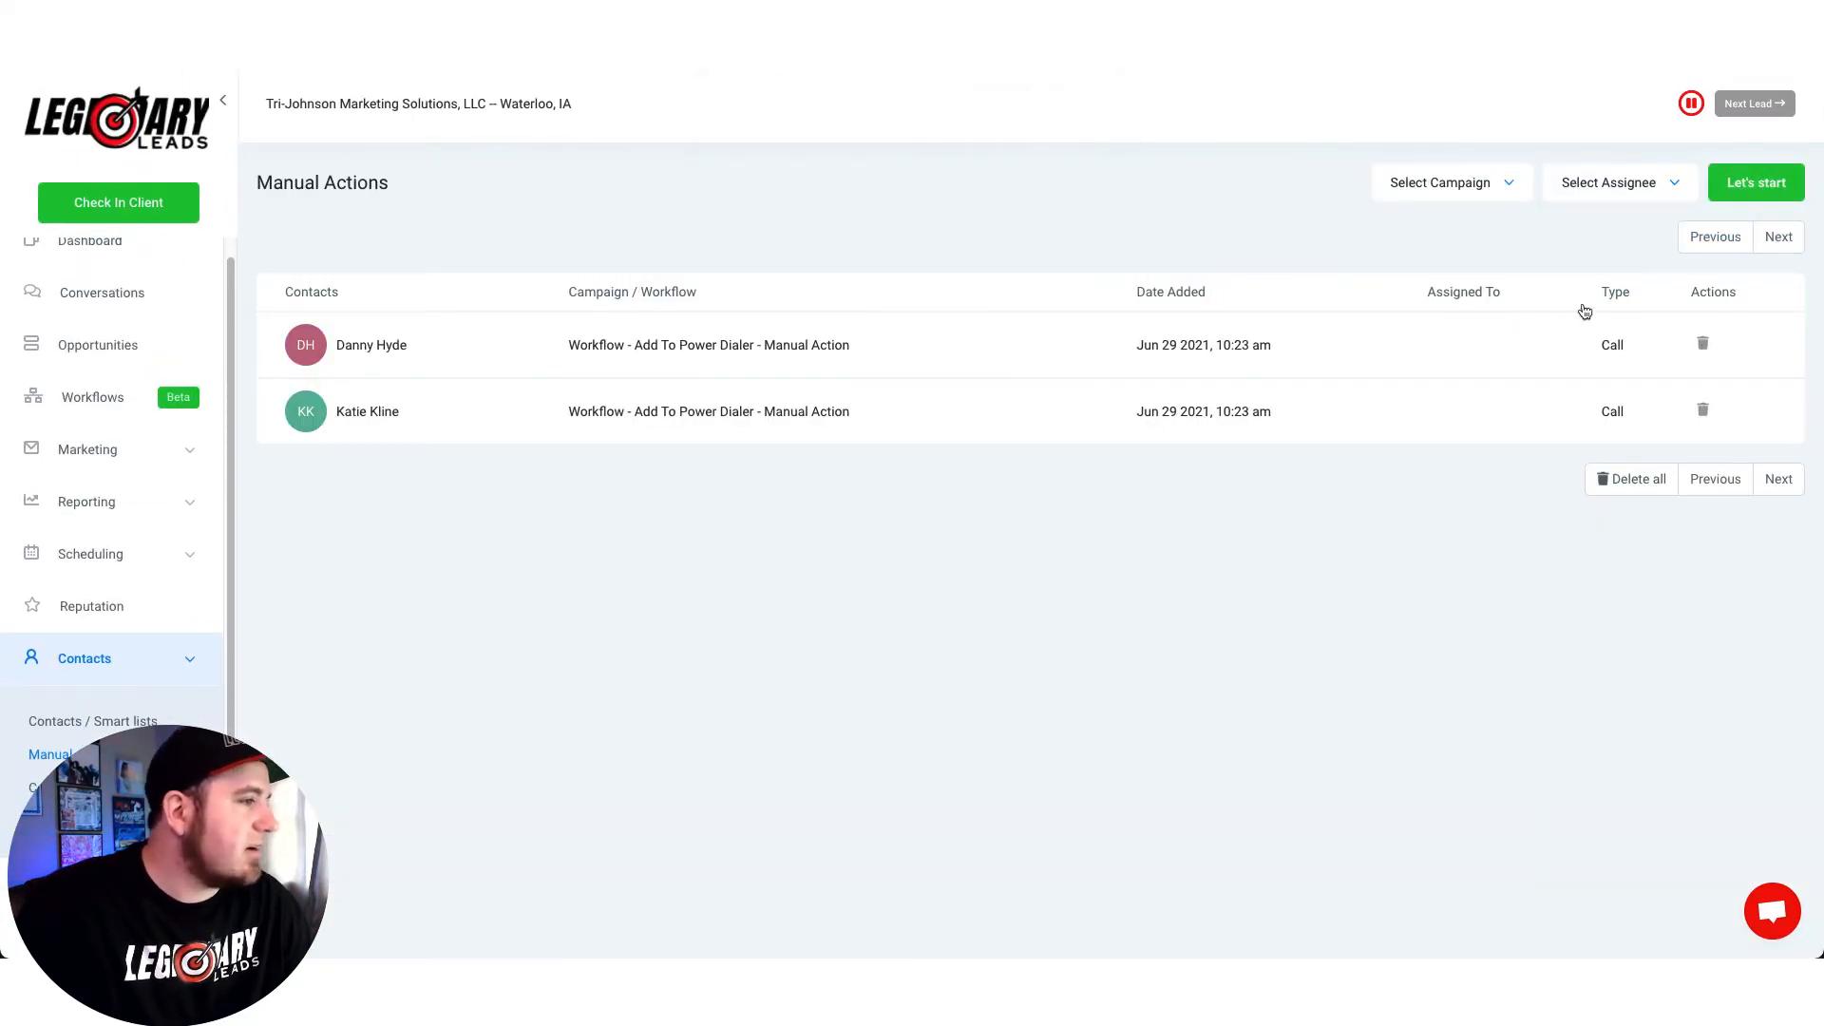
left_click(1701, 343)
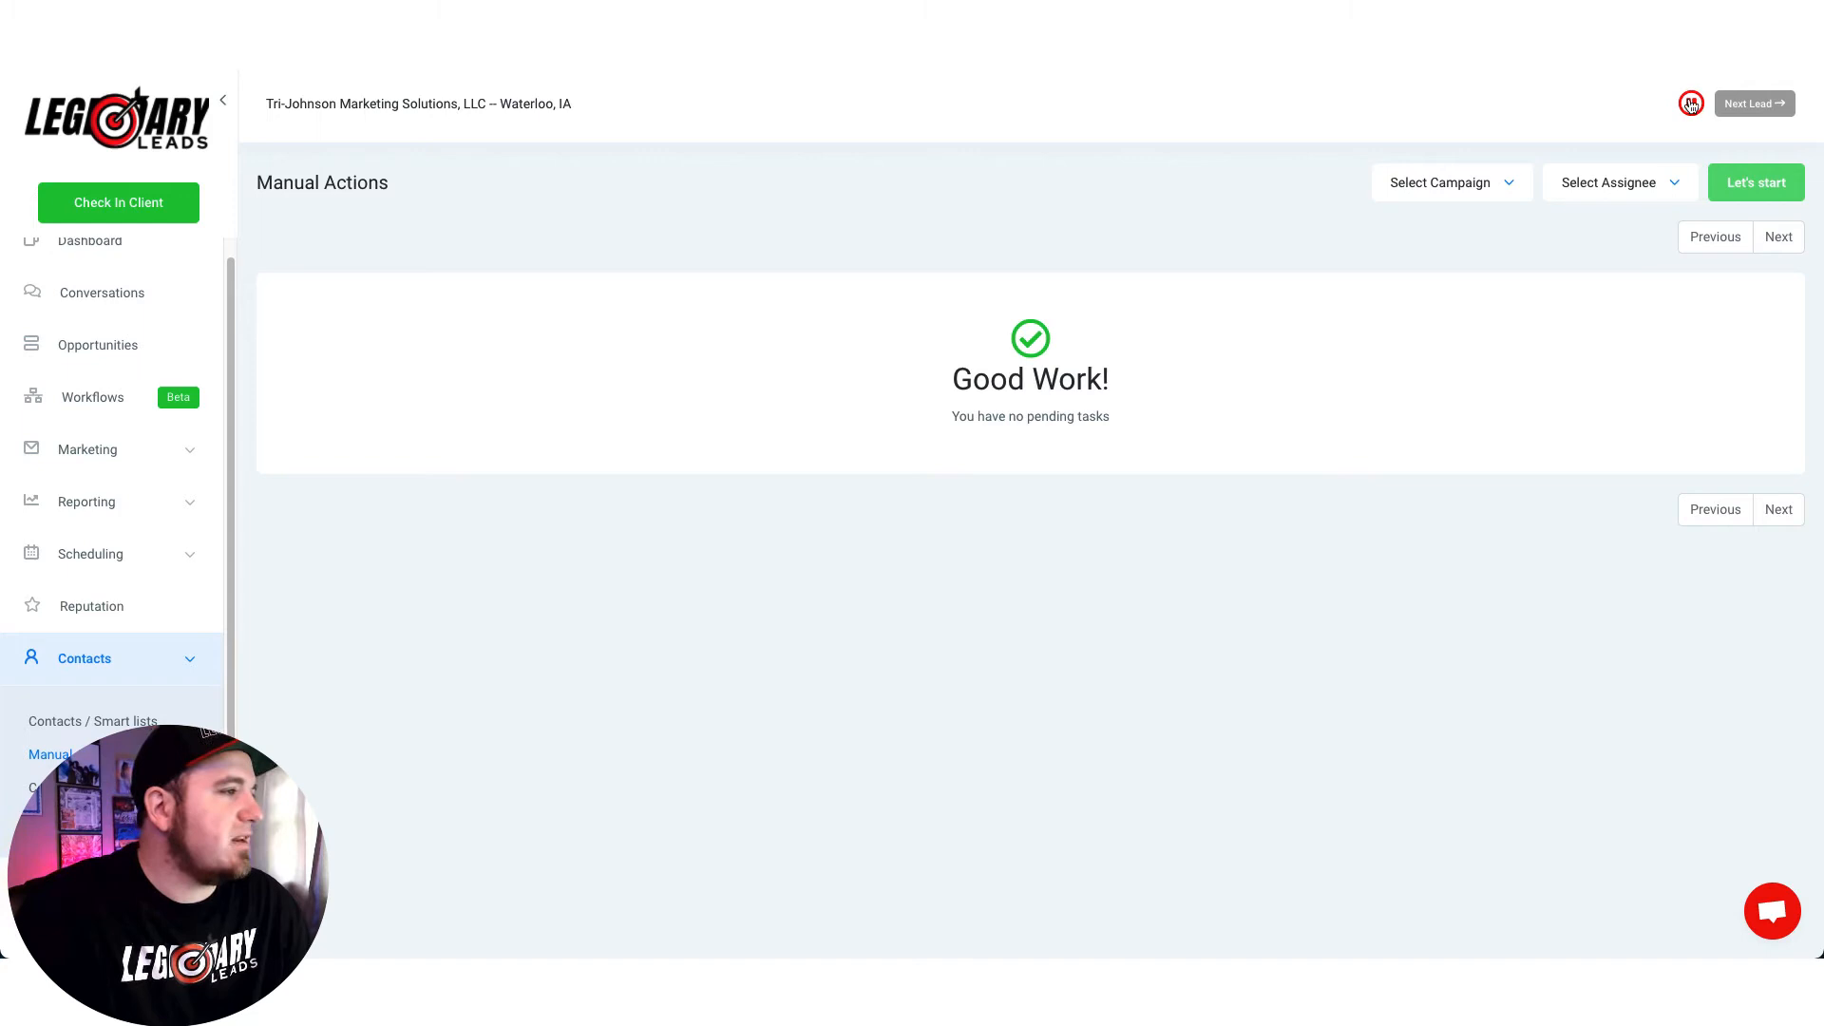
left_click(1690, 102)
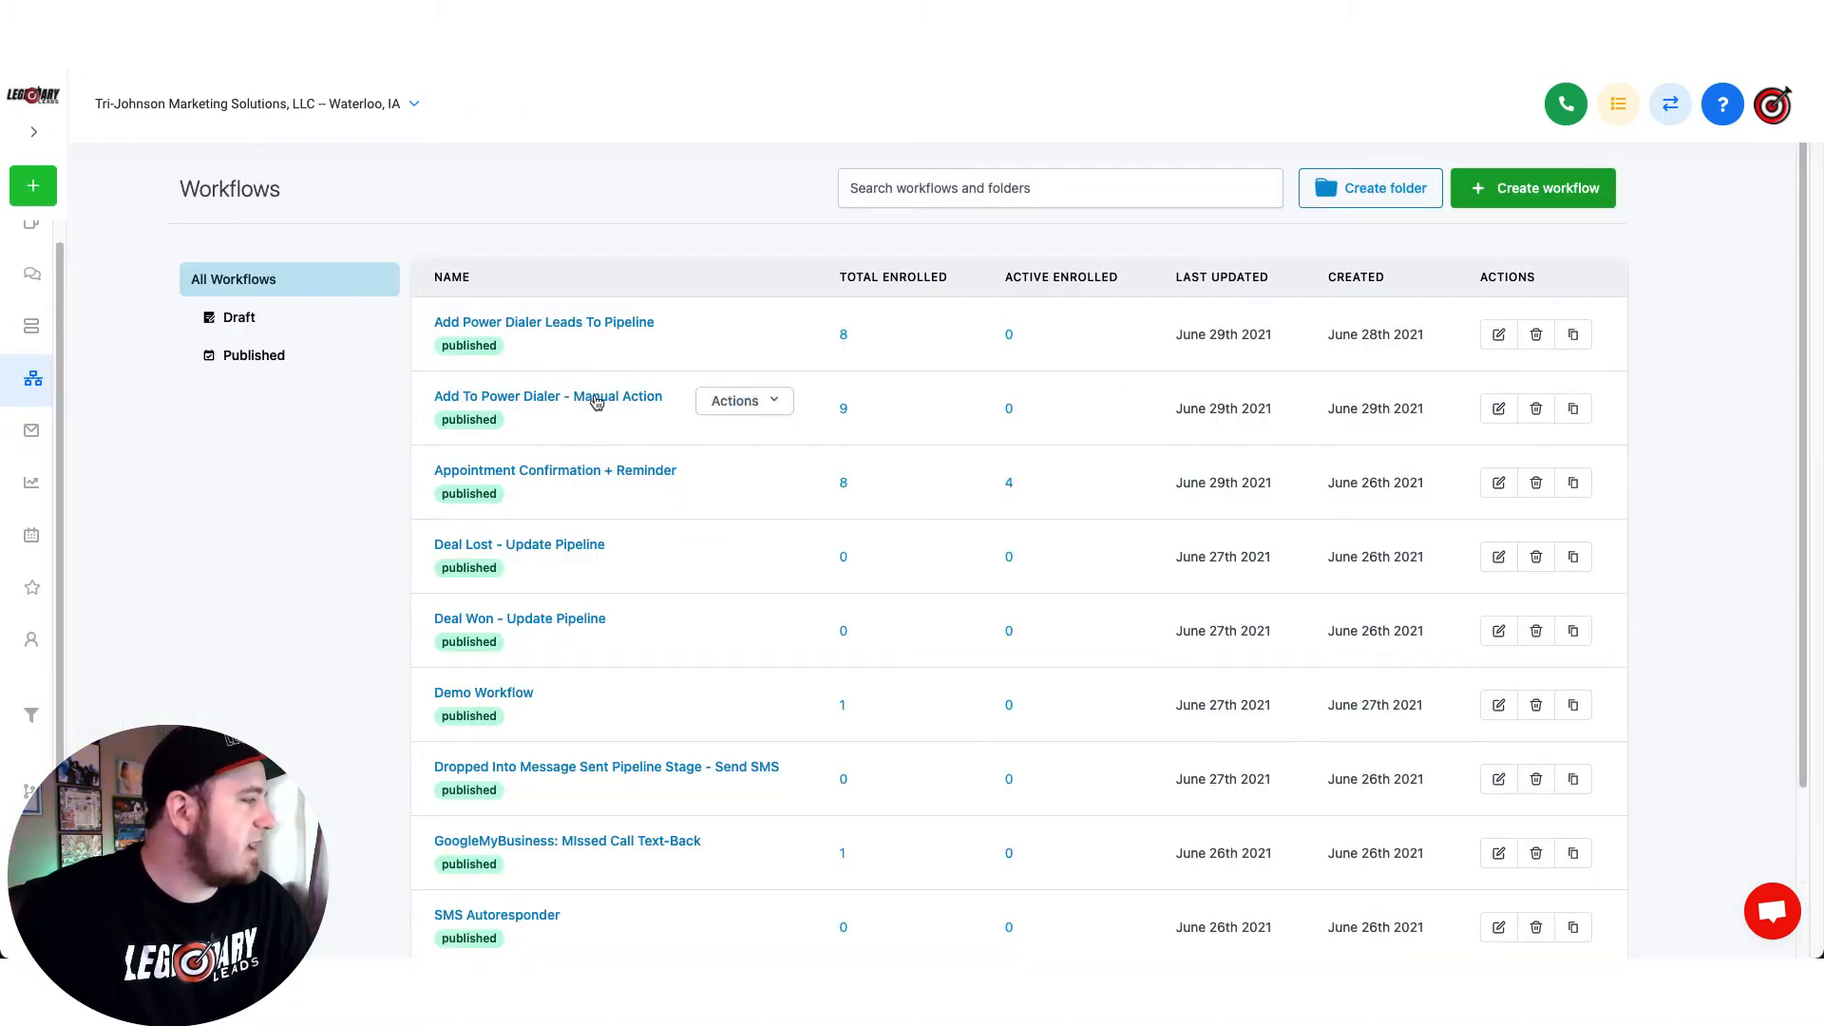
Open the Add To Power Dialer - Manual Action workflow and inspect its Contact Tag trigger and Manual Call step
left_click(548, 395)
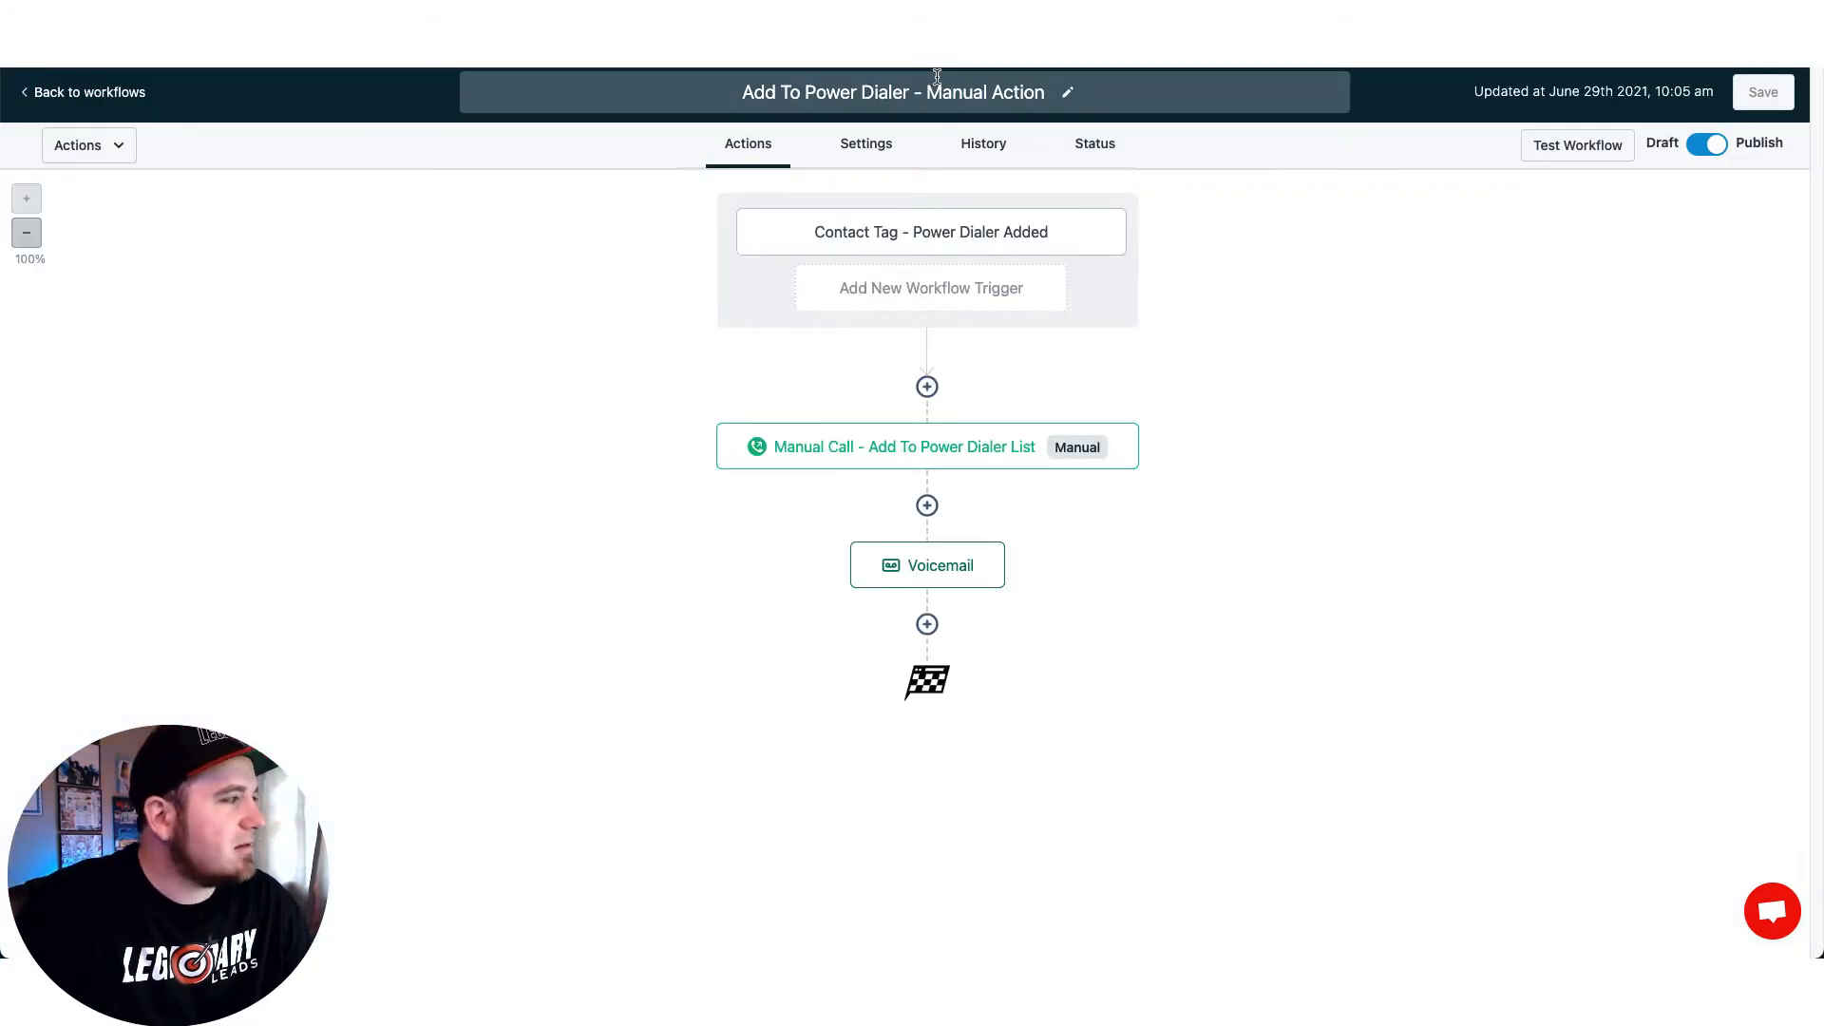
double_click(986, 92)
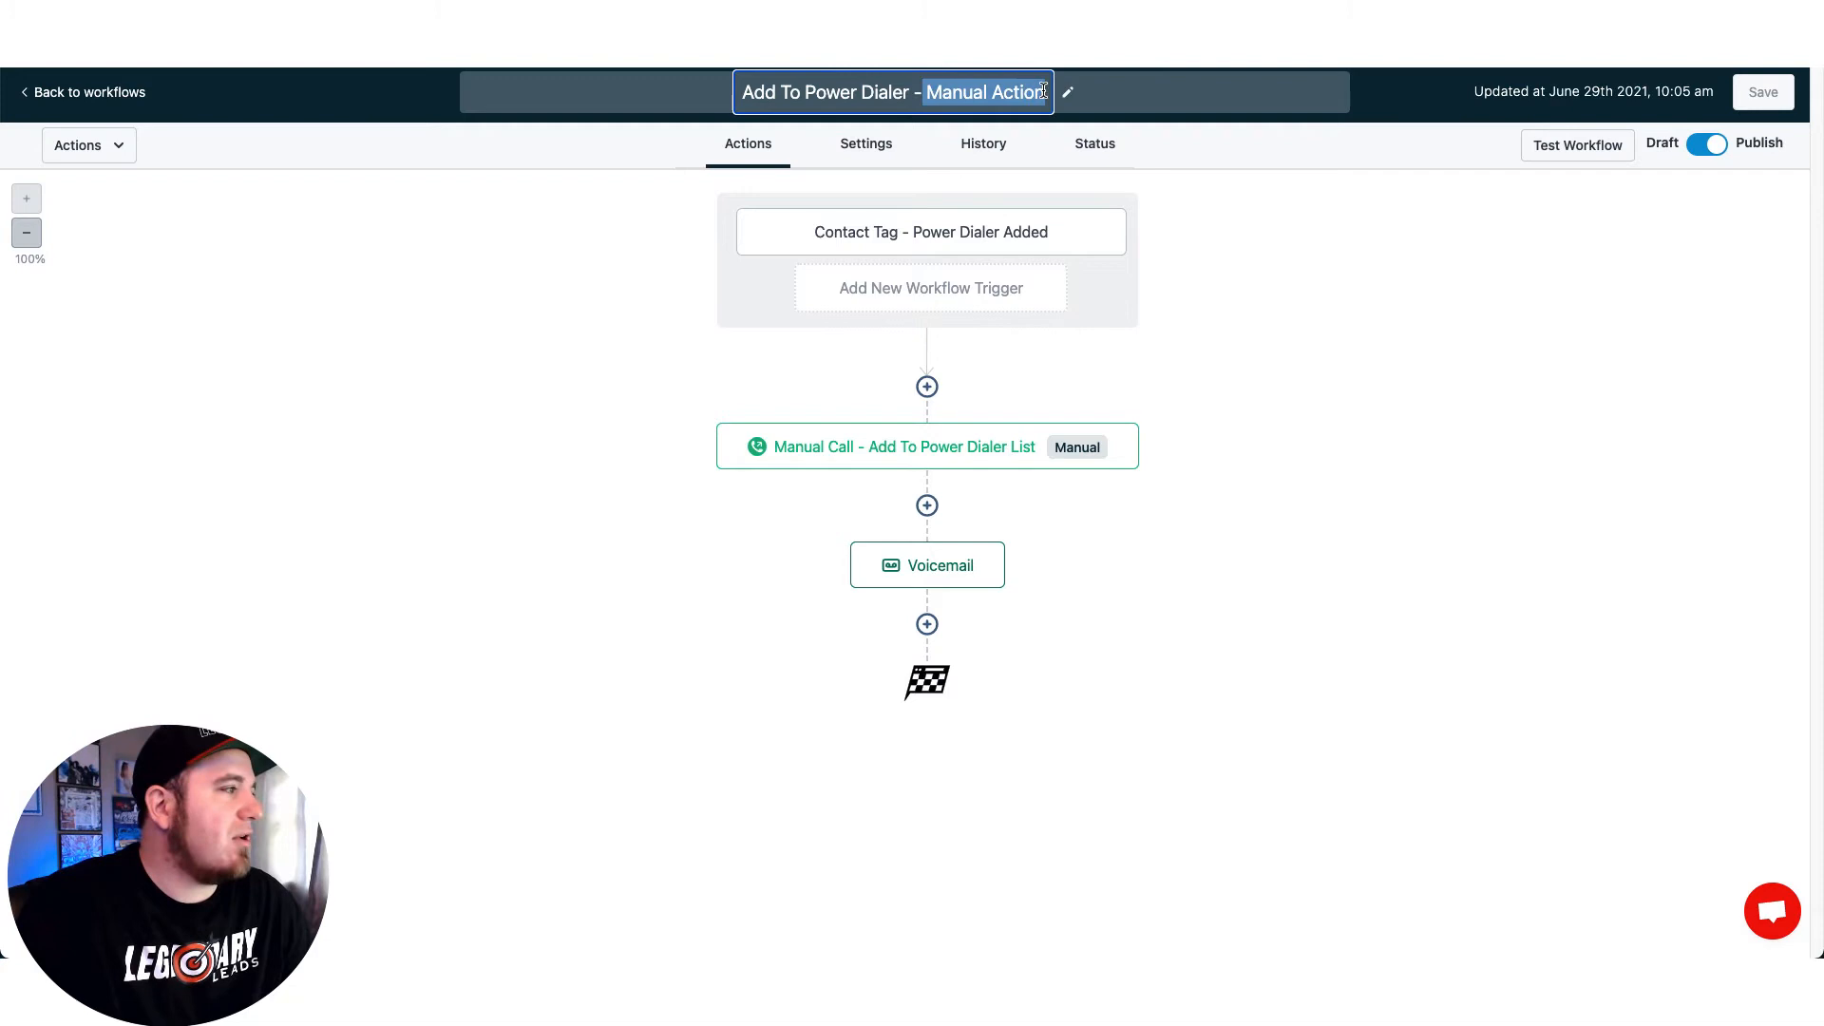
left_click(929, 231)
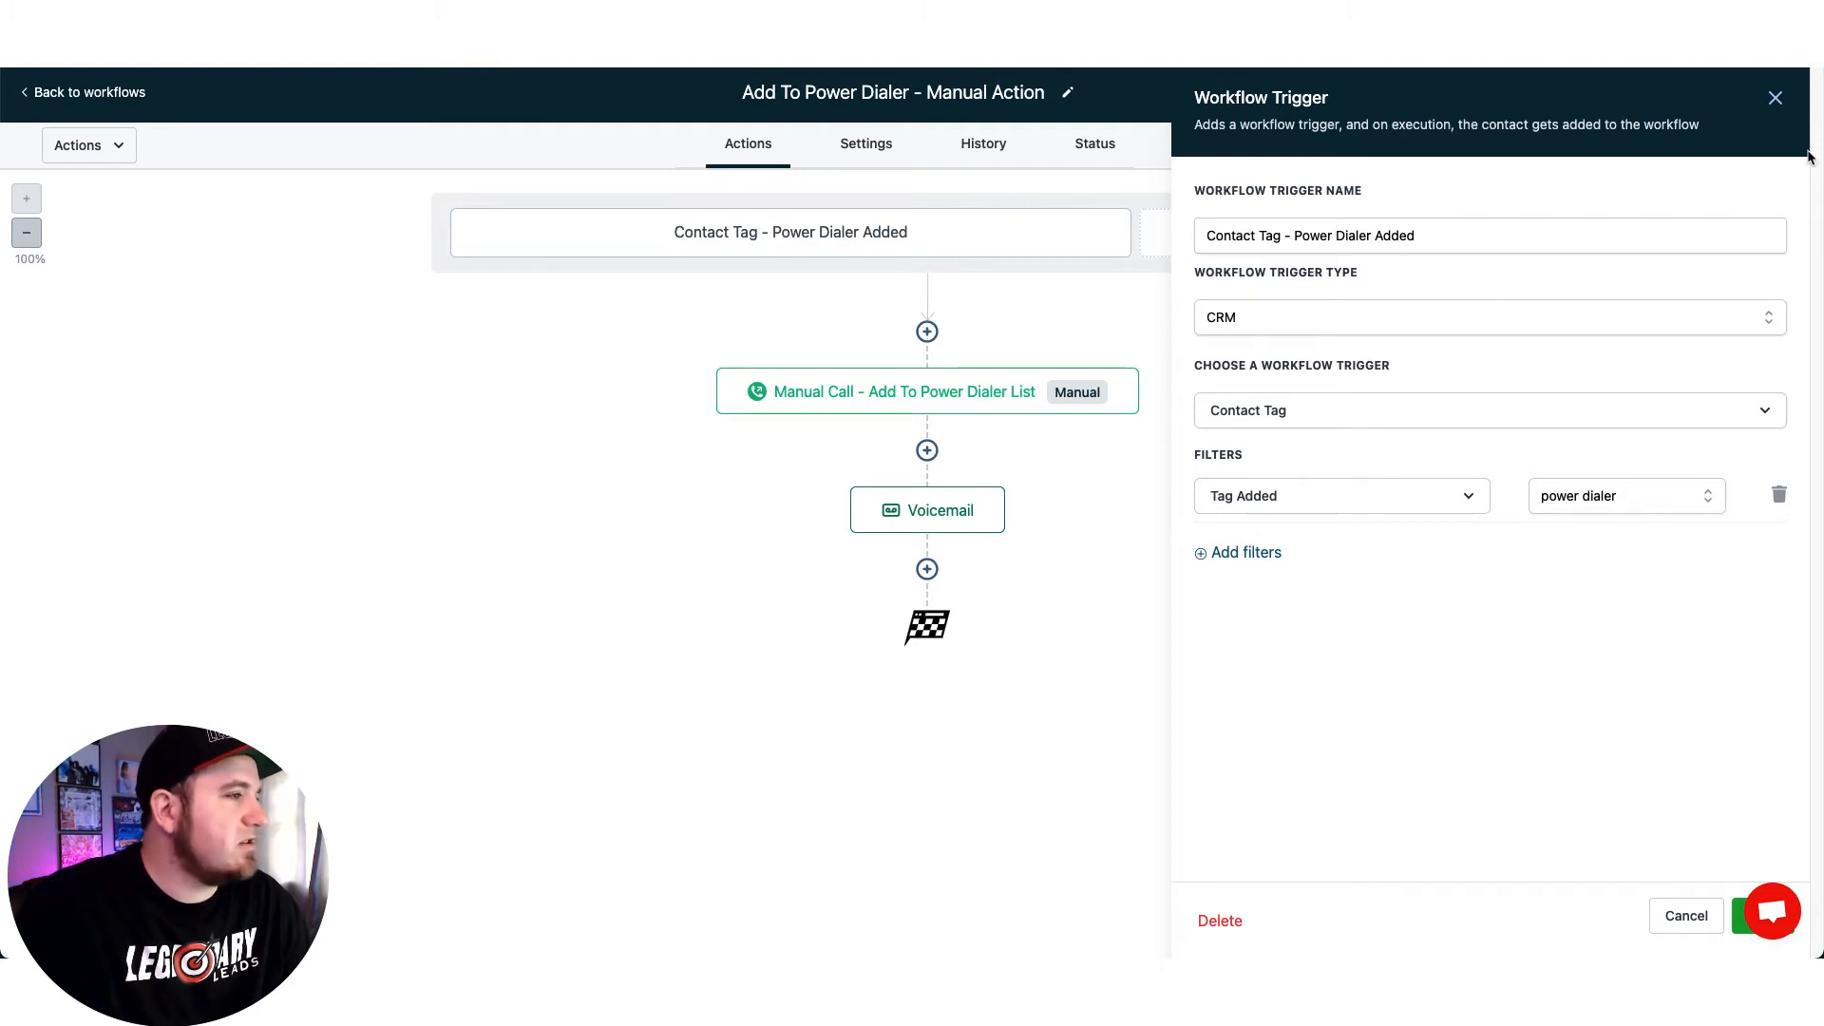
left_click(903, 390)
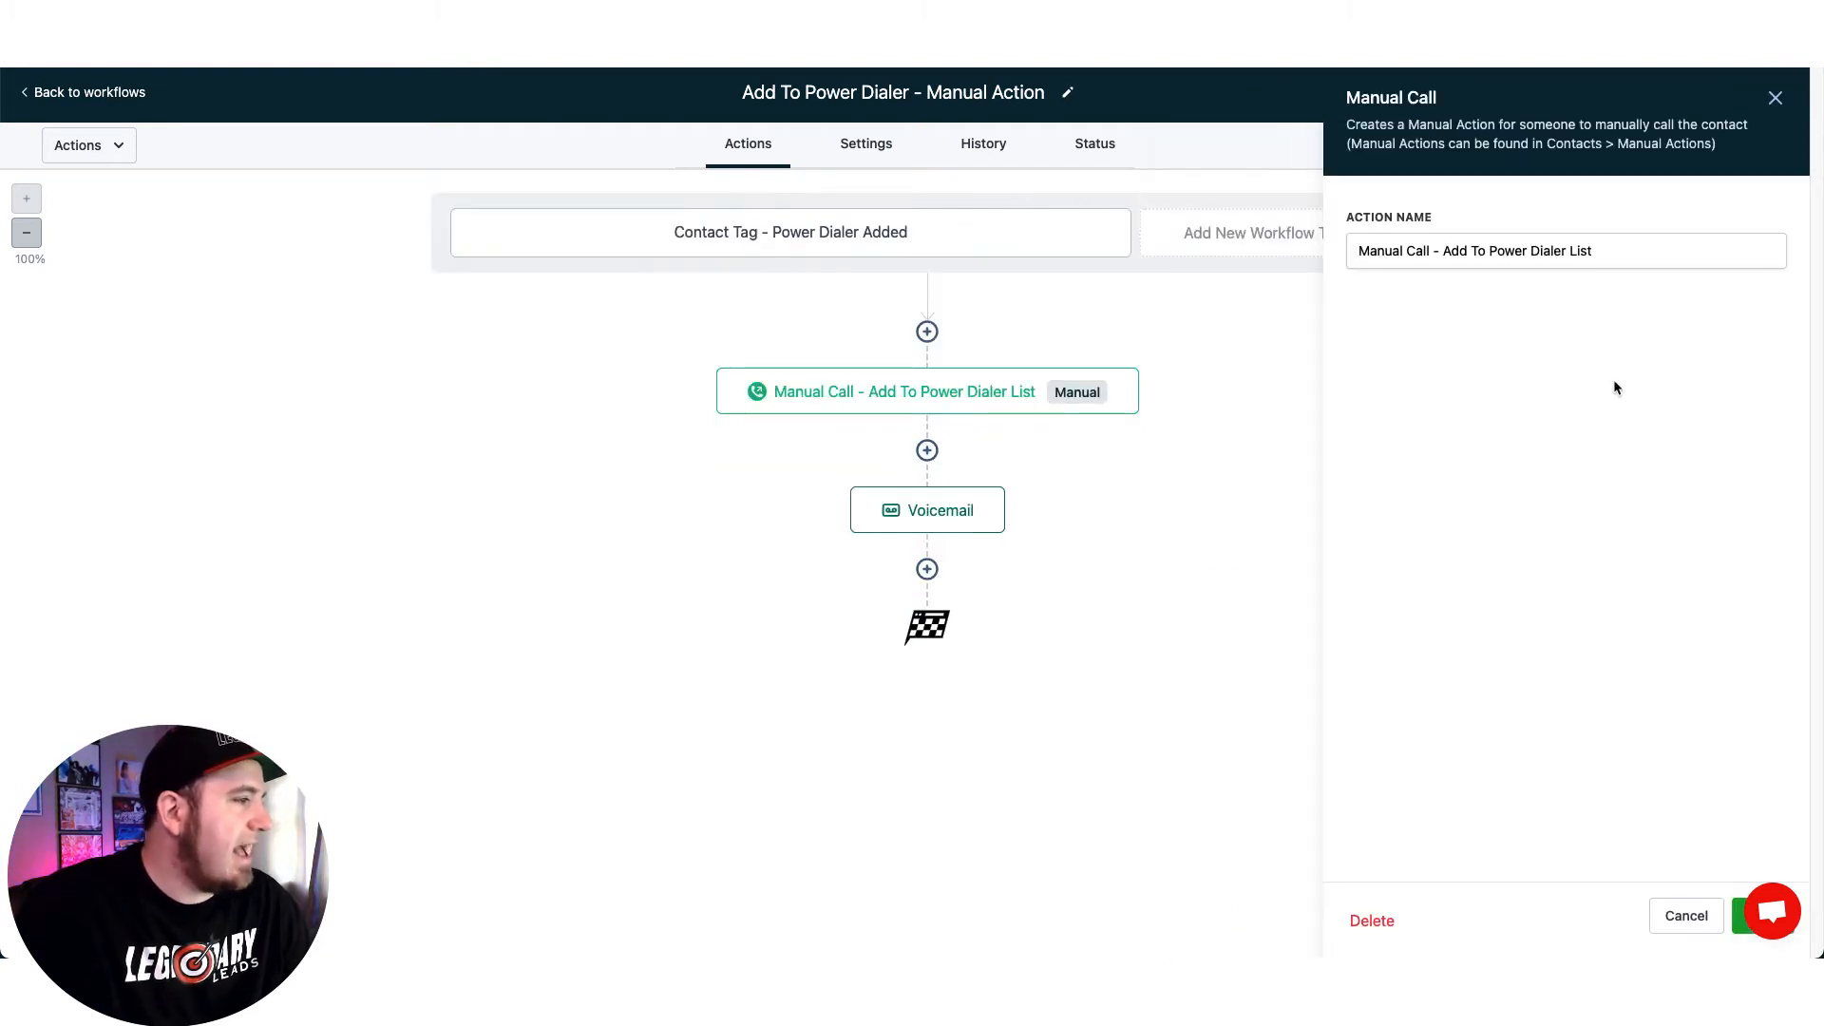
Preview the Manual Call option in the add-action list, then close without saving
double_click(1512, 250)
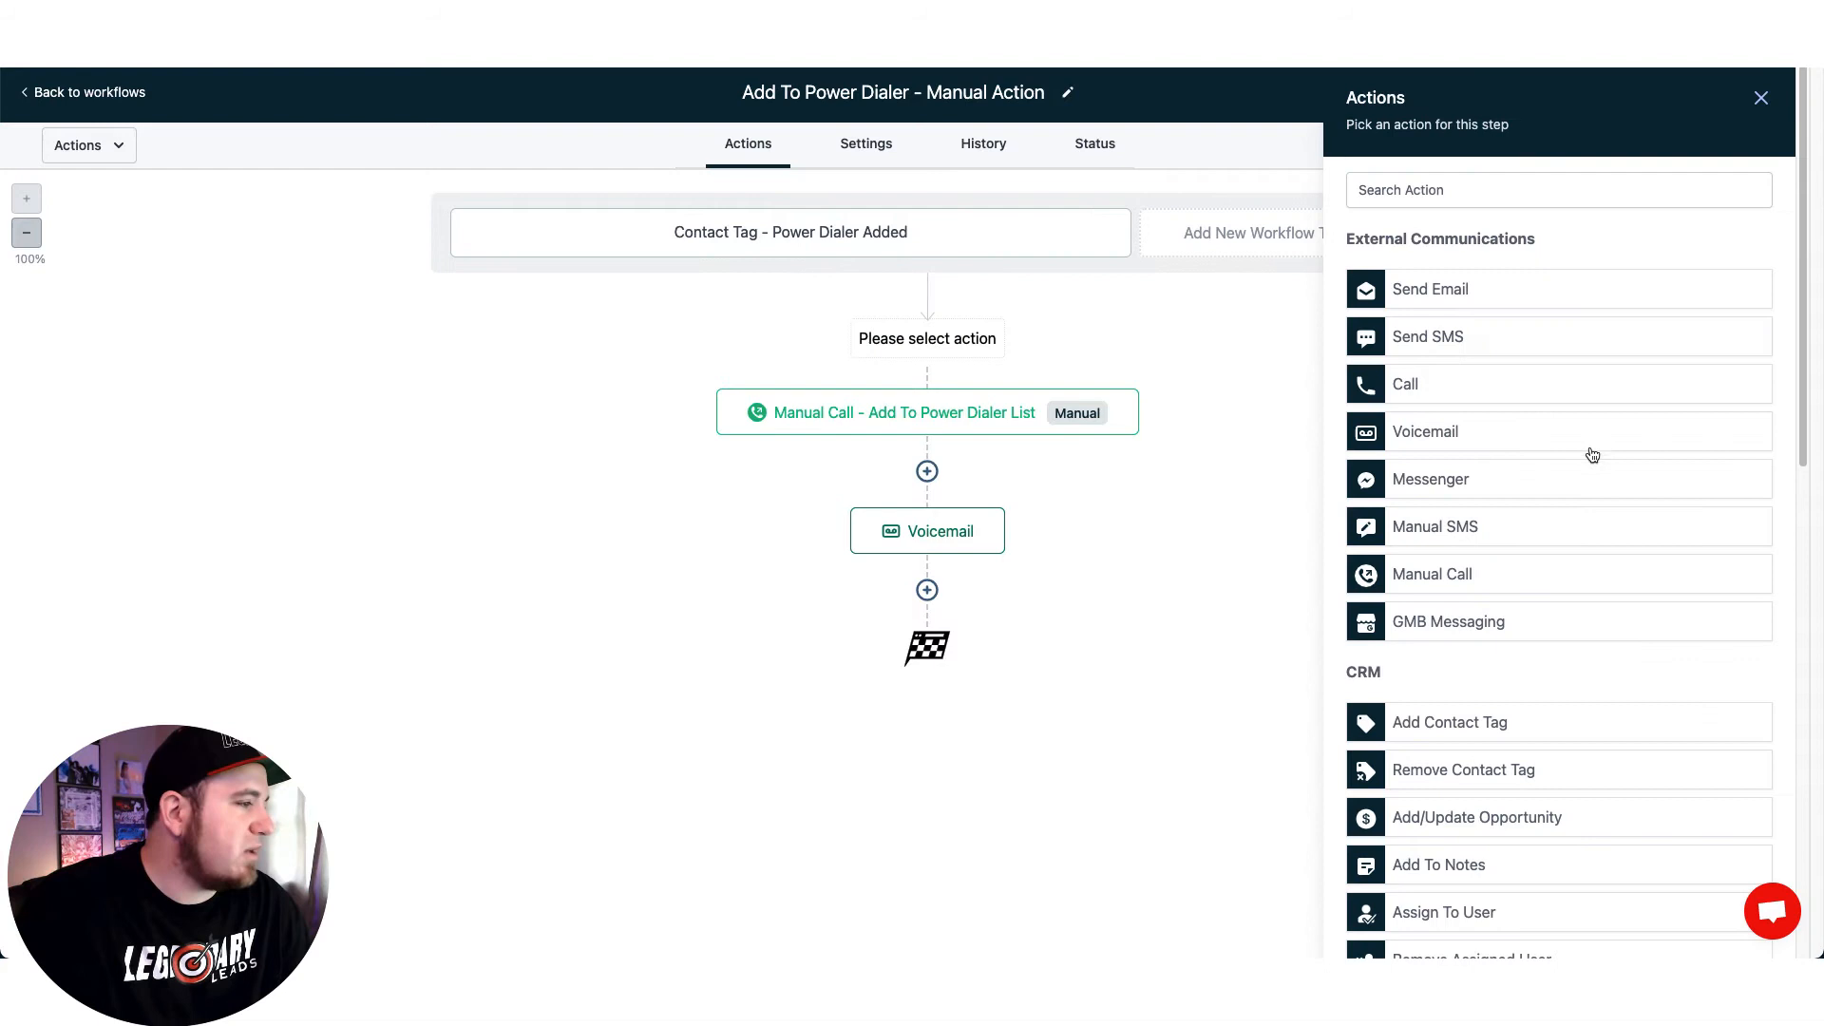
mouse_move(1455, 587)
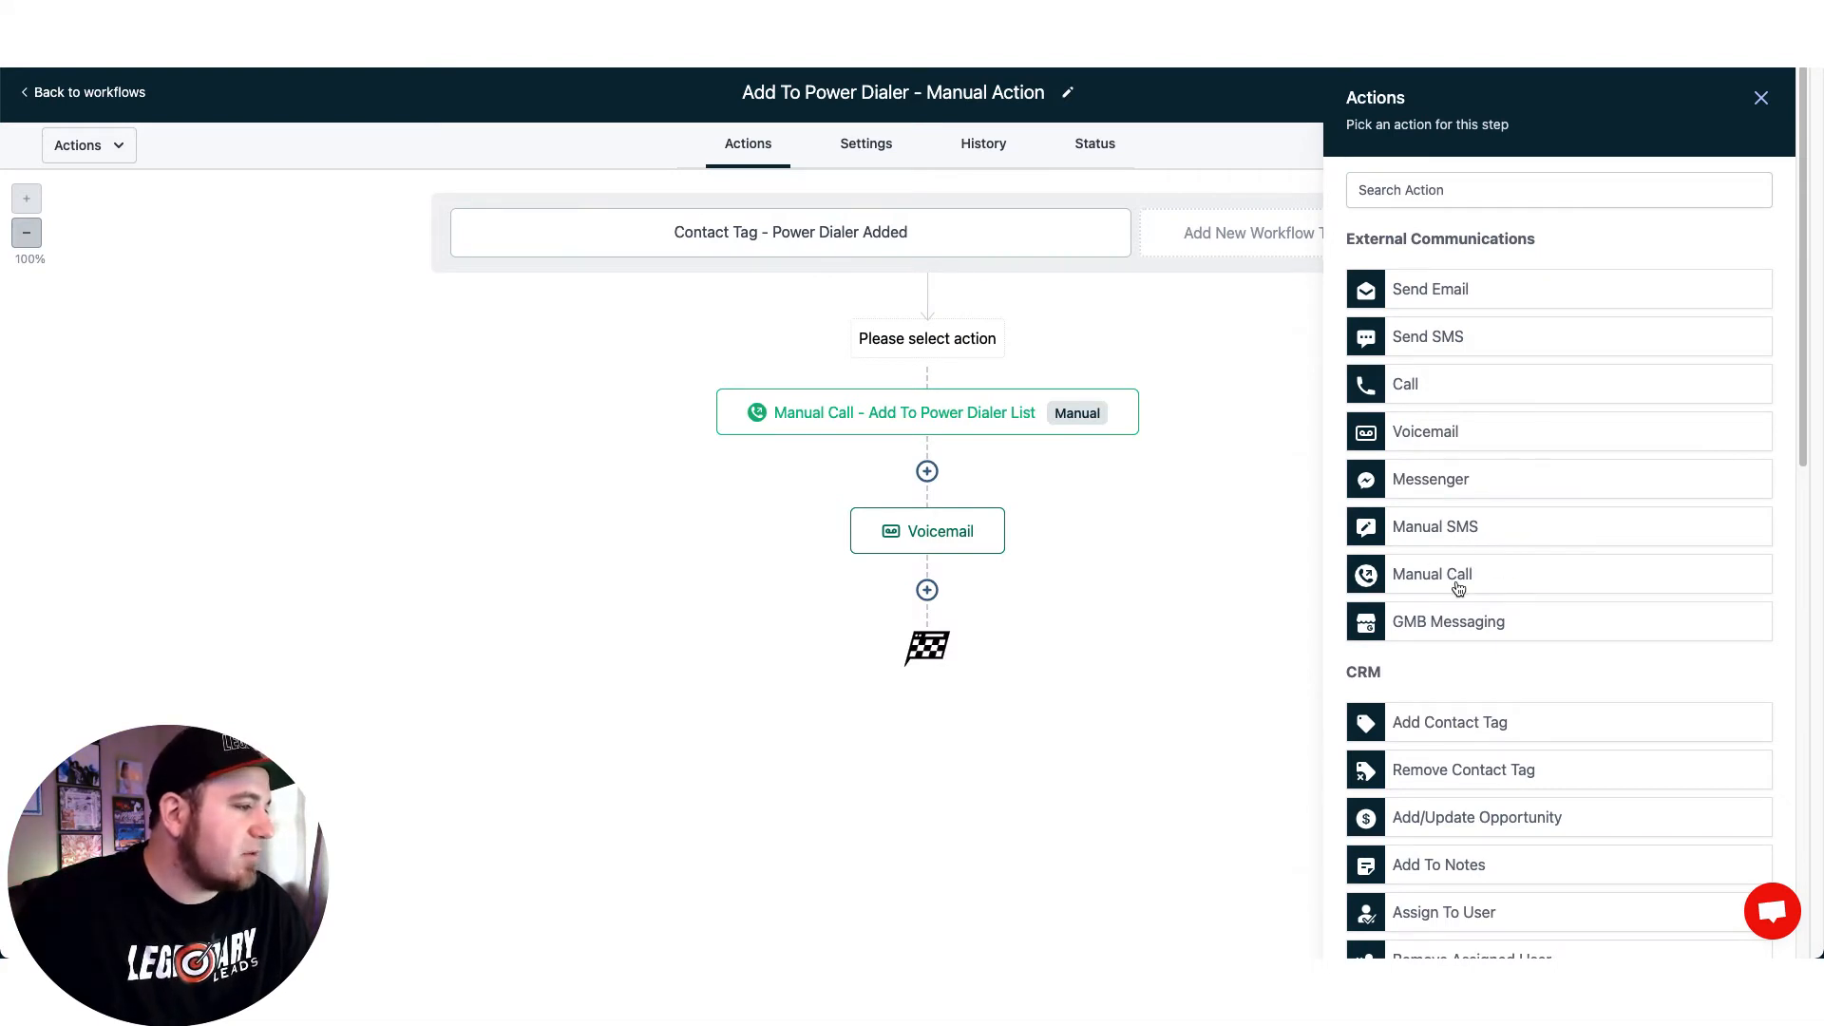
left_click(1431, 574)
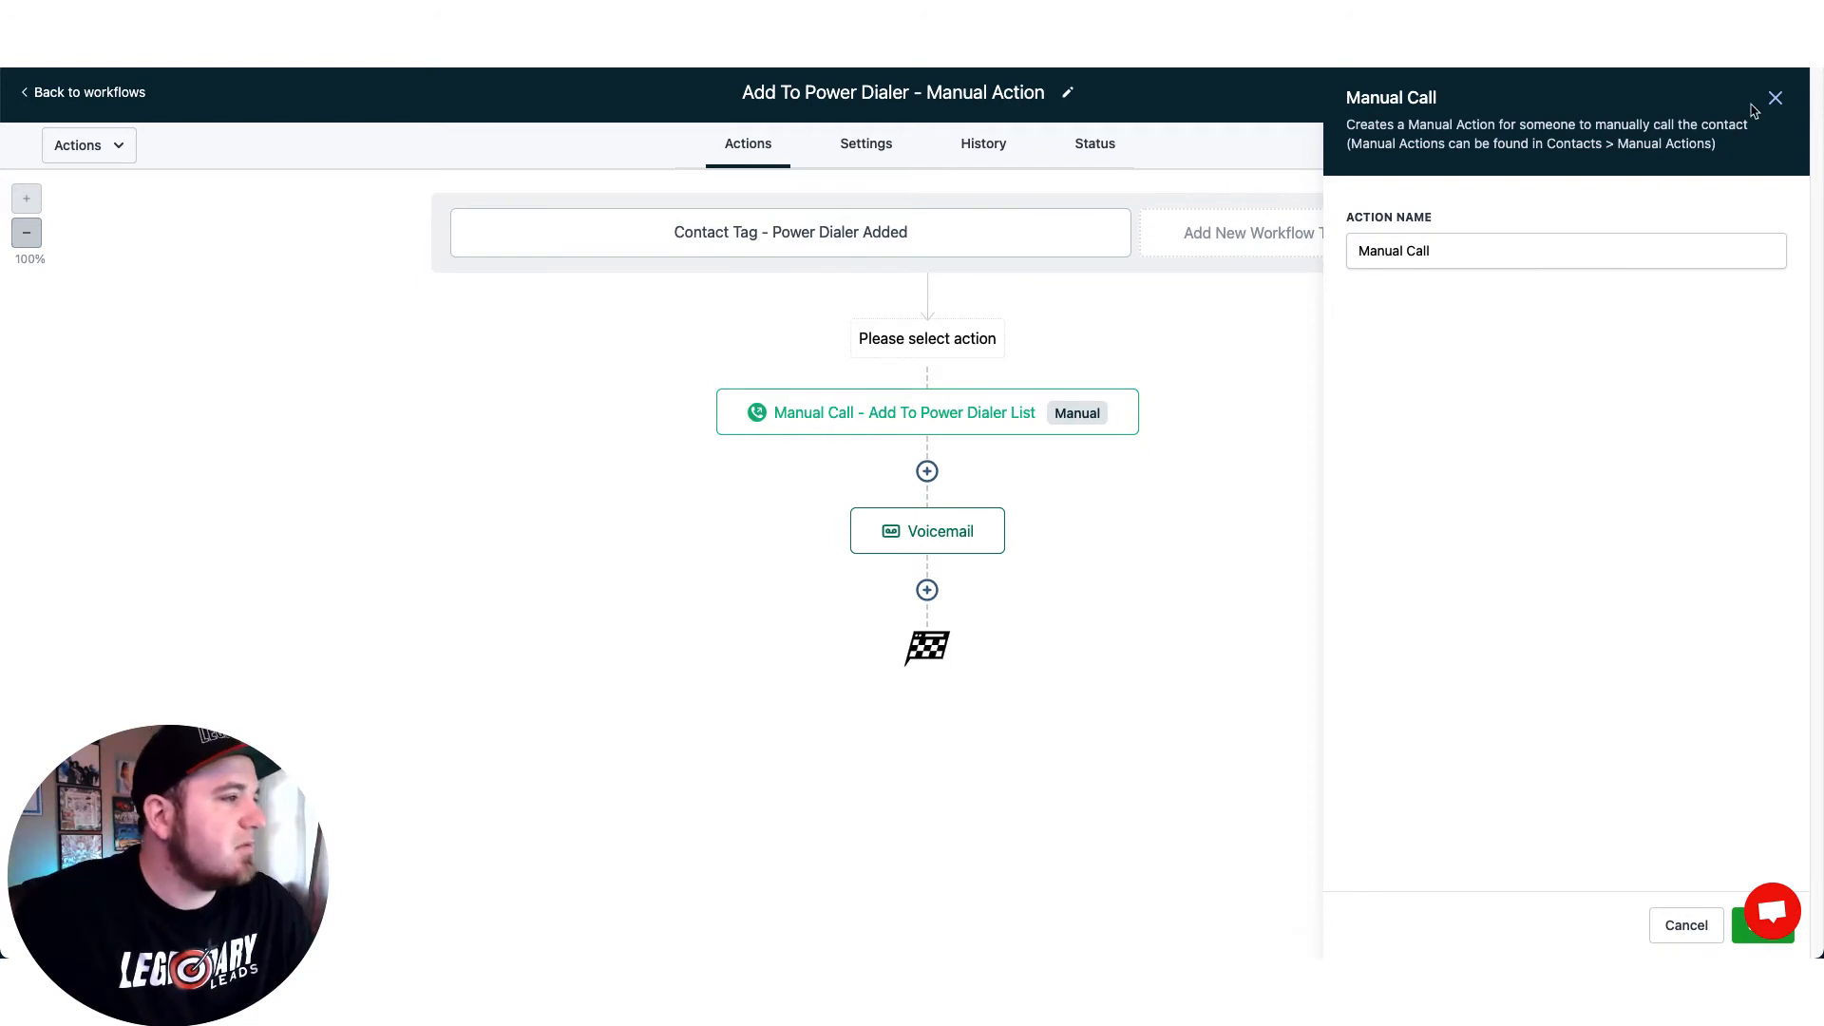
left_click(1774, 97)
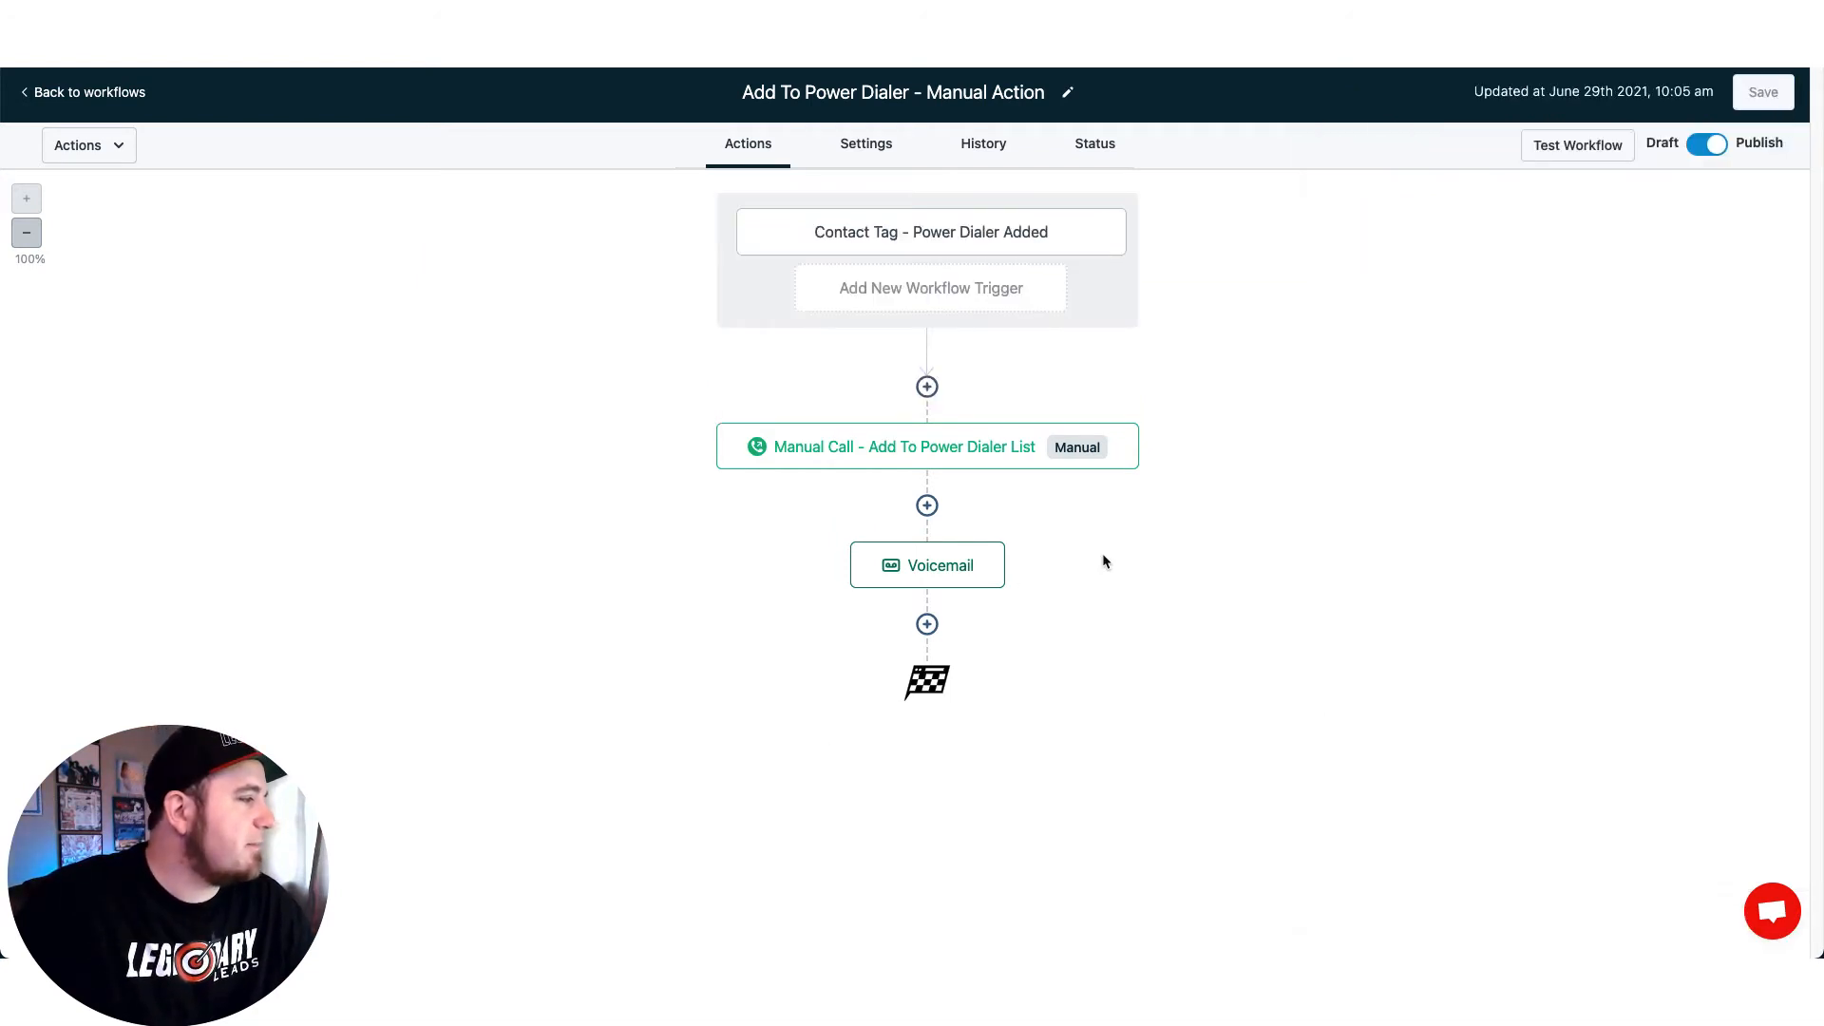
left_click(927, 564)
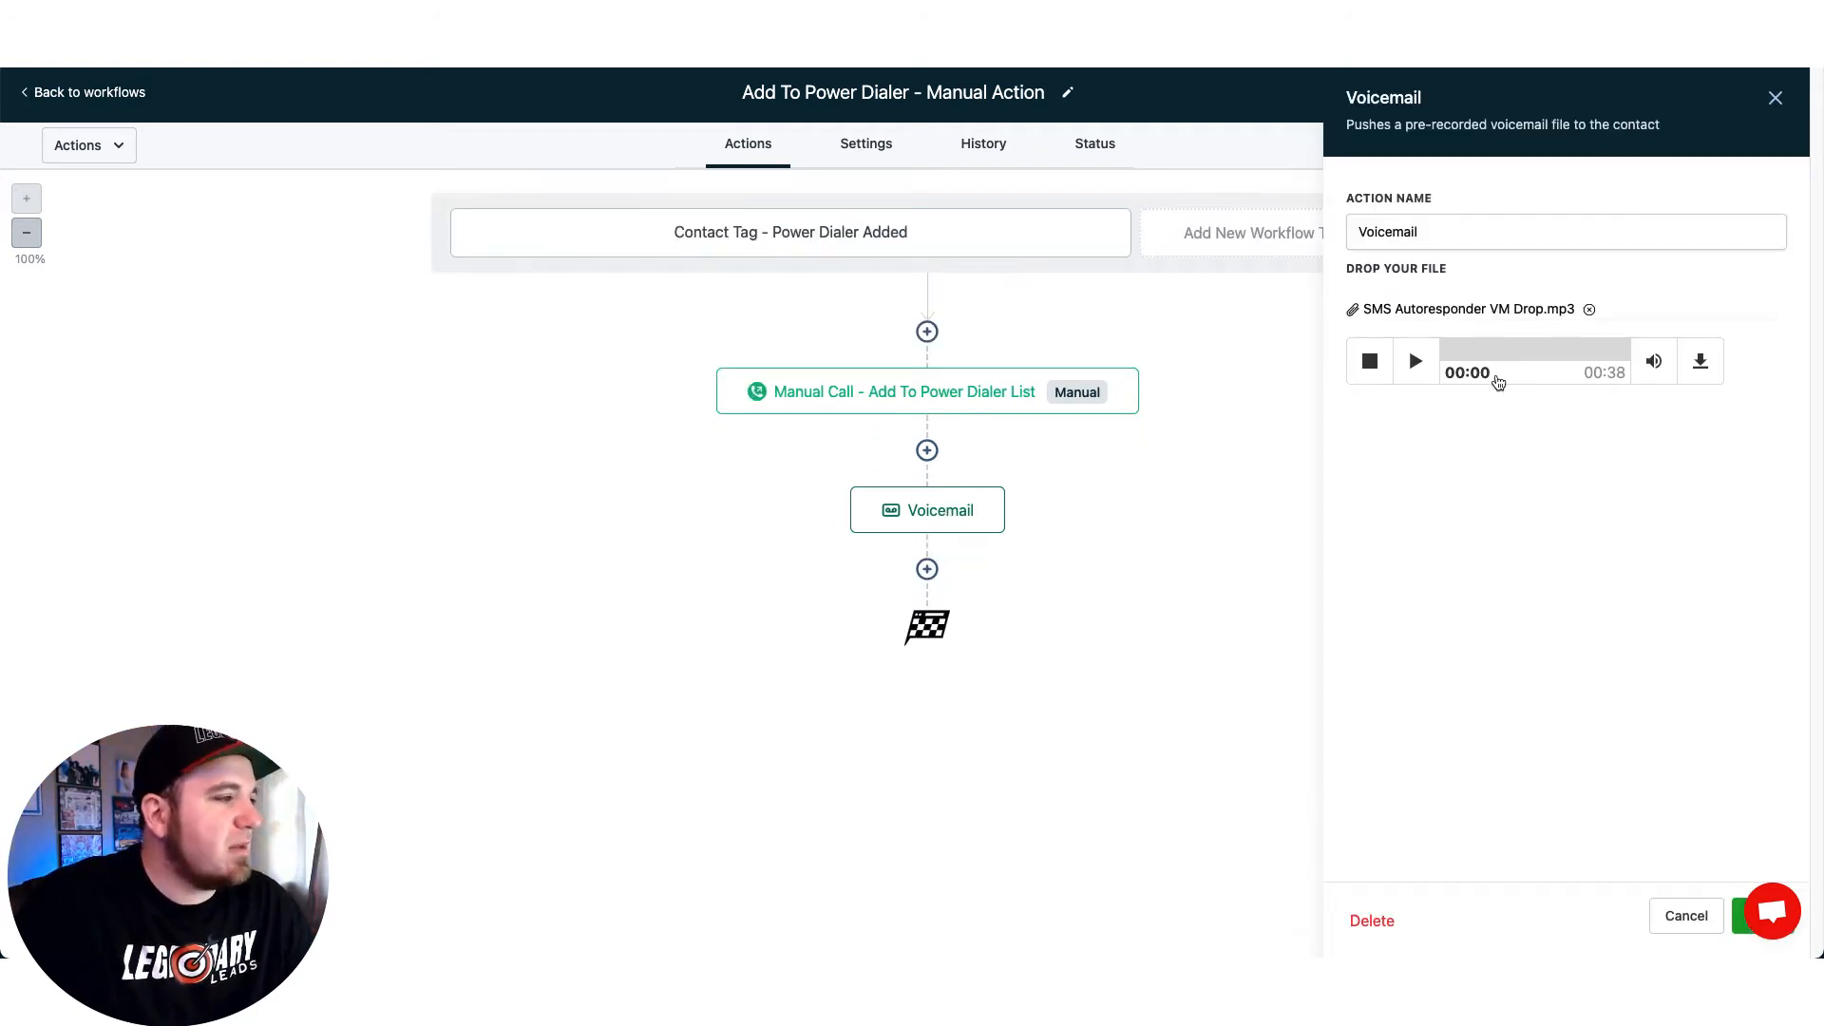
mouse_move(1479, 451)
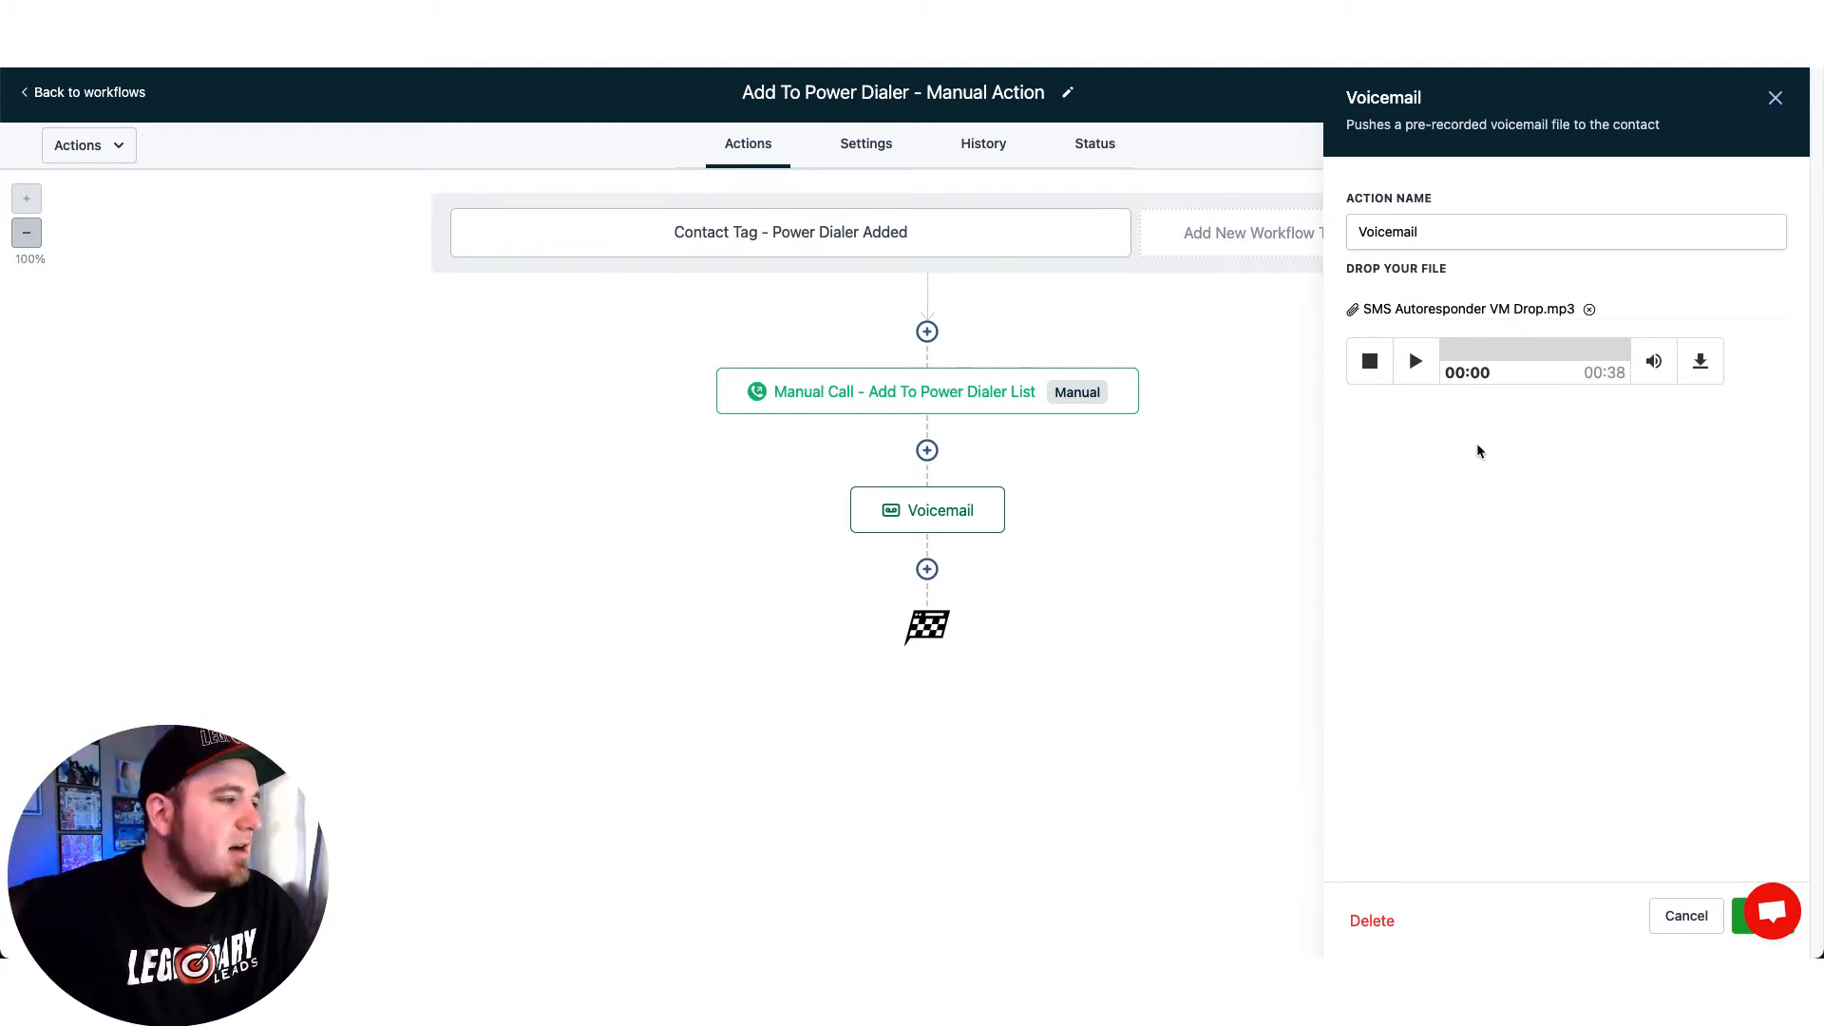
mouse_move(1431, 442)
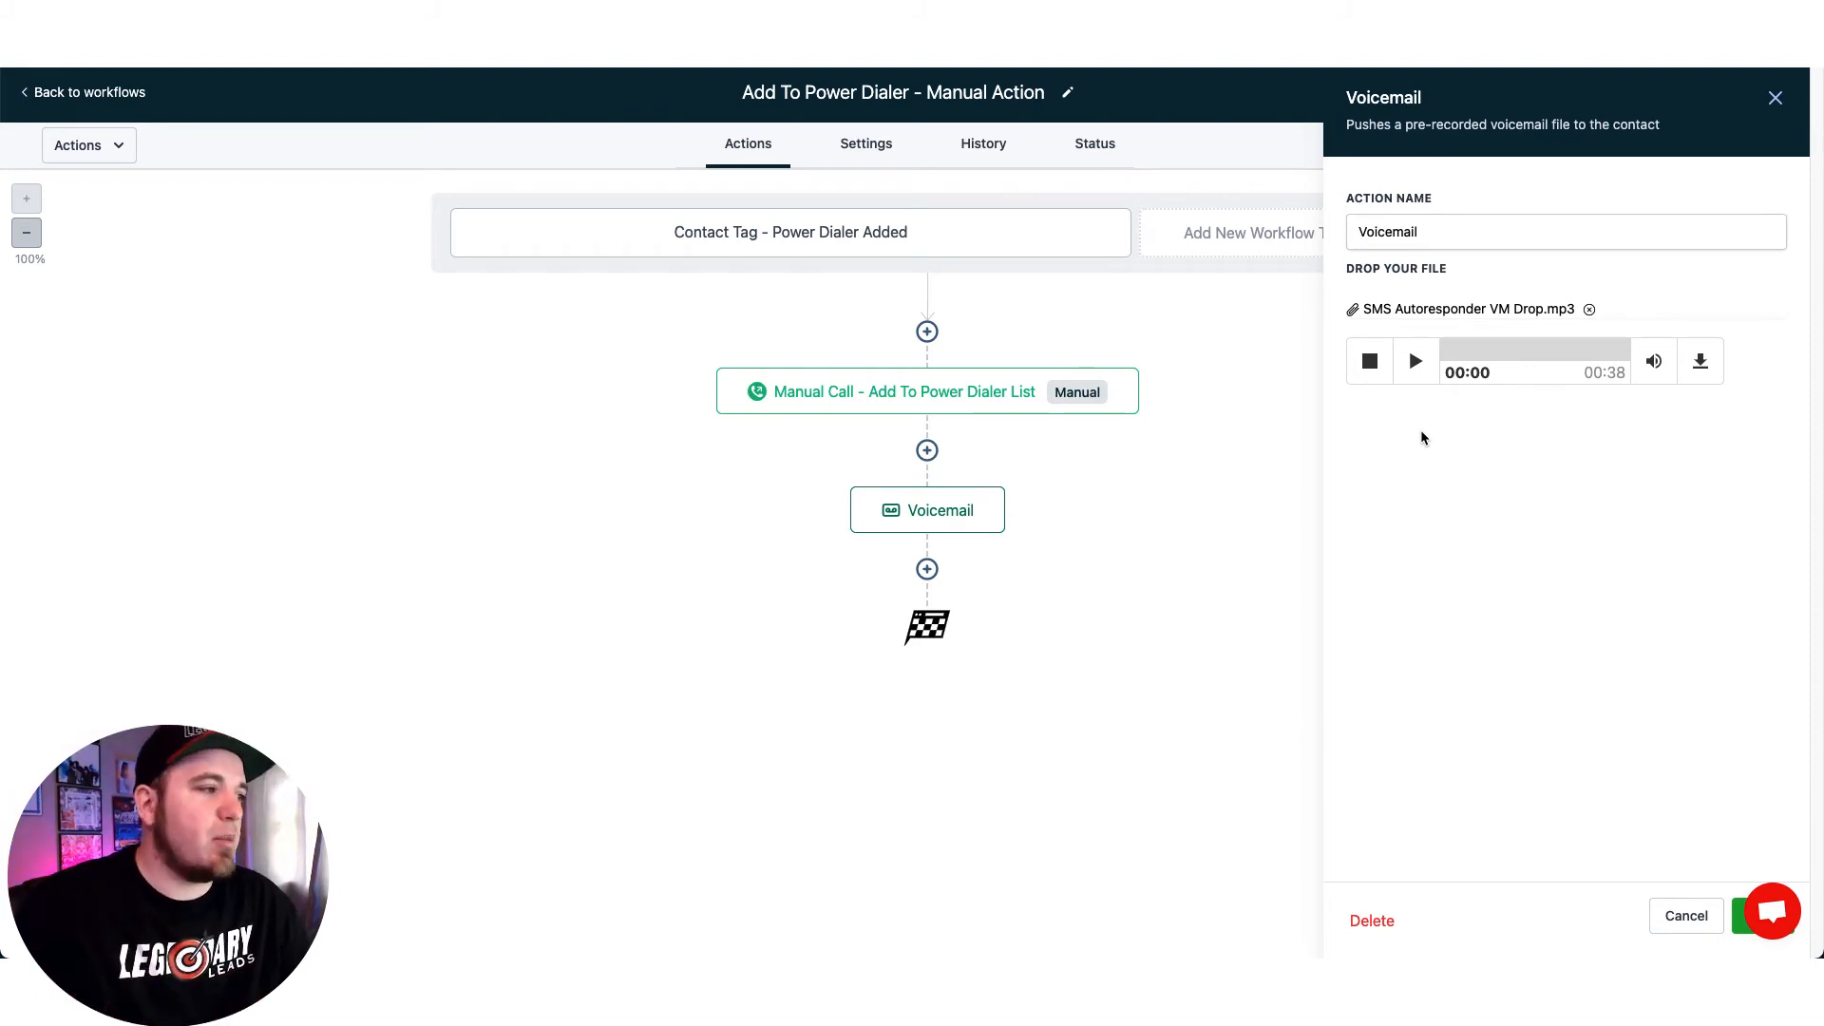
mouse_move(1745, 125)
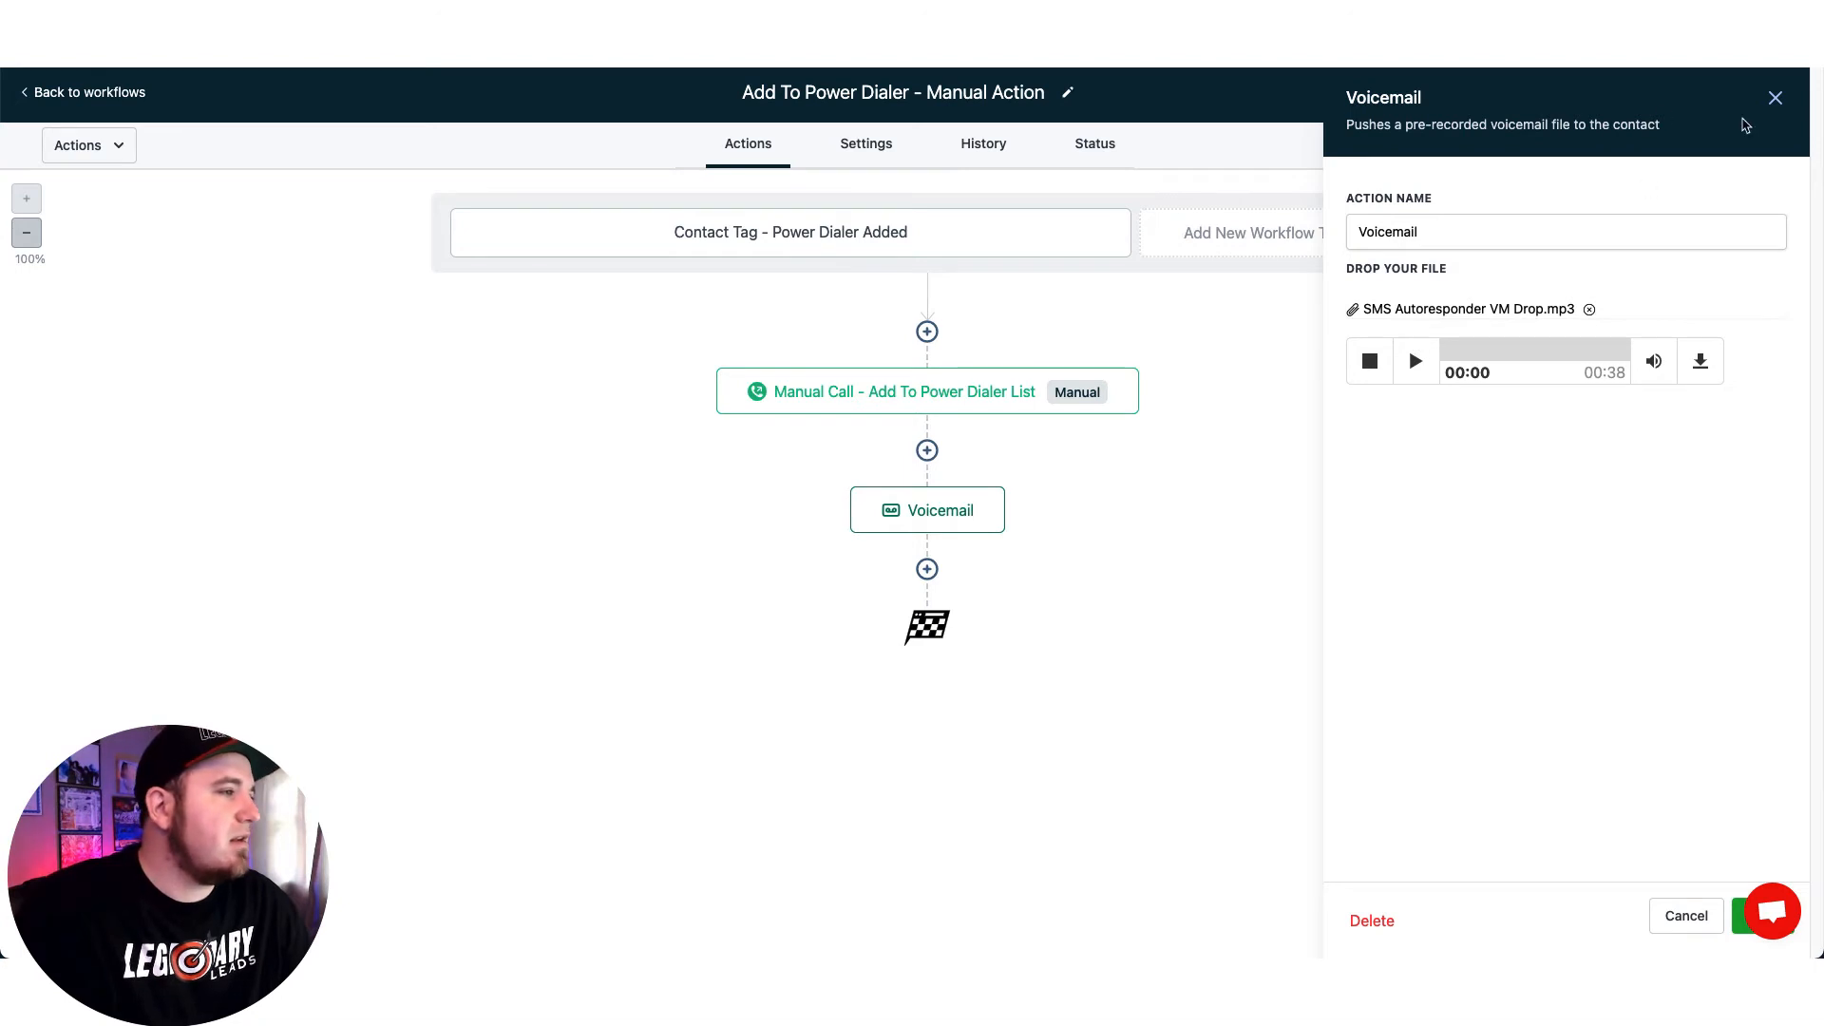
left_click(927, 450)
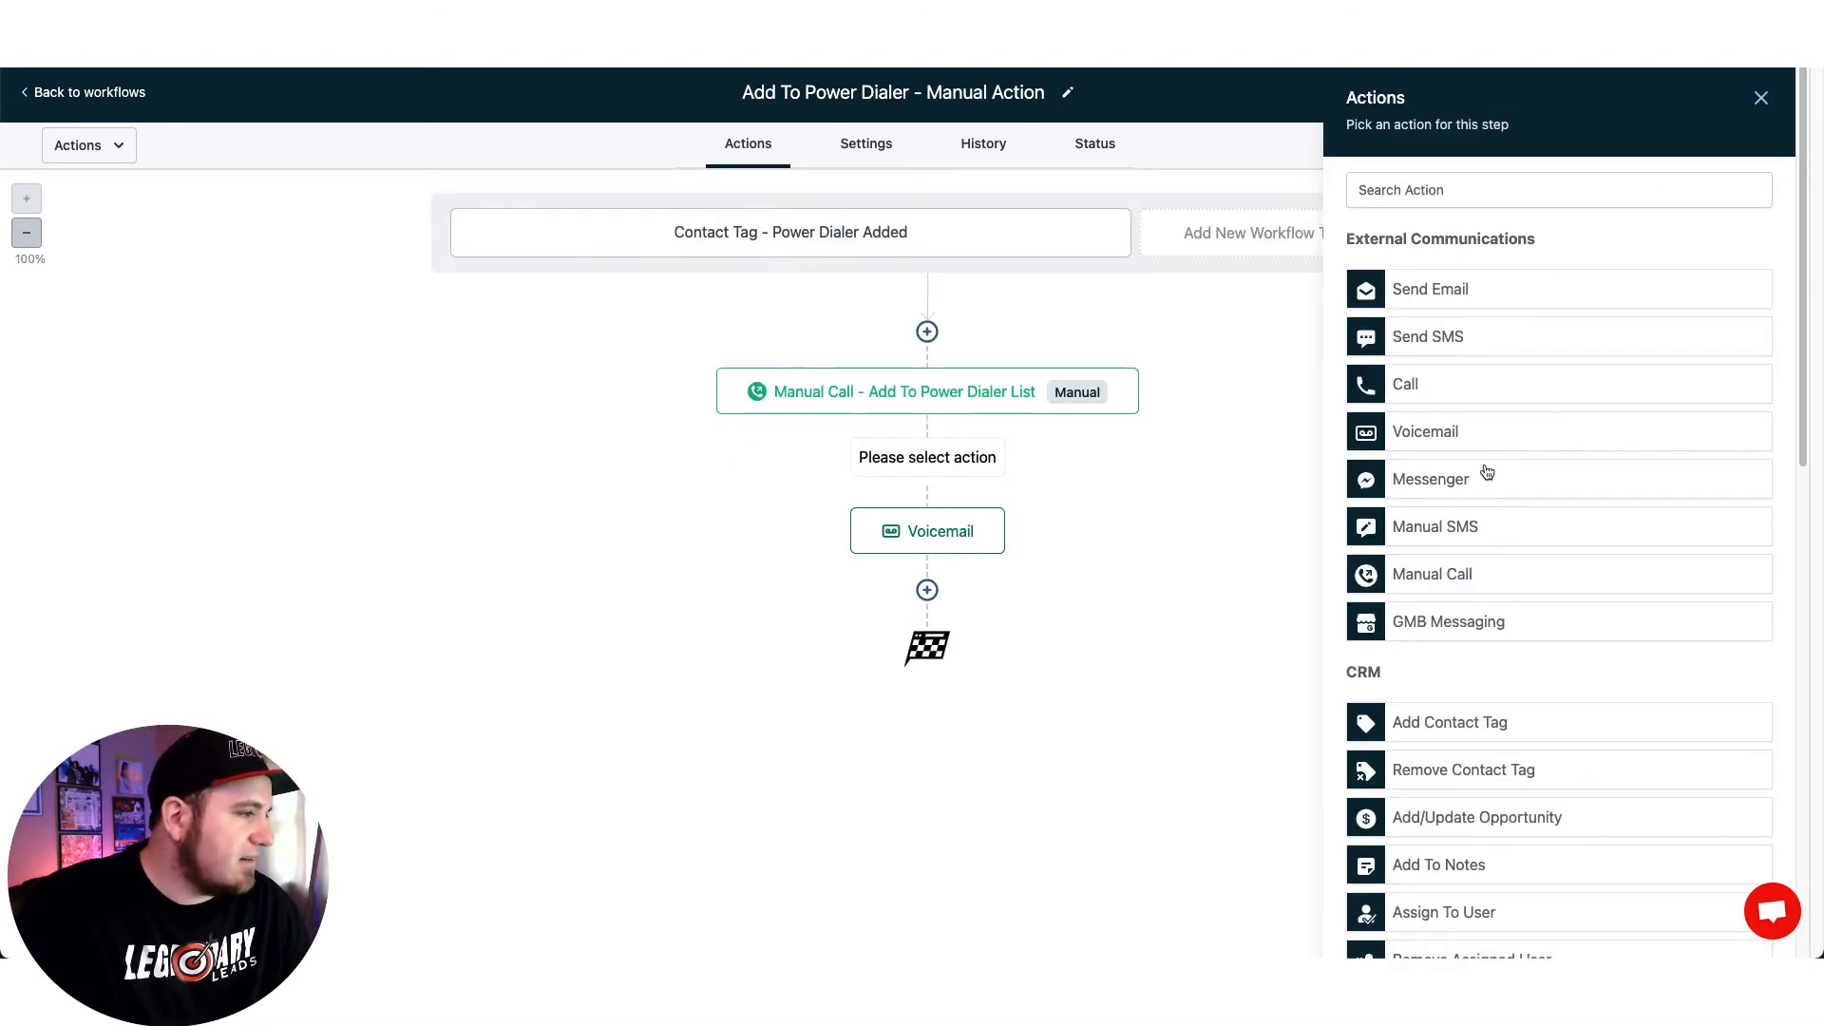
left_click(1425, 432)
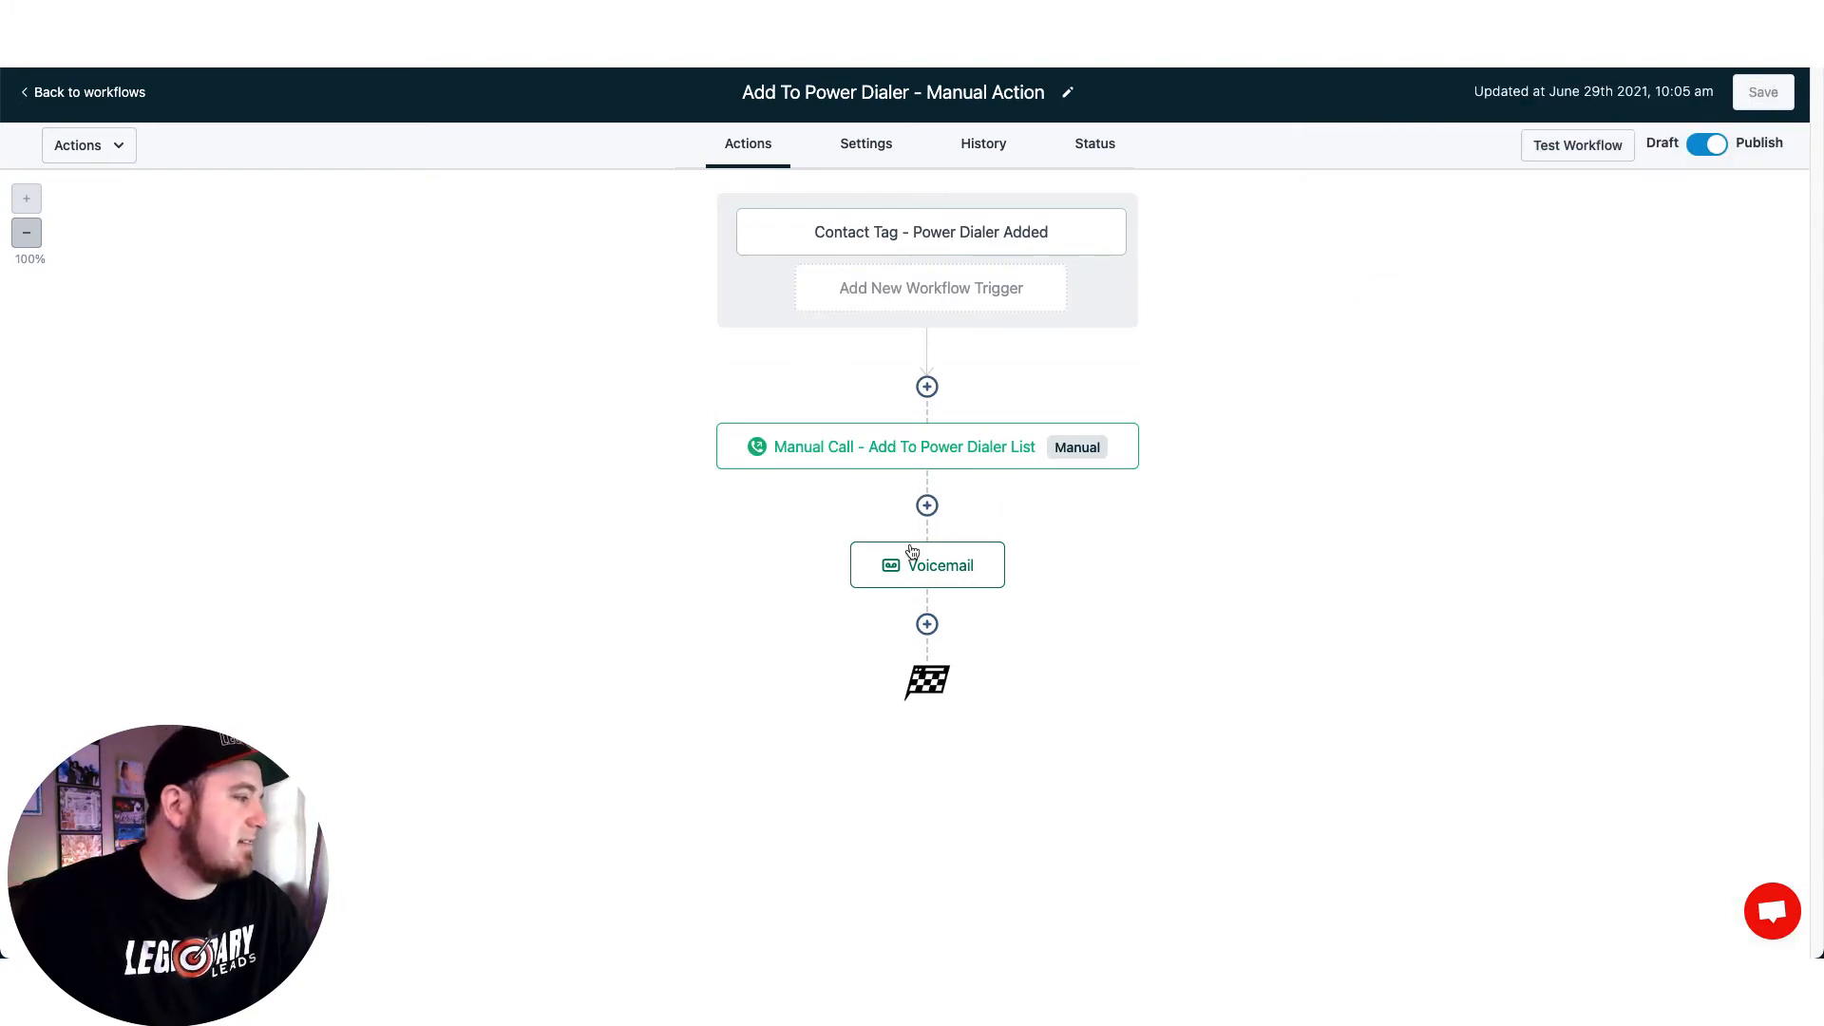
Review the workflow Settings (Any Time window, Stop On Response), then return to Actions
left_click(865, 143)
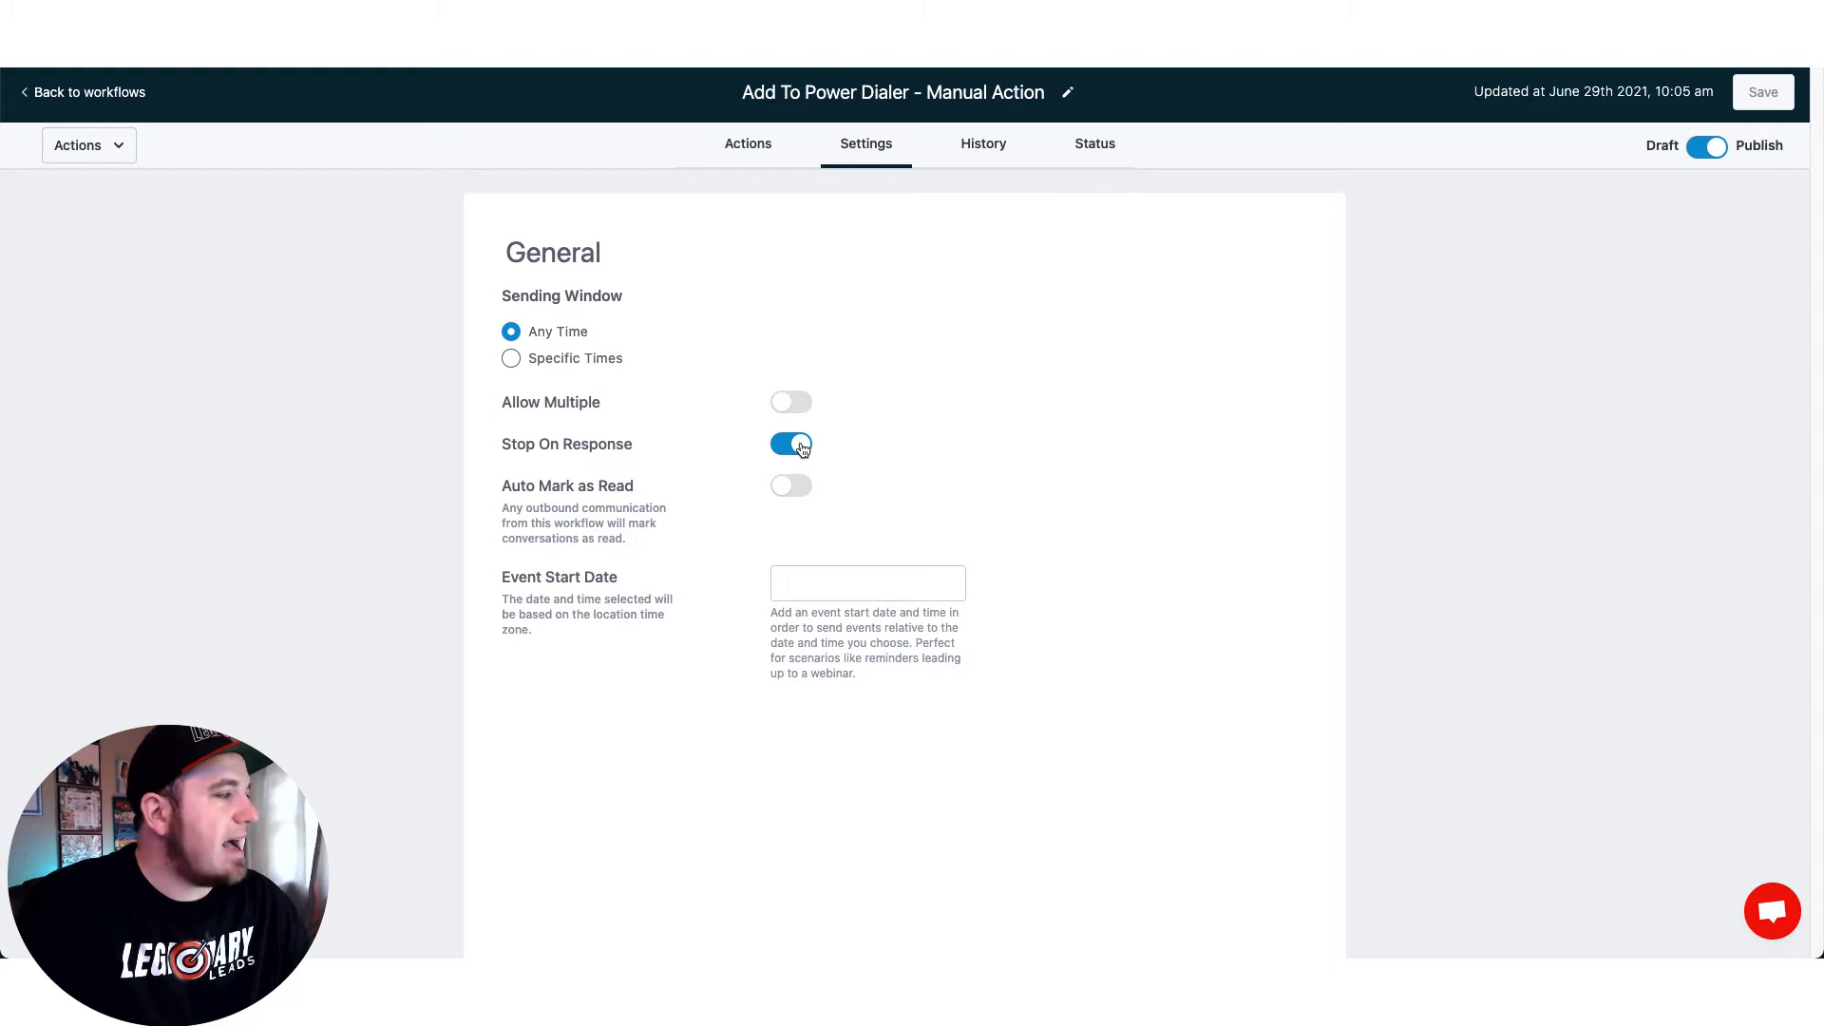
left_click(746, 143)
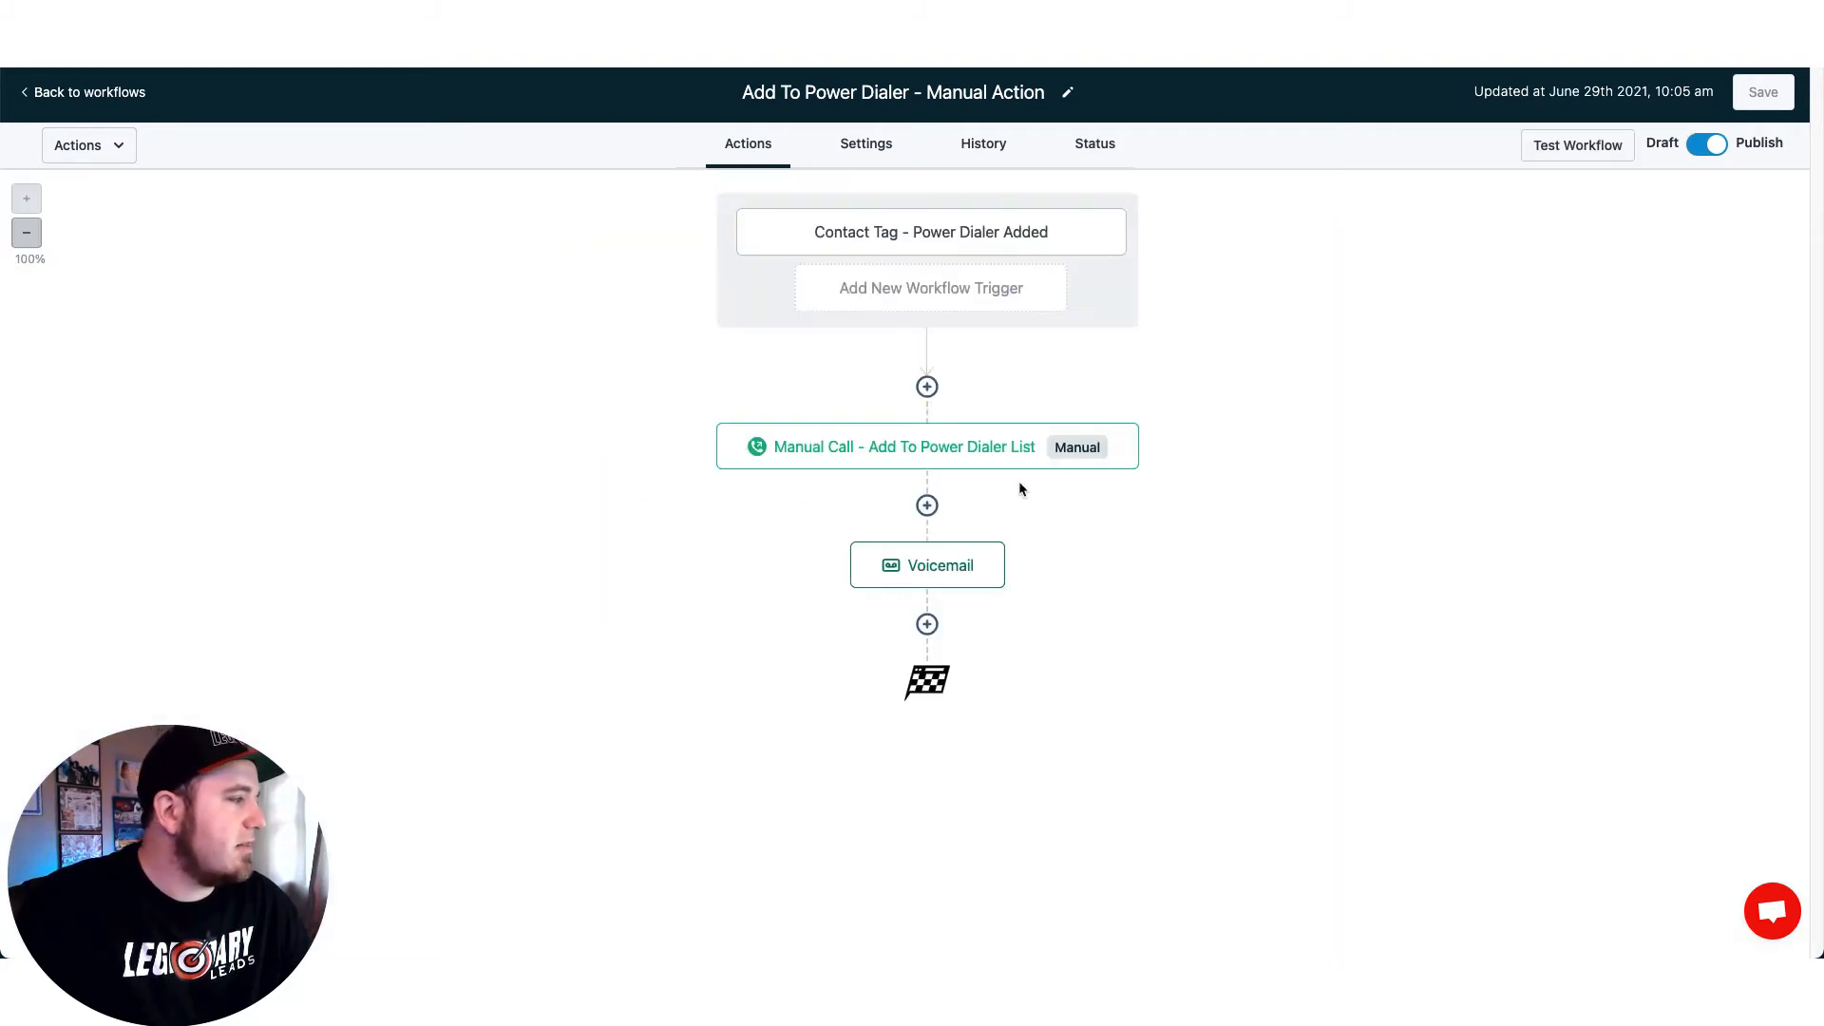
mouse_move(905, 446)
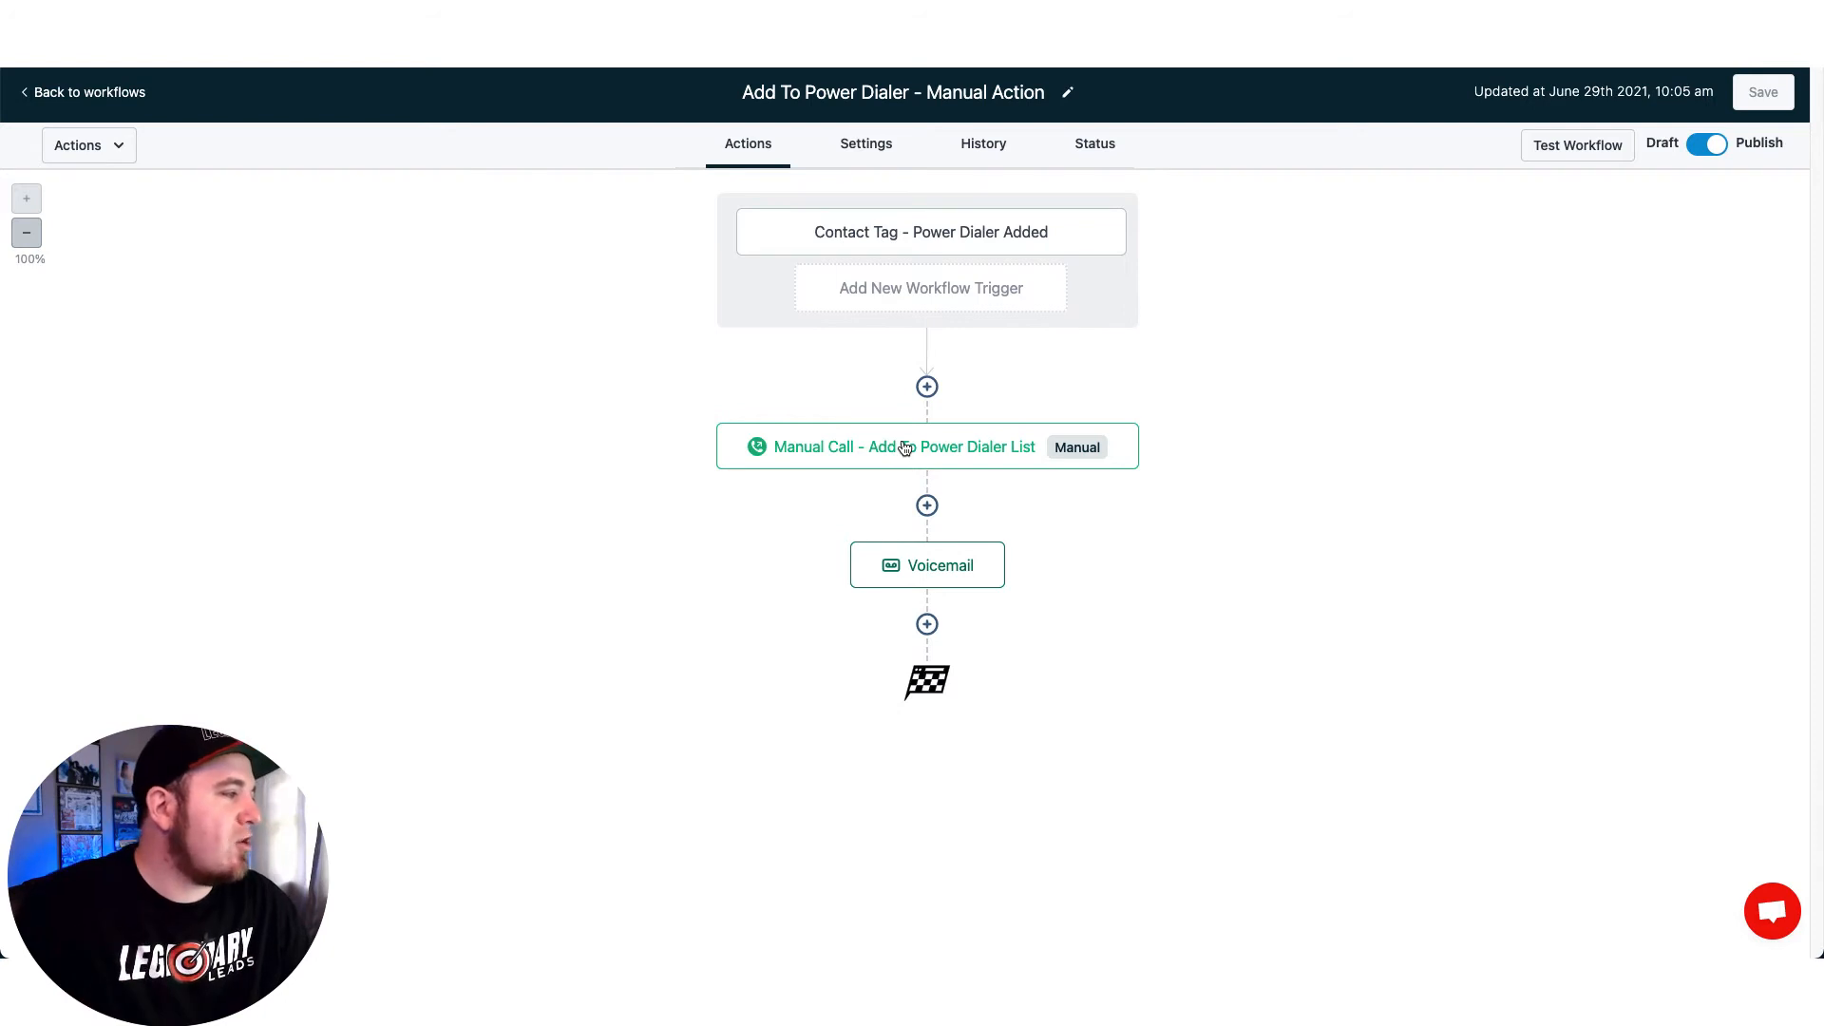
mouse_move(907, 572)
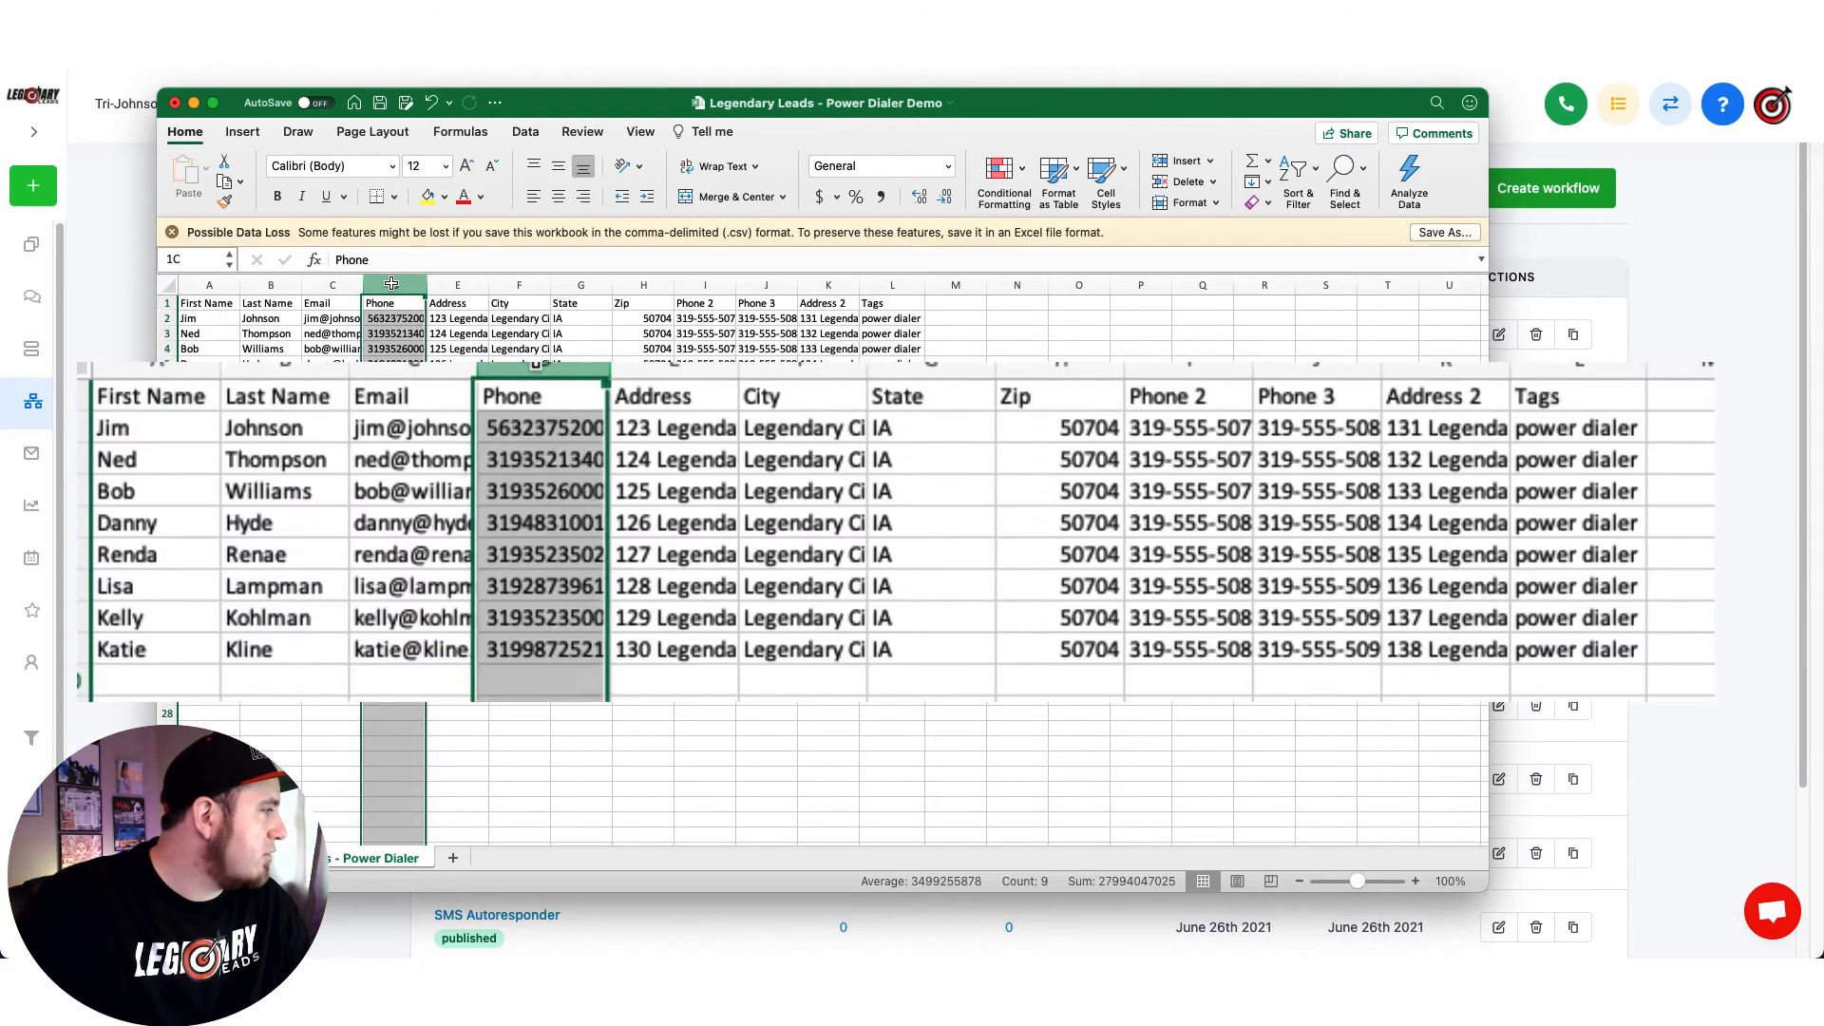
Open the Legendary Leads - Power Dialer Demo CSV and review its Phone column
left_click(891, 285)
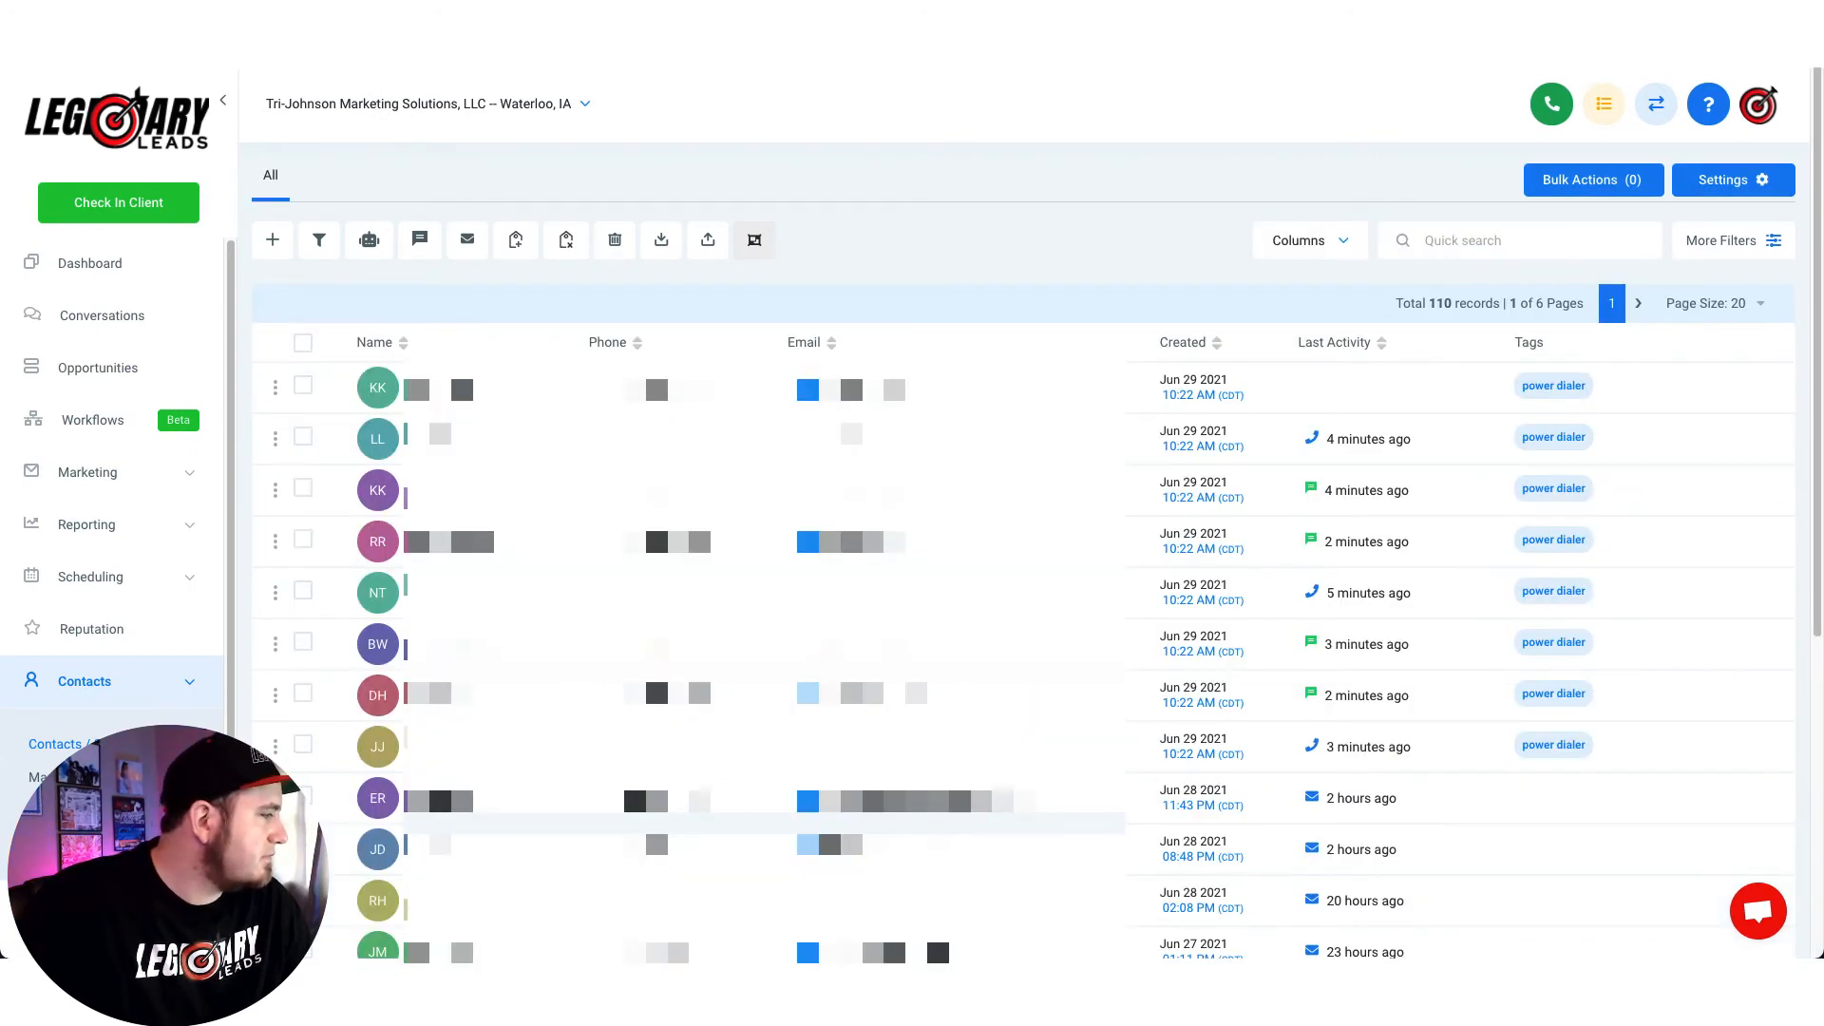
Select the eight power dialer contacts, delete them, and confirm, leaving 102 contacts
left_click(302, 436)
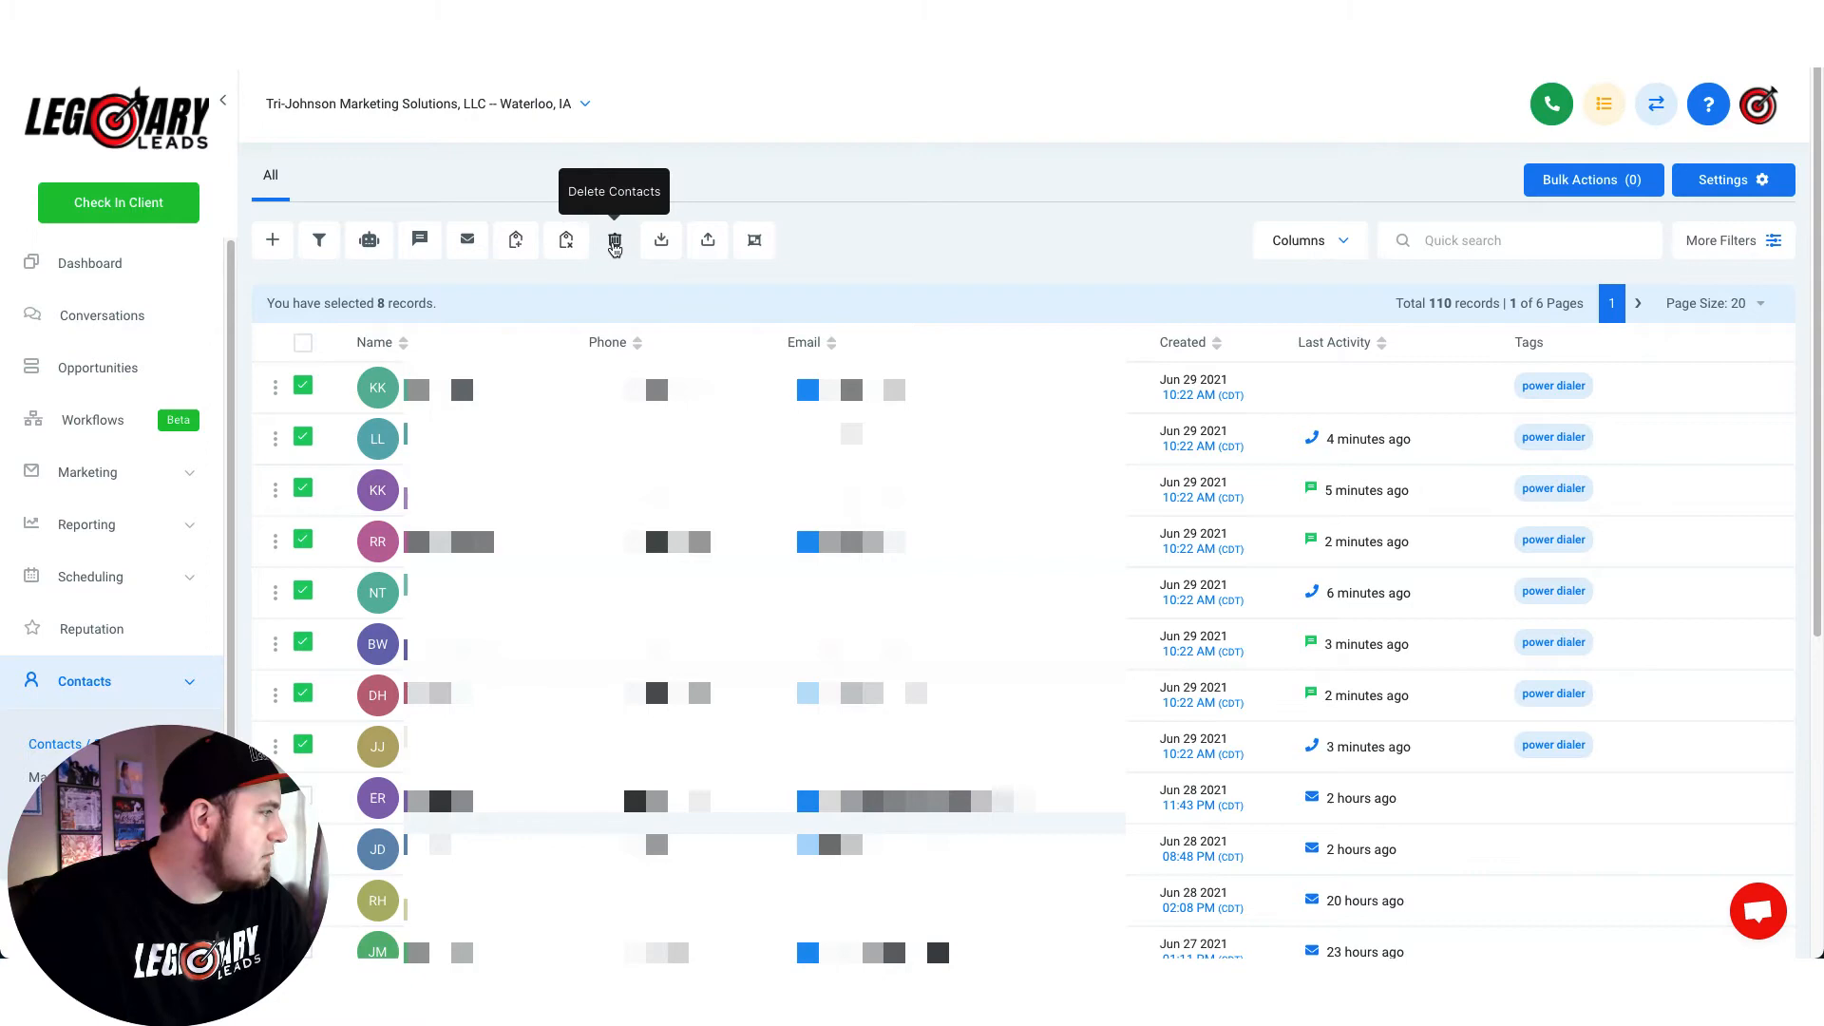
left_click(613, 241)
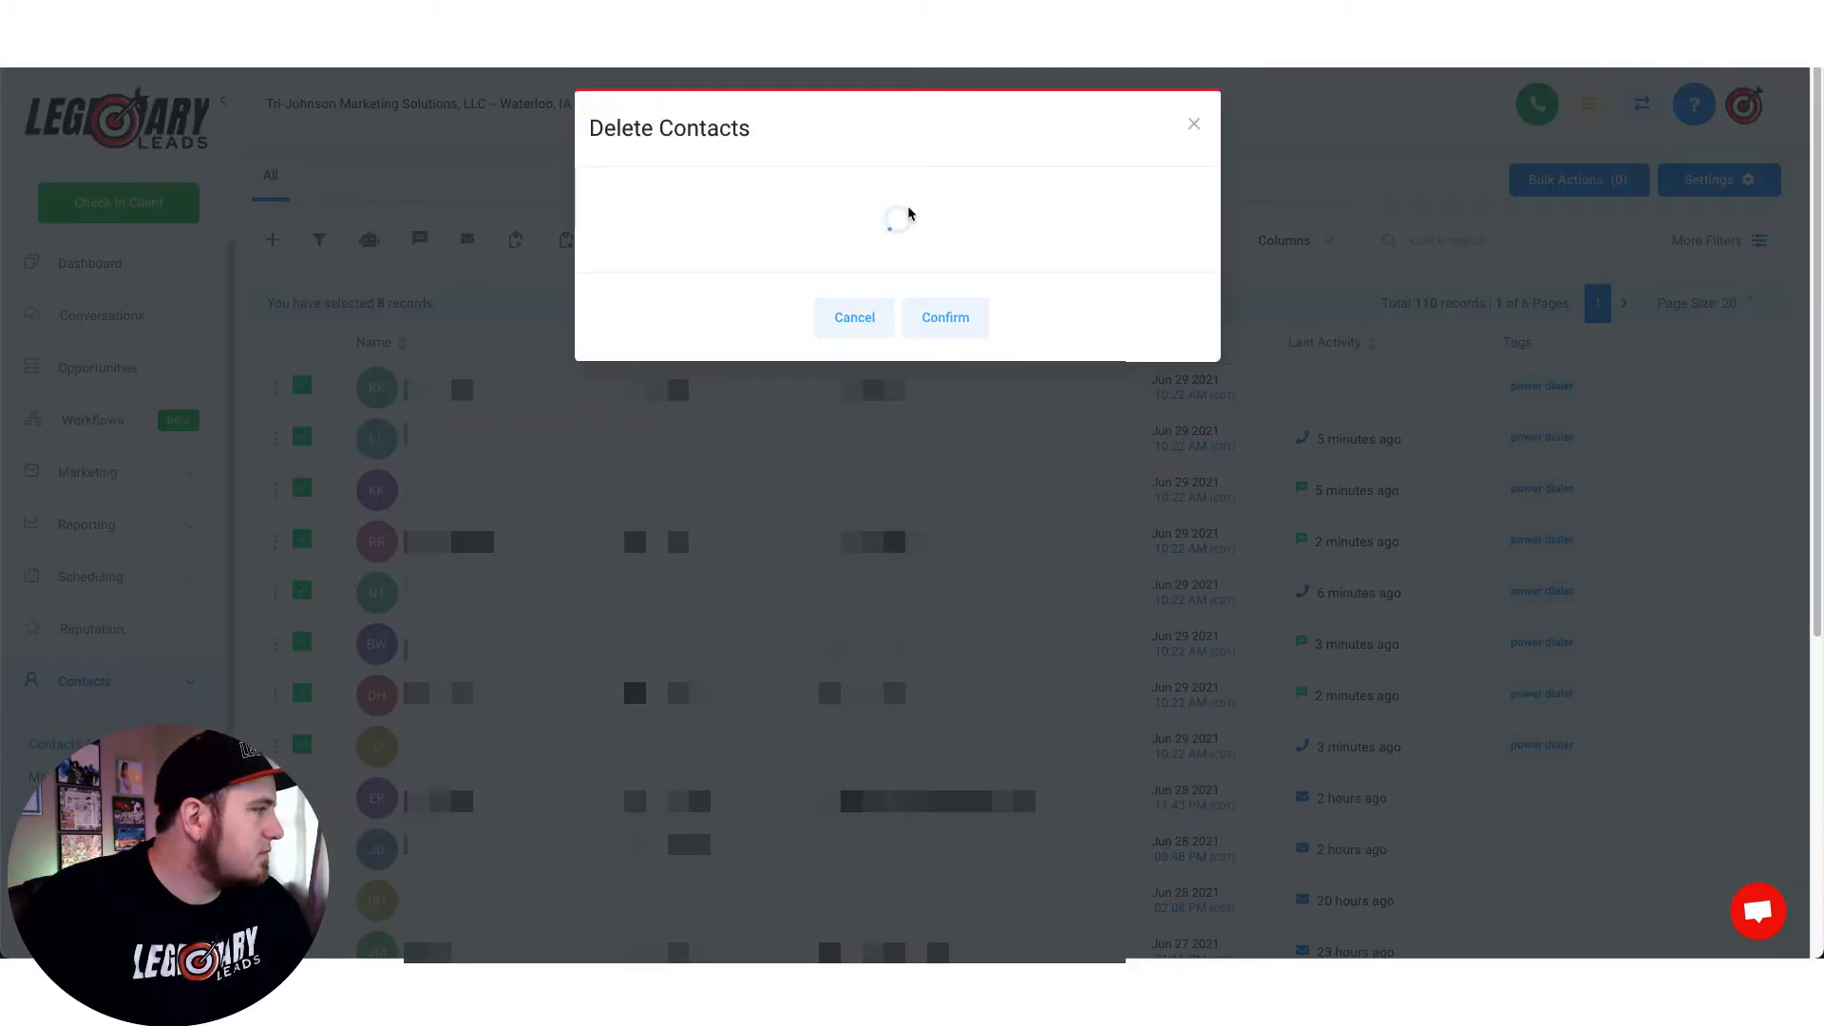
left_click(944, 317)
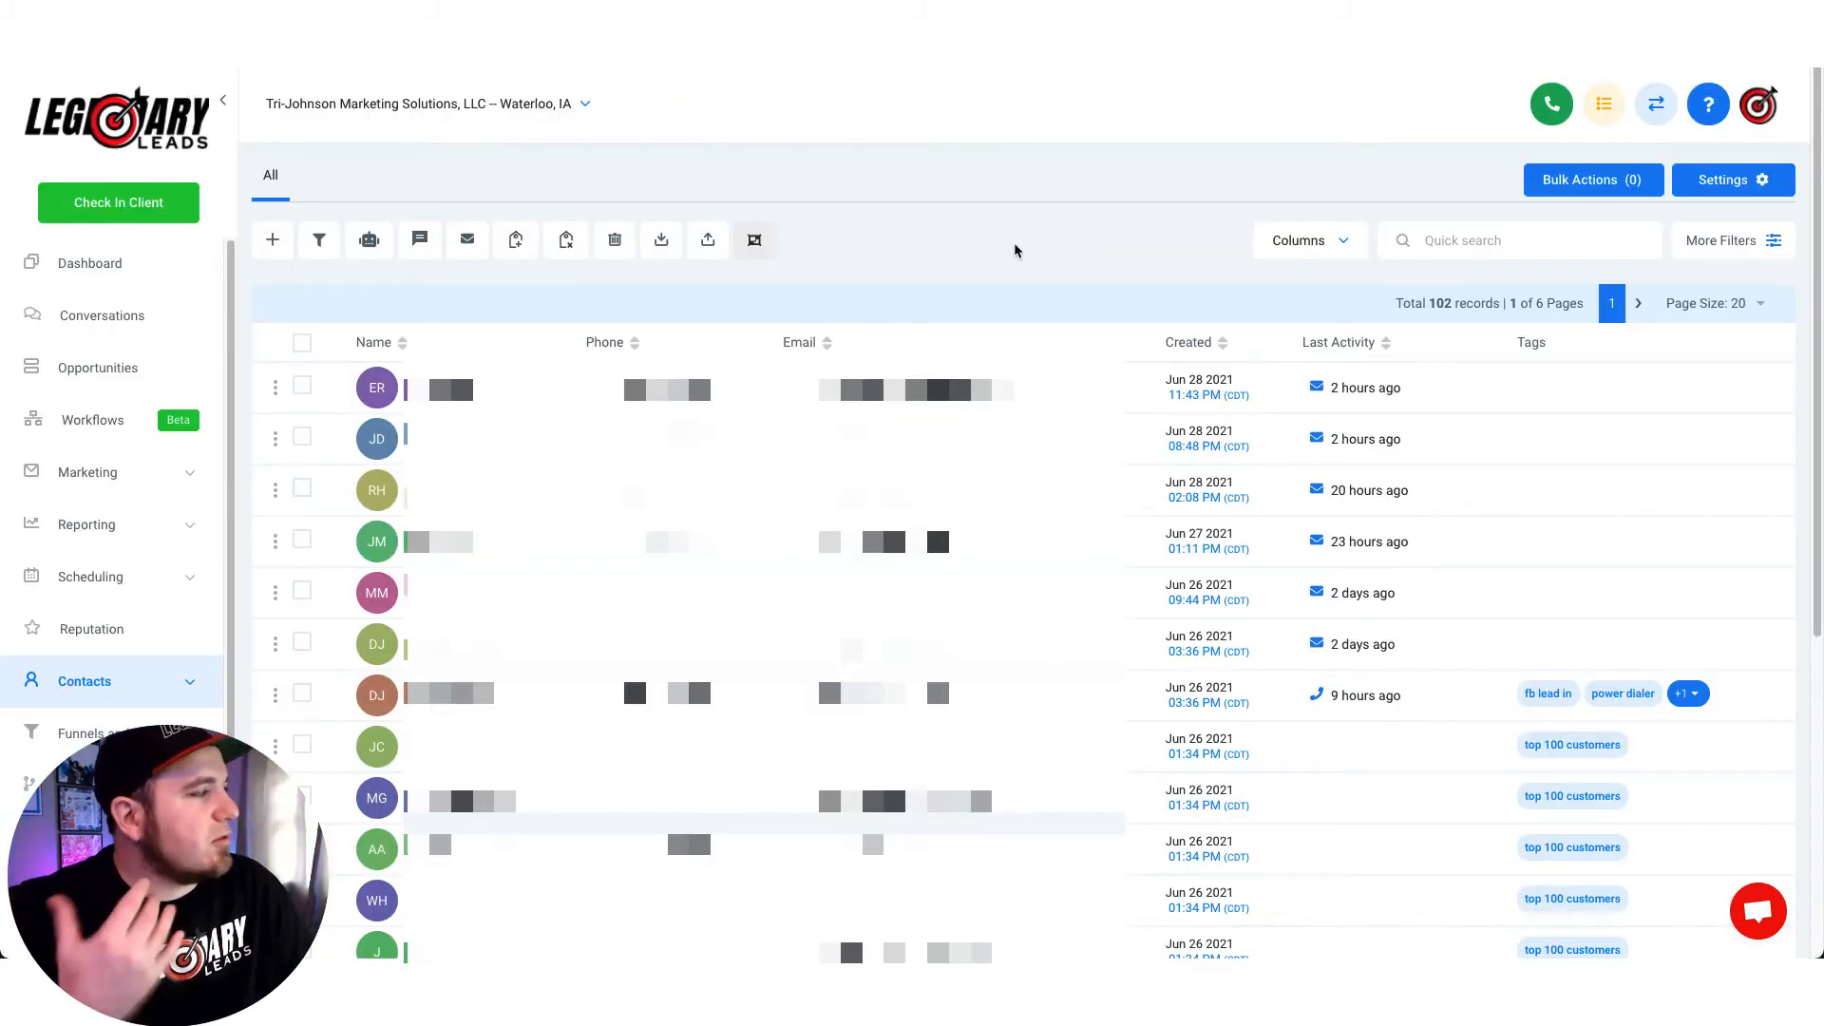
mouse_move(707, 240)
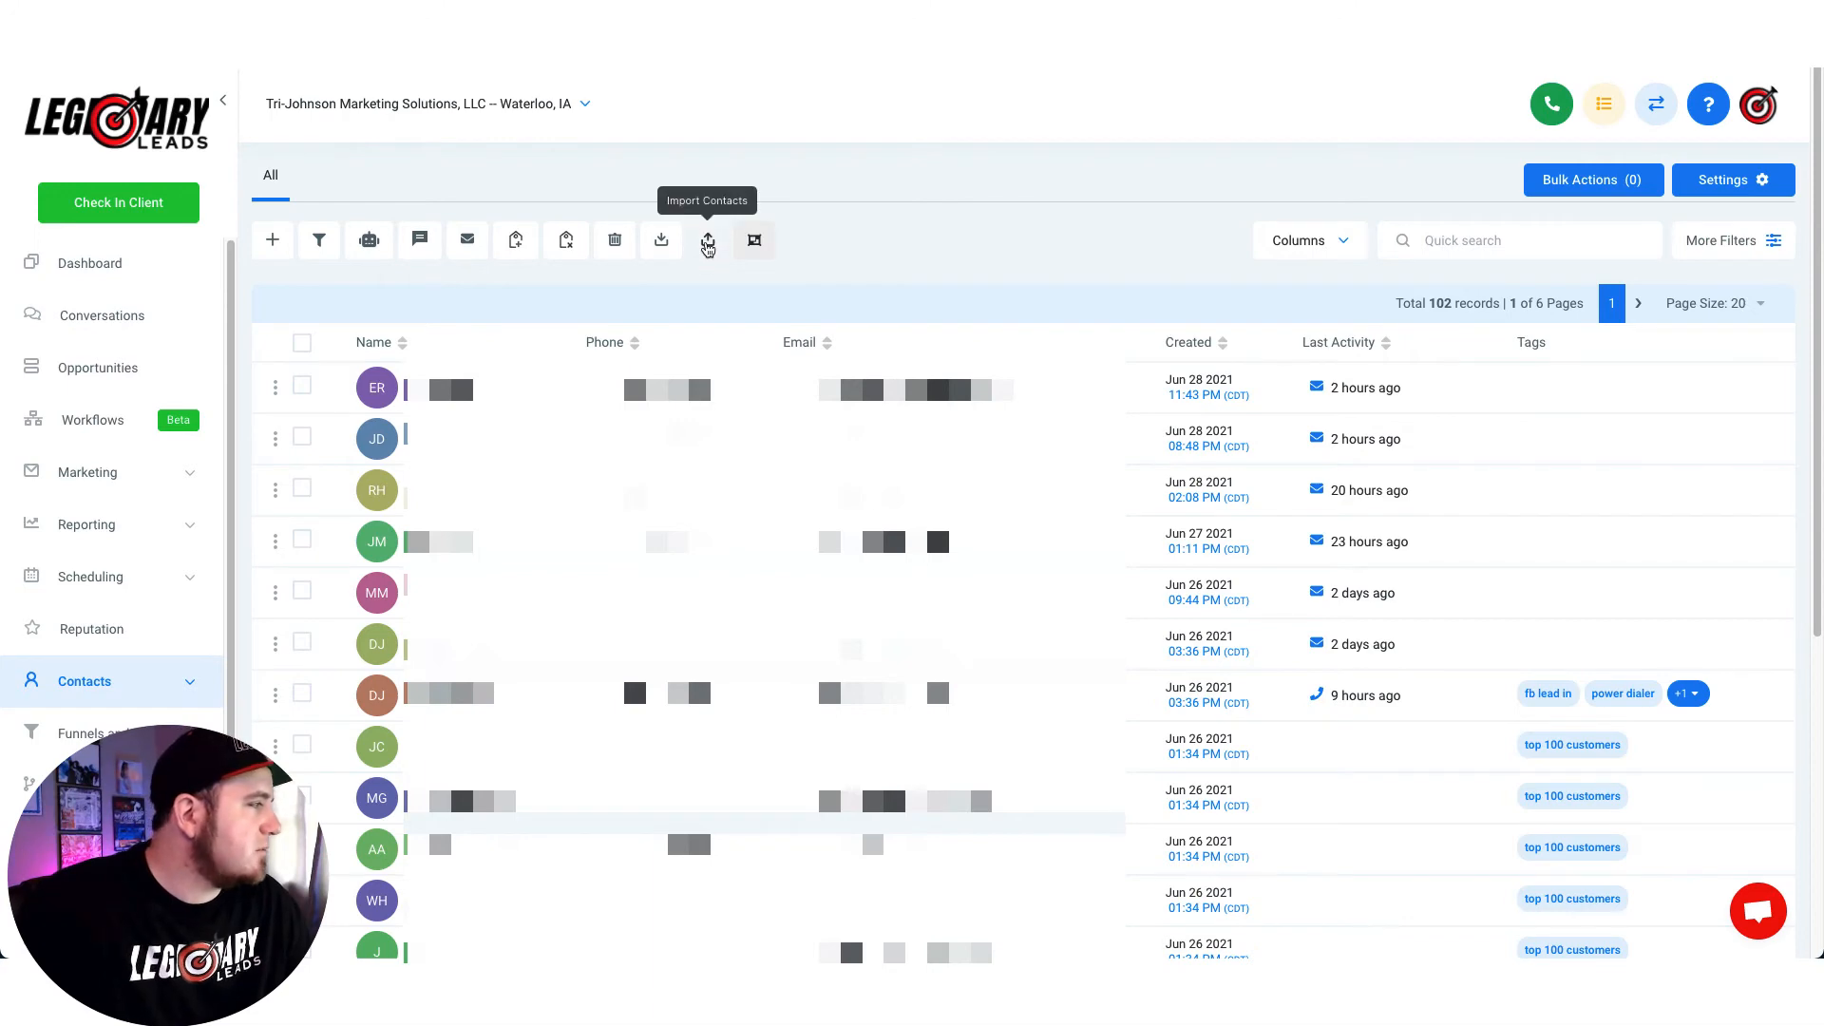
Upload the power dialer contact spreadsheet and accept its field mappings
left_click(706, 241)
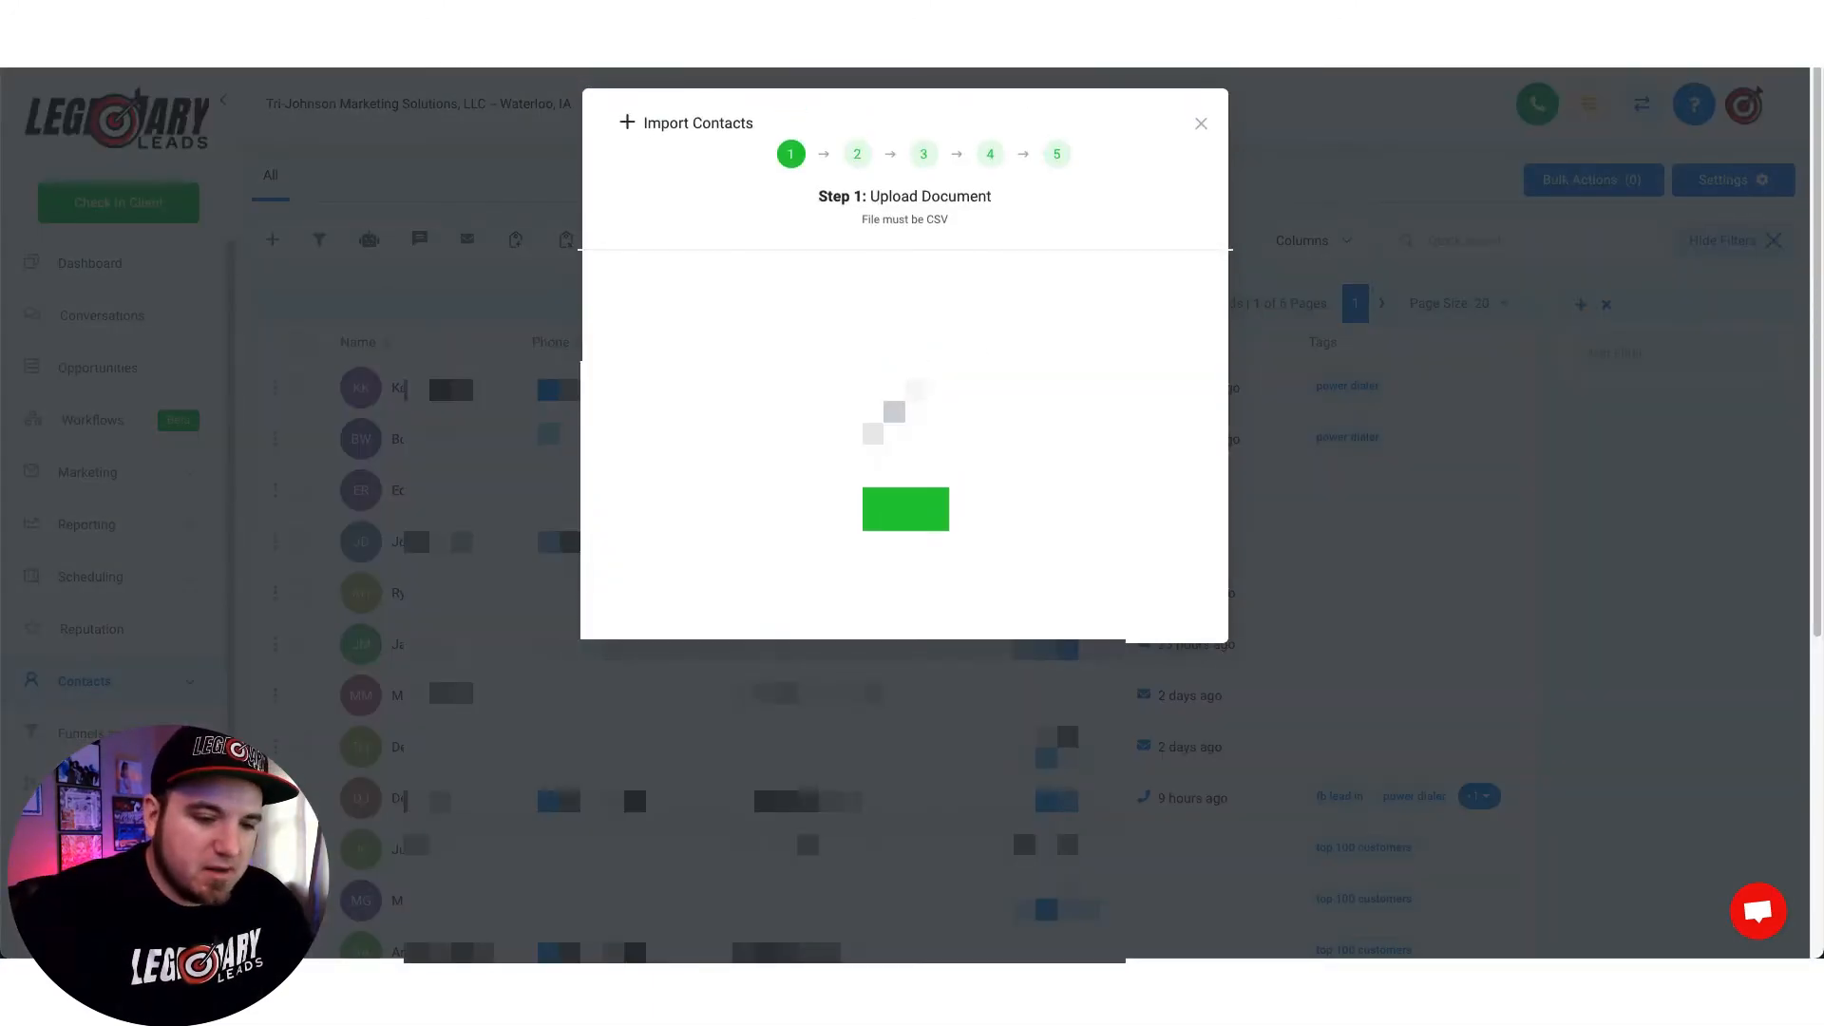
left_click(905, 509)
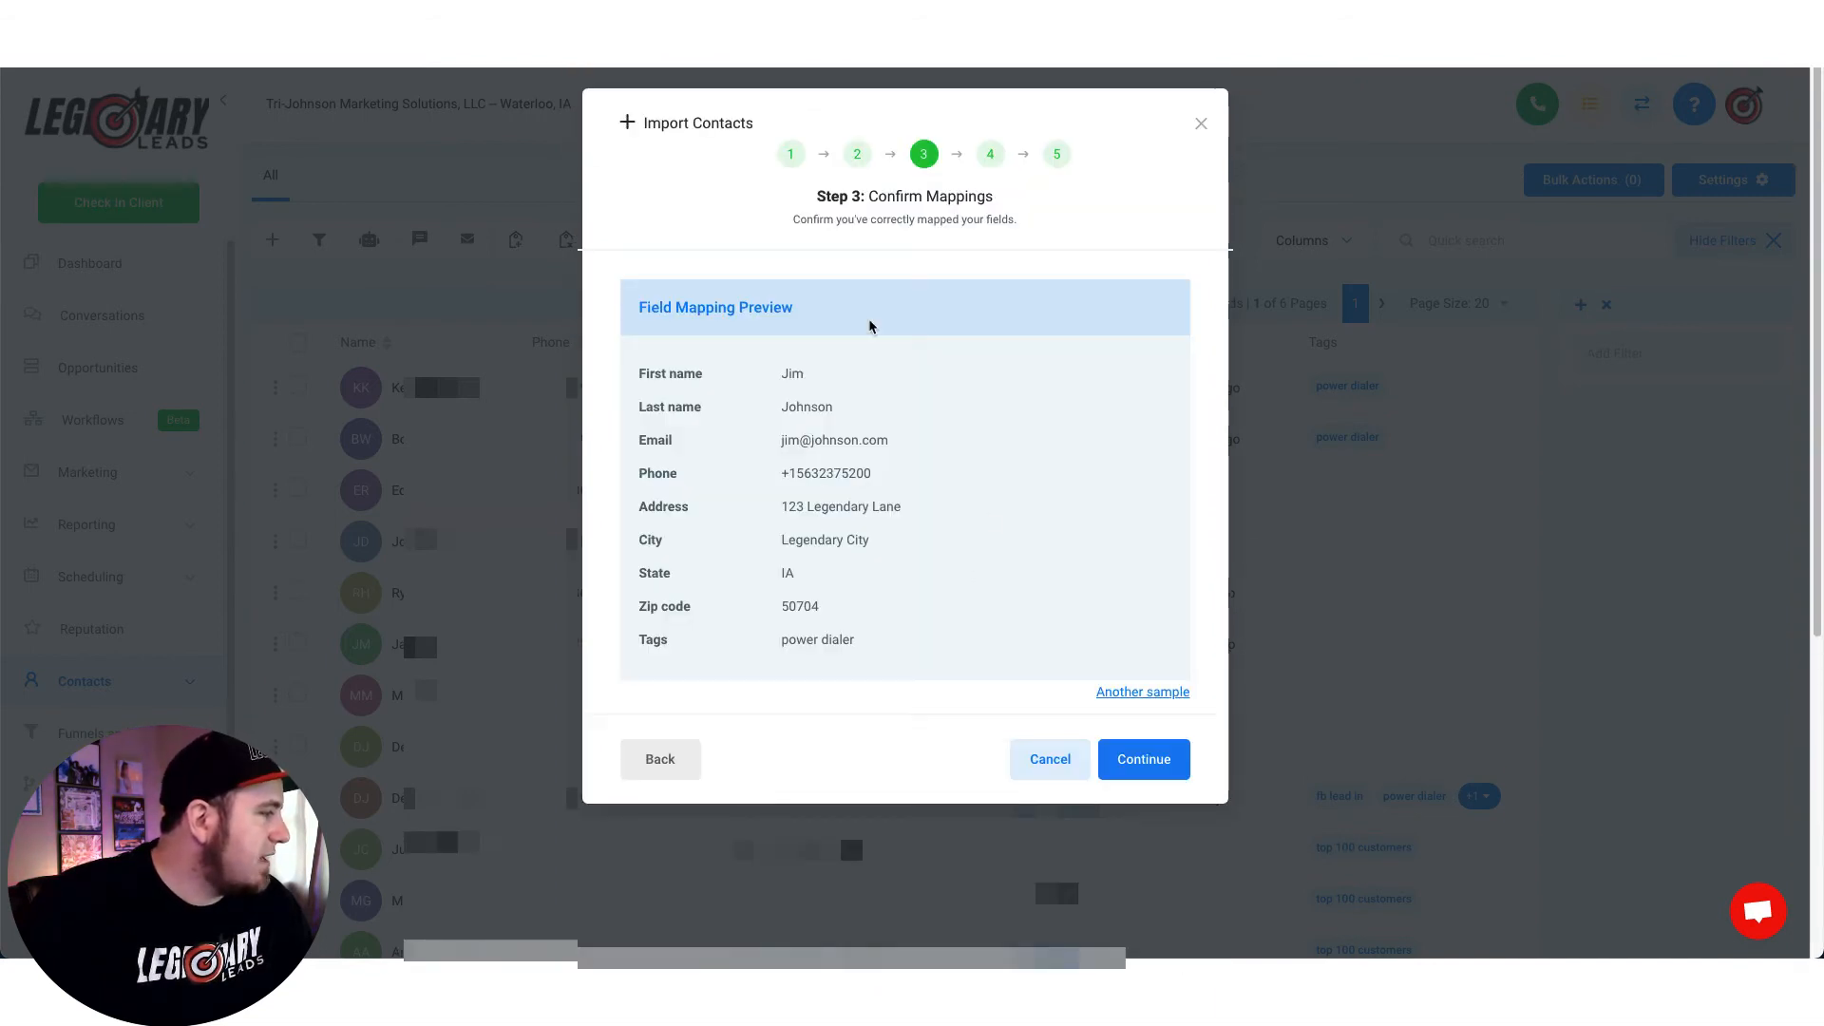
double_click(817, 639)
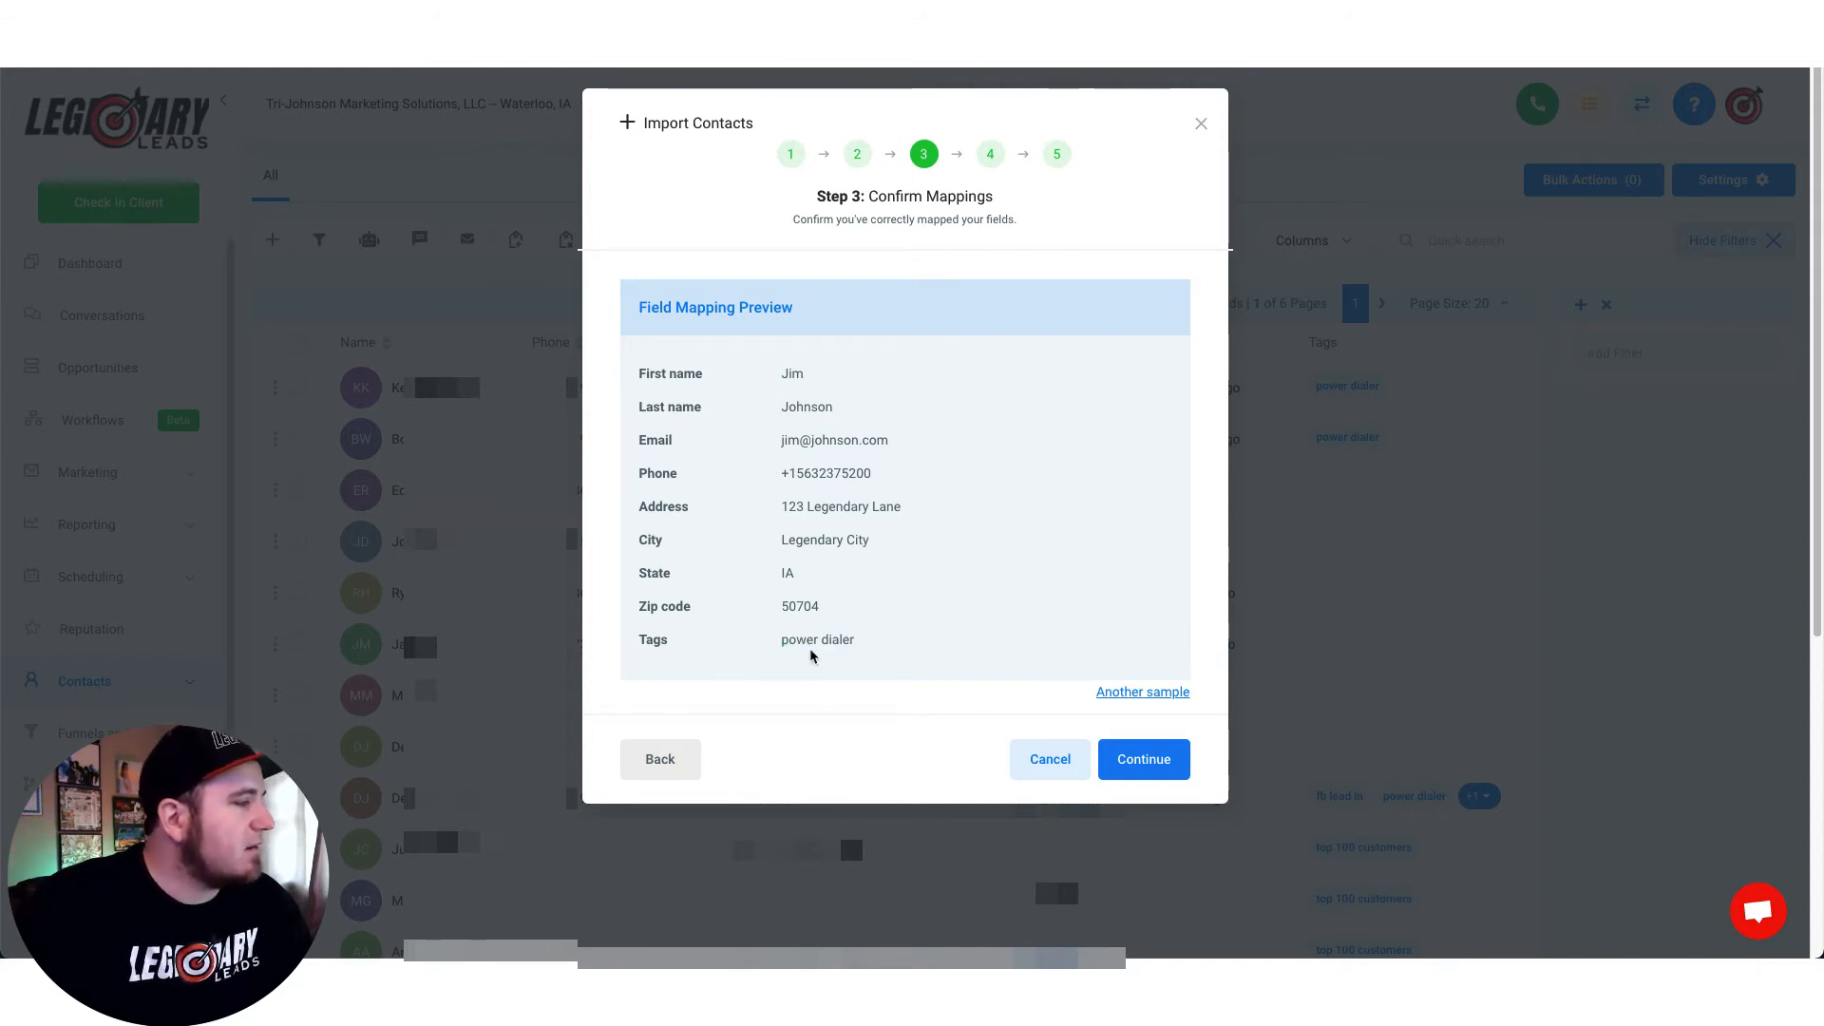
mouse_move(812, 431)
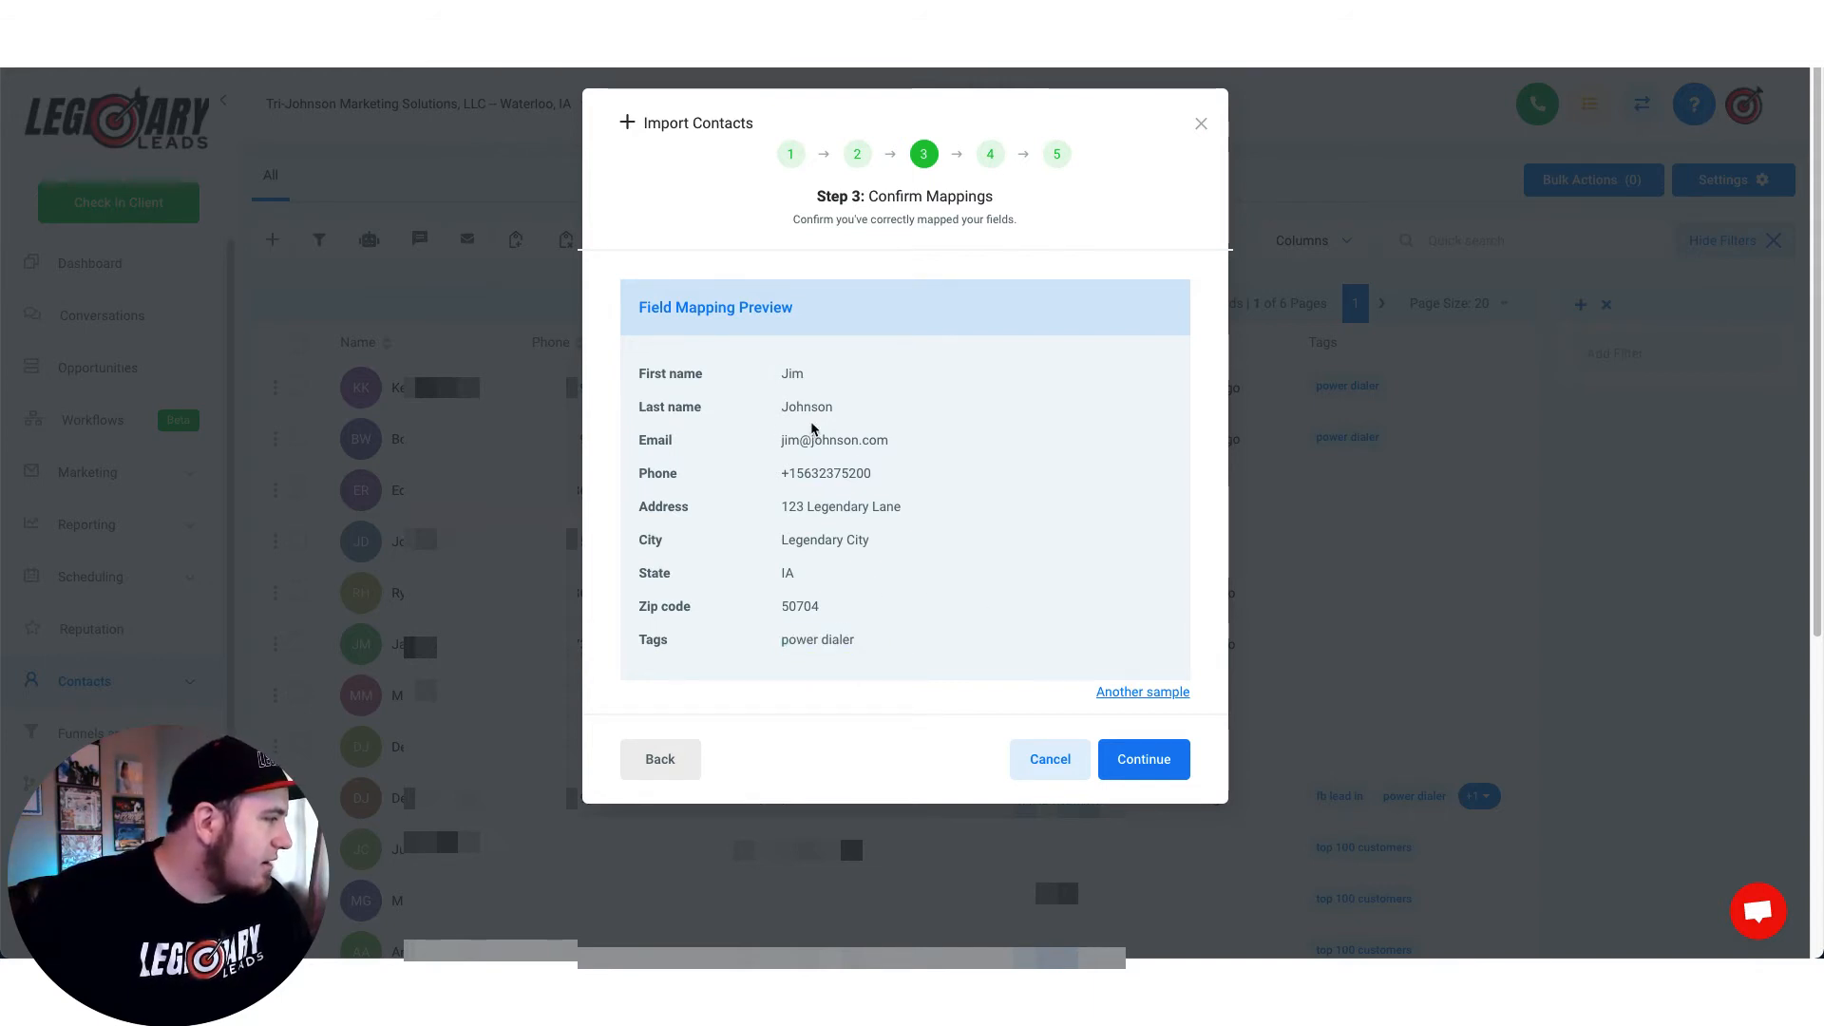
left_click(1141, 690)
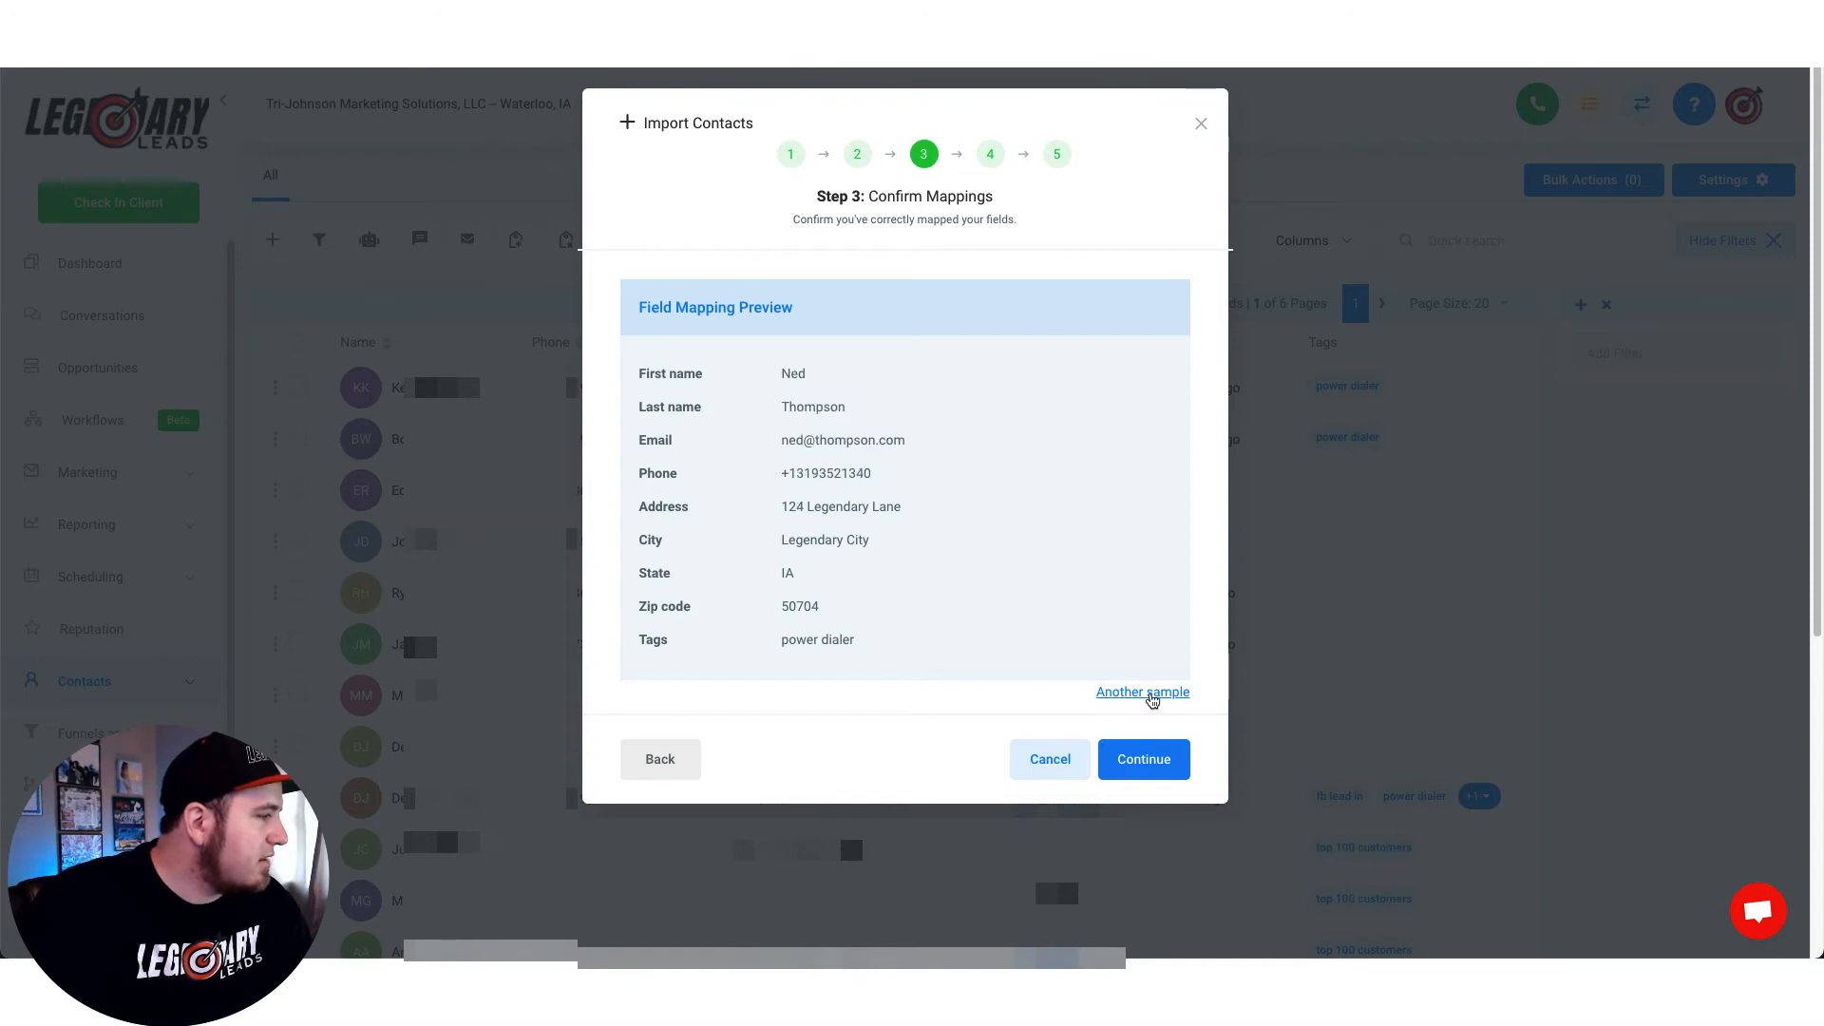
left_click(1142, 758)
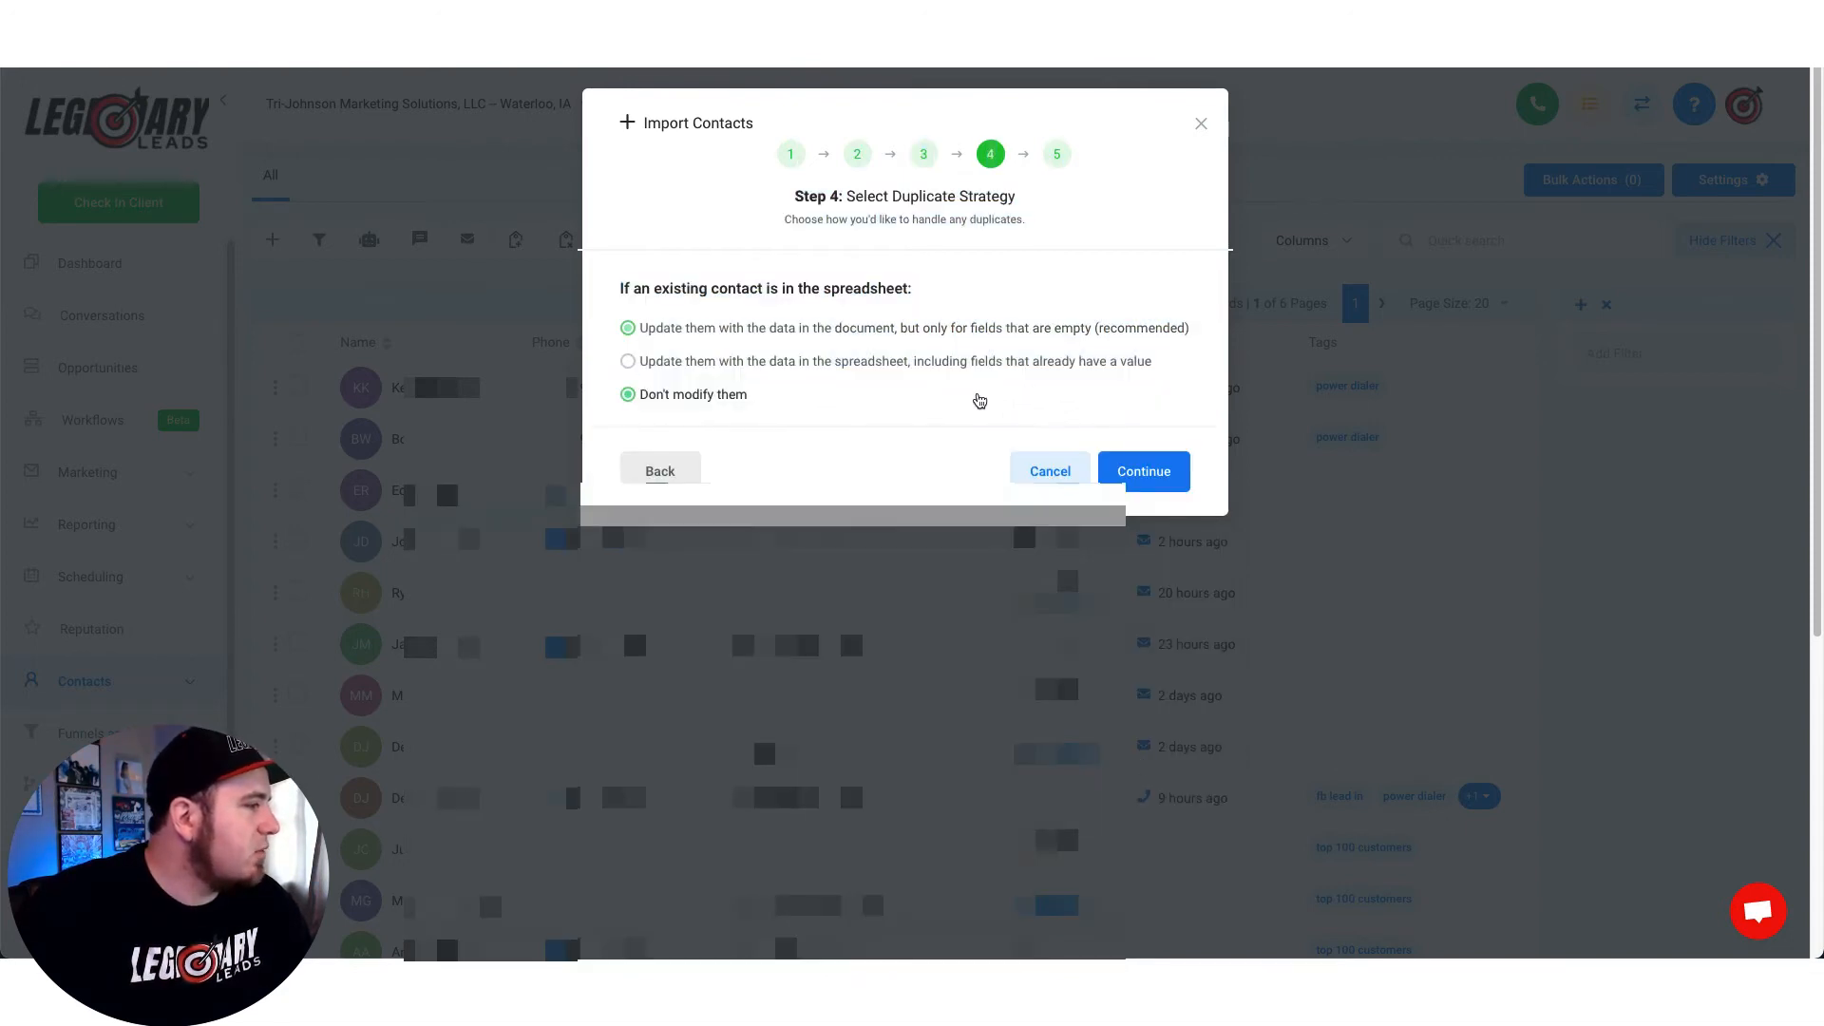
Fill only empty fields on duplicates, tag imports 6-29-21, run the import, and hide filters
left_click(627, 328)
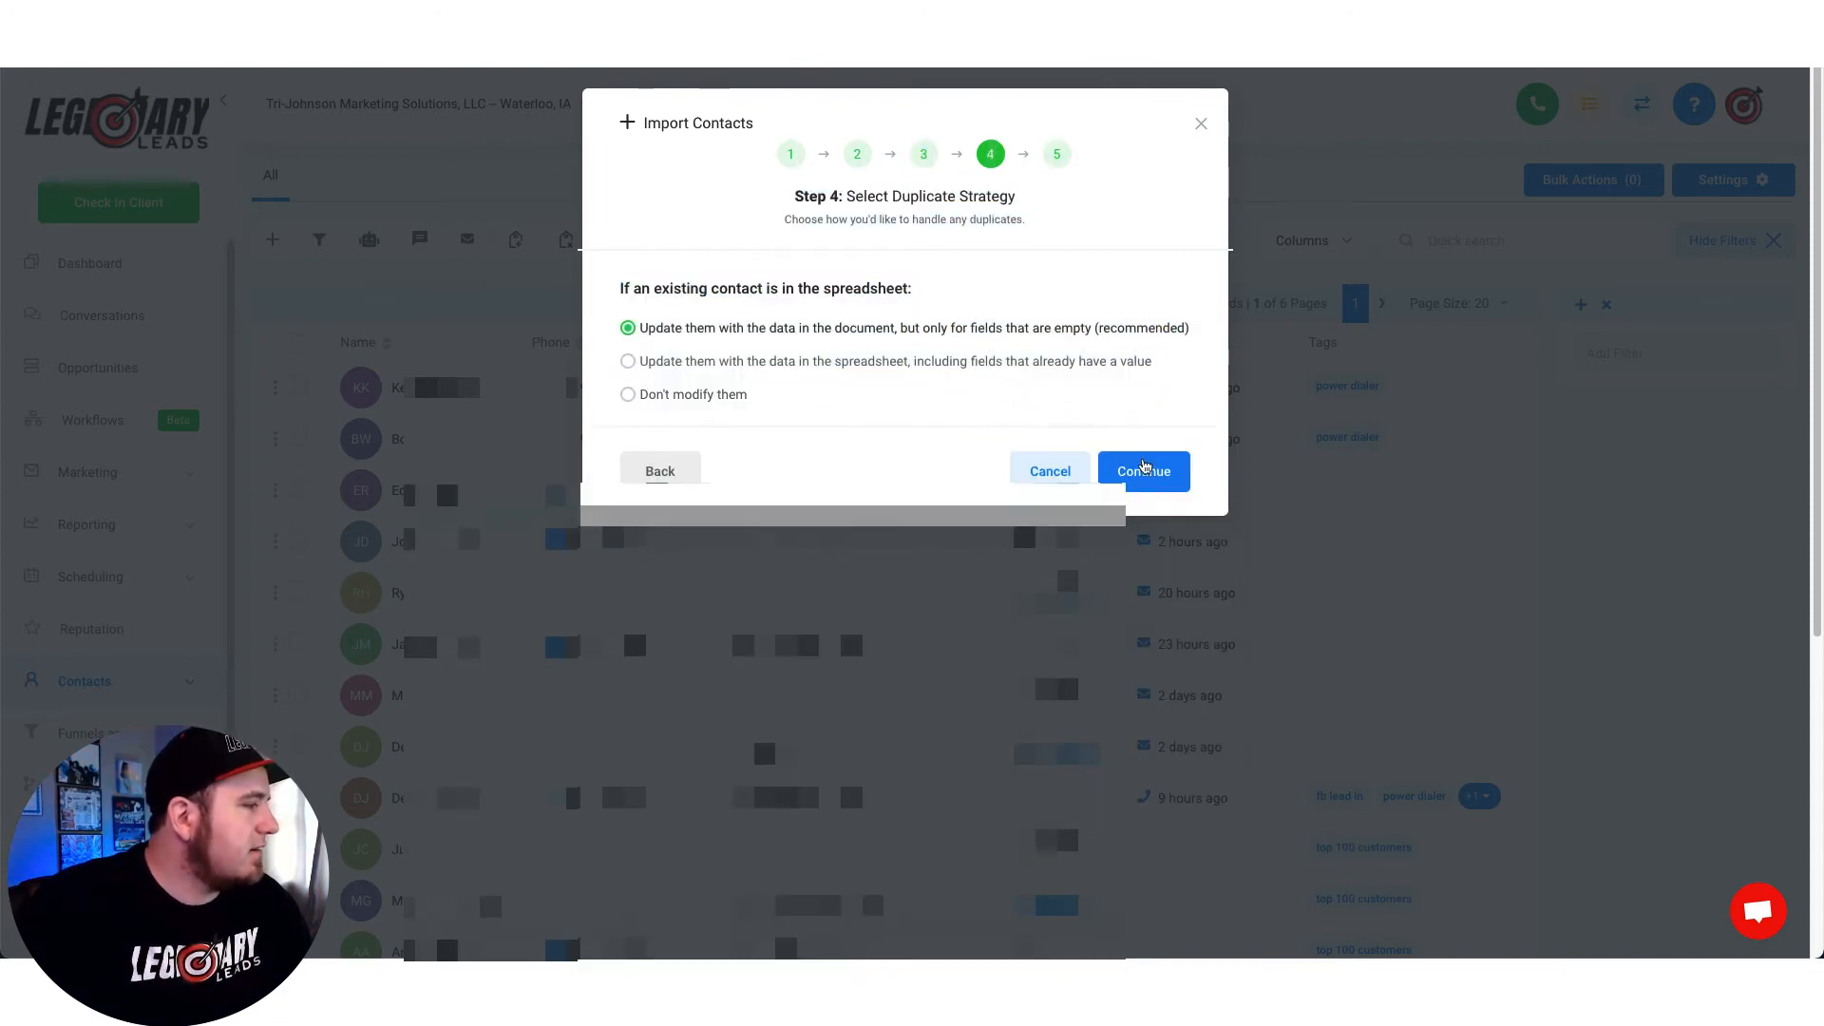
left_click(1142, 471)
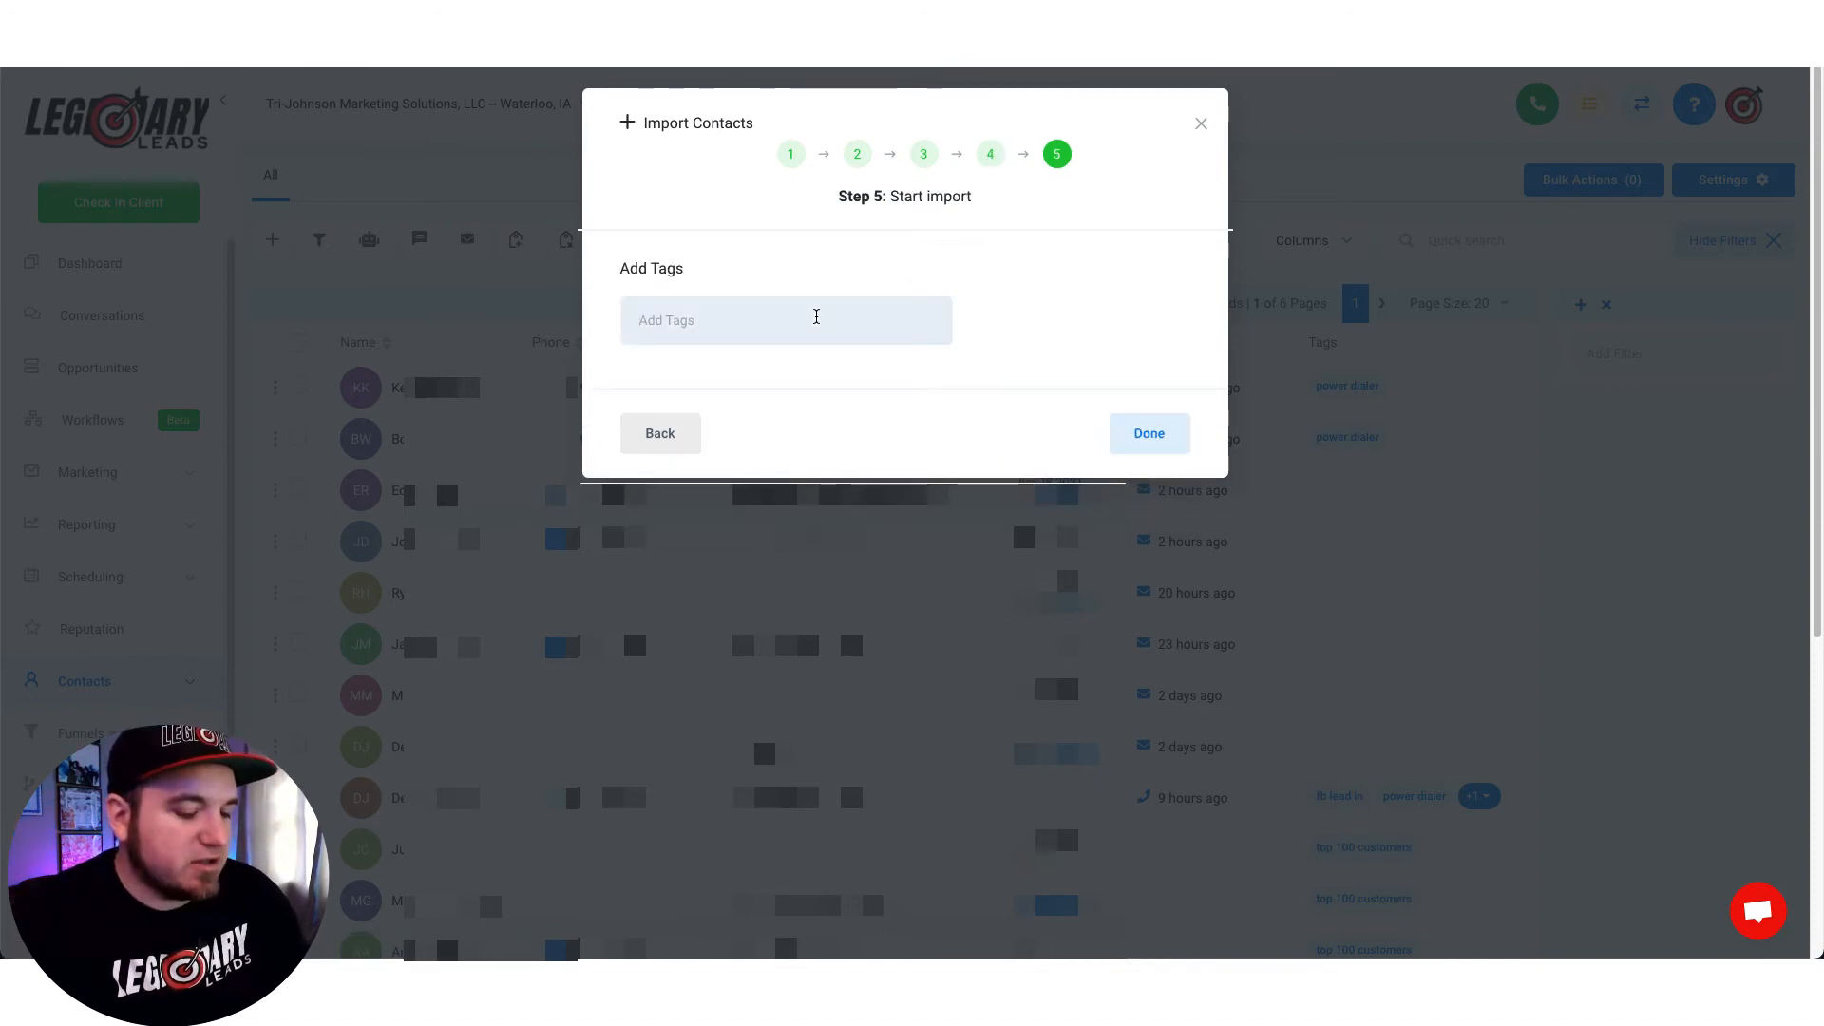
type("6-29")
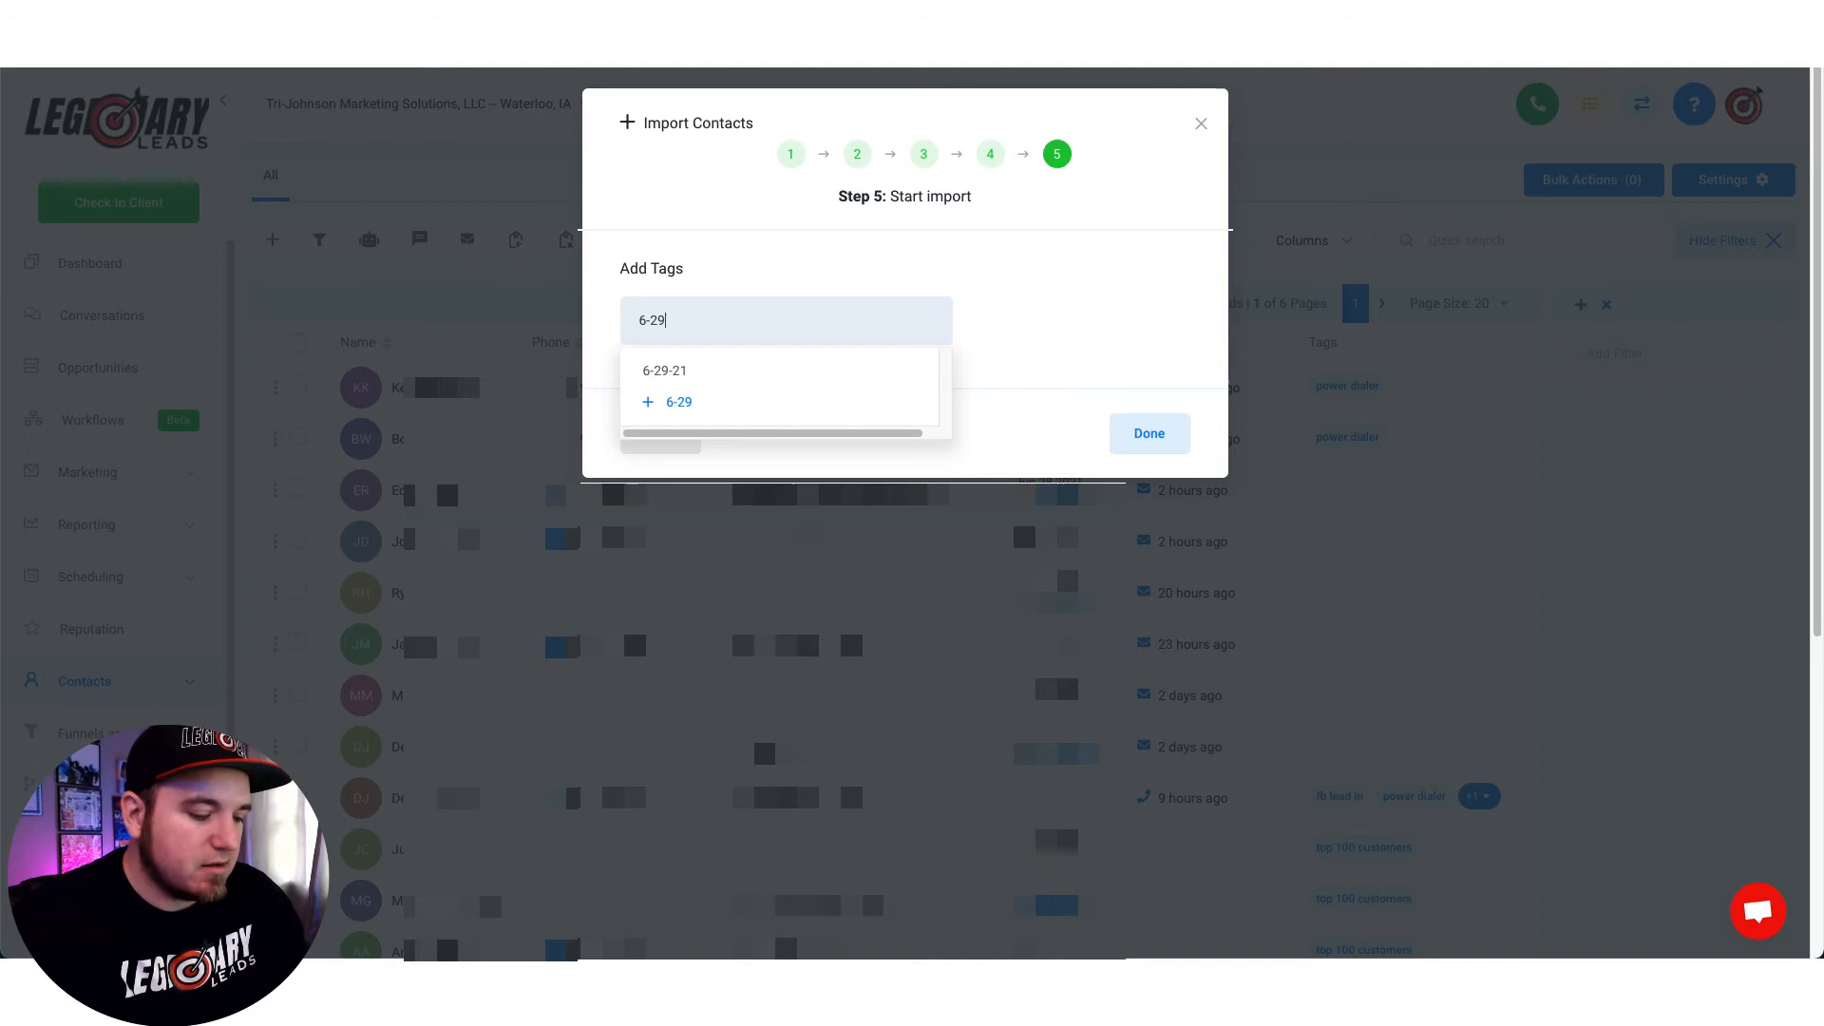
left_click(664, 370)
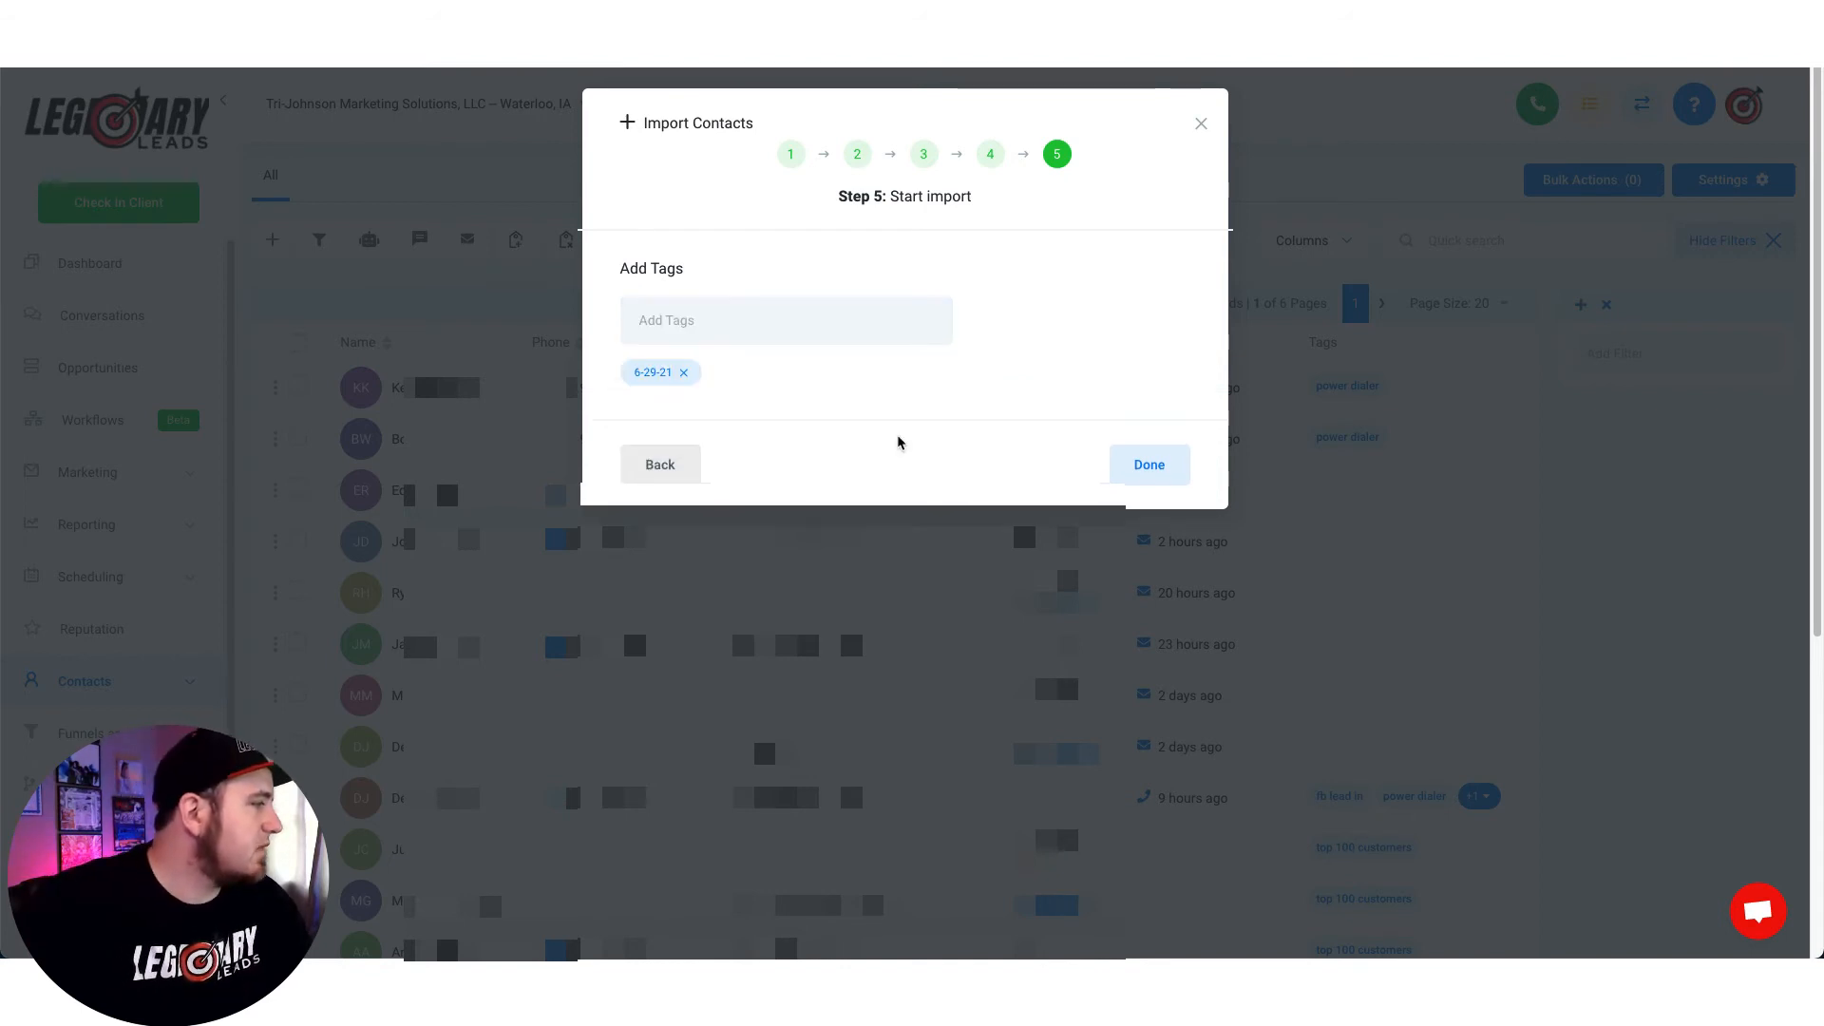
left_click(1146, 464)
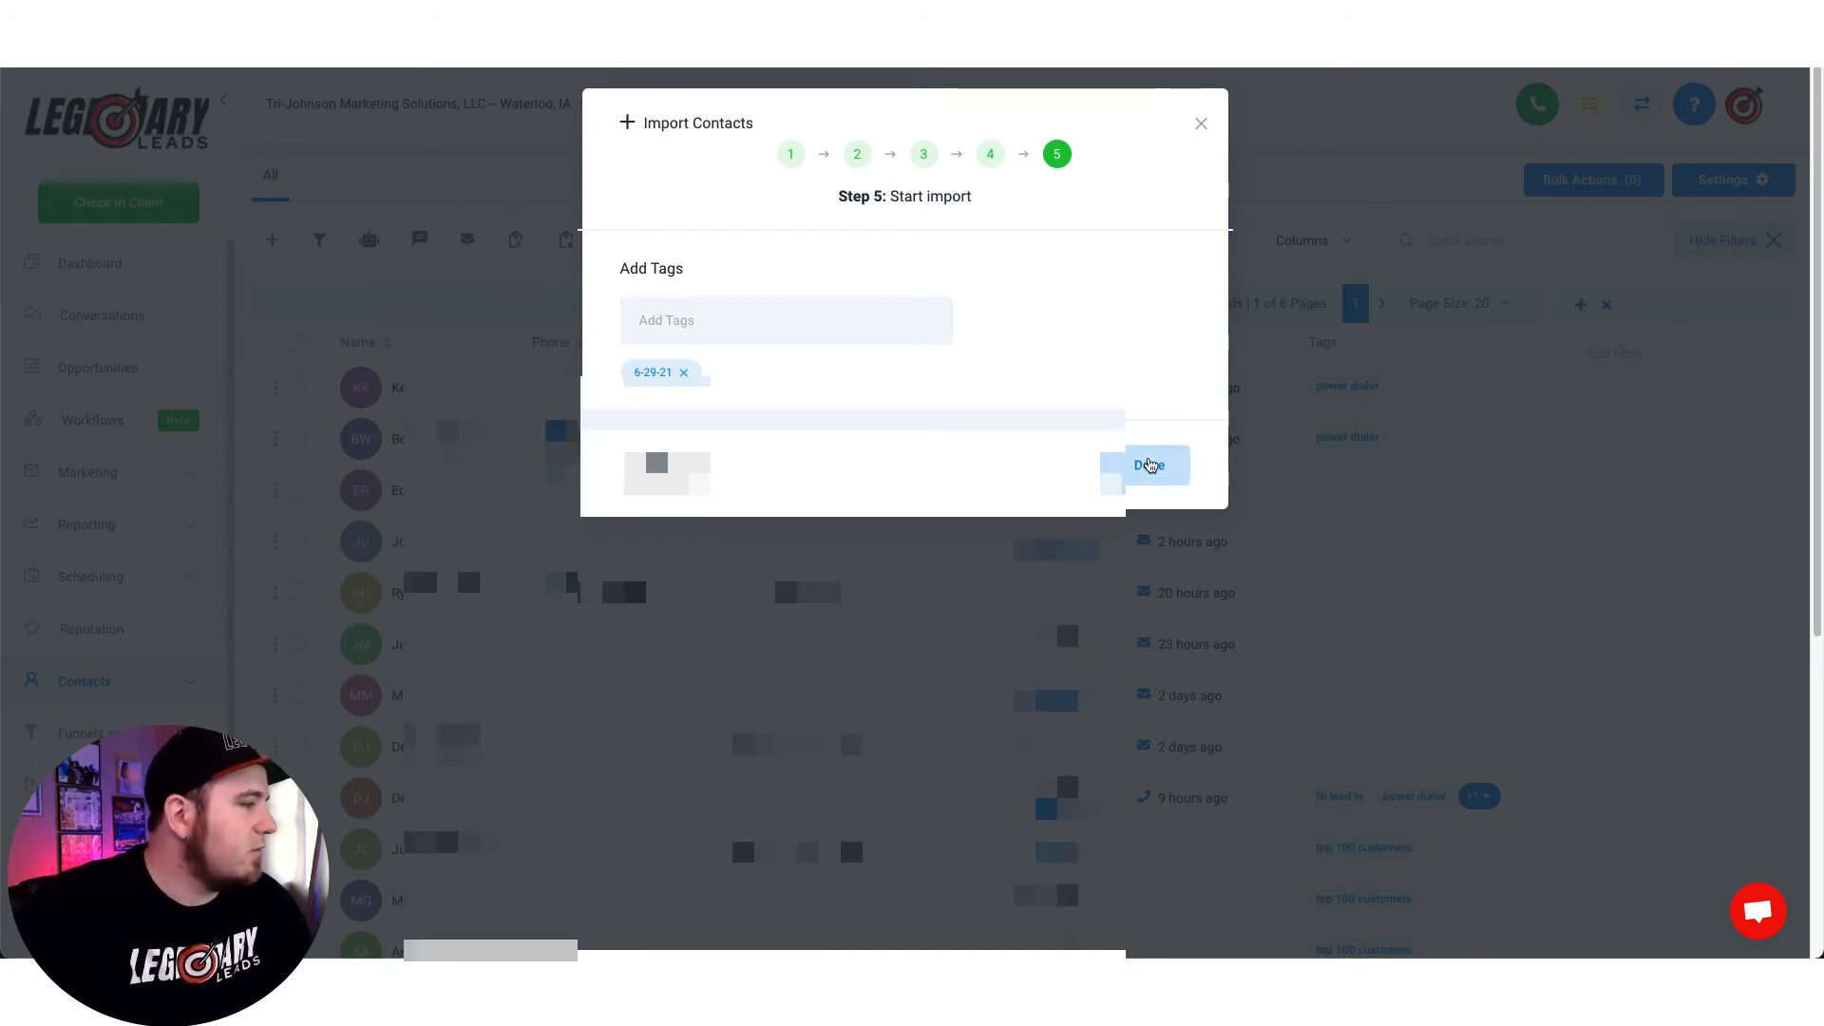
left_click(1146, 465)
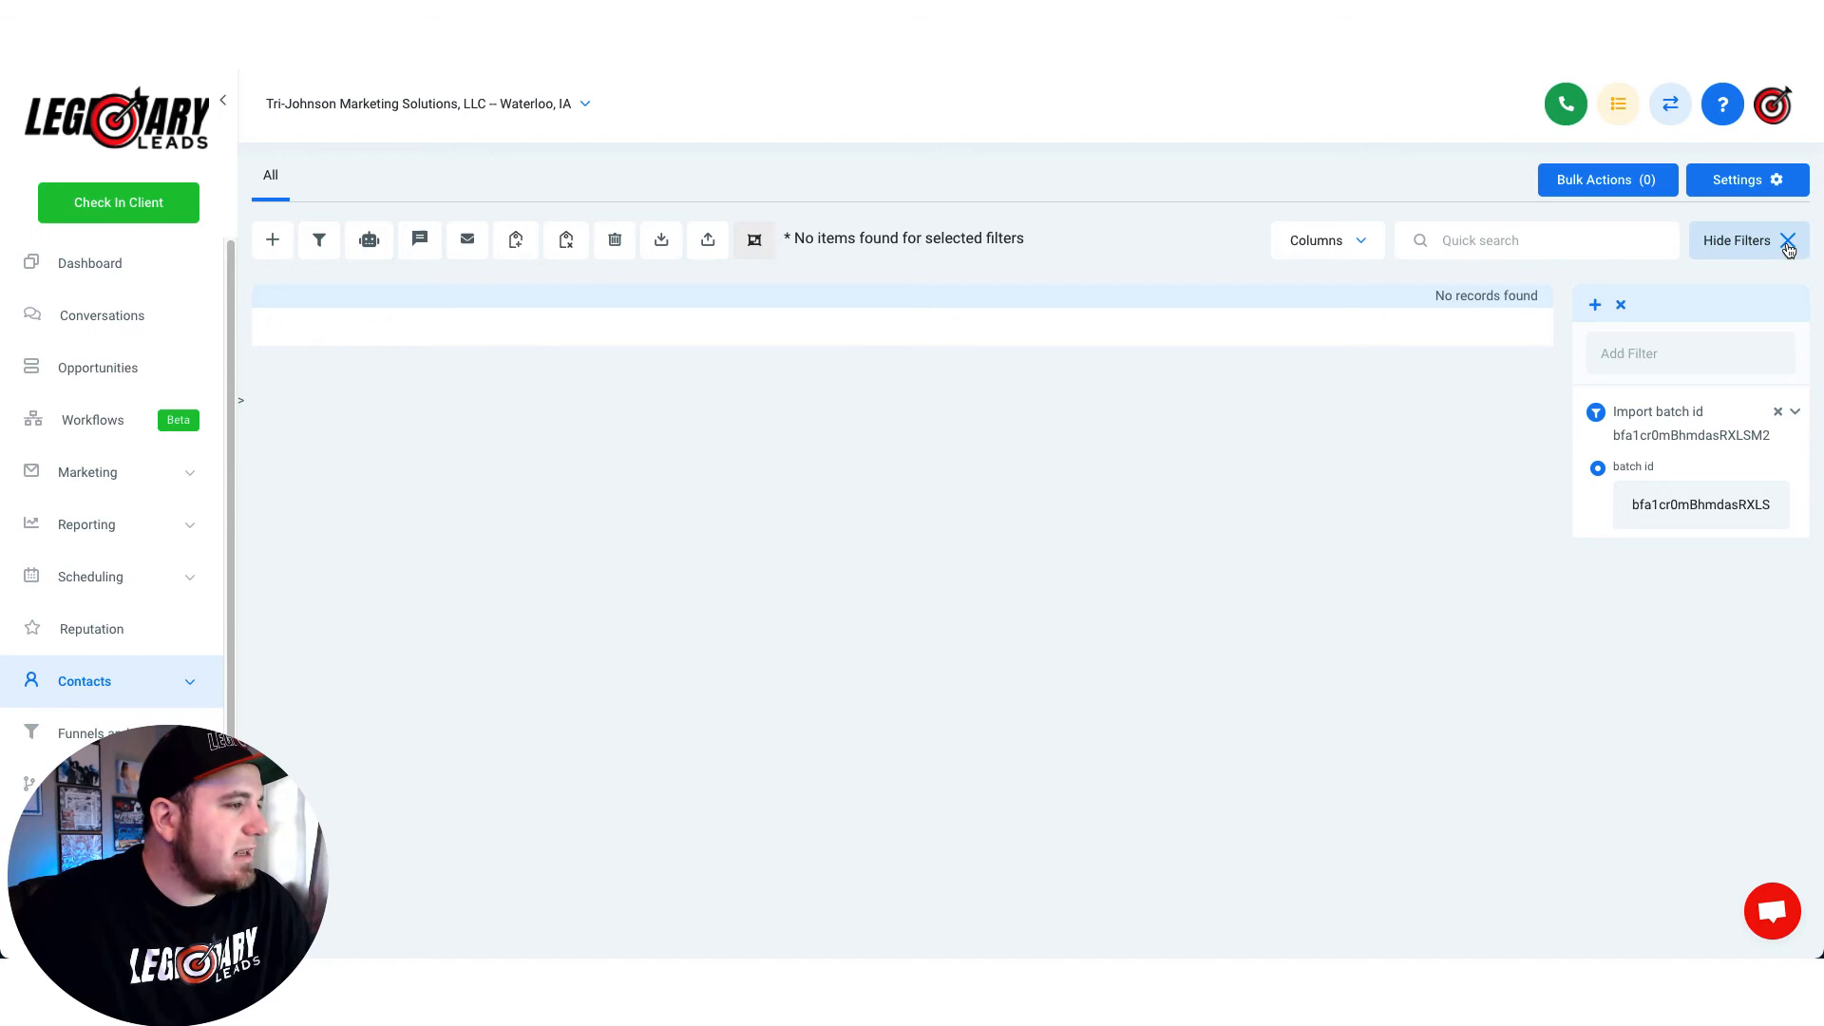
left_click(1738, 239)
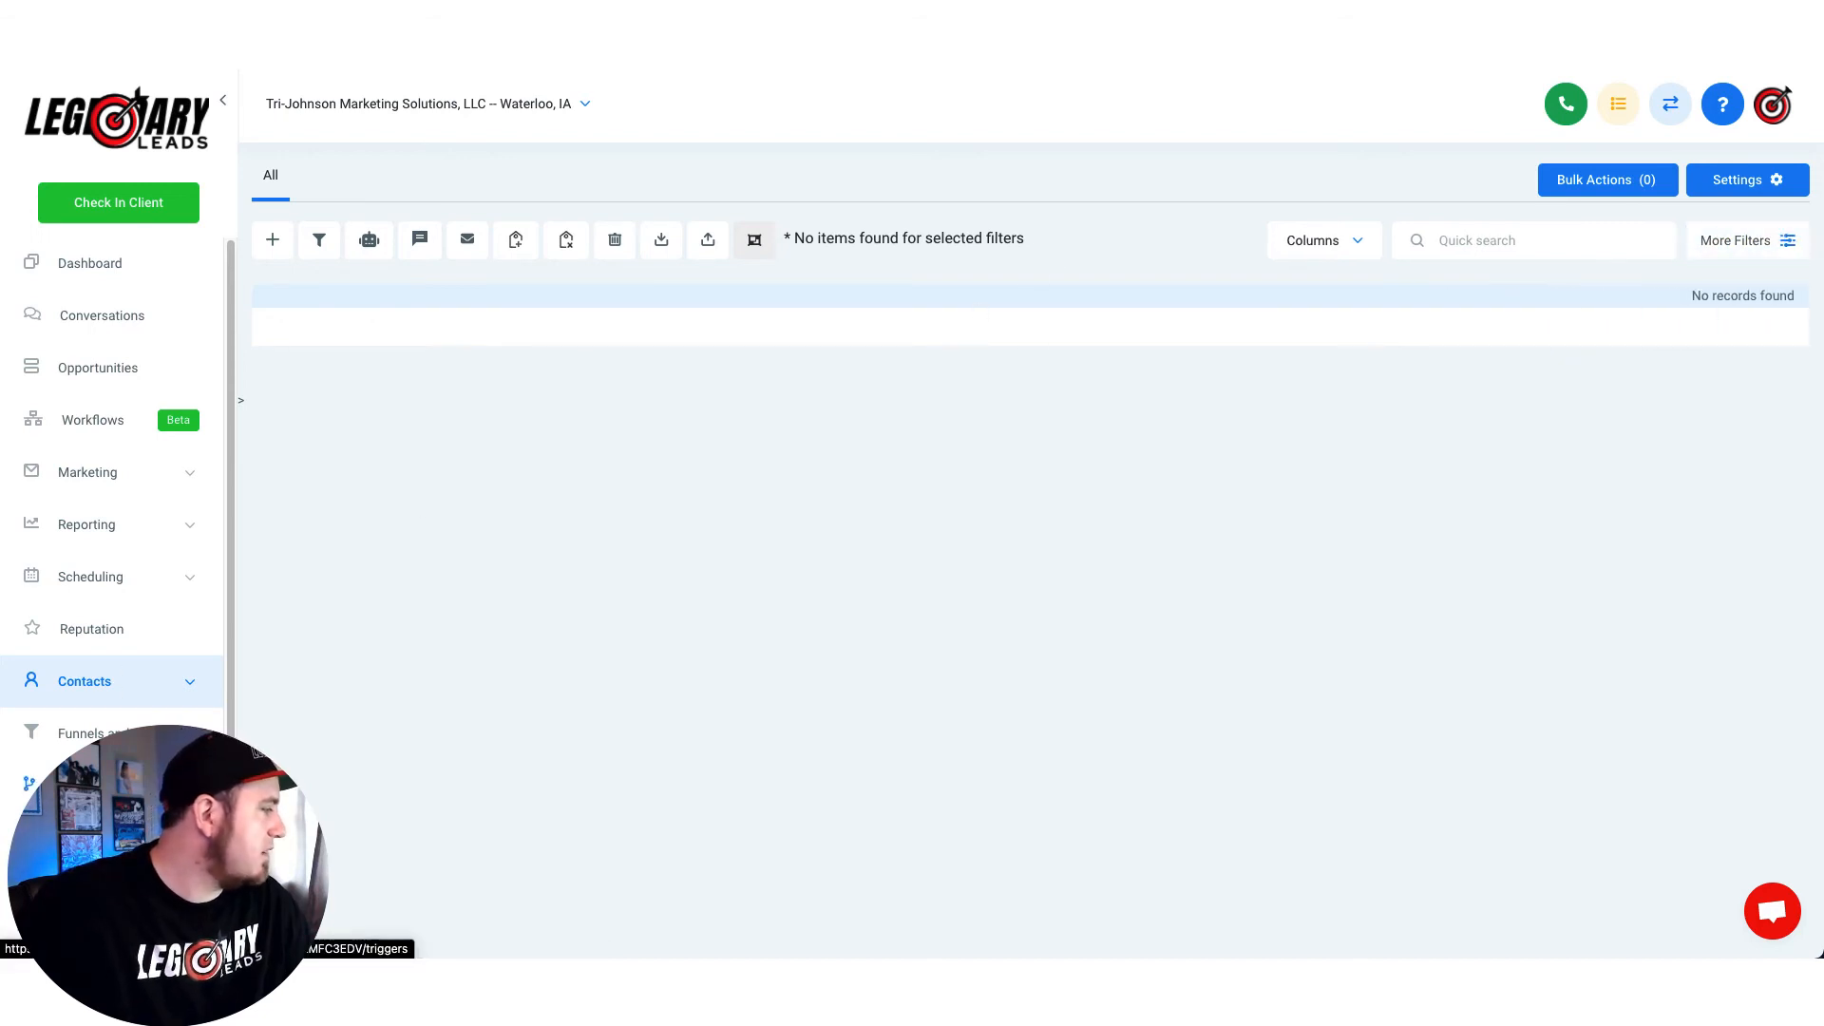
left_click(84, 681)
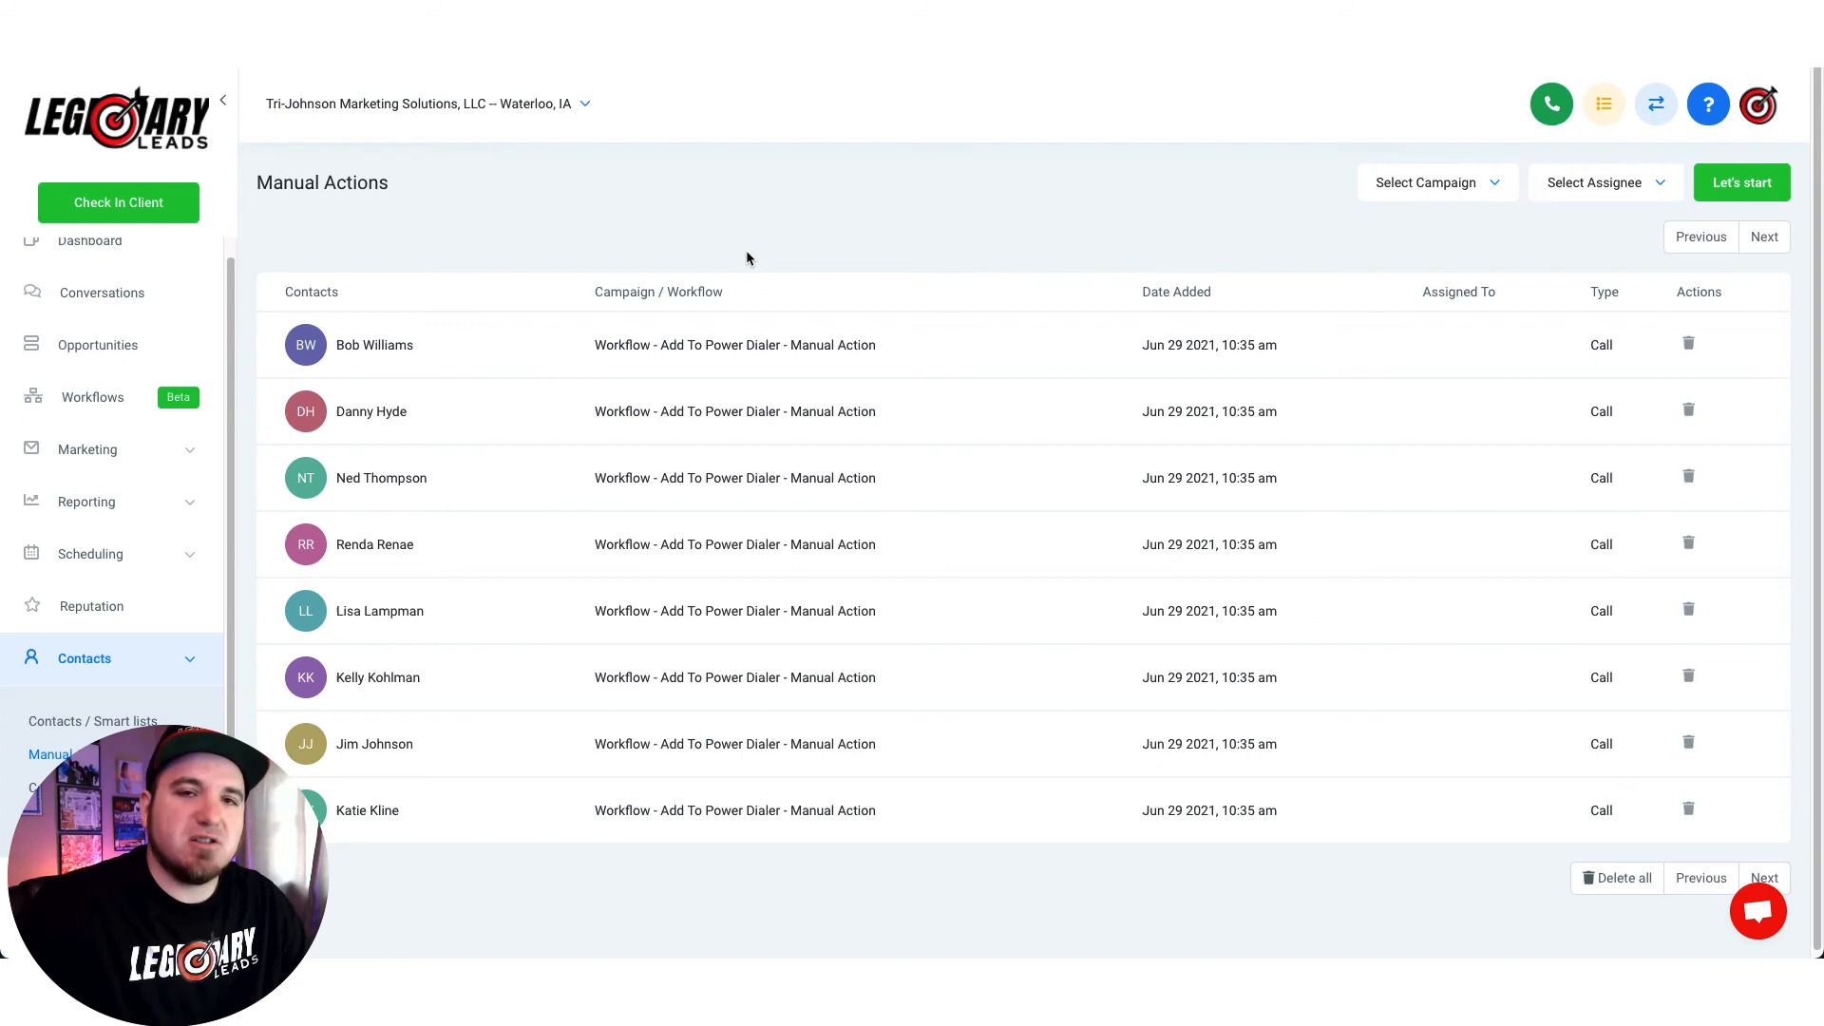
Dismiss the support chat over the eight manual call tasks, then go to Workflows
left_click(1757, 911)
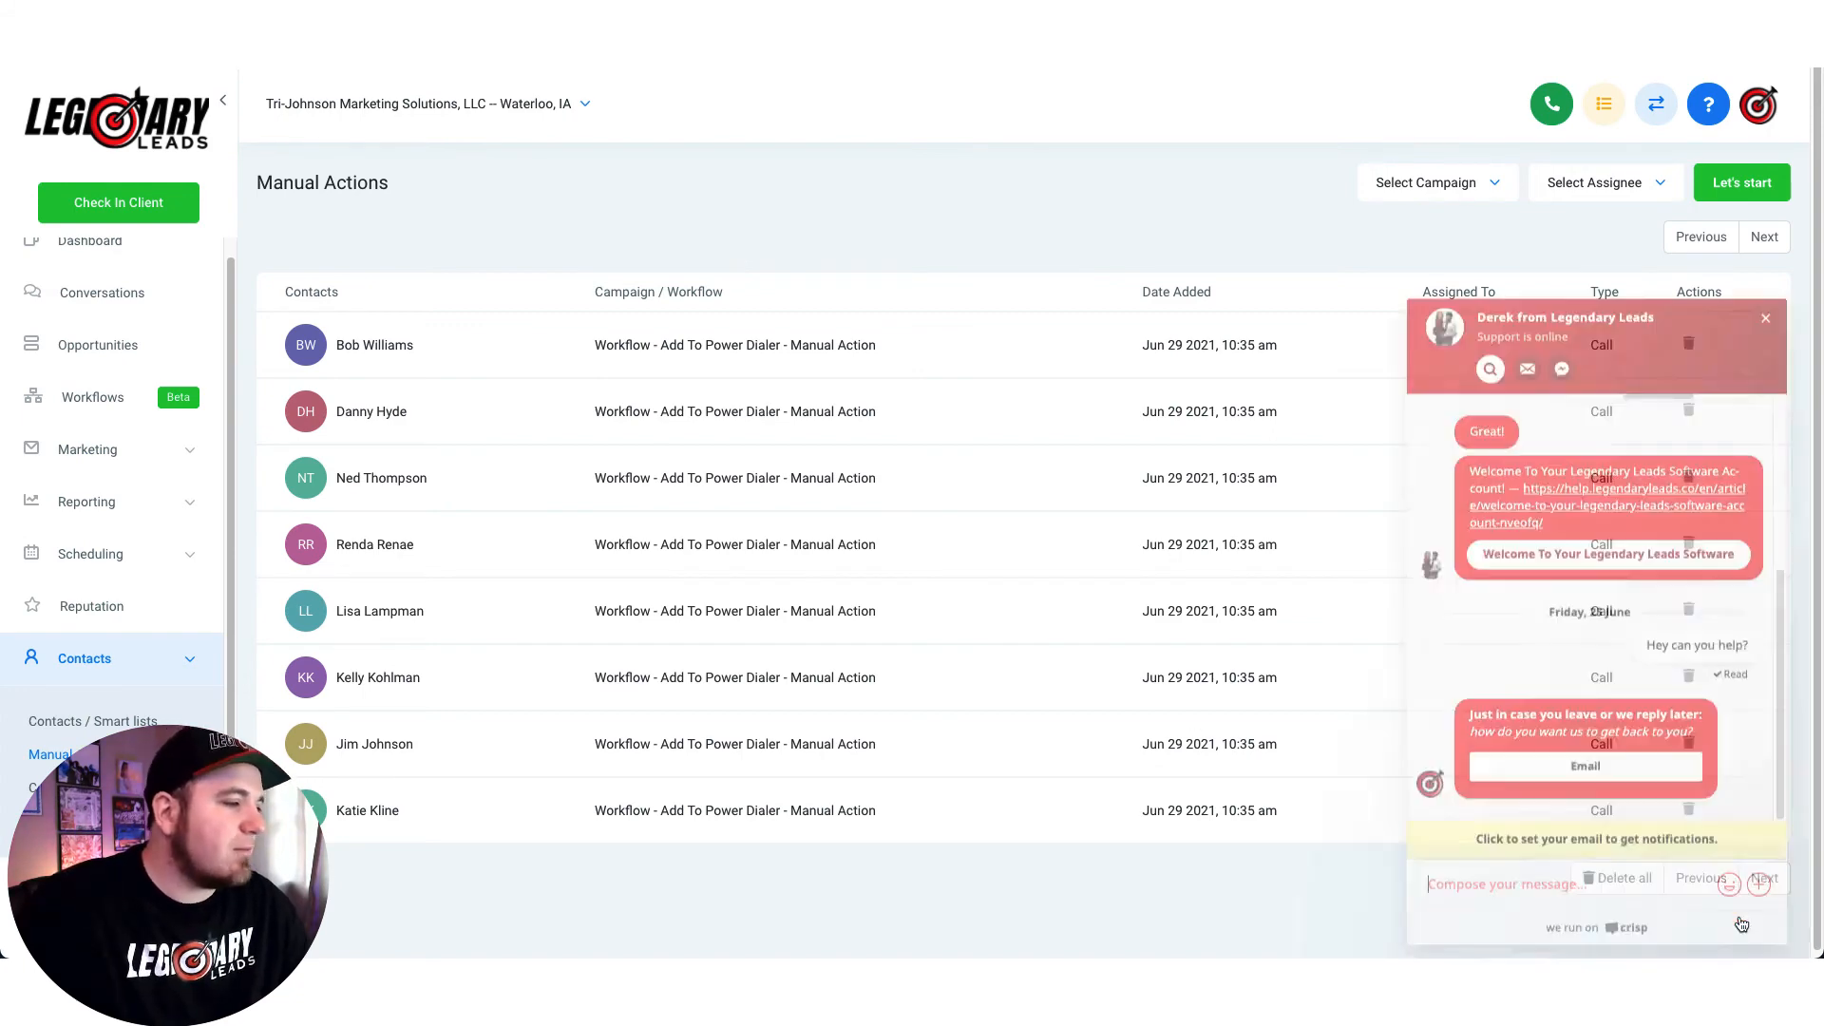
left_click(1762, 317)
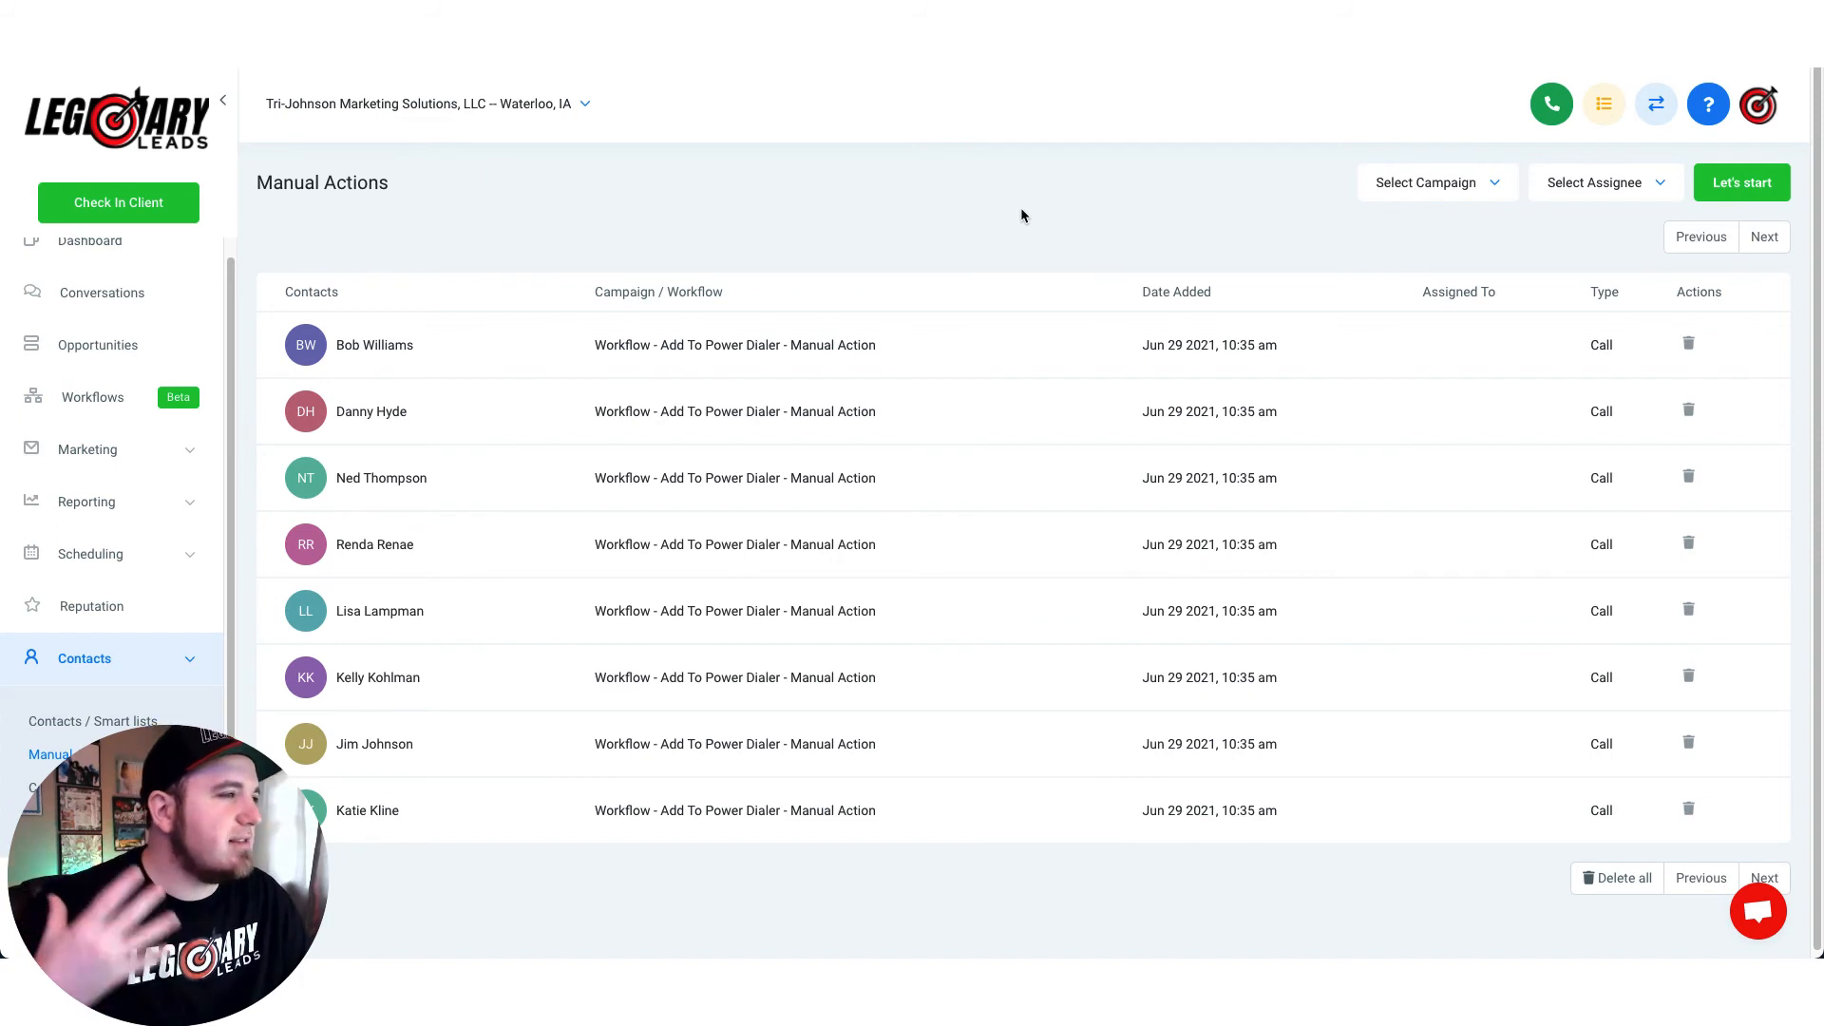
mouse_move(1341, 656)
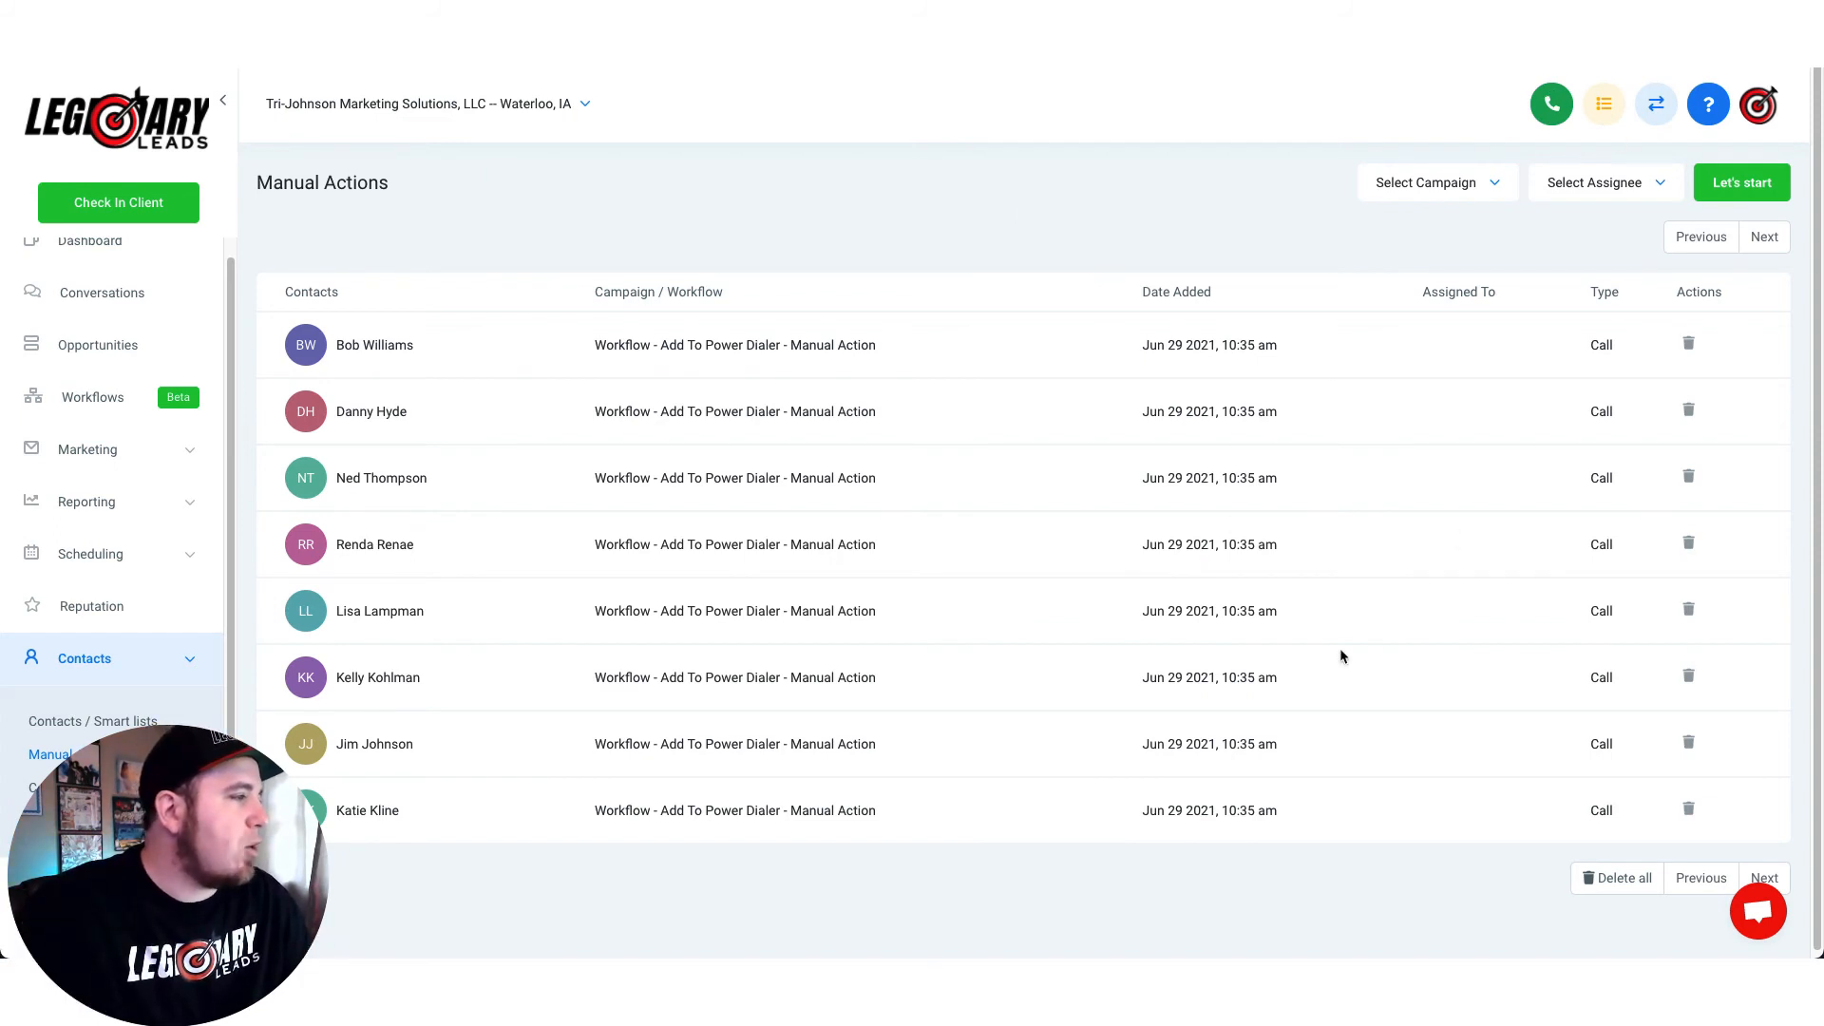
mouse_move(92, 397)
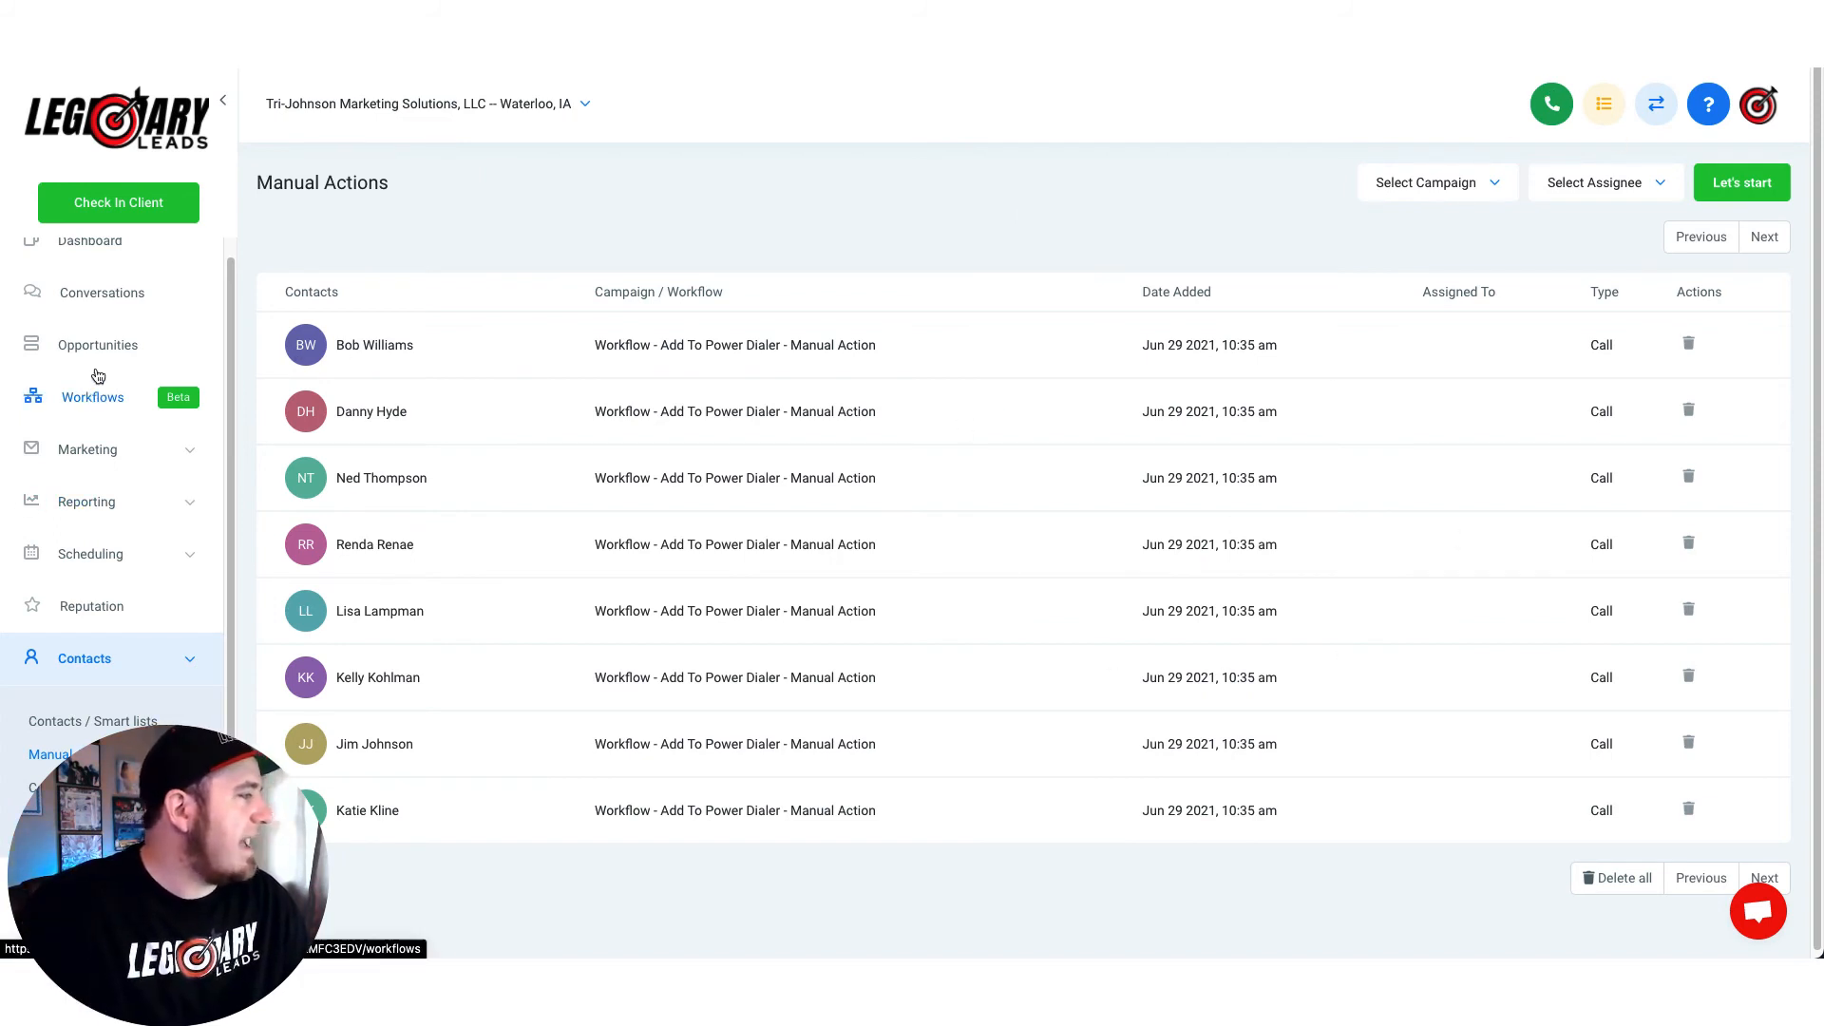
left_click(98, 344)
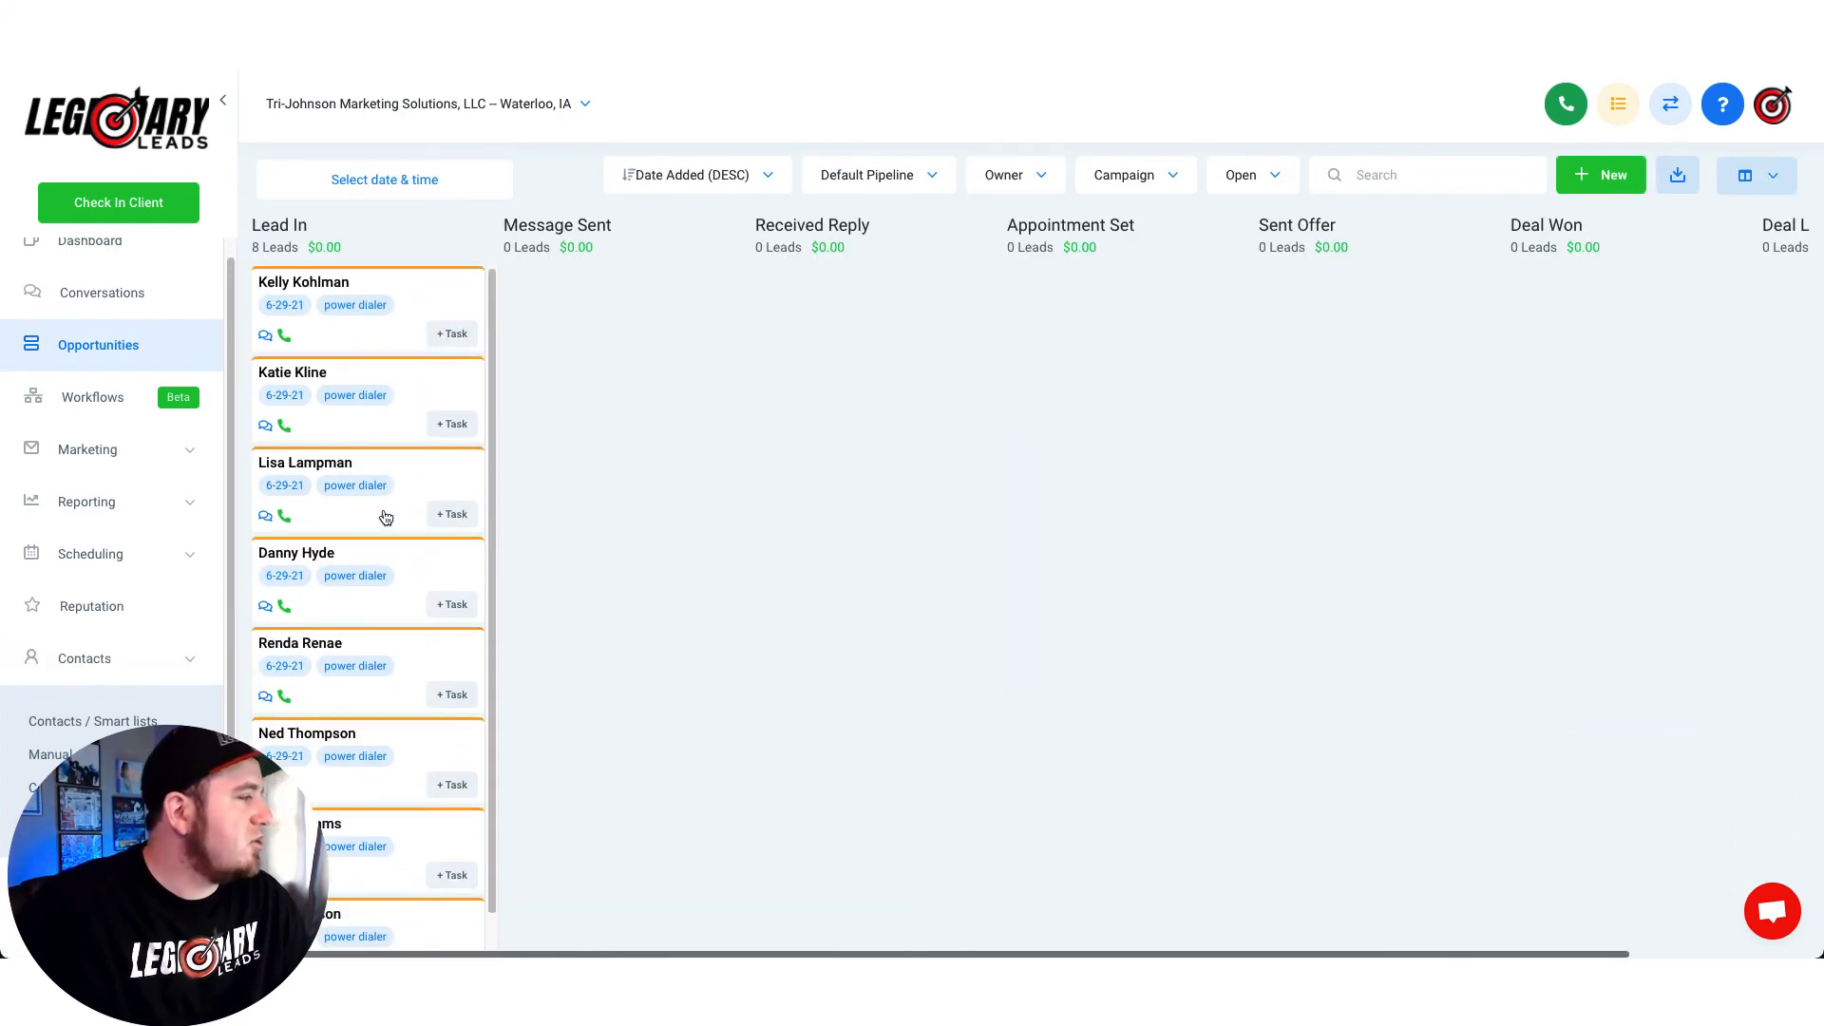
mouse_move(768, 441)
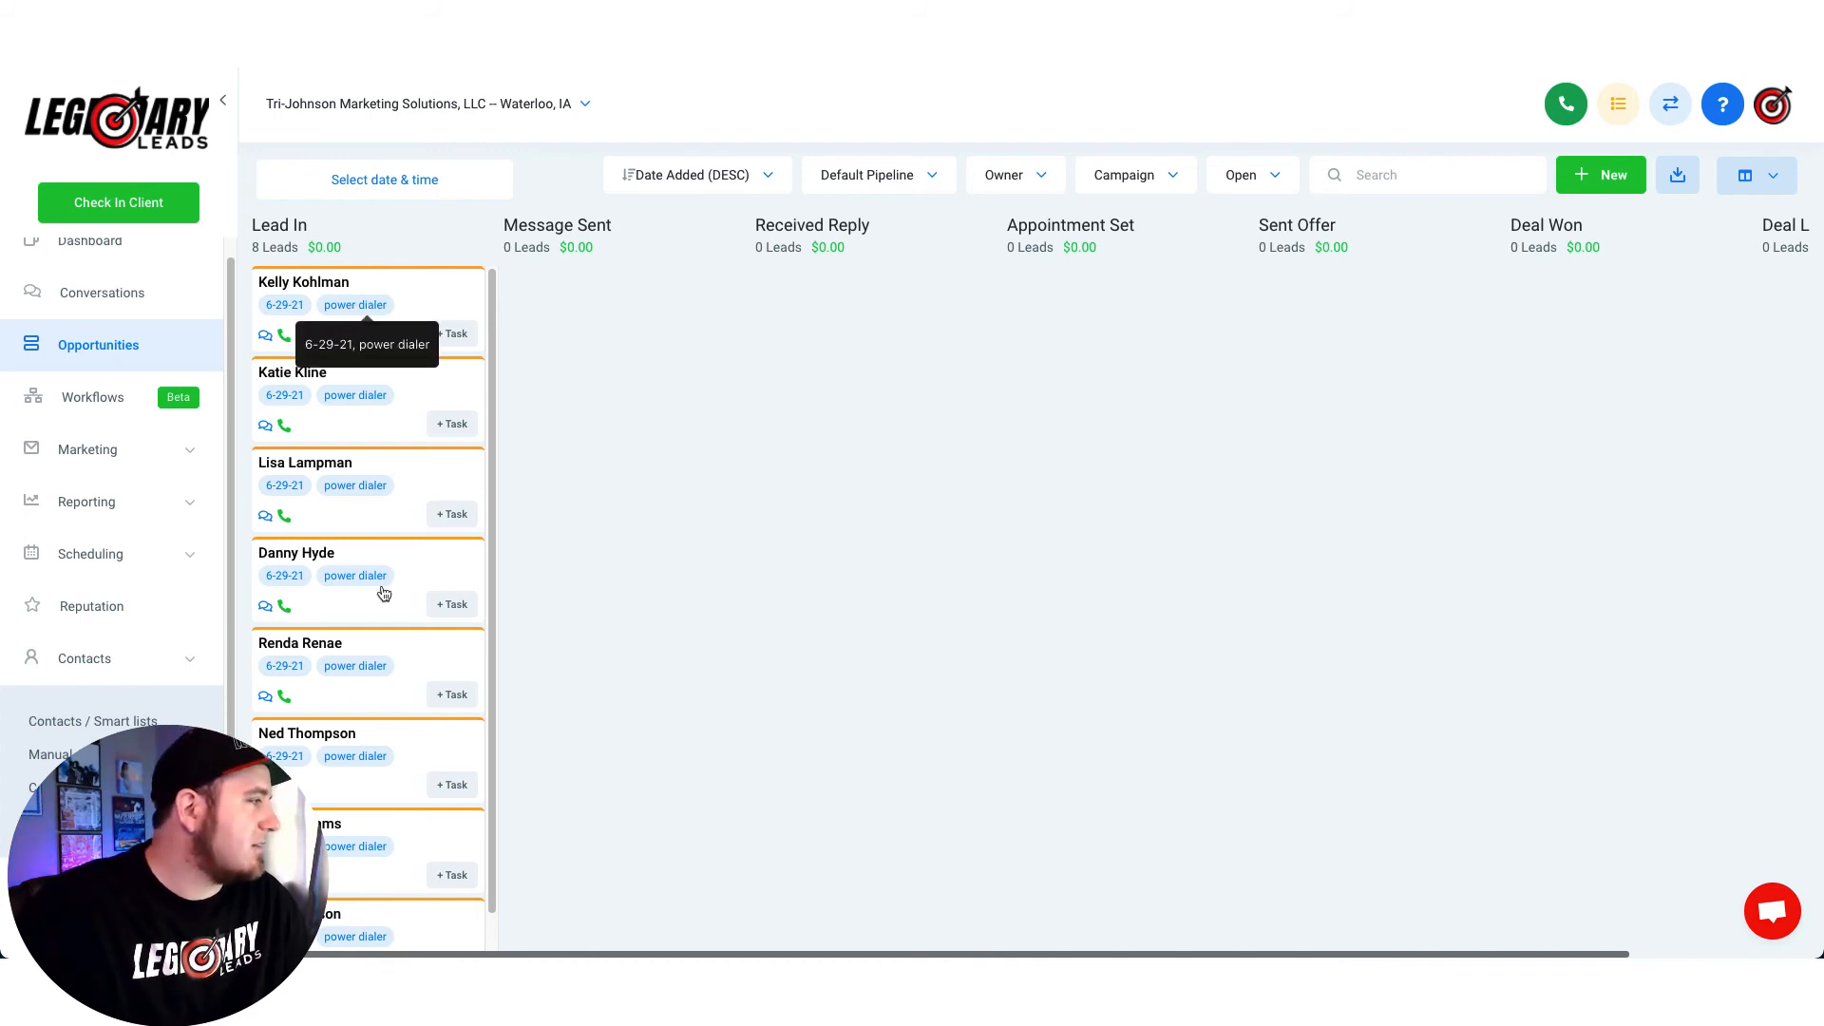
mouse_move(385, 468)
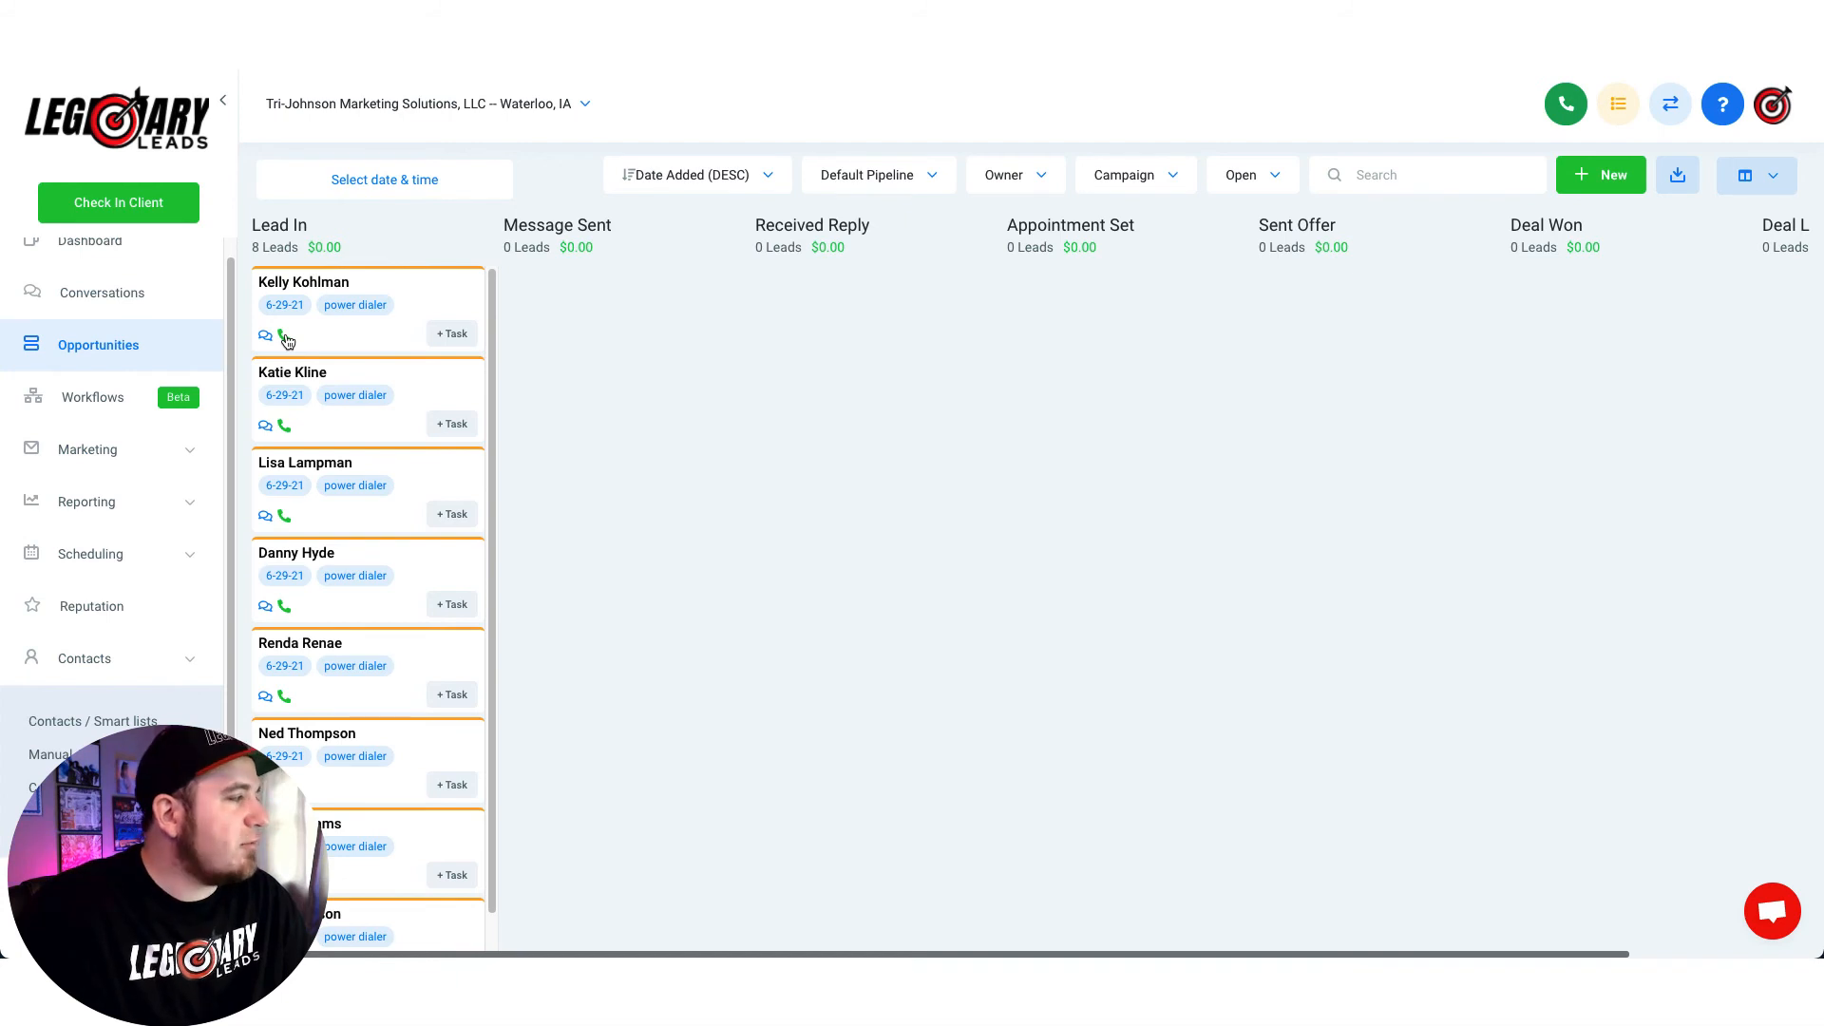
left_click(1564, 103)
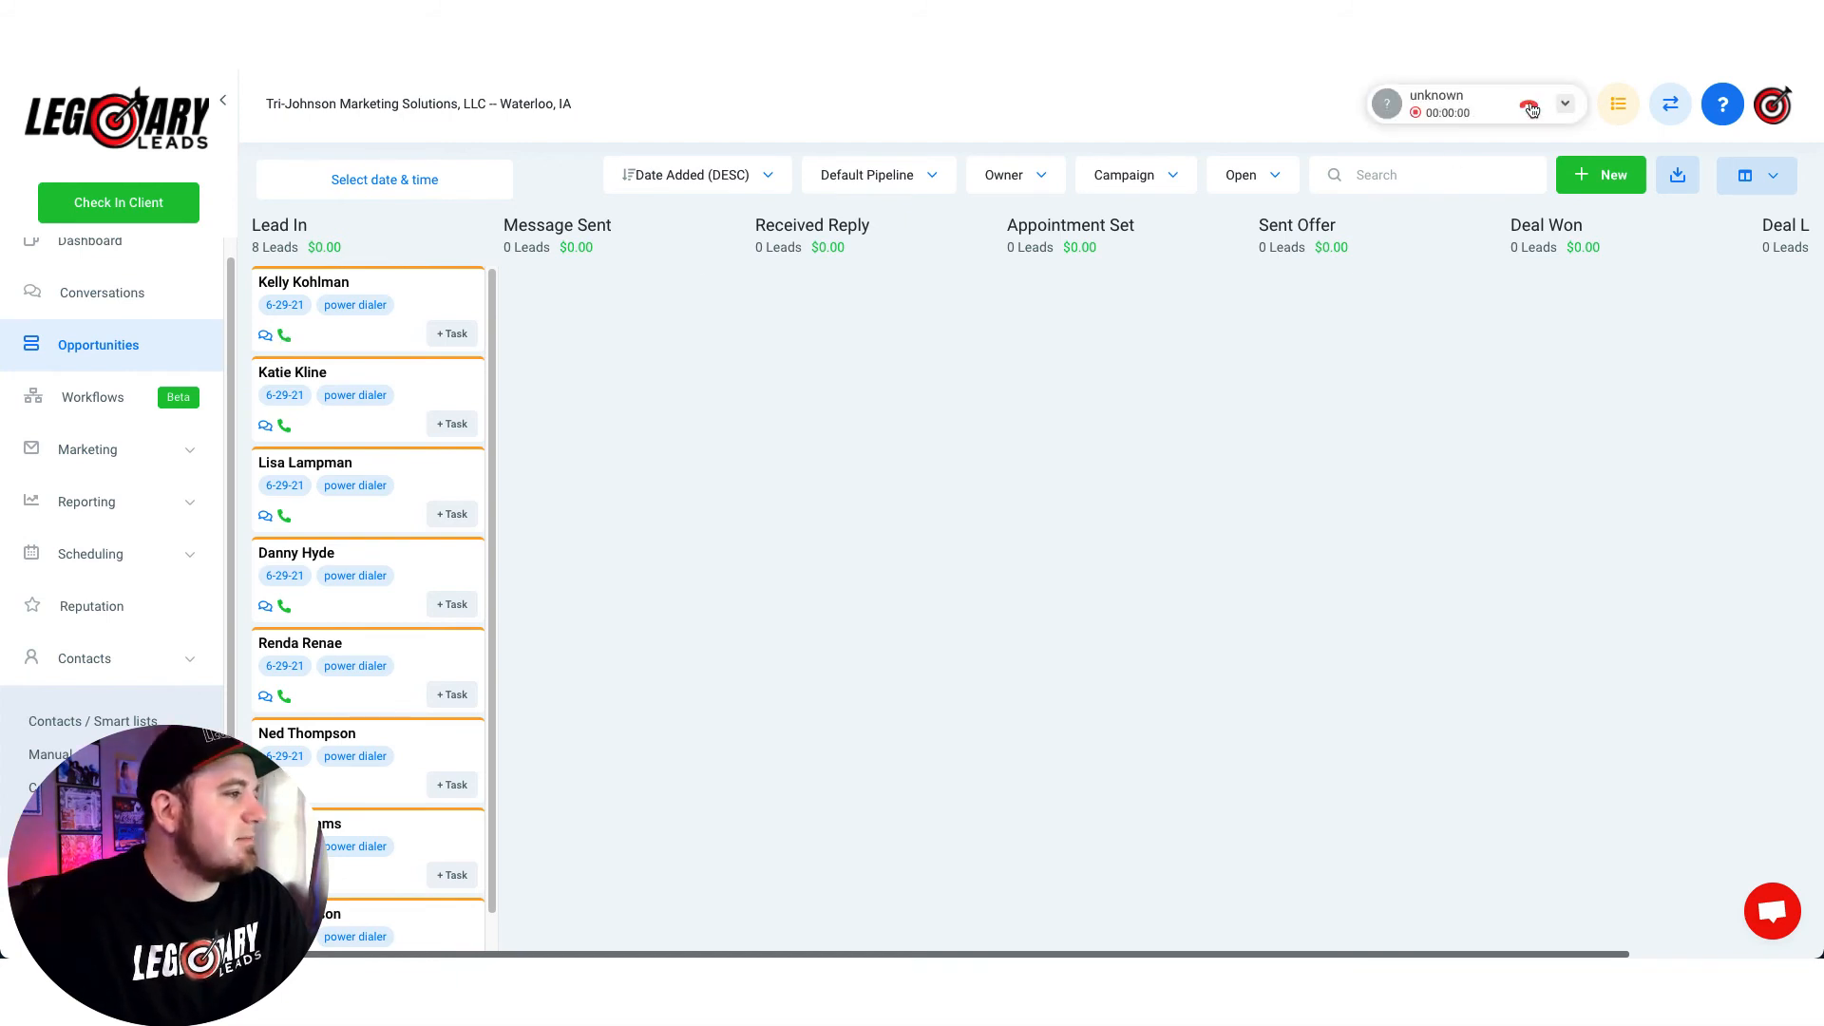
left_click(1530, 104)
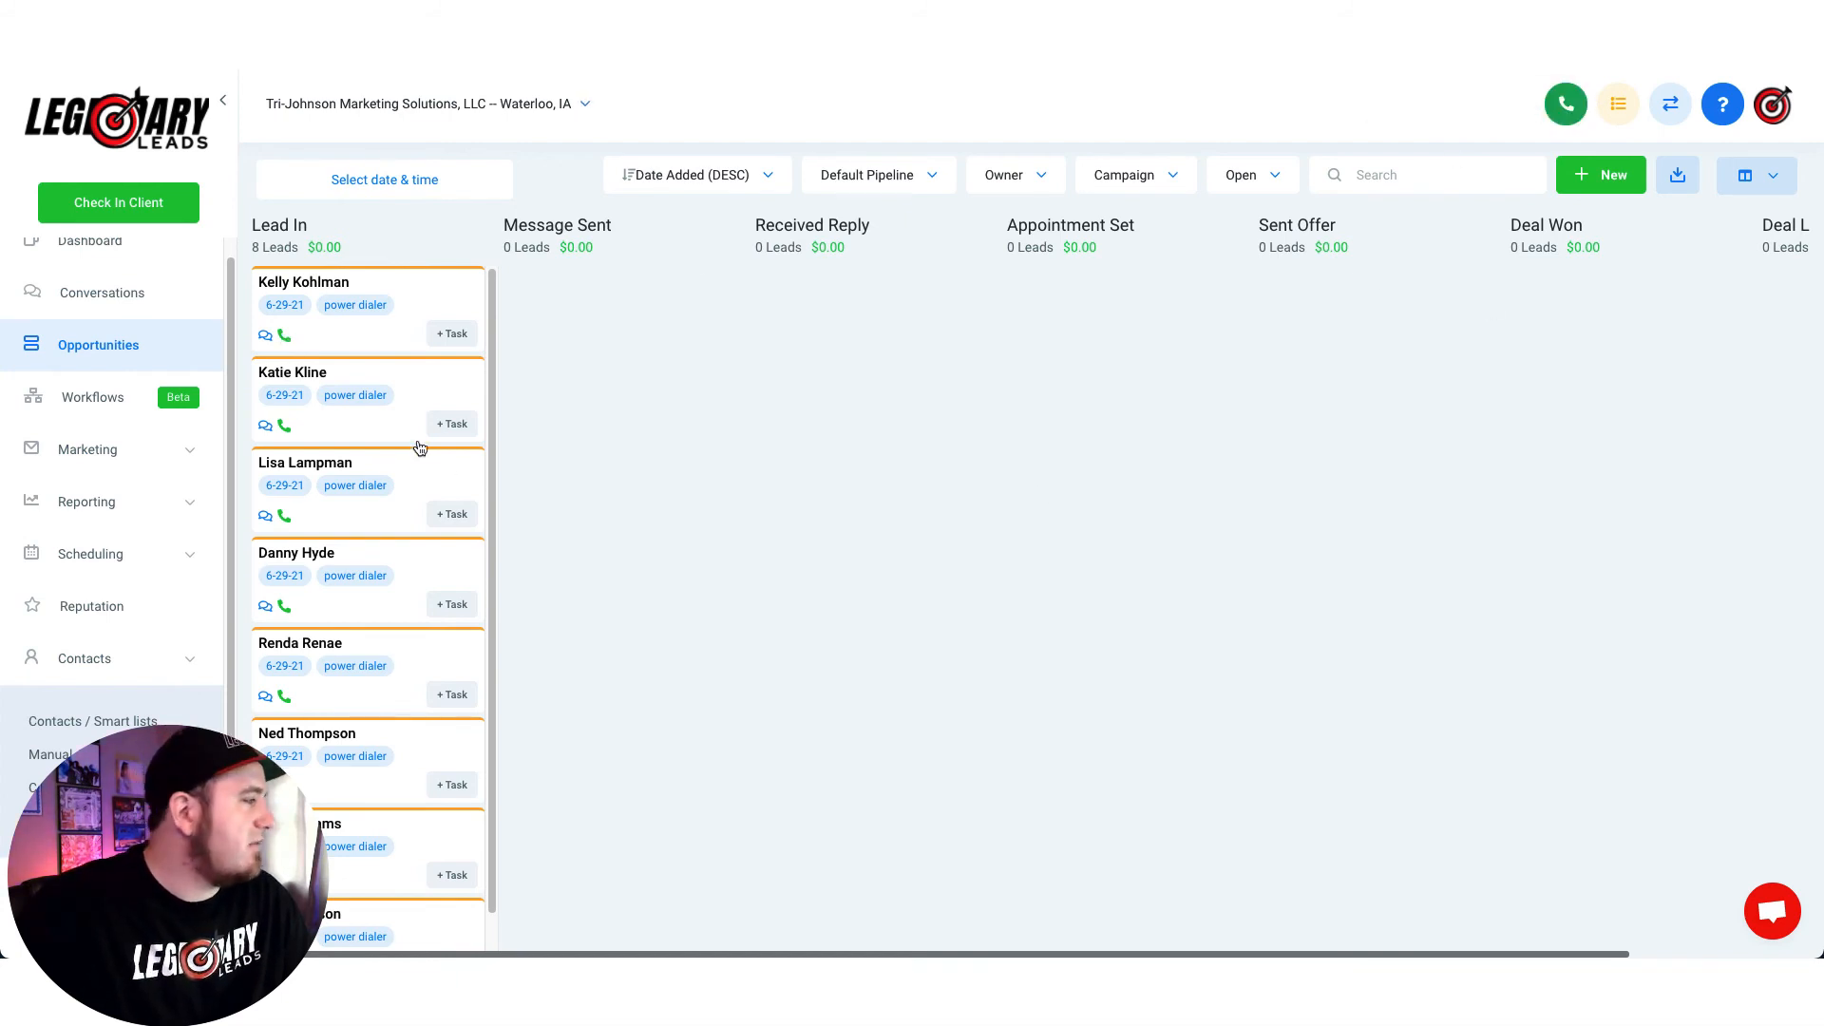
mouse_move(401, 296)
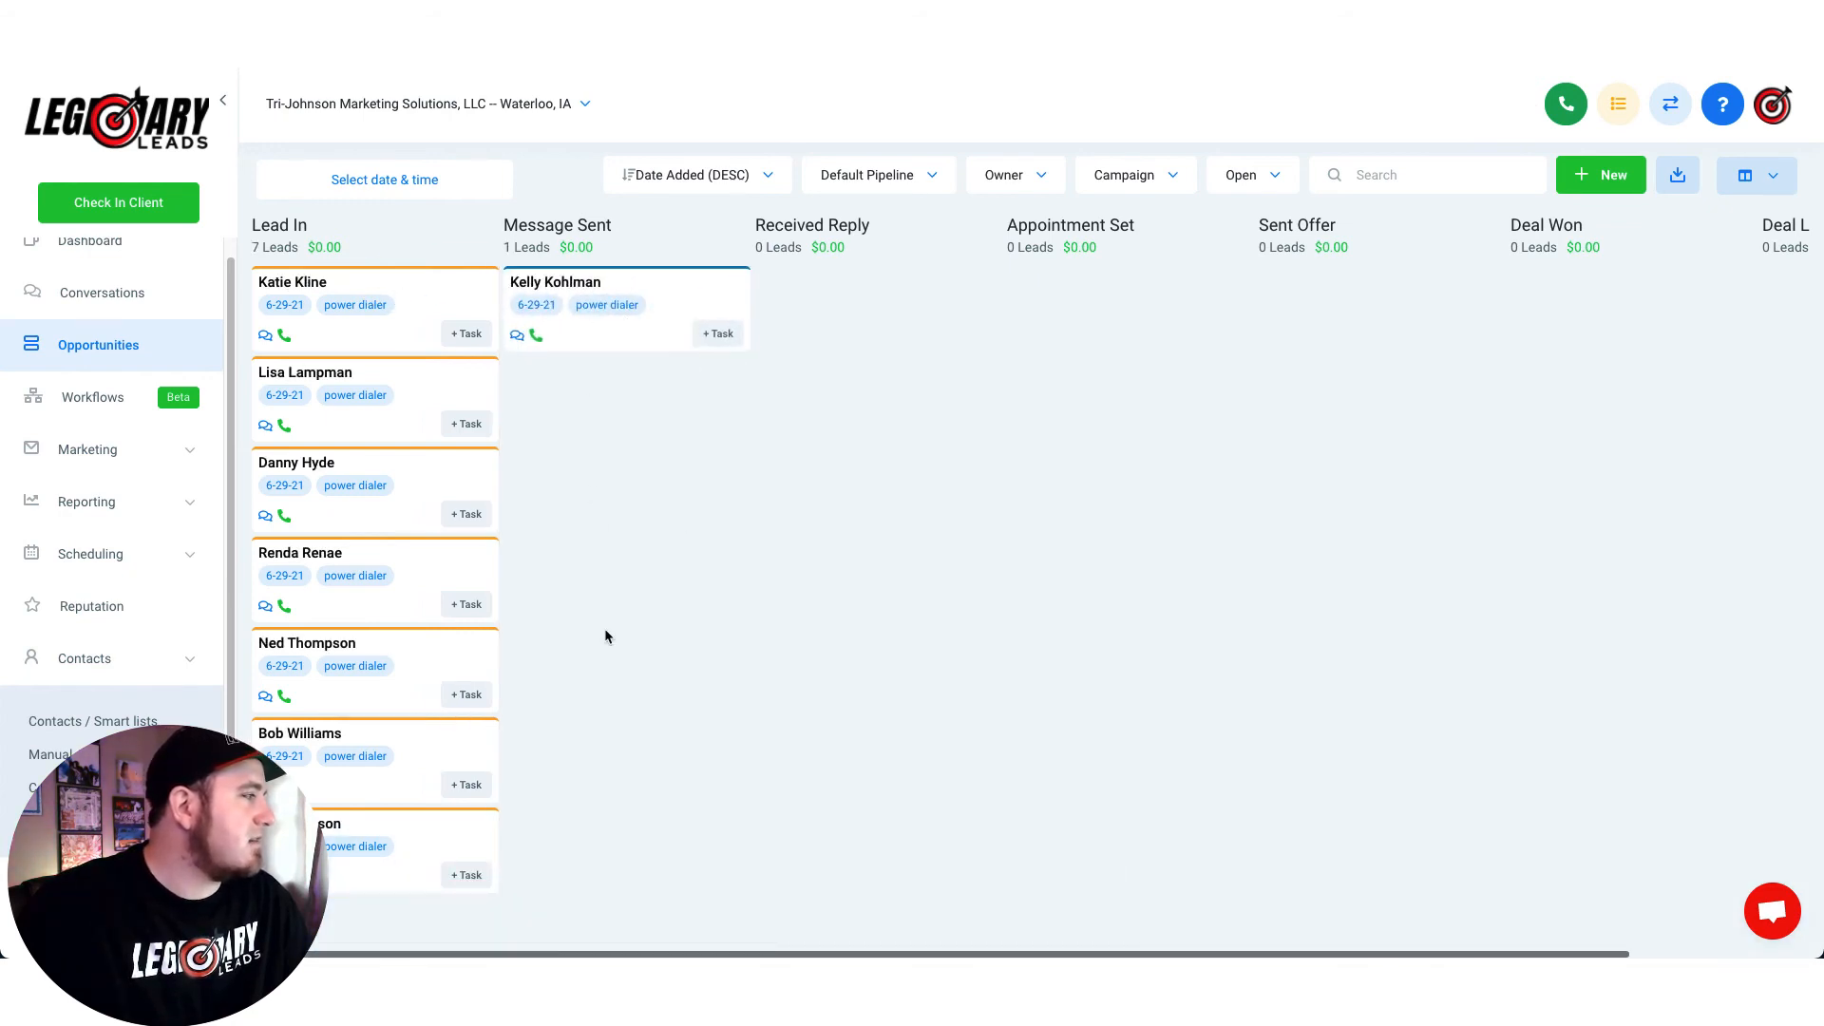
mouse_move(718, 375)
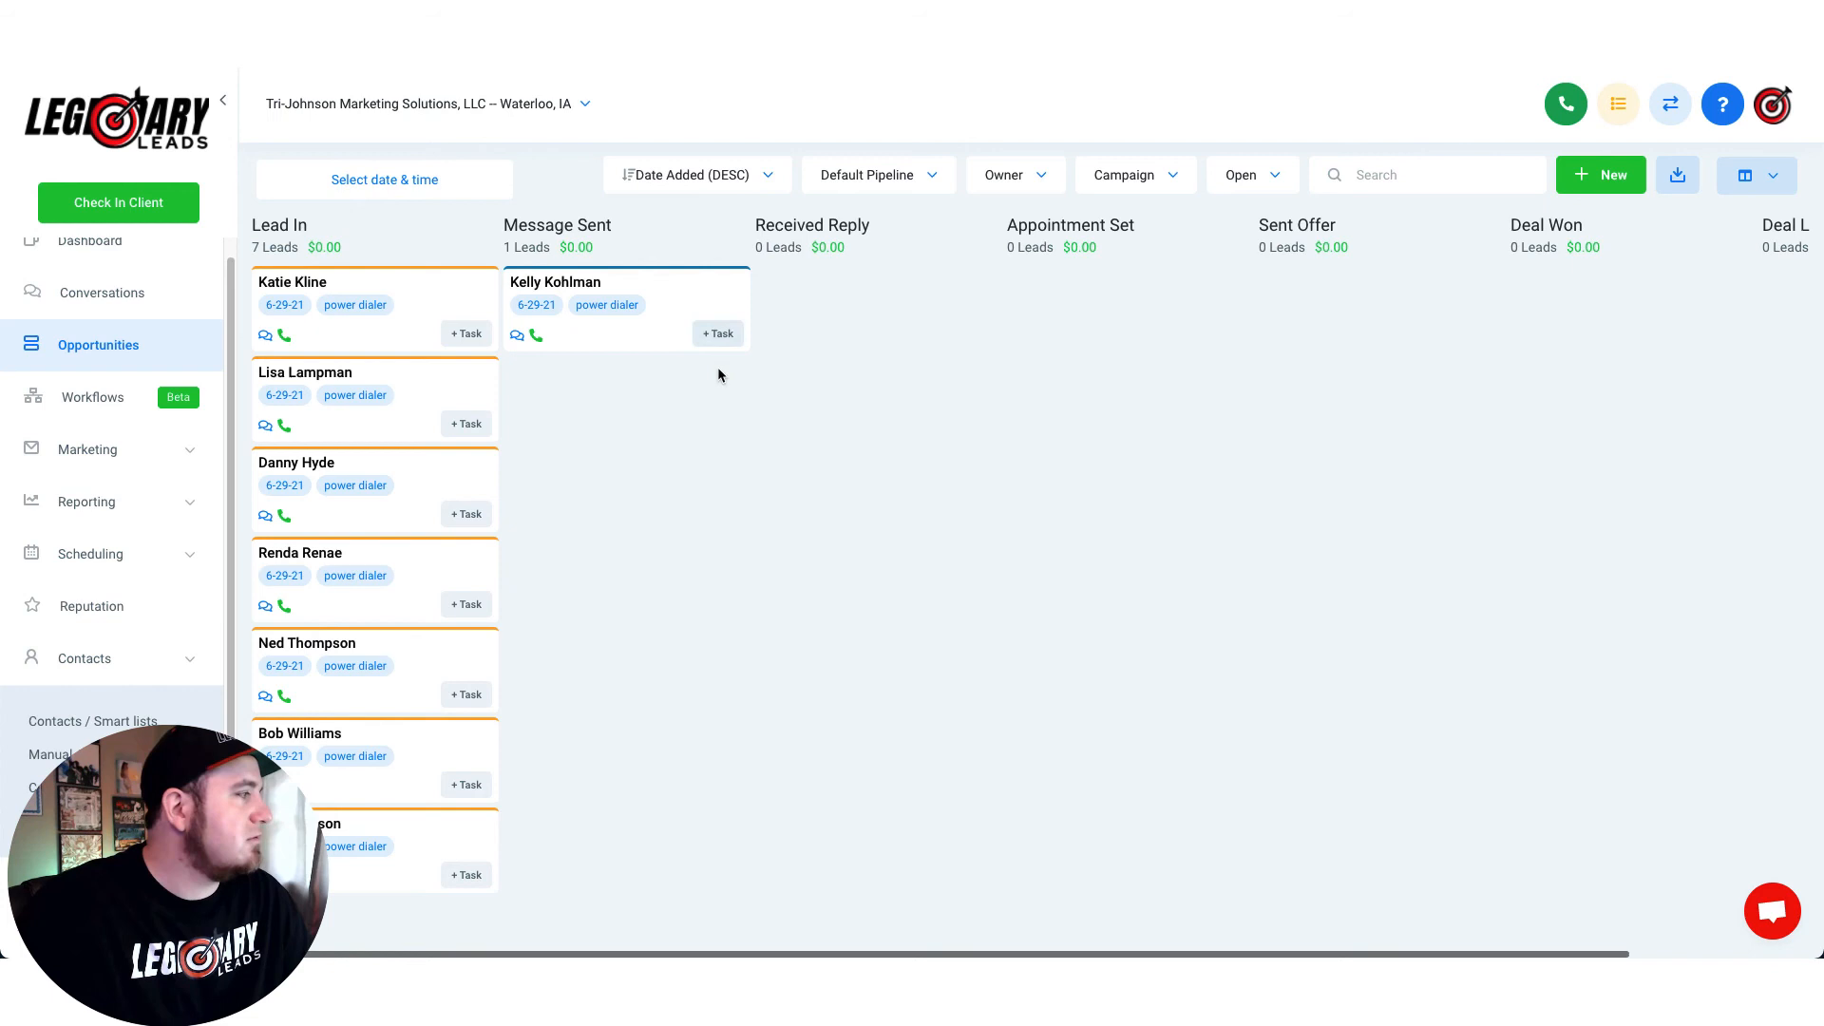
mouse_move(523, 457)
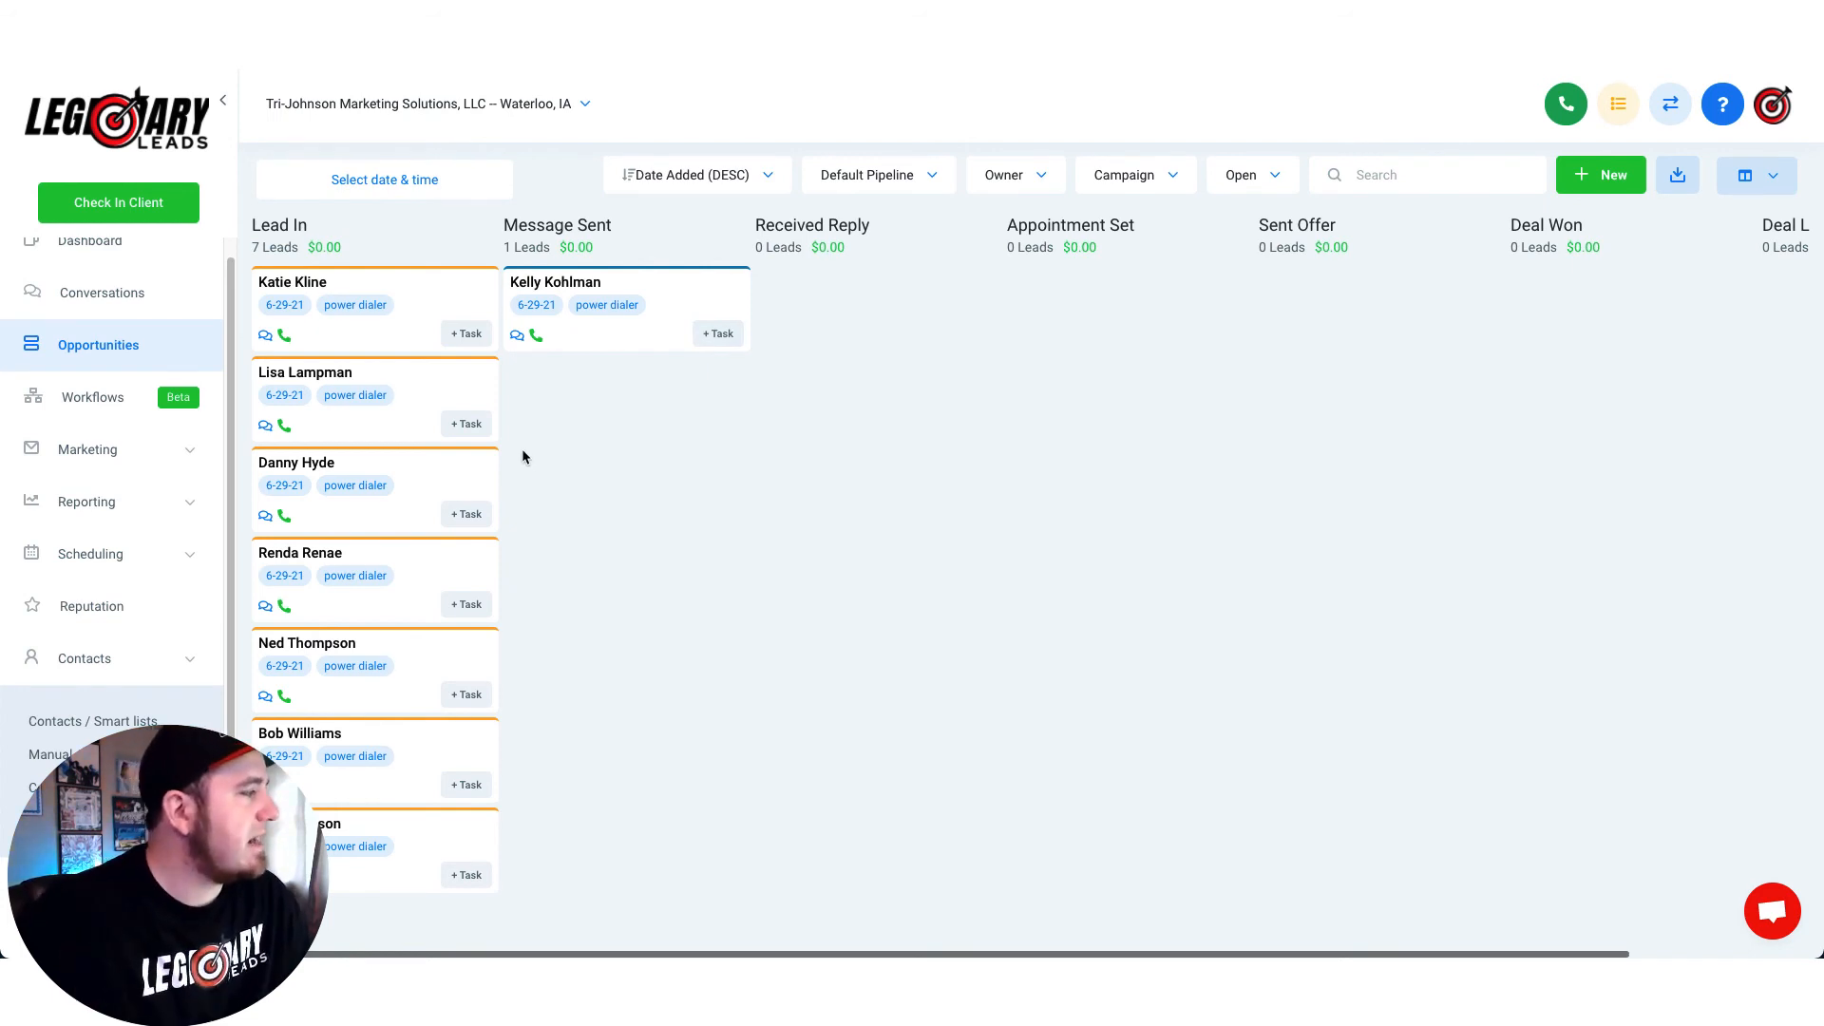
mouse_move(354, 305)
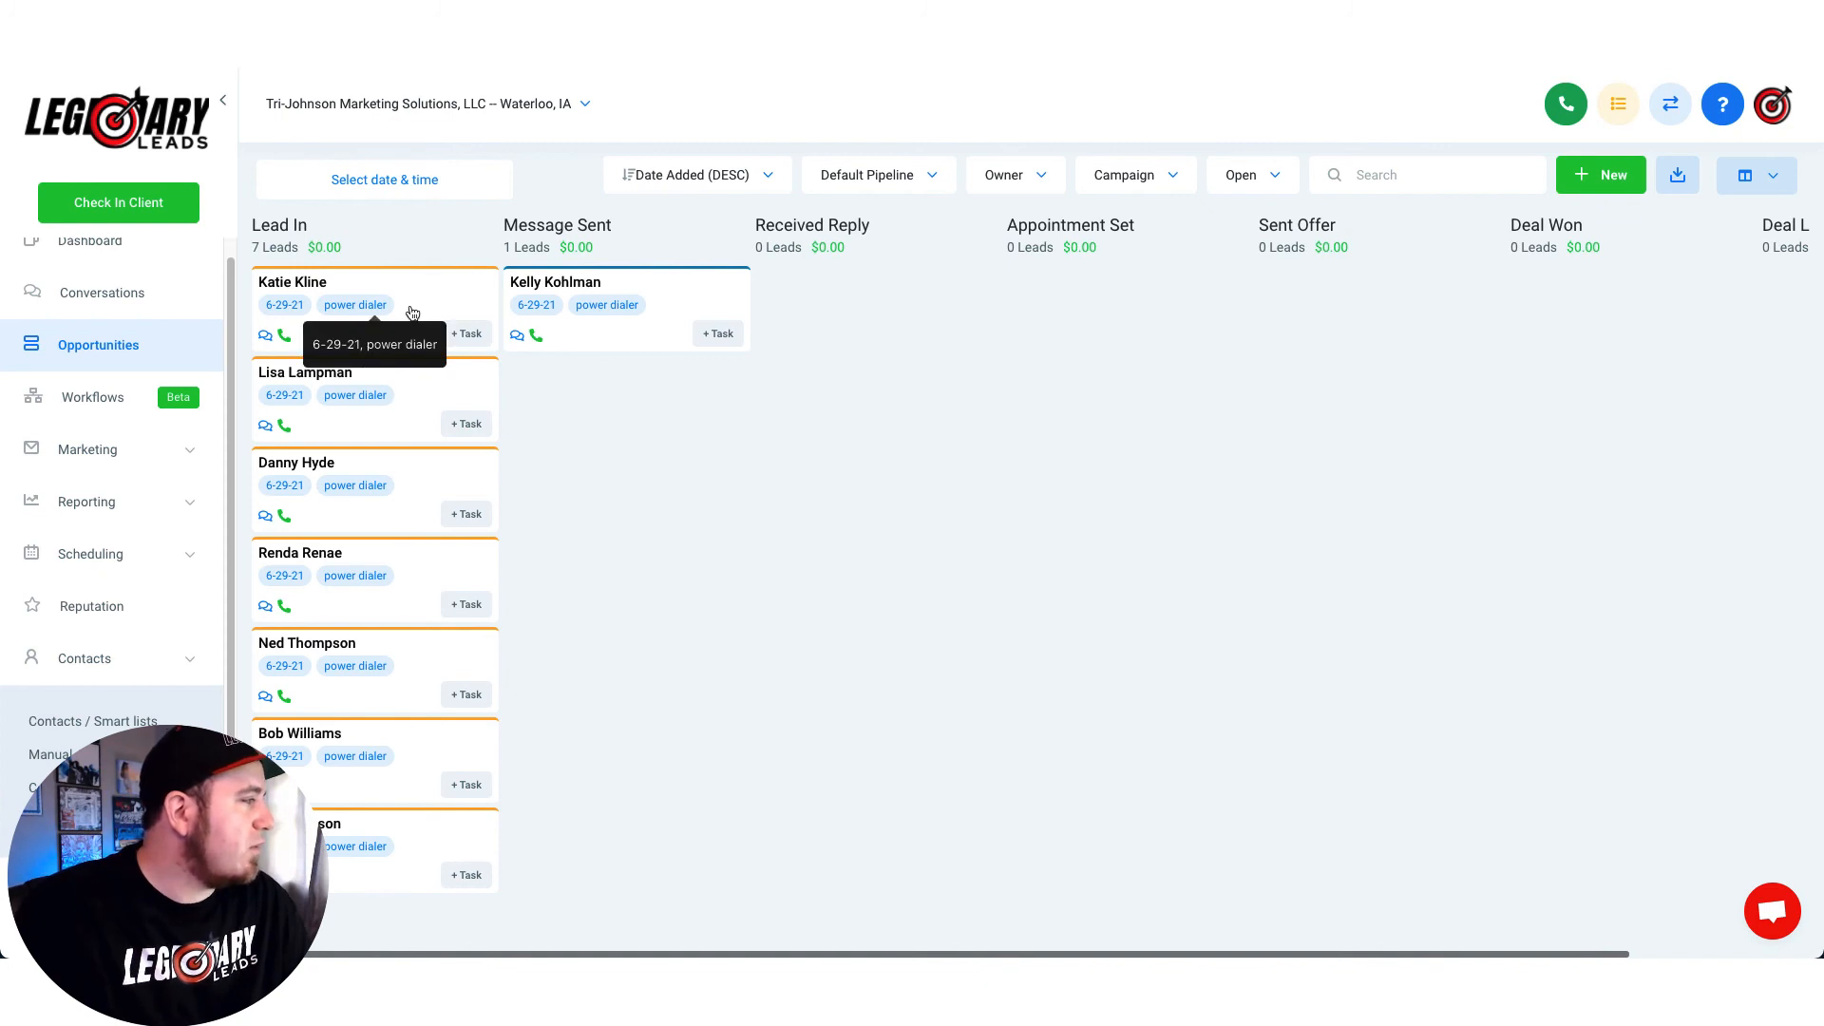
mouse_move(607, 553)
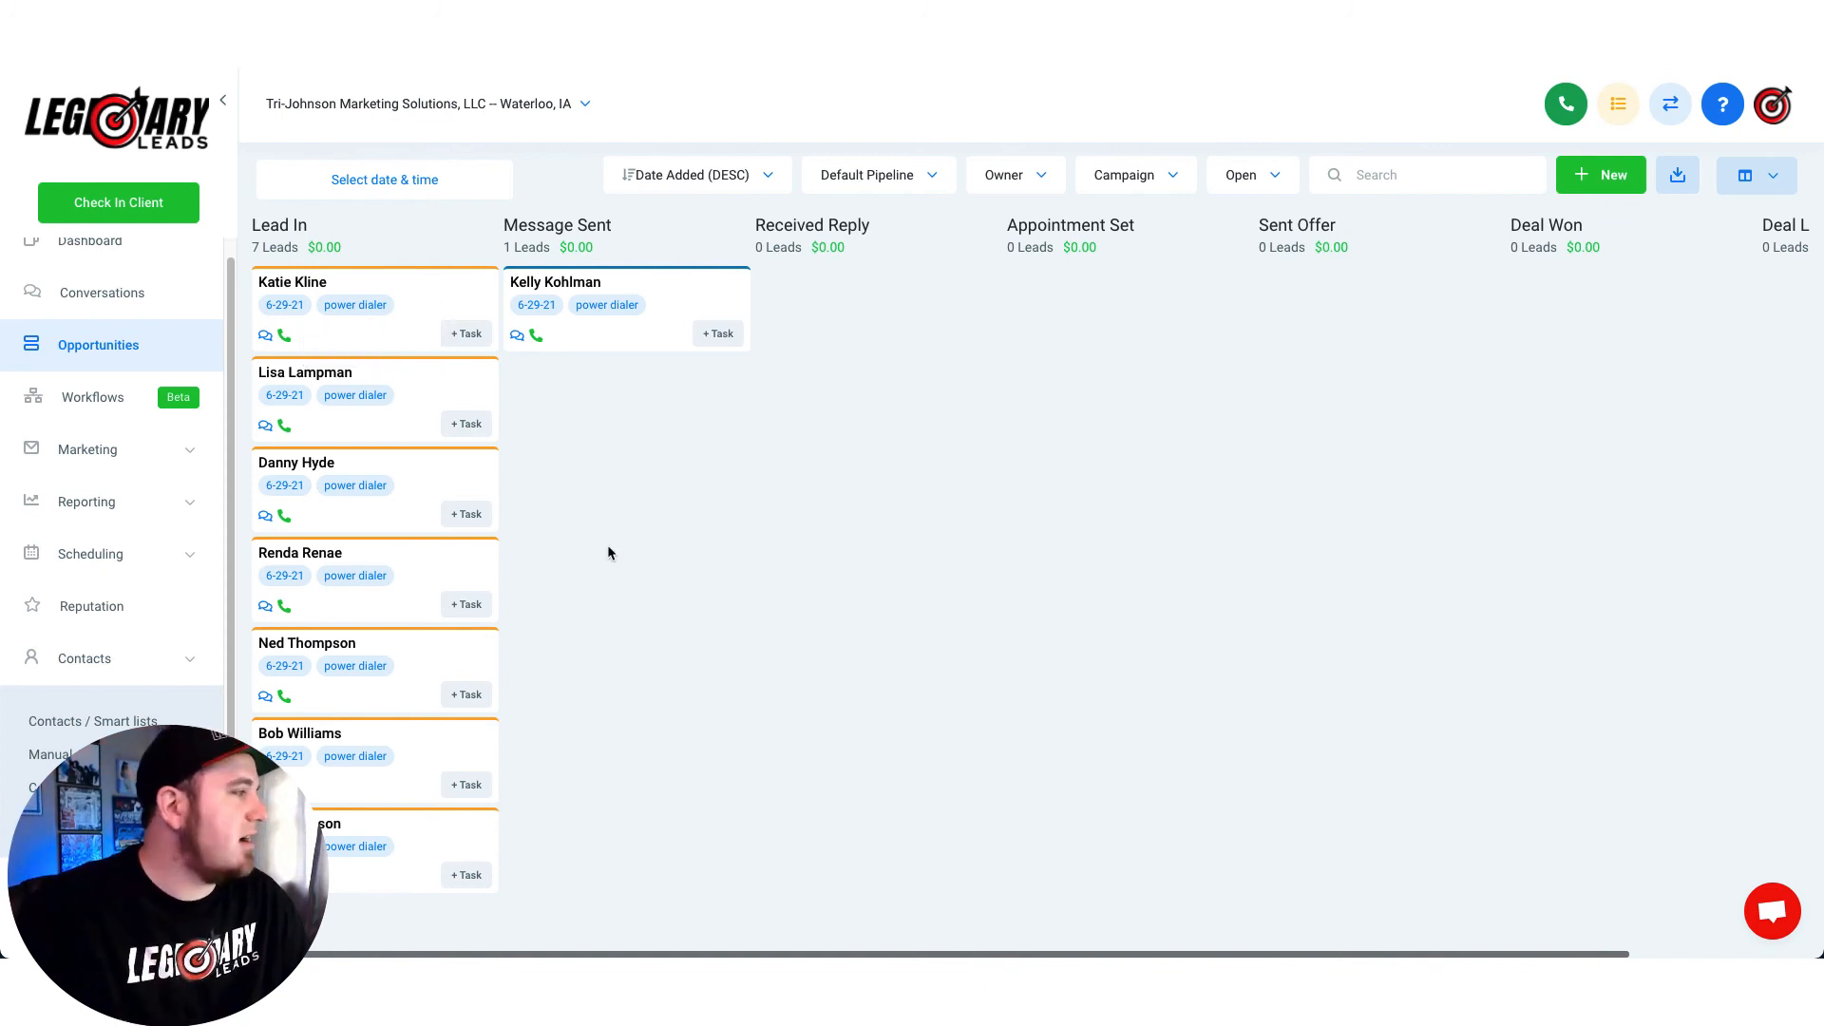
mouse_move(688, 532)
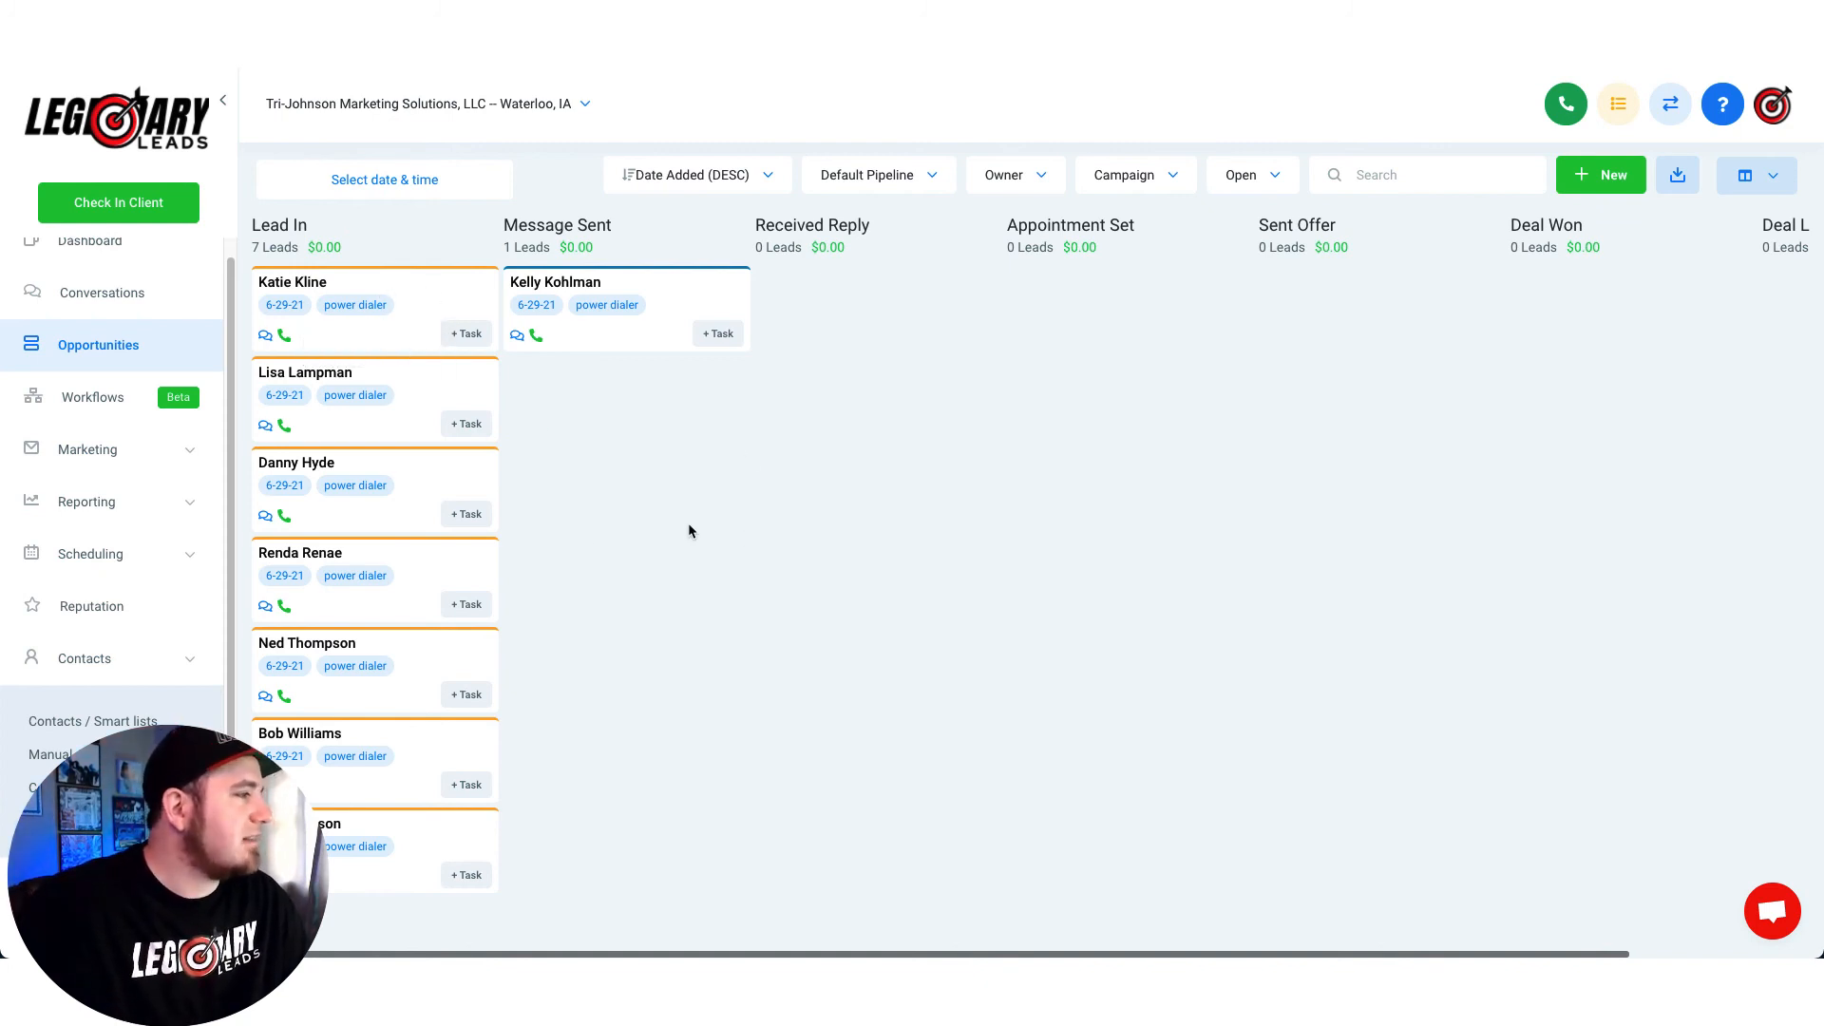
mouse_move(595, 255)
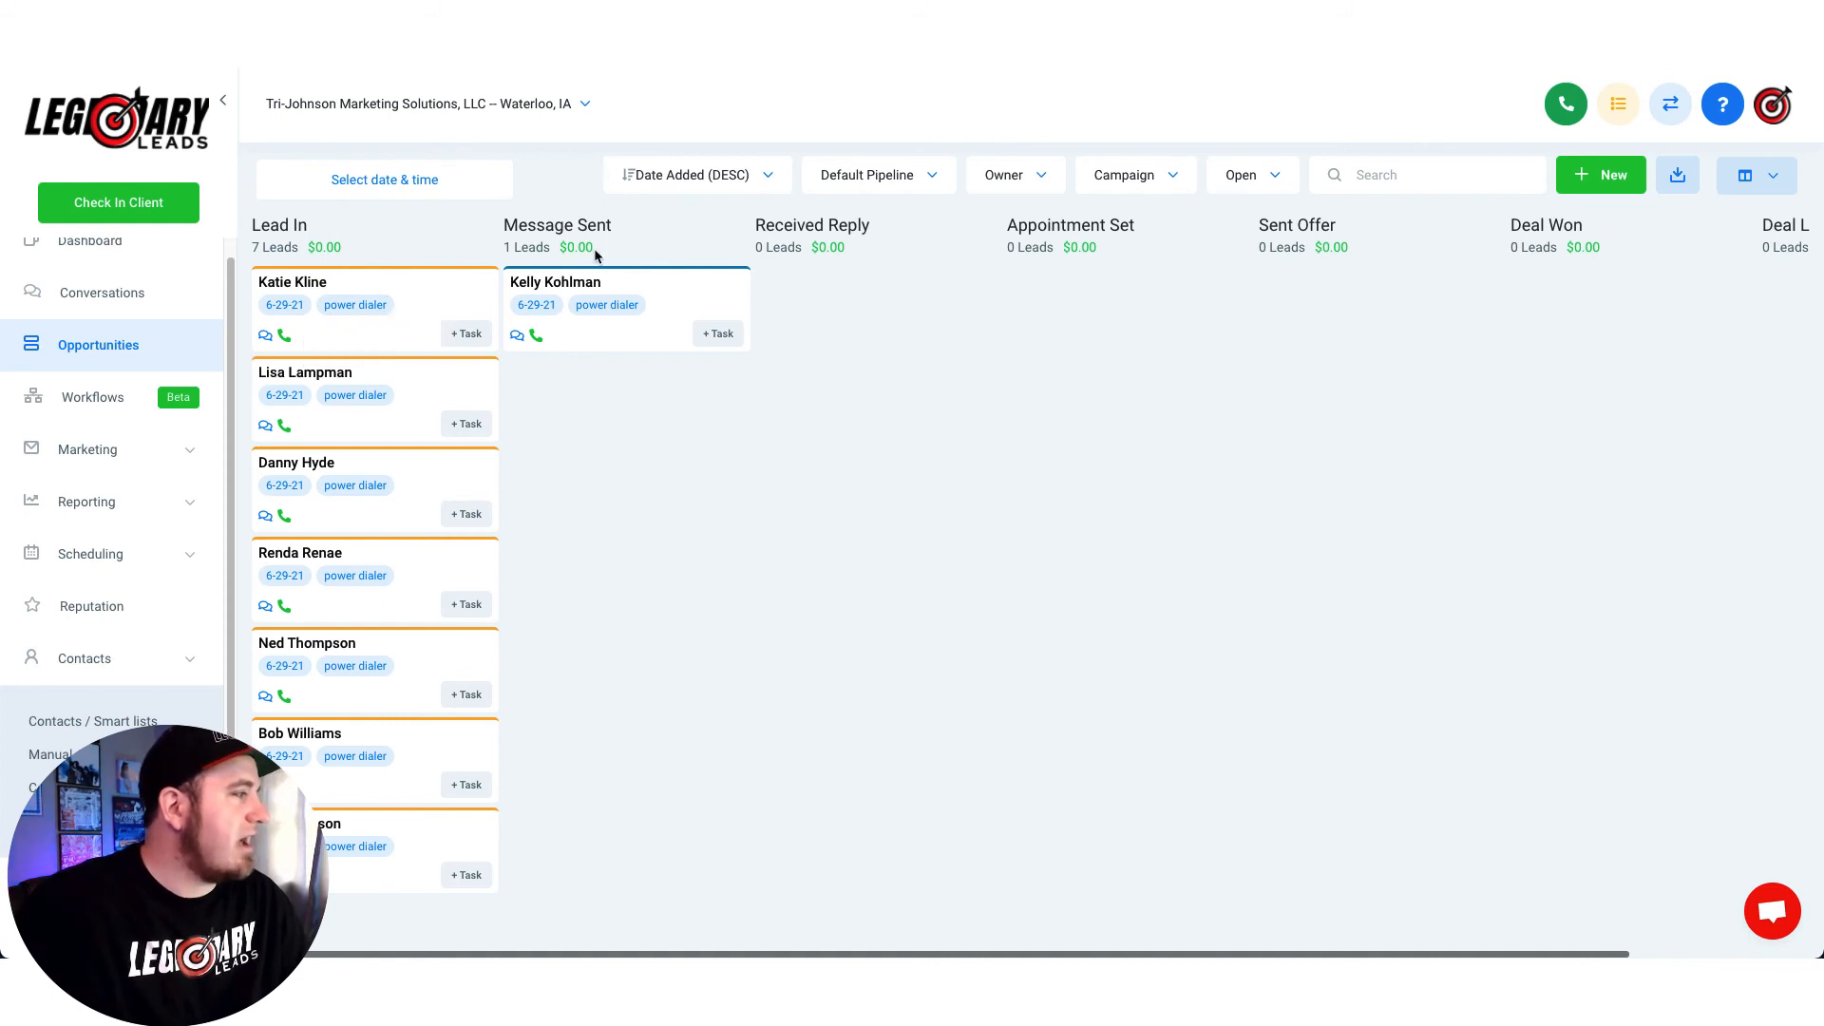
mouse_move(560, 671)
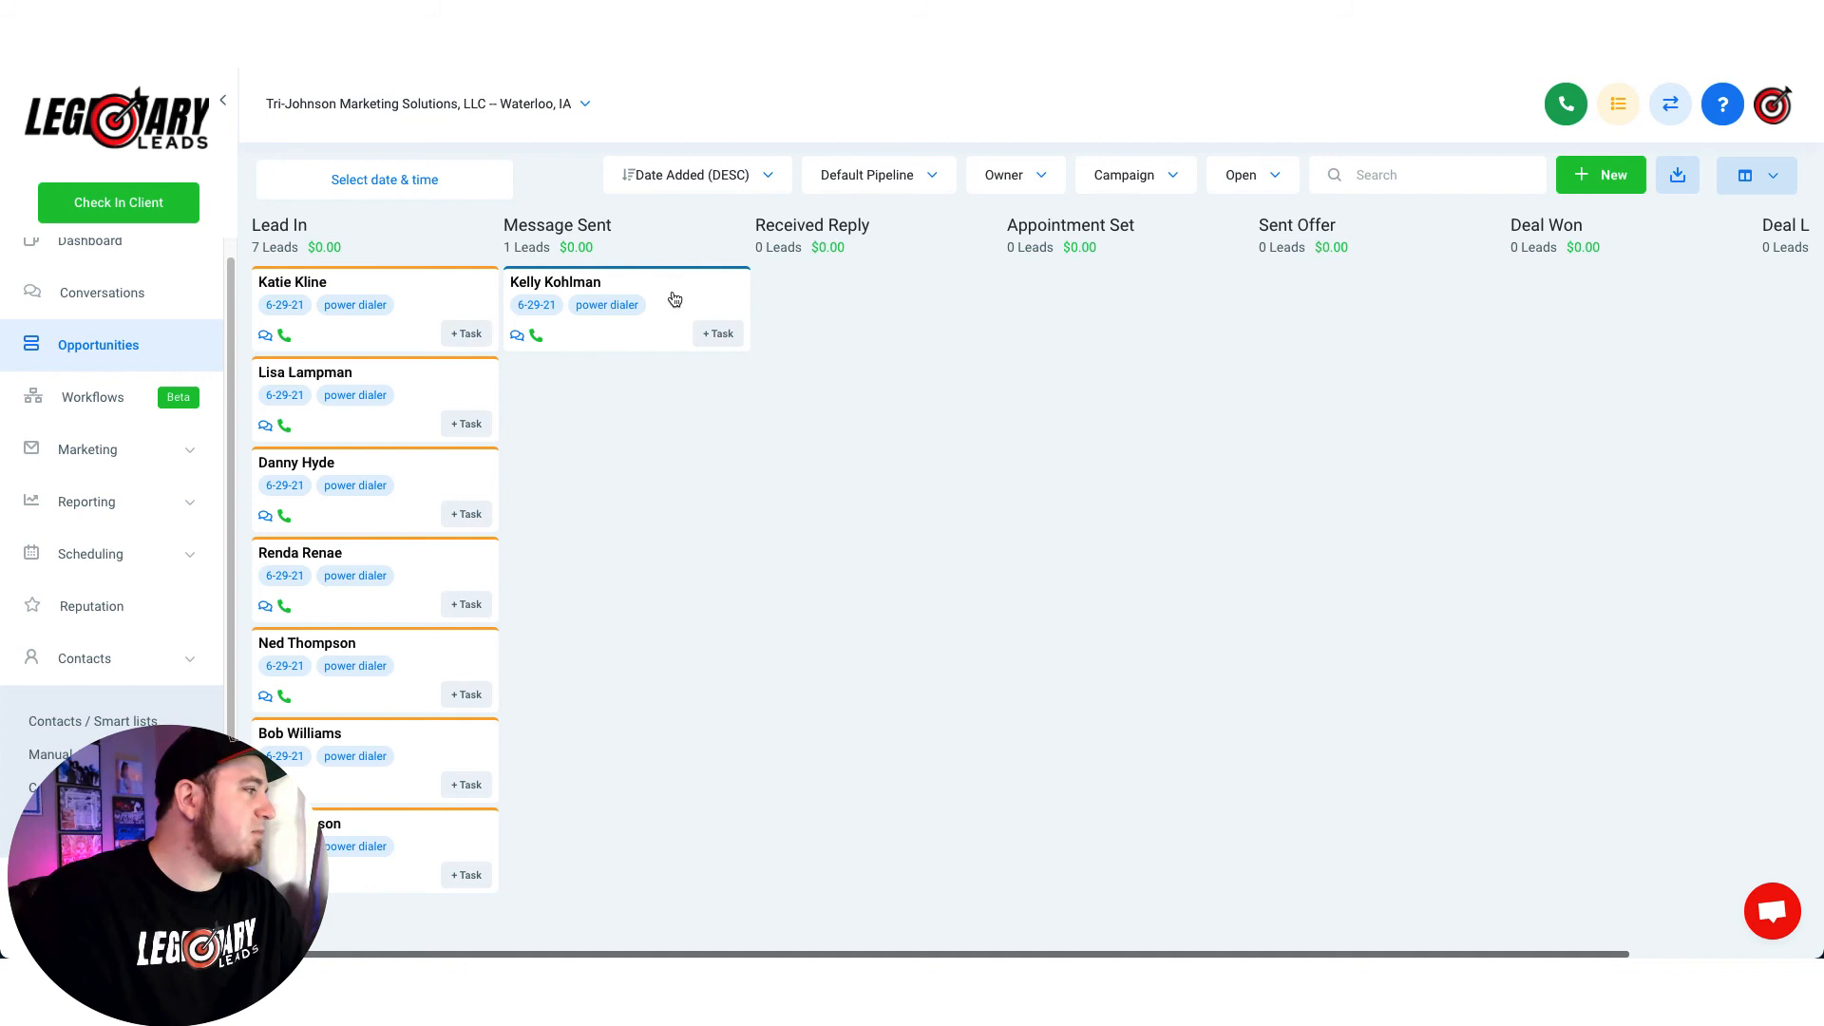
left_click_drag(626, 308, 872, 308)
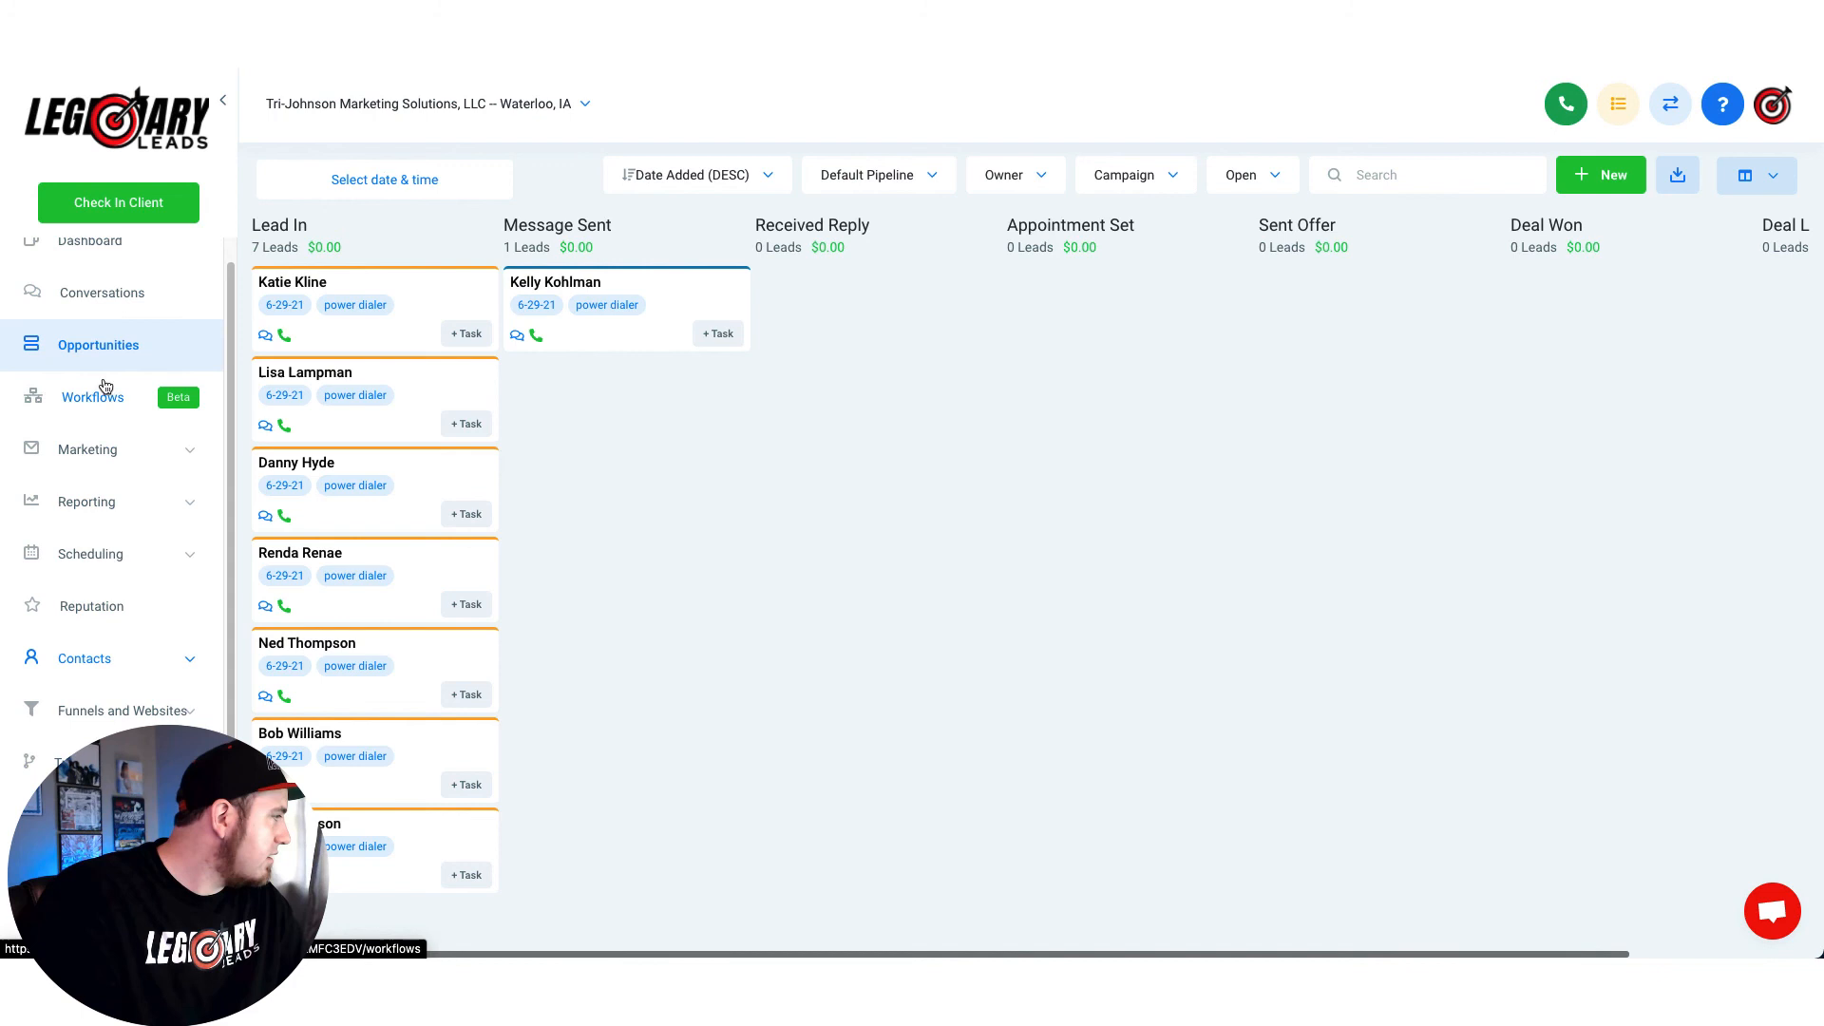
left_click(92, 397)
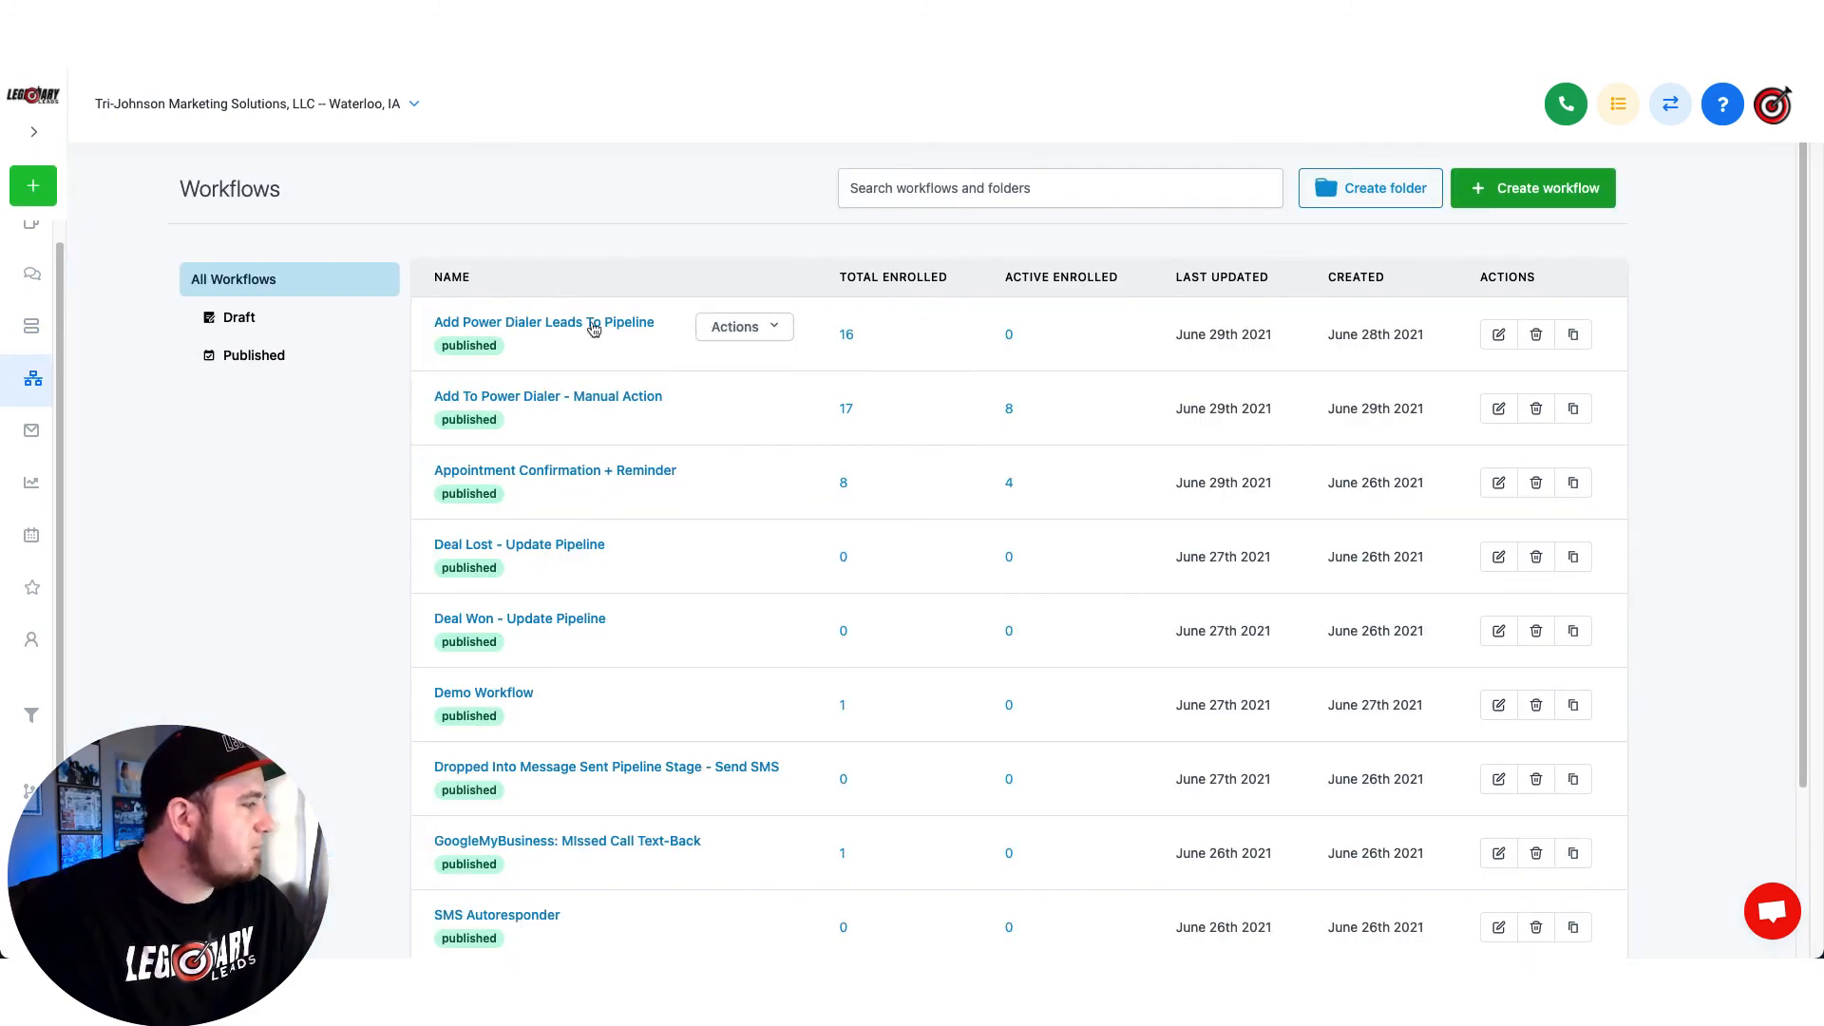
Inspect the Contact Tag trigger, add then delete an Add/Update Opportunity action, and return
left_click(544, 322)
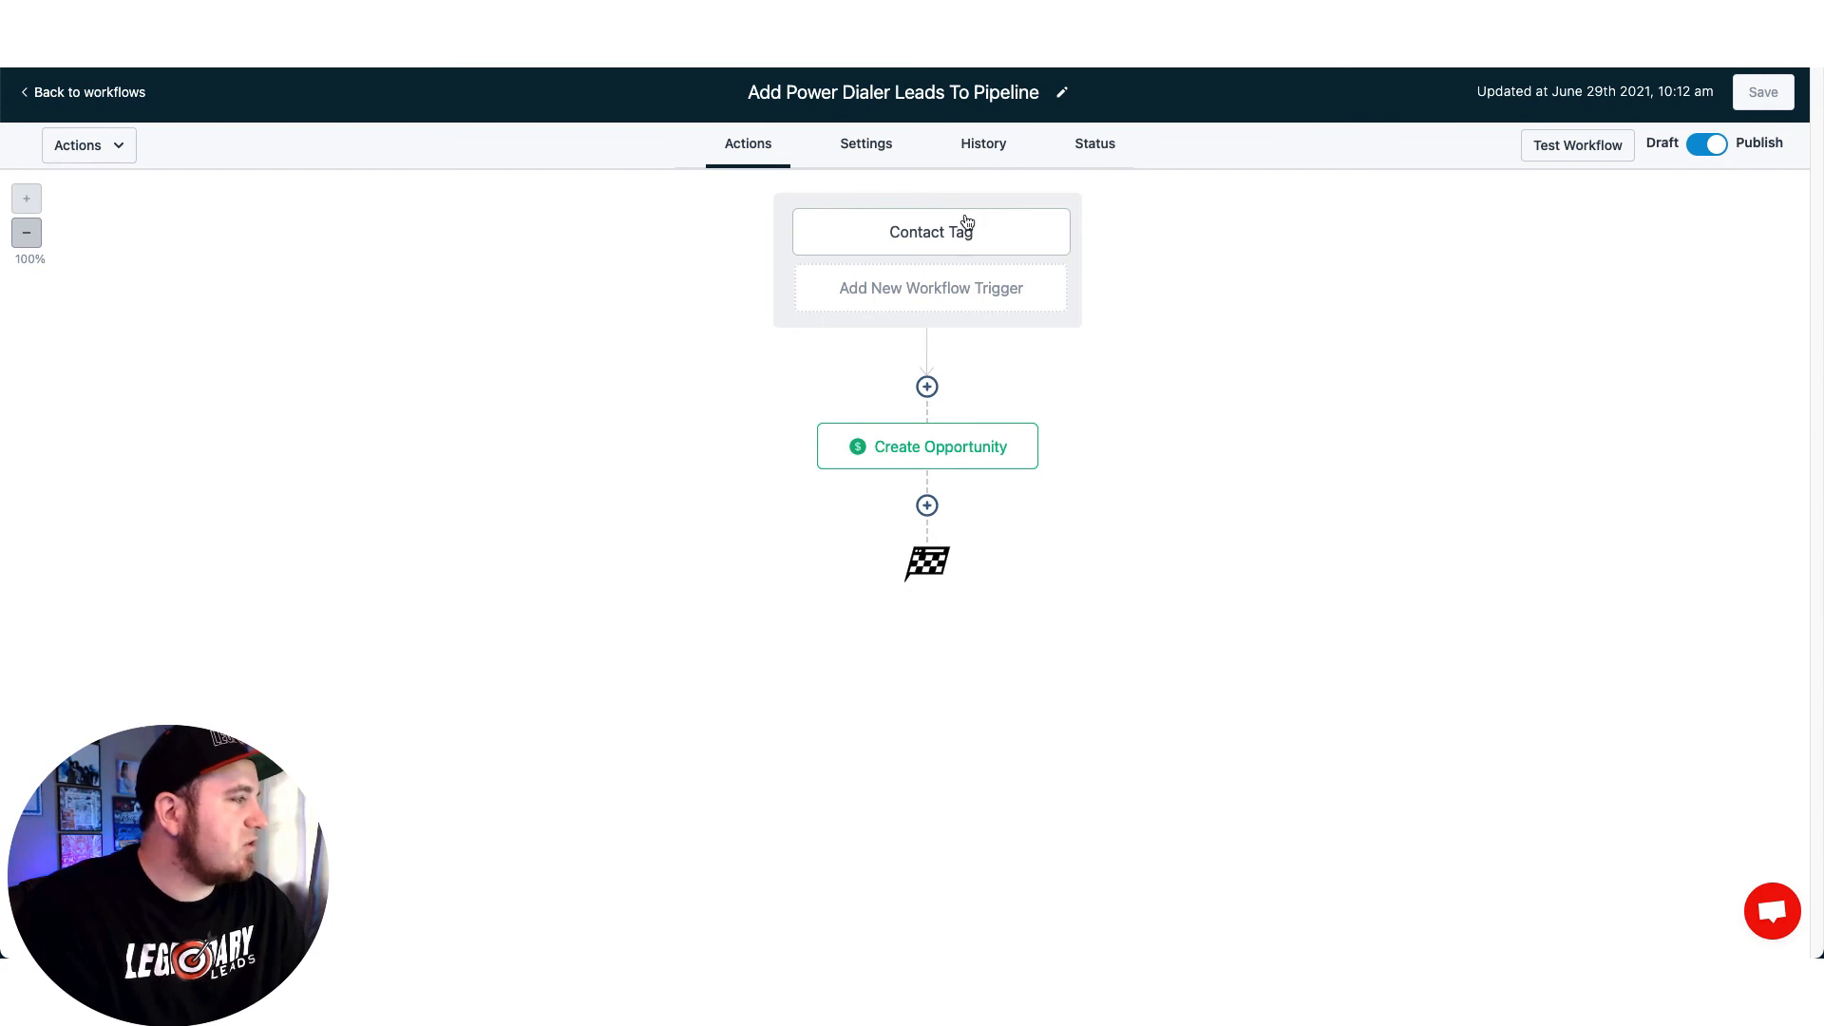
left_click(929, 231)
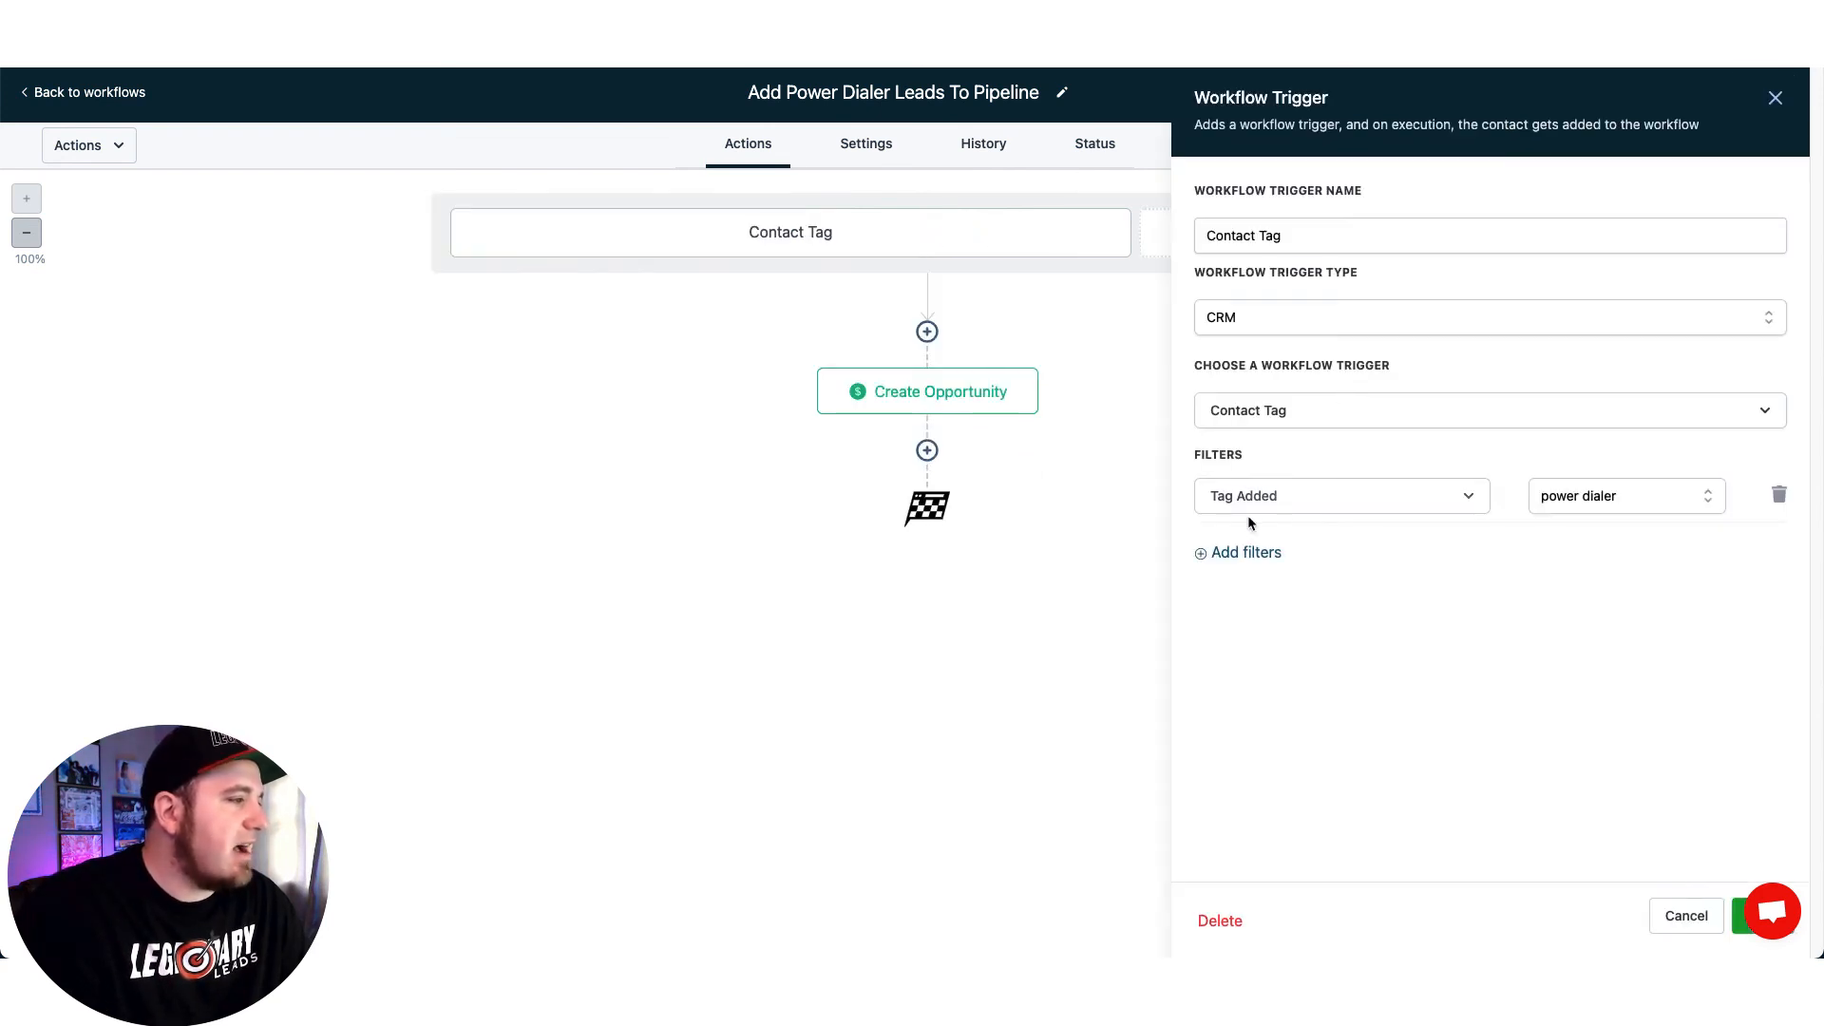
mouse_move(1178, 500)
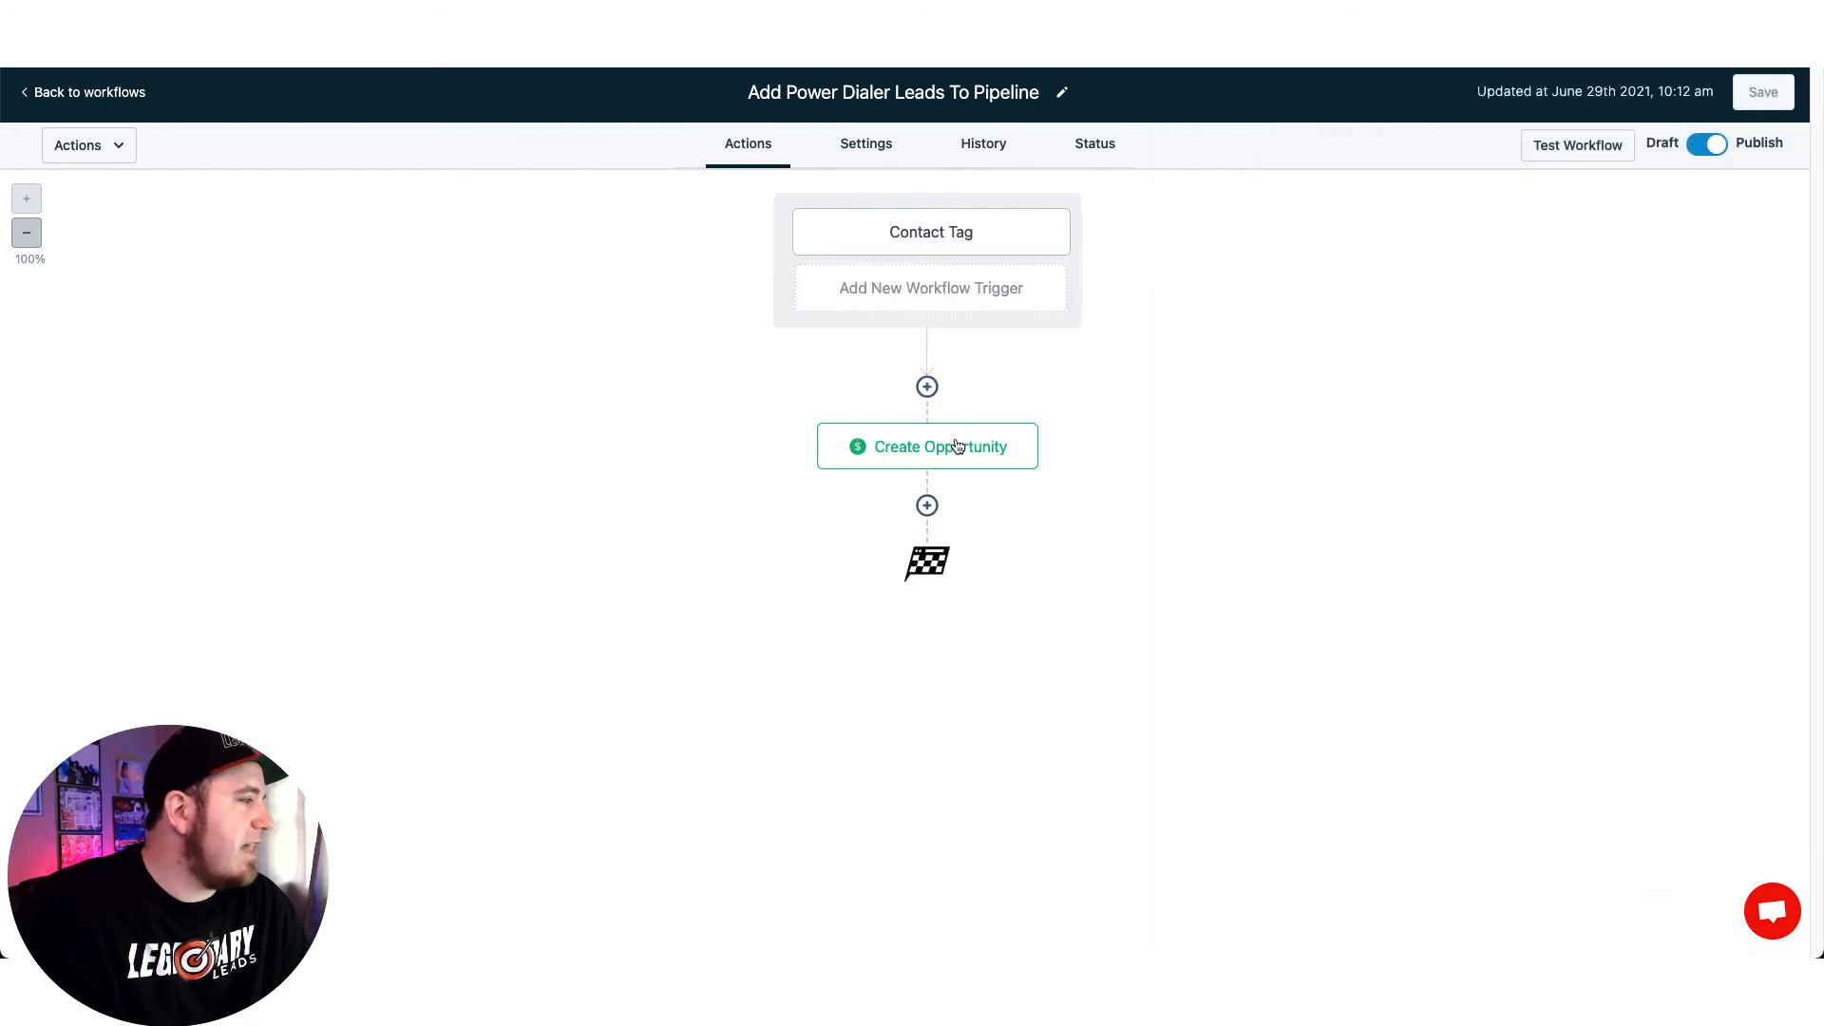
left_click(927, 445)
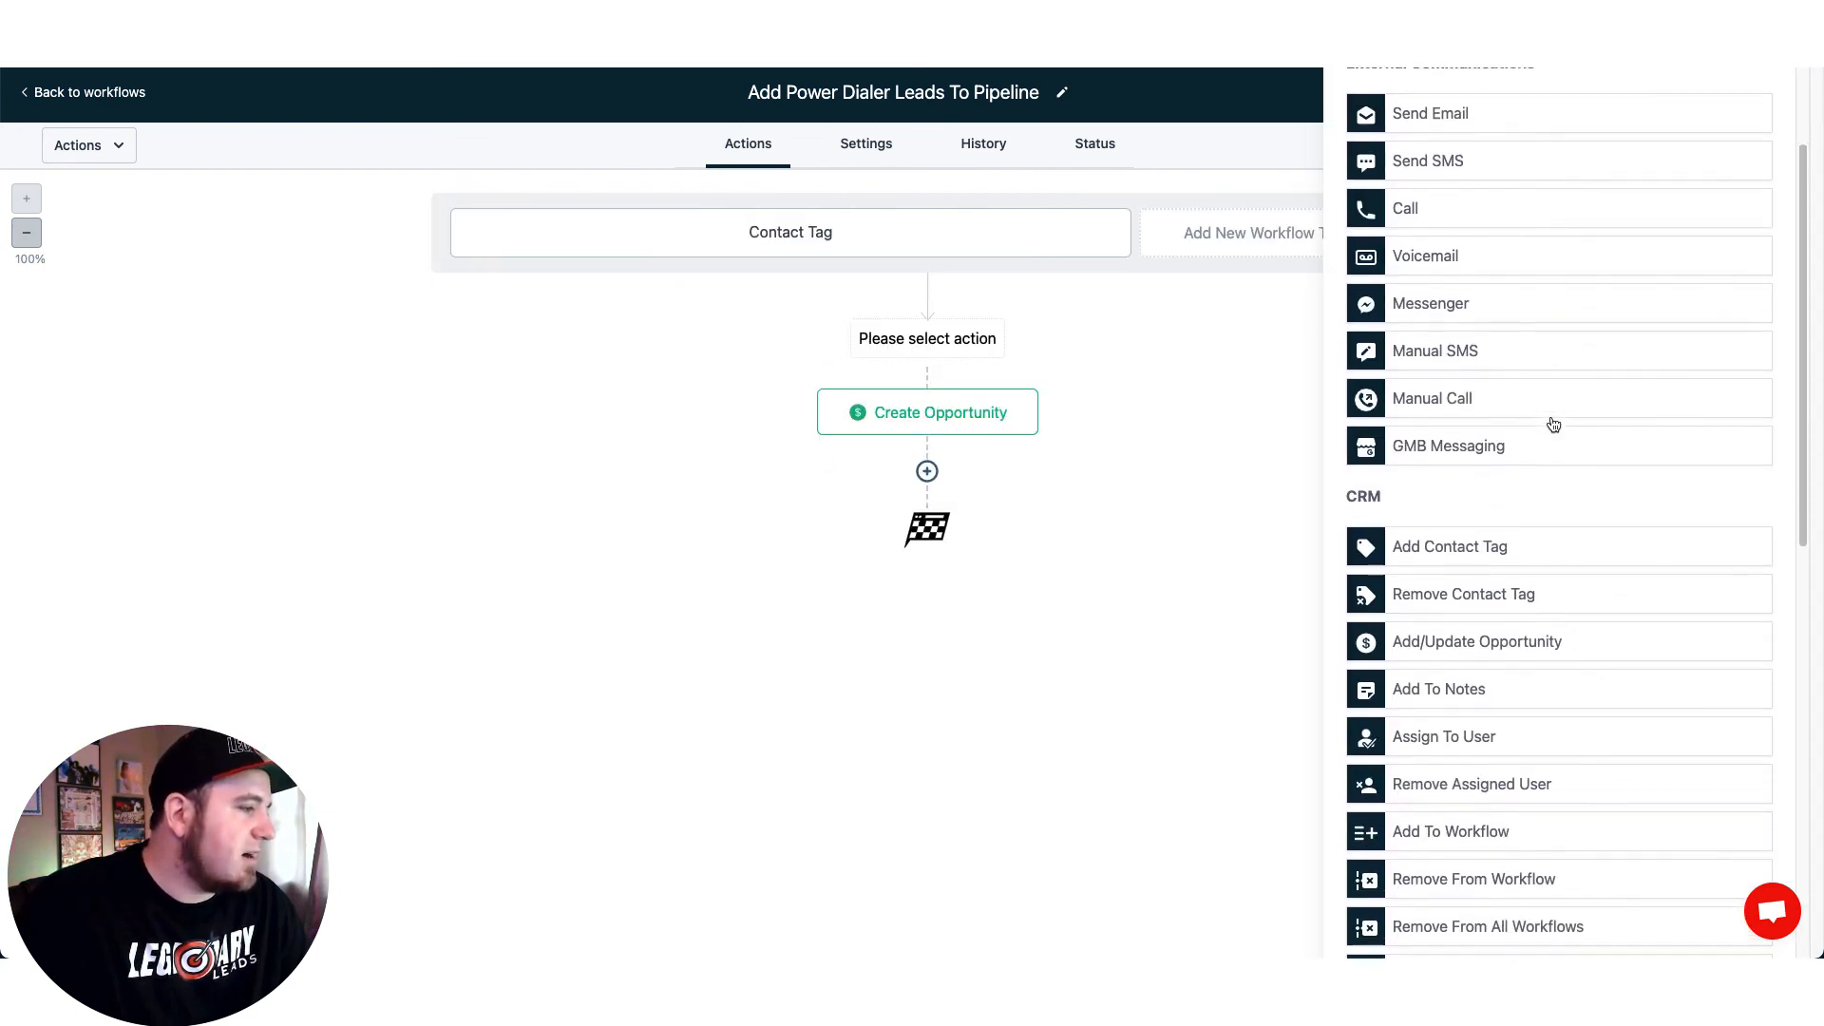
scroll("down", 3)
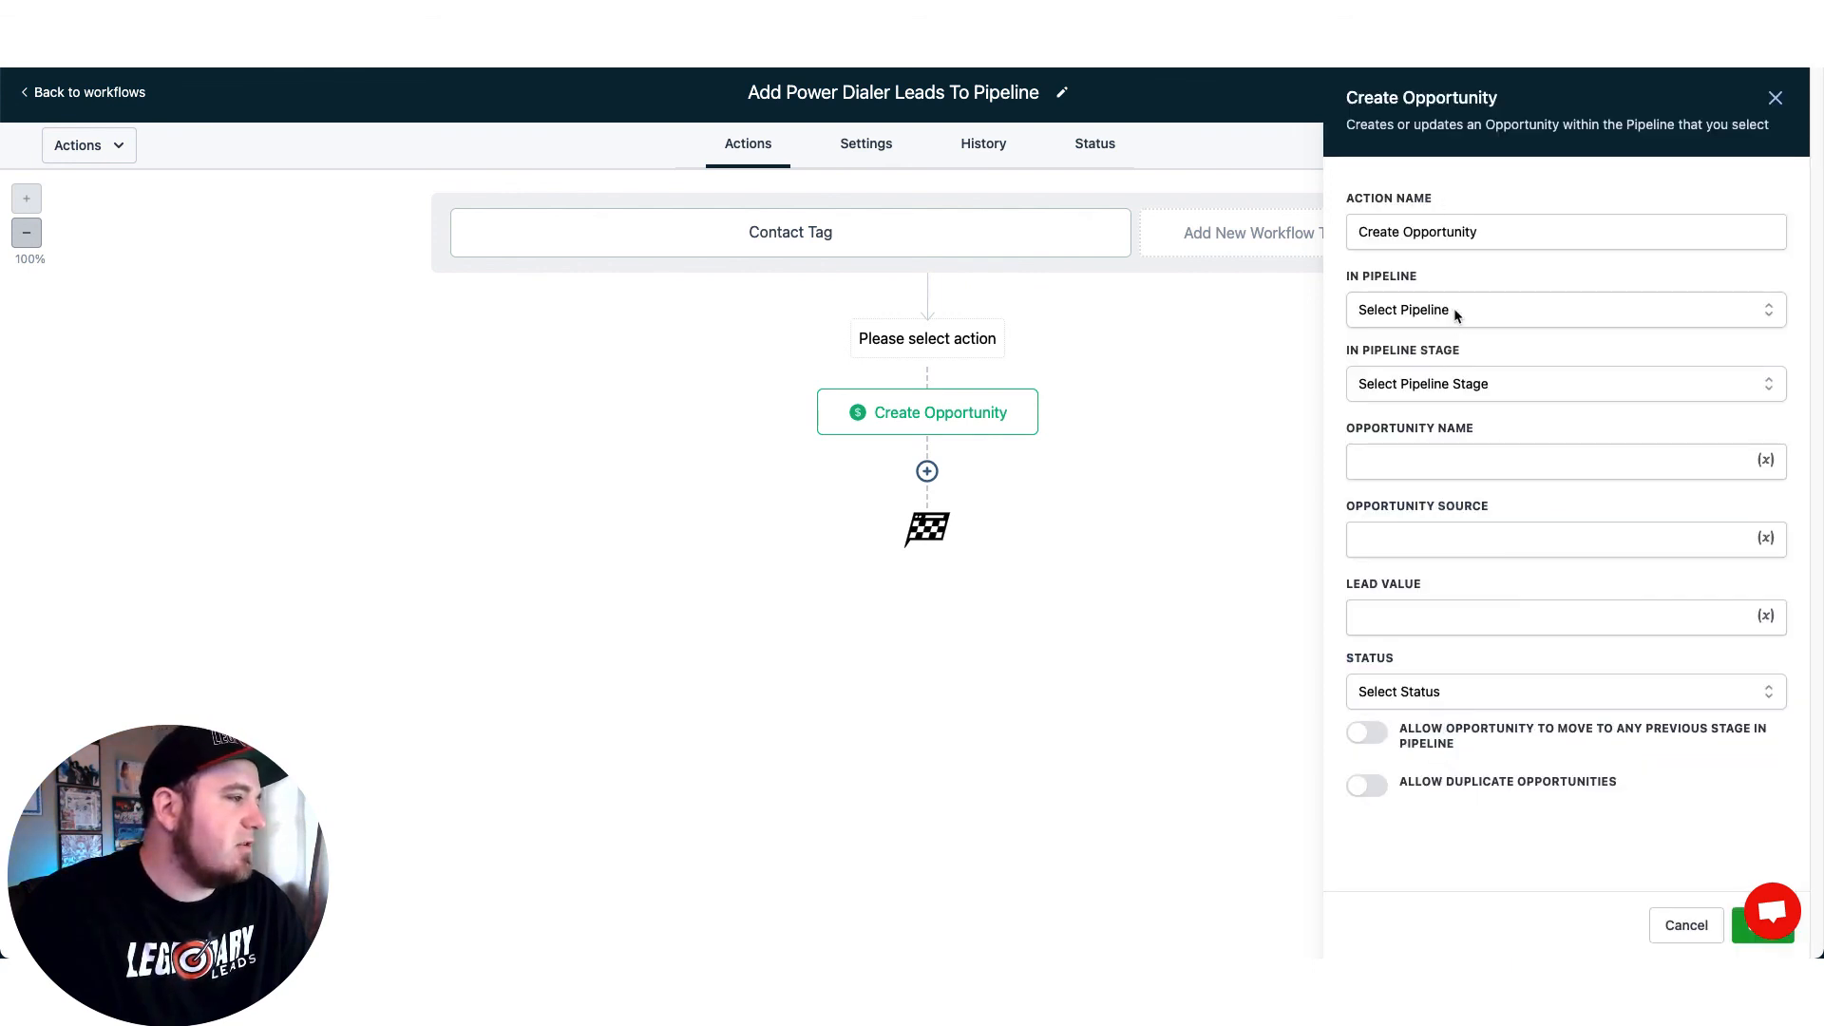
left_click(1562, 309)
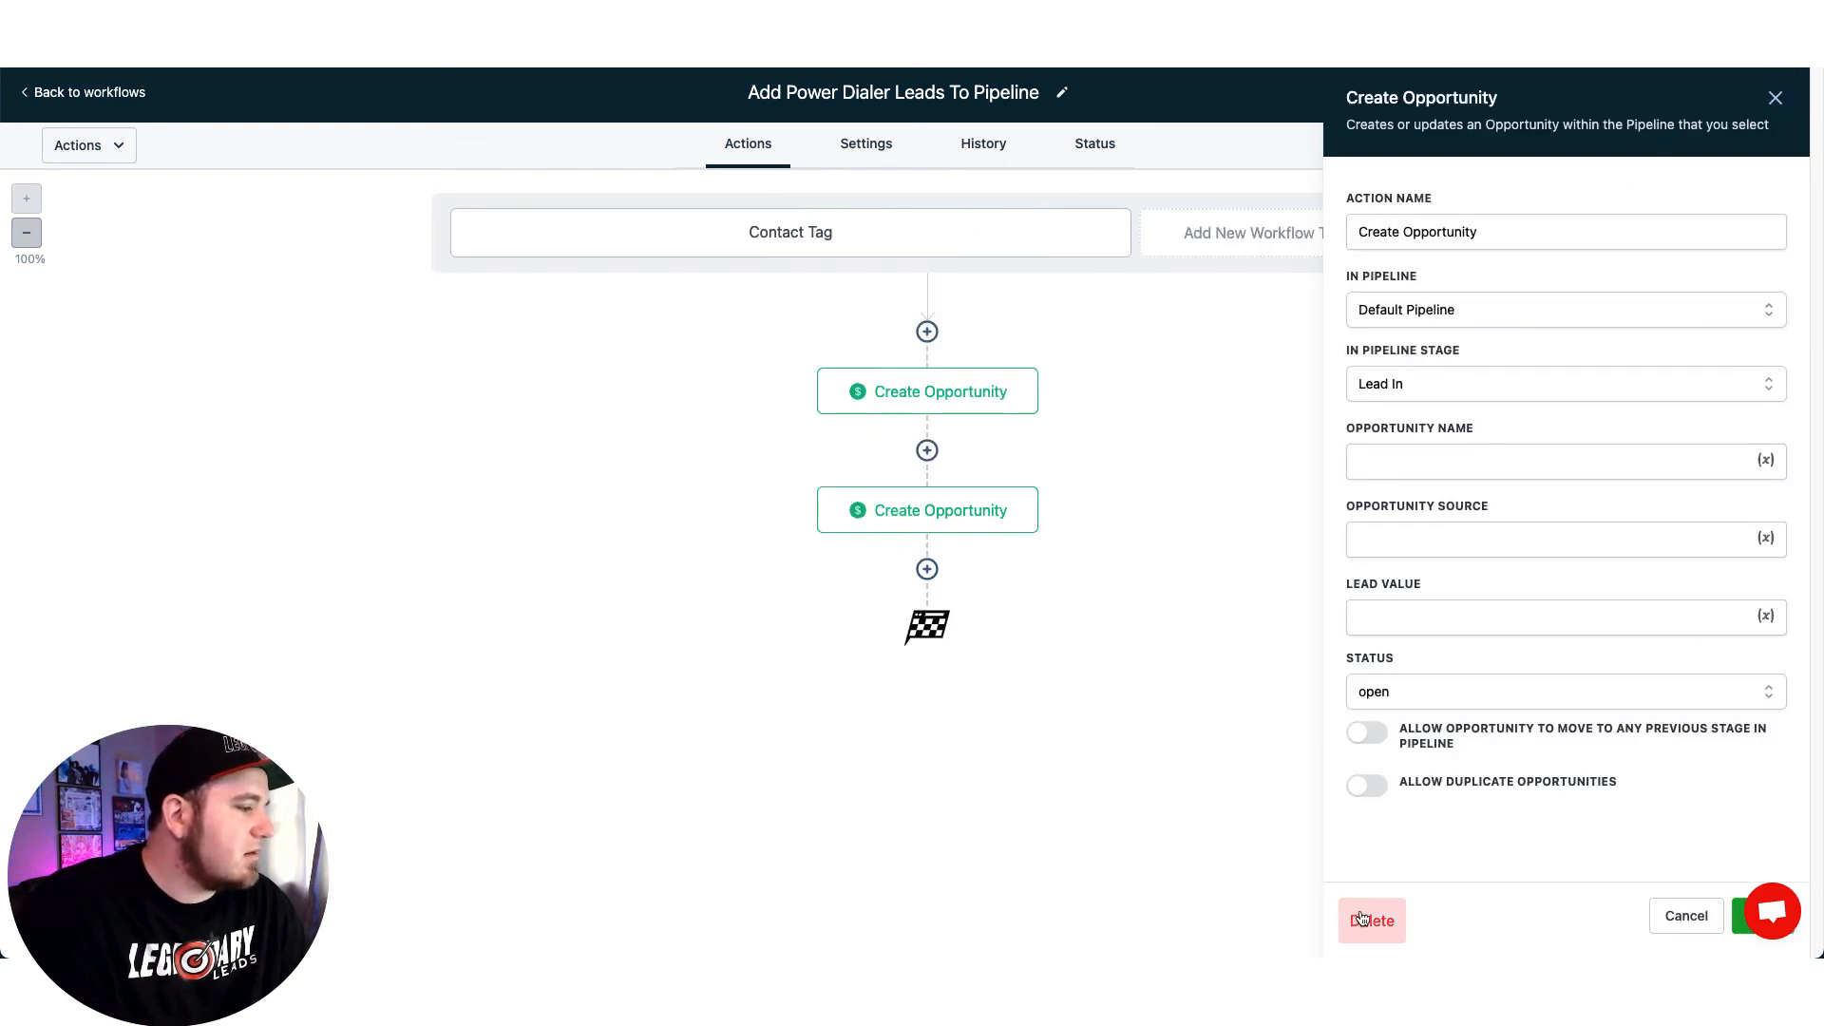
left_click(1369, 921)
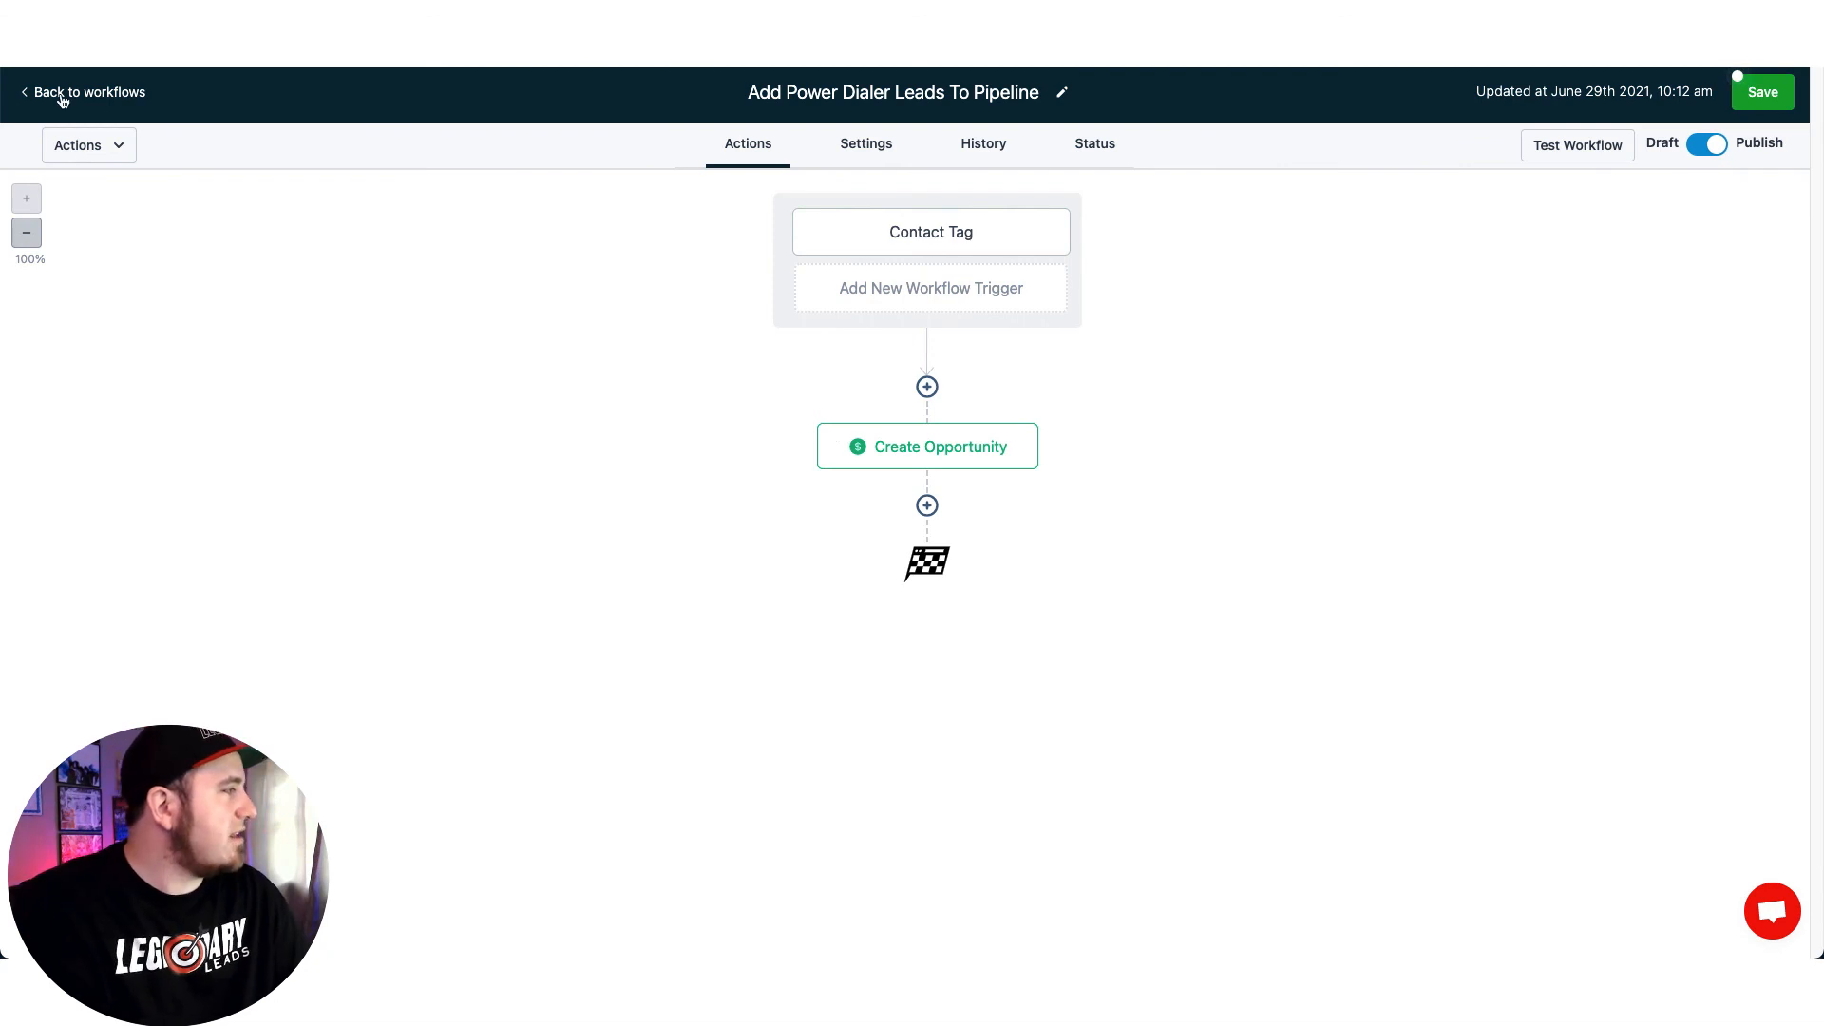
left_click(88, 92)
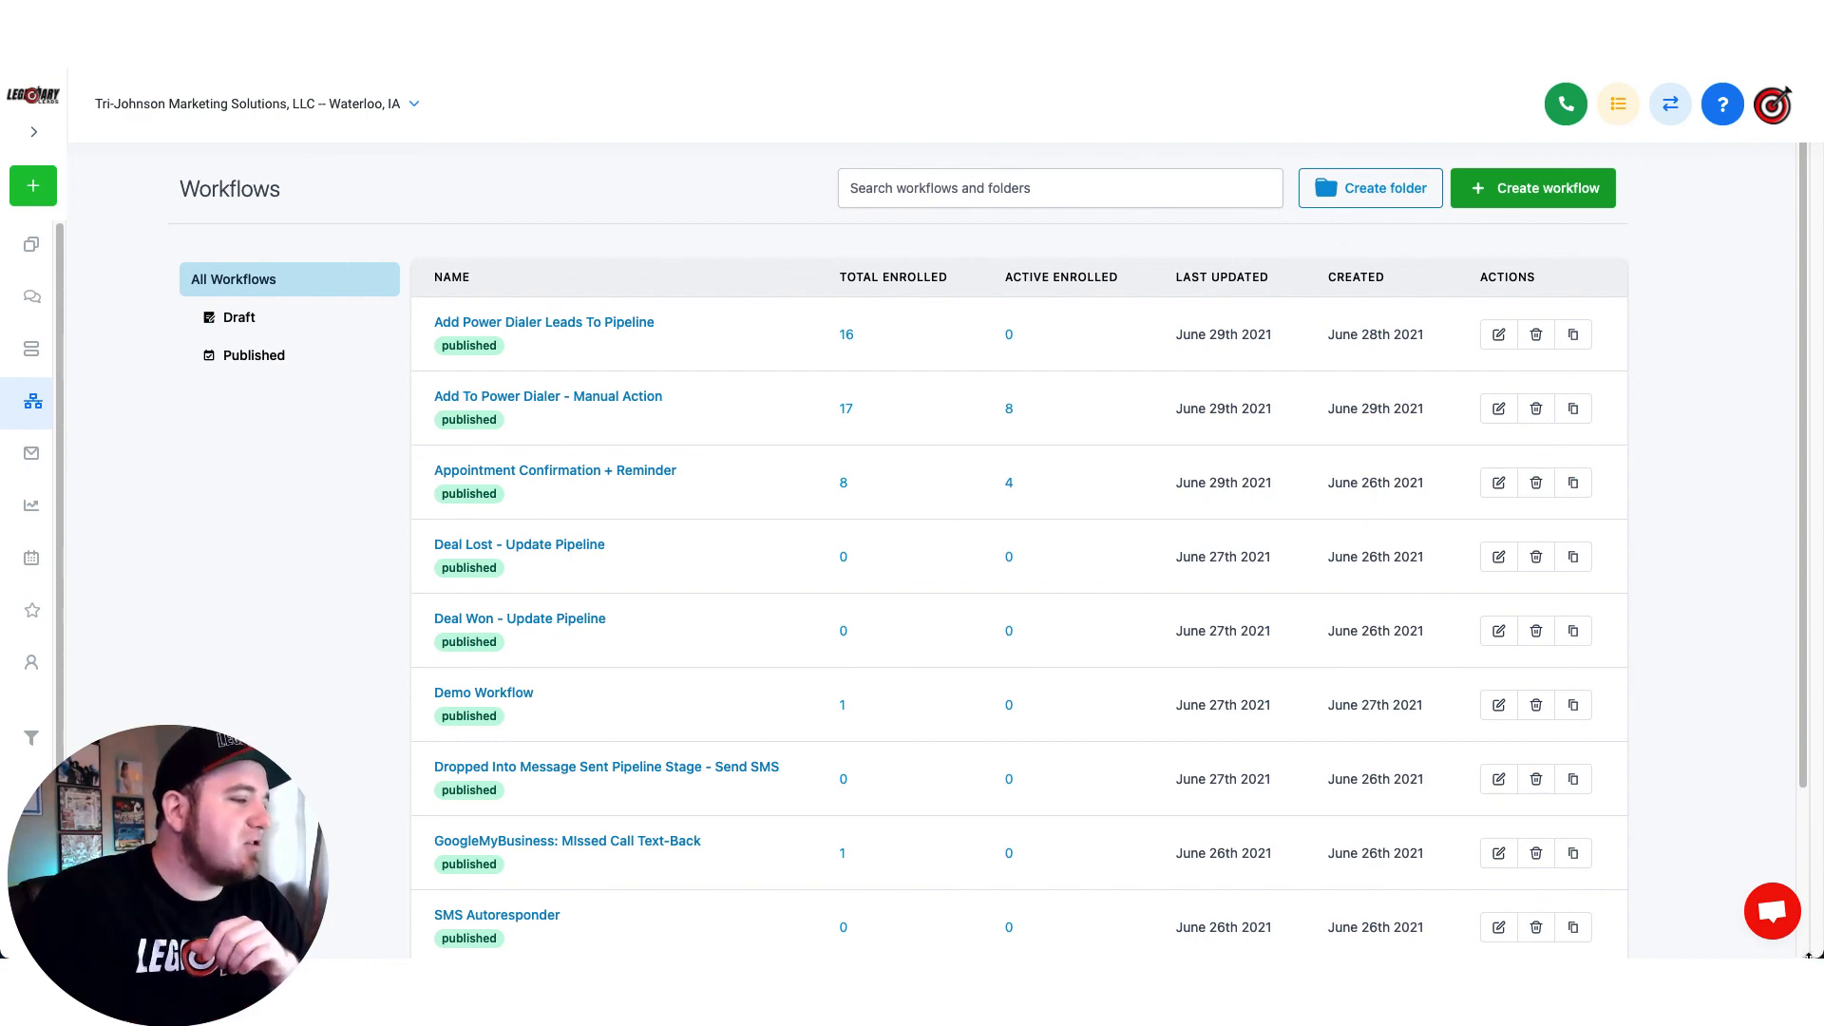
Open and close the support chat bubble on the workflows list
left_click(1773, 911)
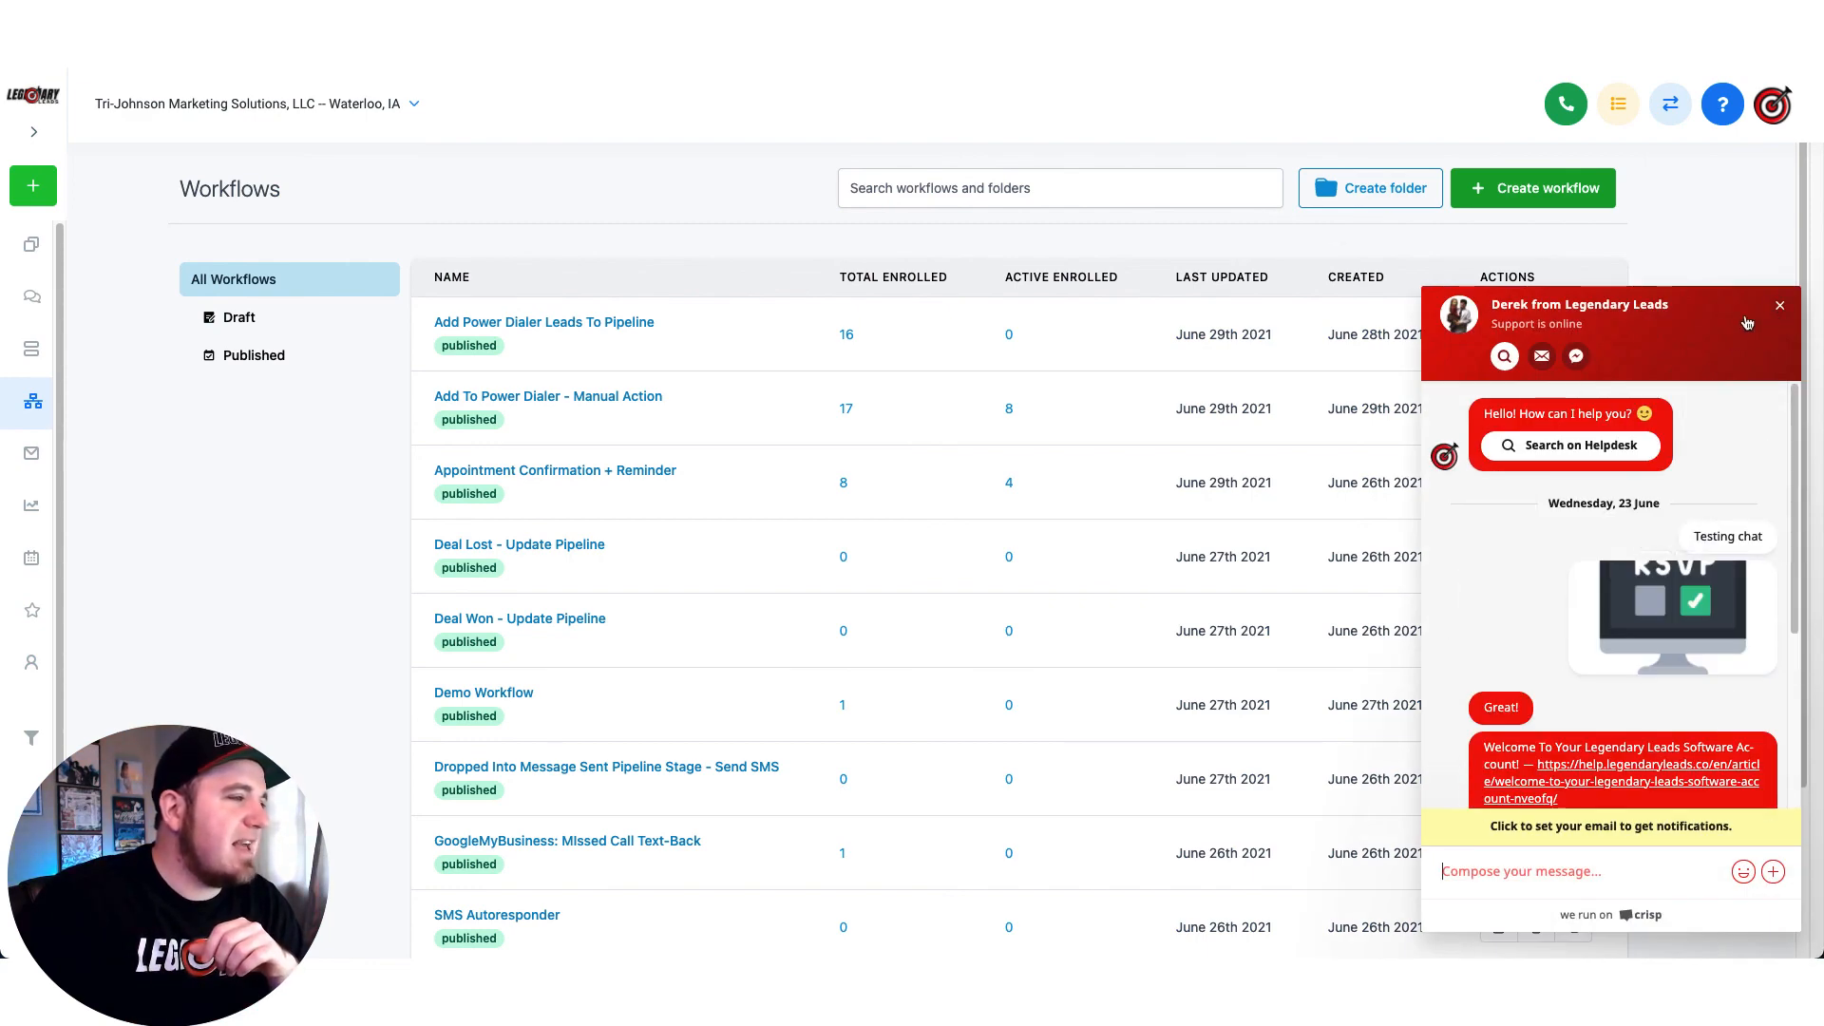
left_click(1778, 305)
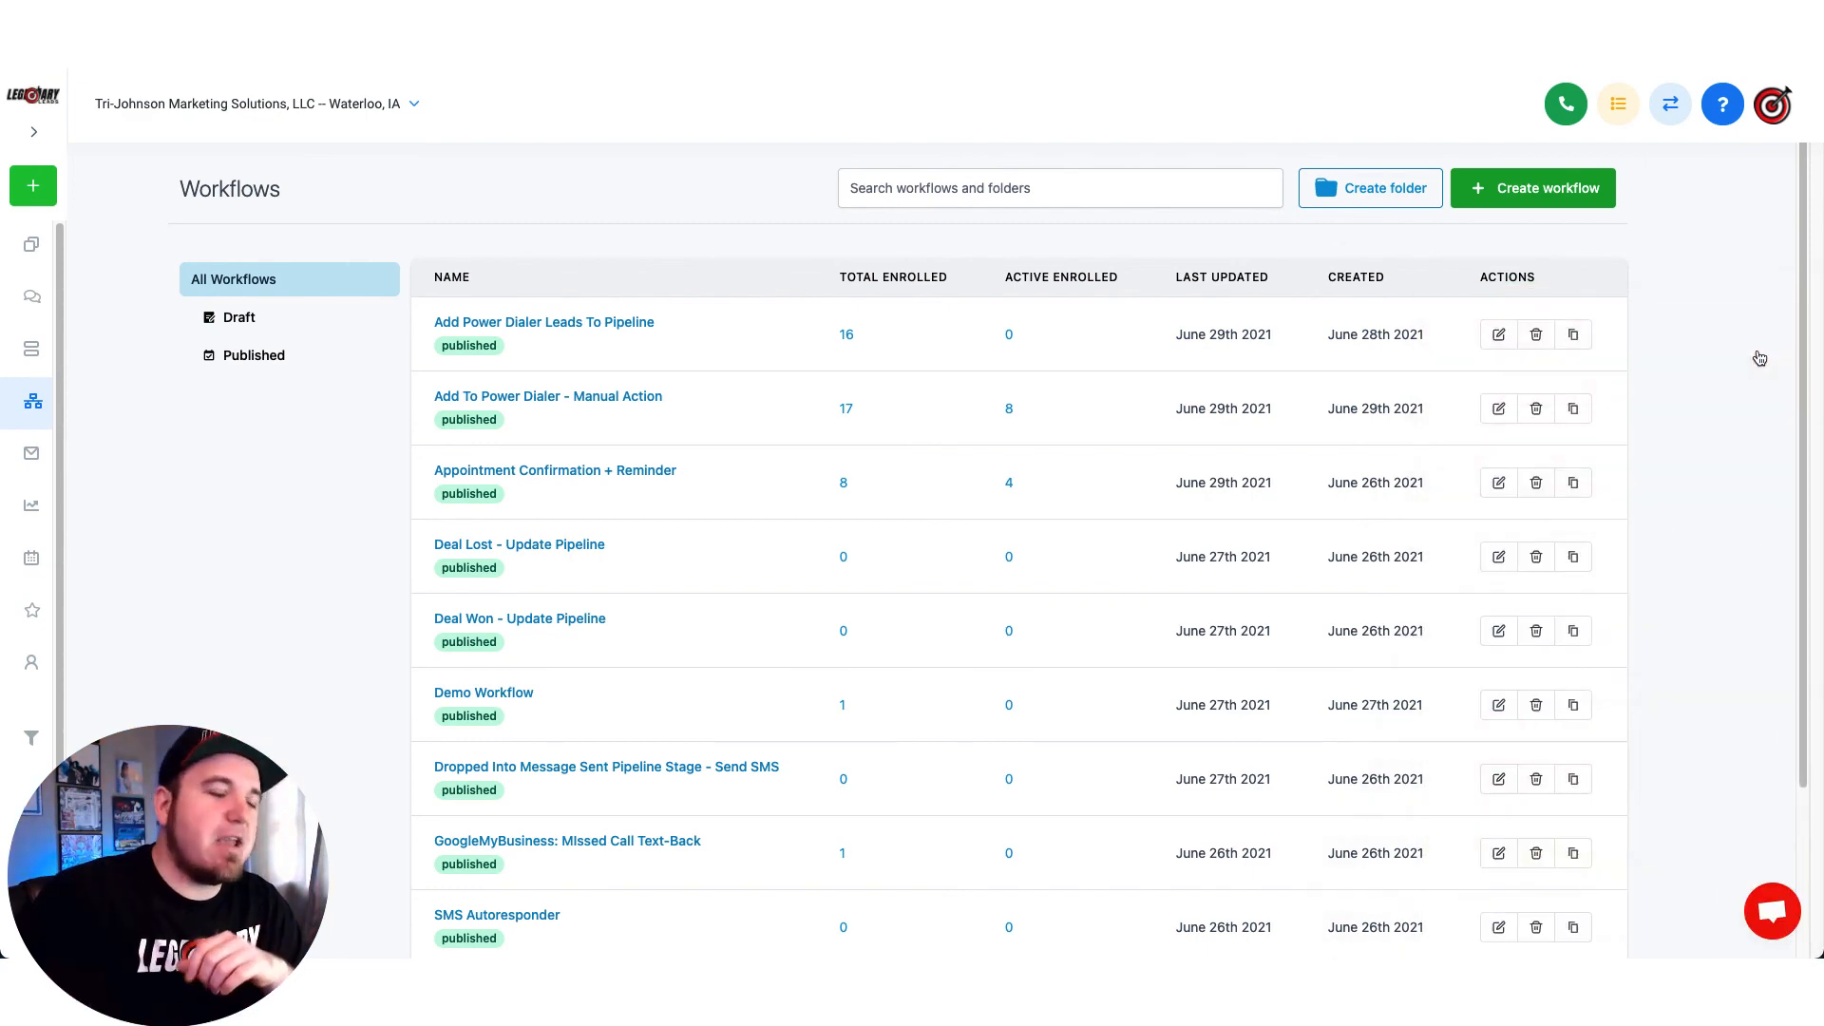